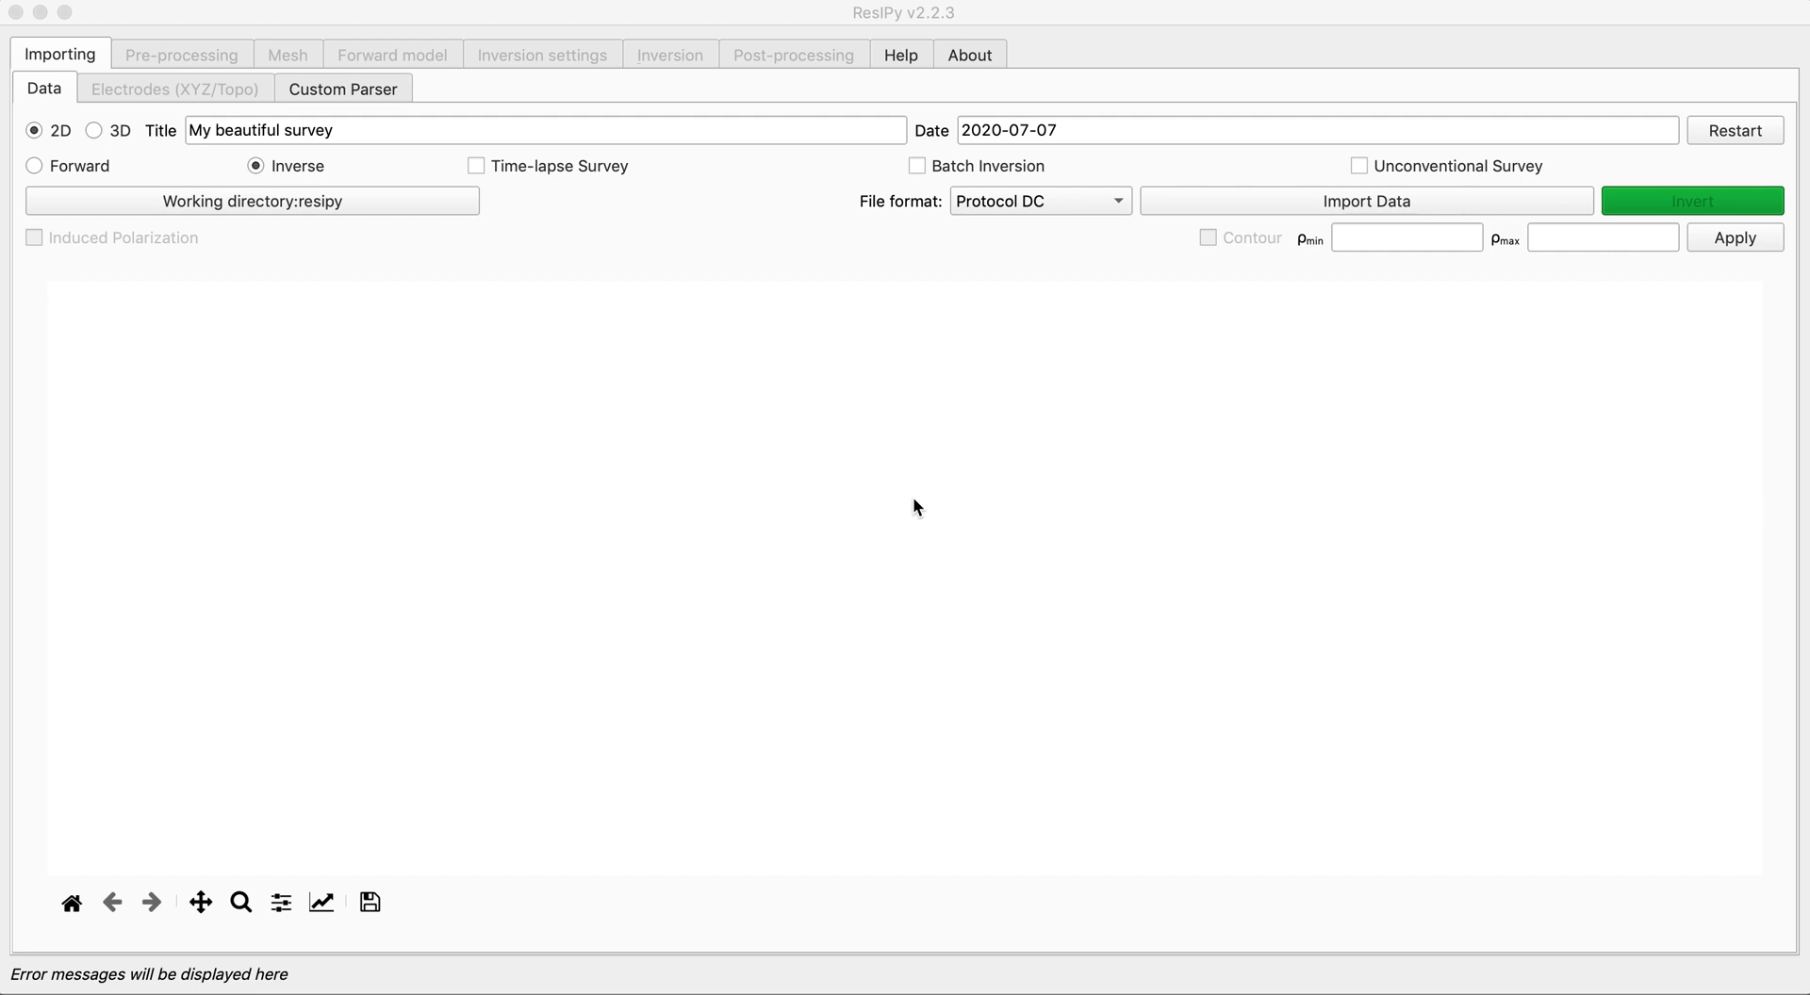
{"action": "mouse_move", "coordinate": [1083, 682]}
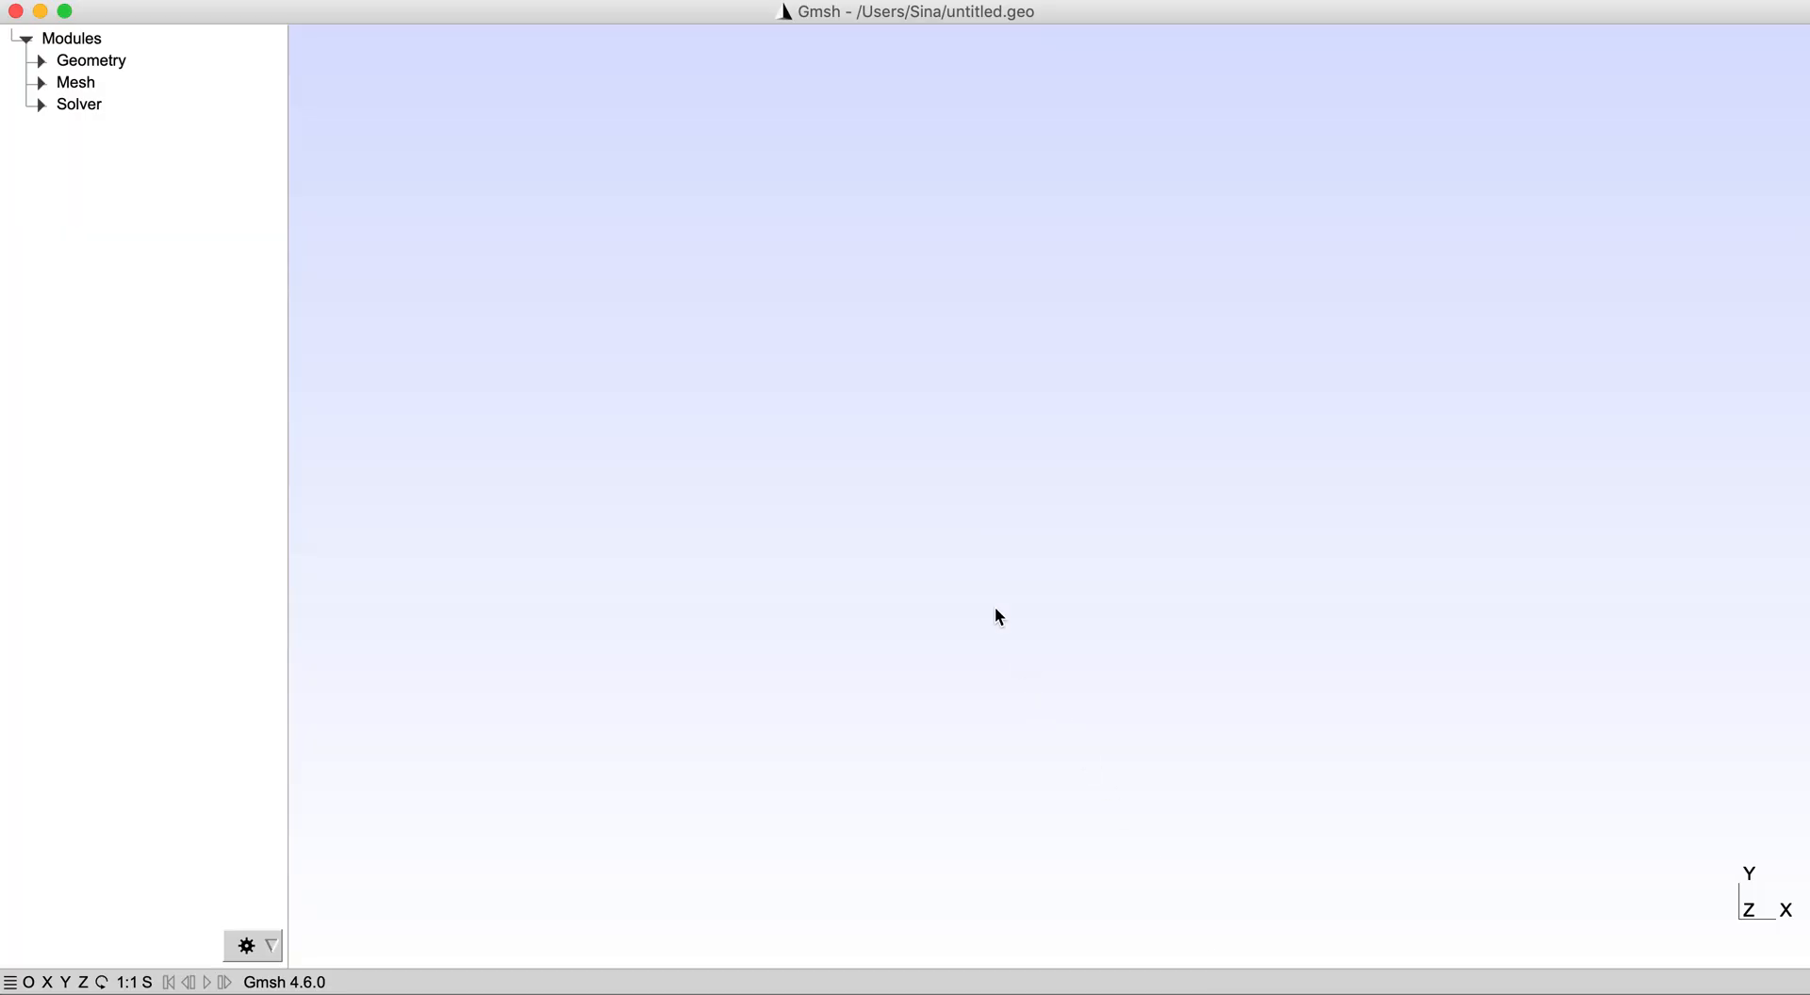
{"action": "mouse_move", "coordinate": [76, 85]}
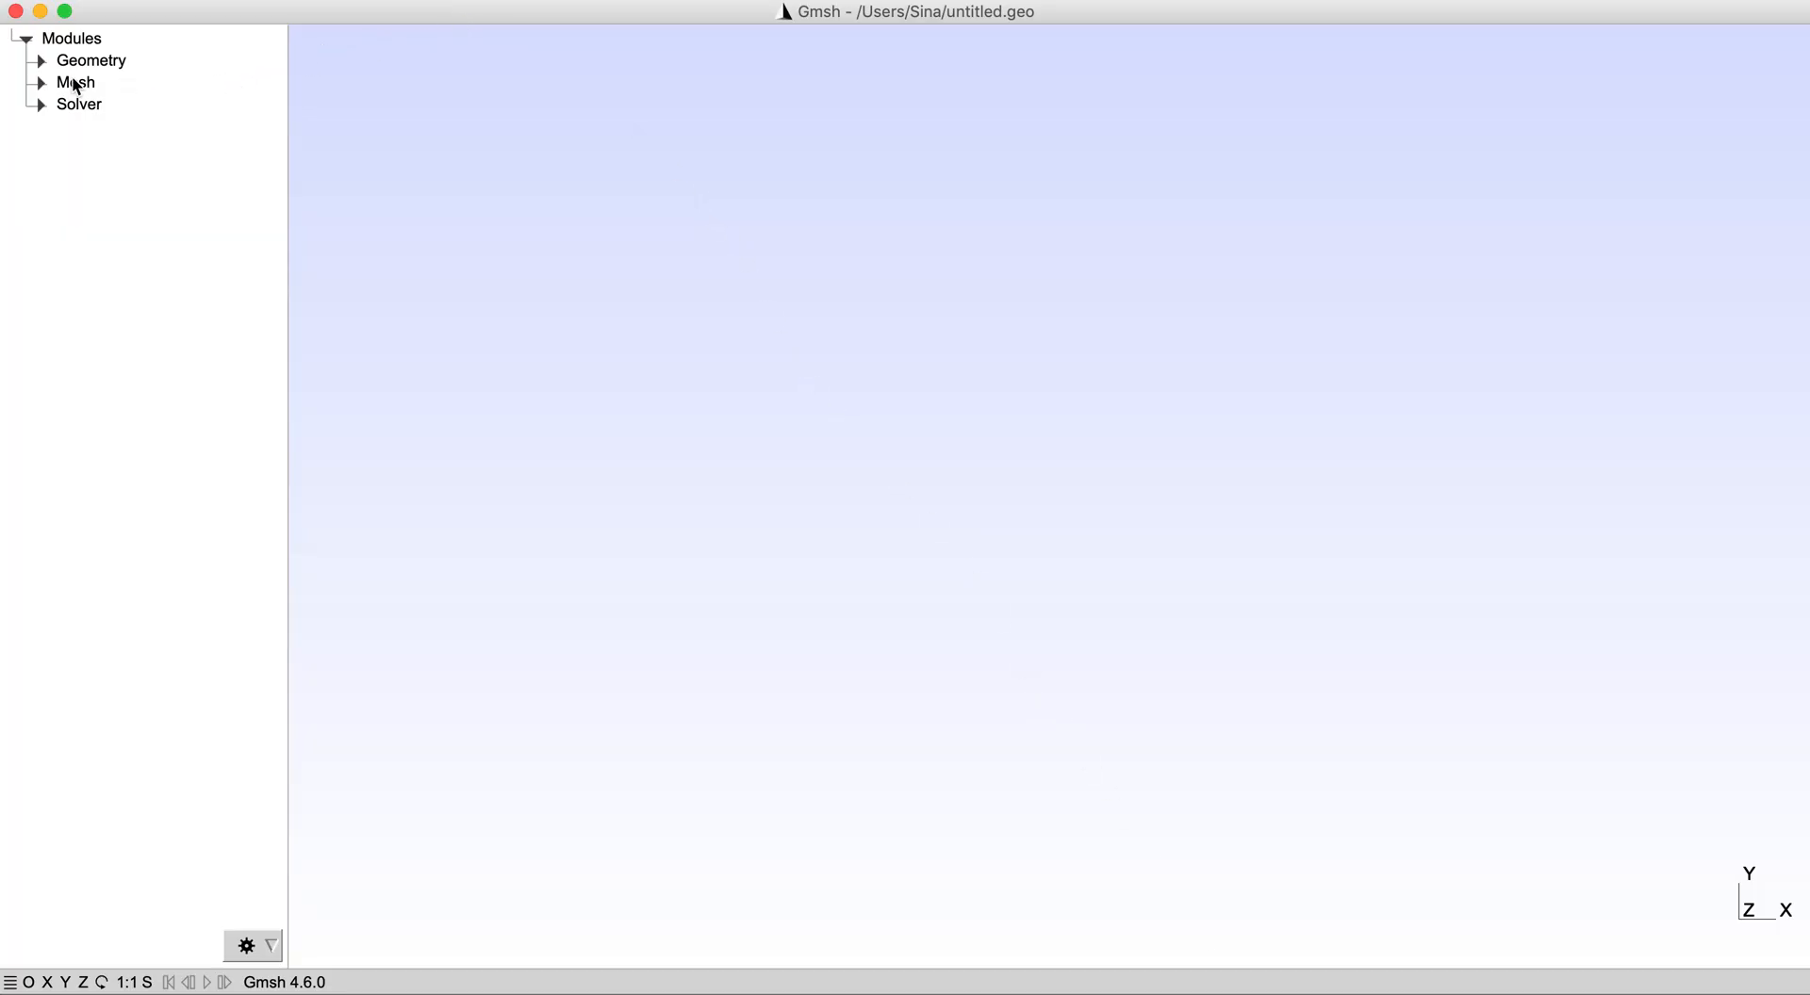
- Add a circle centred at (1, 1) with radius 1 from Elementary entities > Add
{"action": "left_click", "coordinate": [40, 61]}
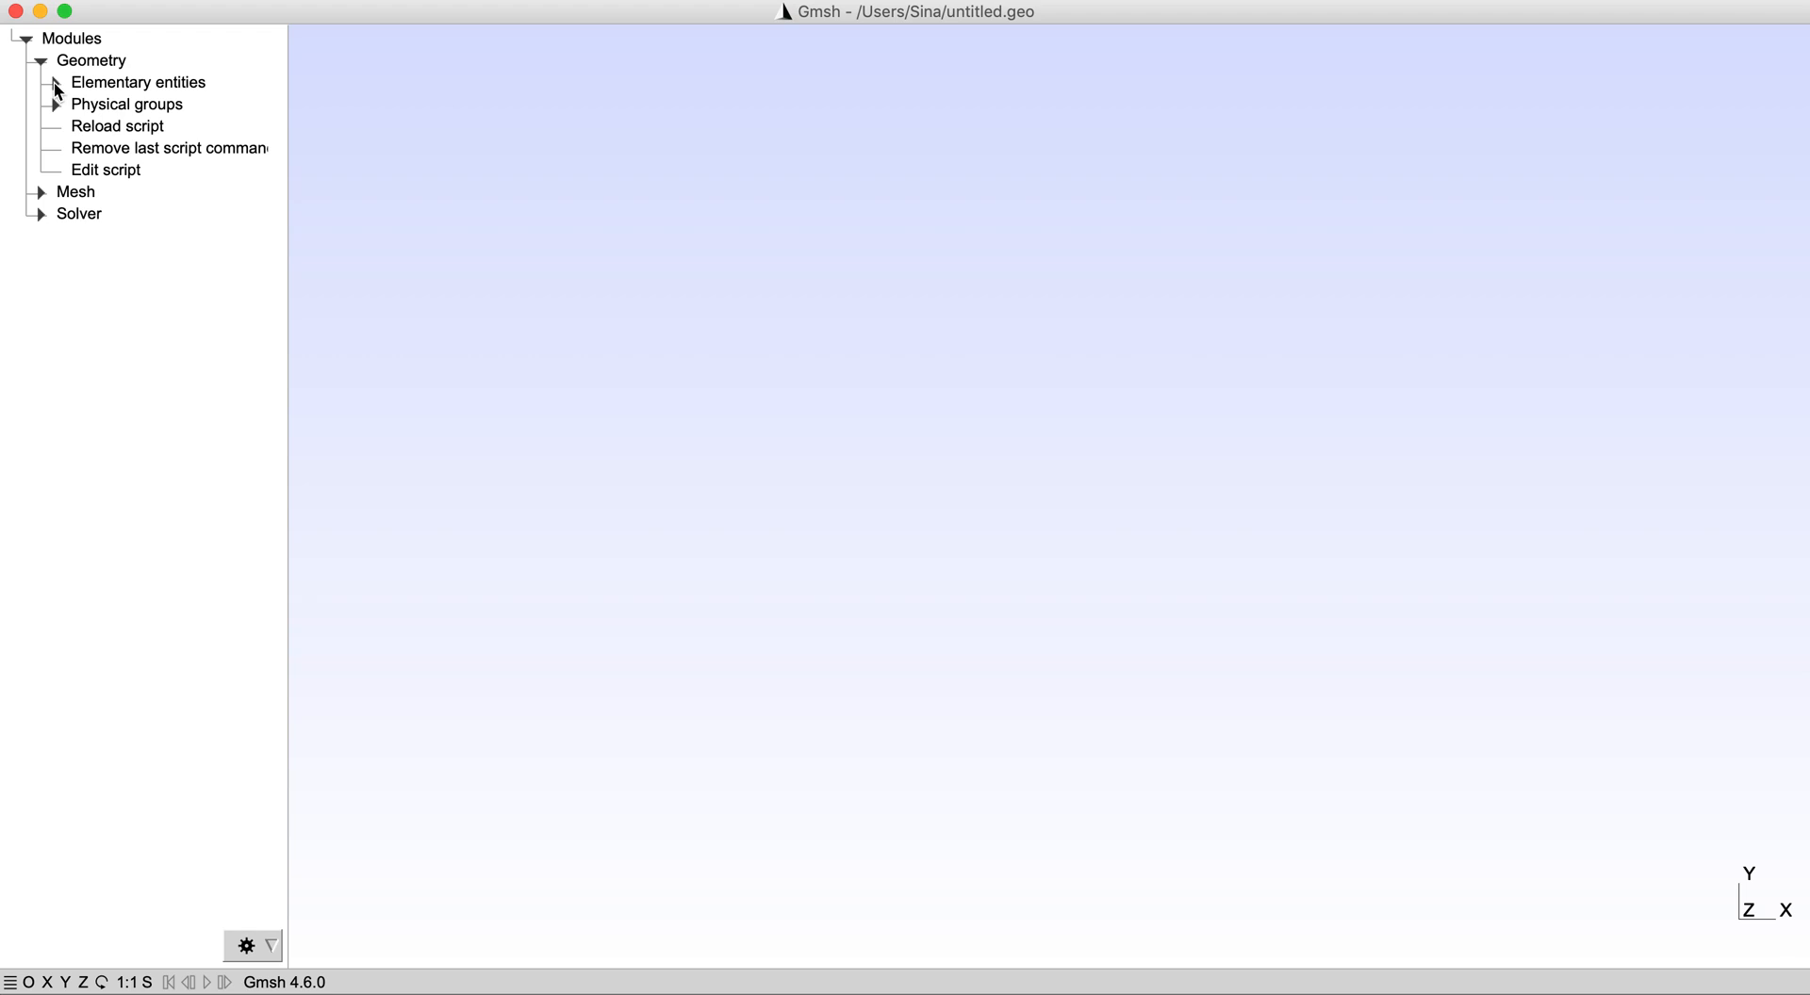
{"action": "left_click", "coordinate": [53, 82]}
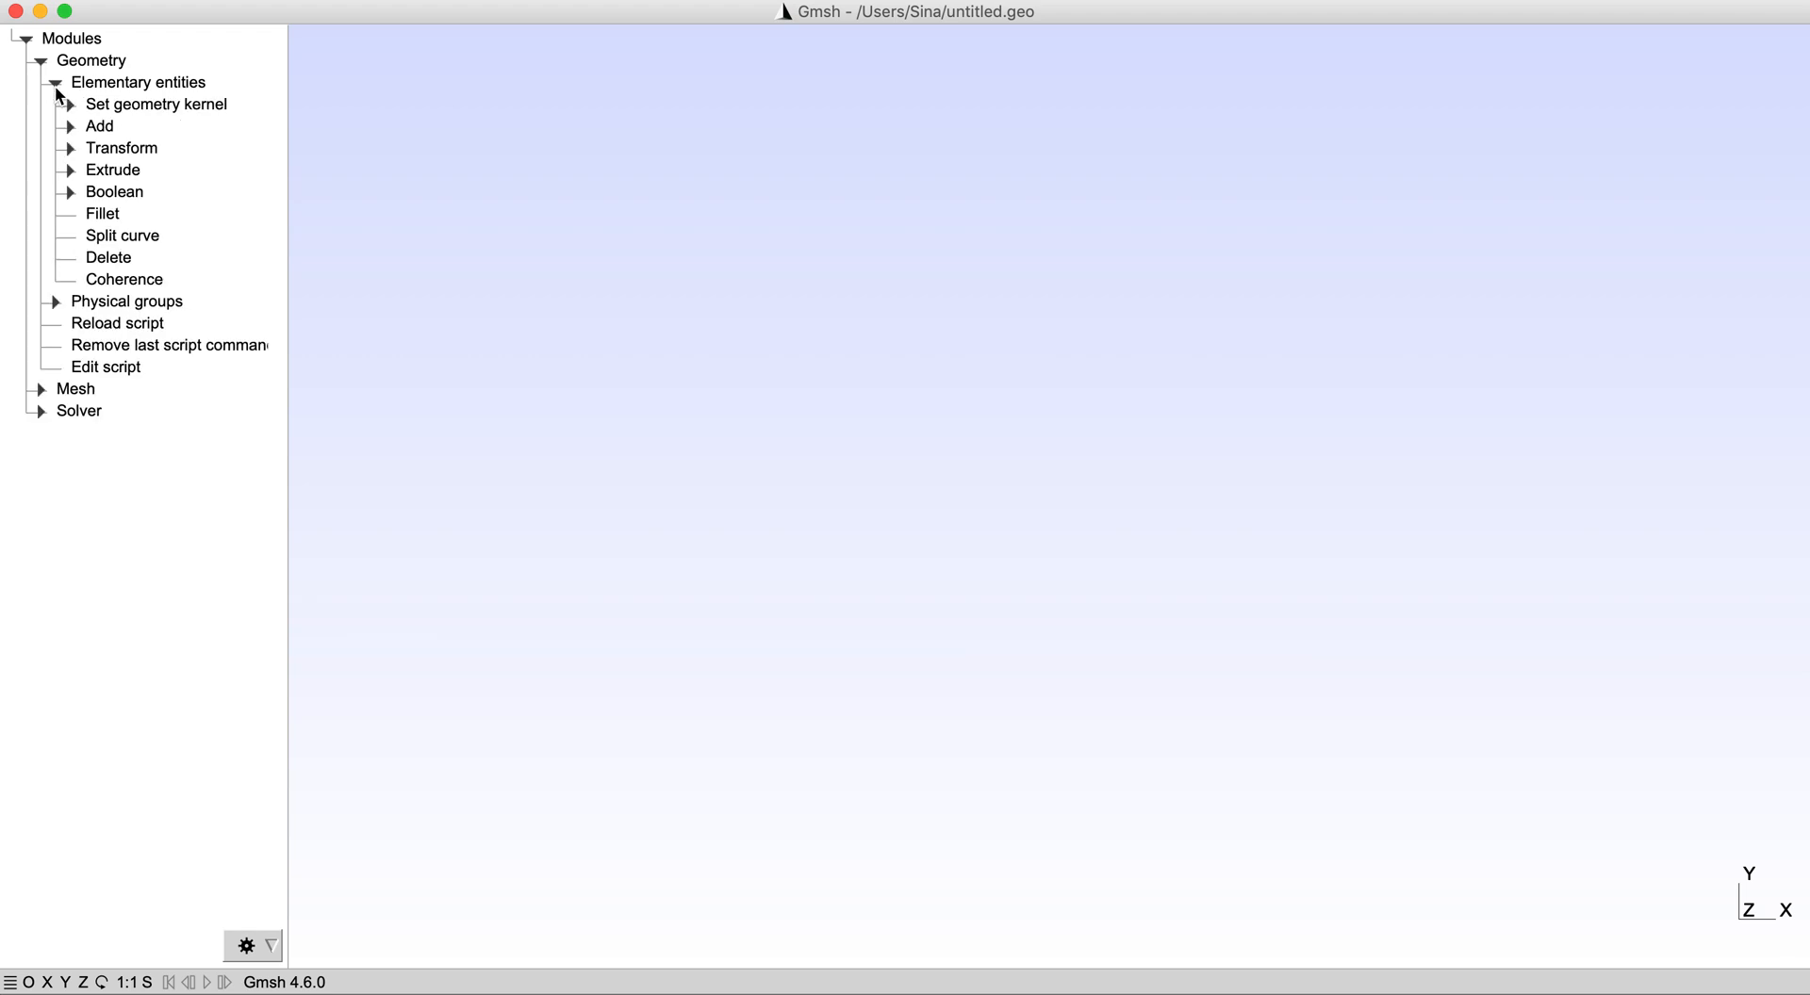
{"action": "left_click", "coordinate": [69, 126]}
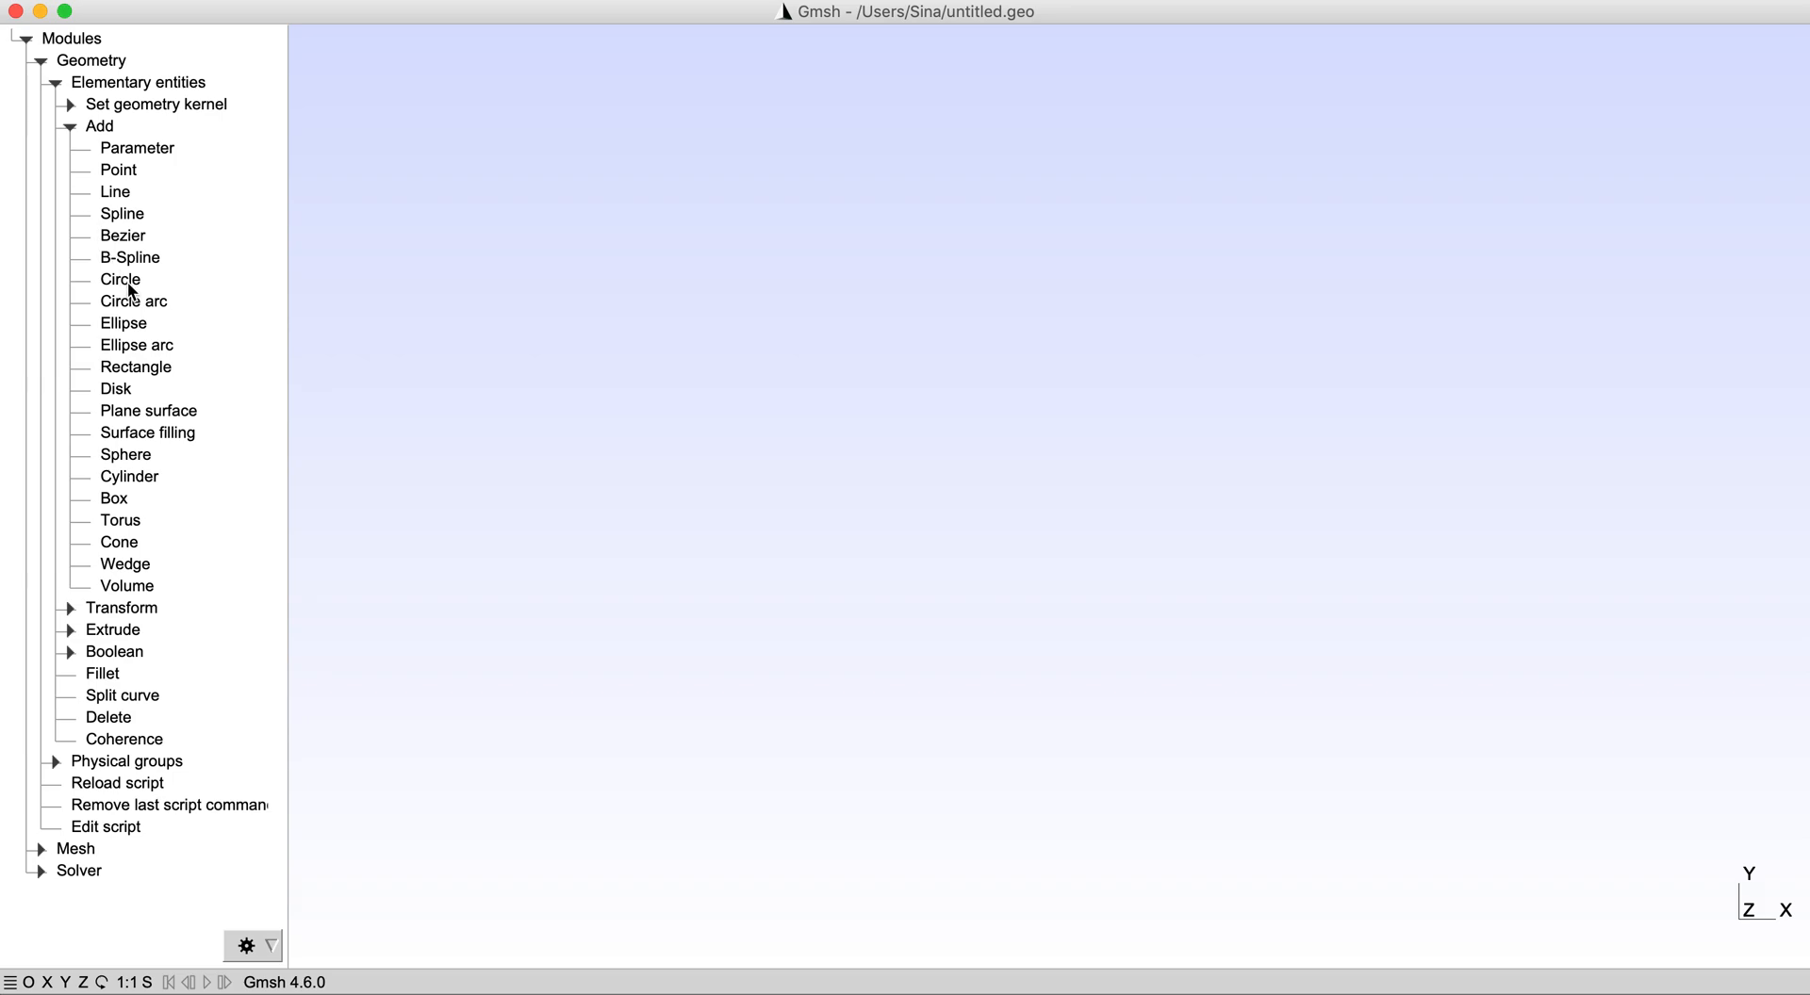
{"action": "left_click", "coordinate": [119, 279]}
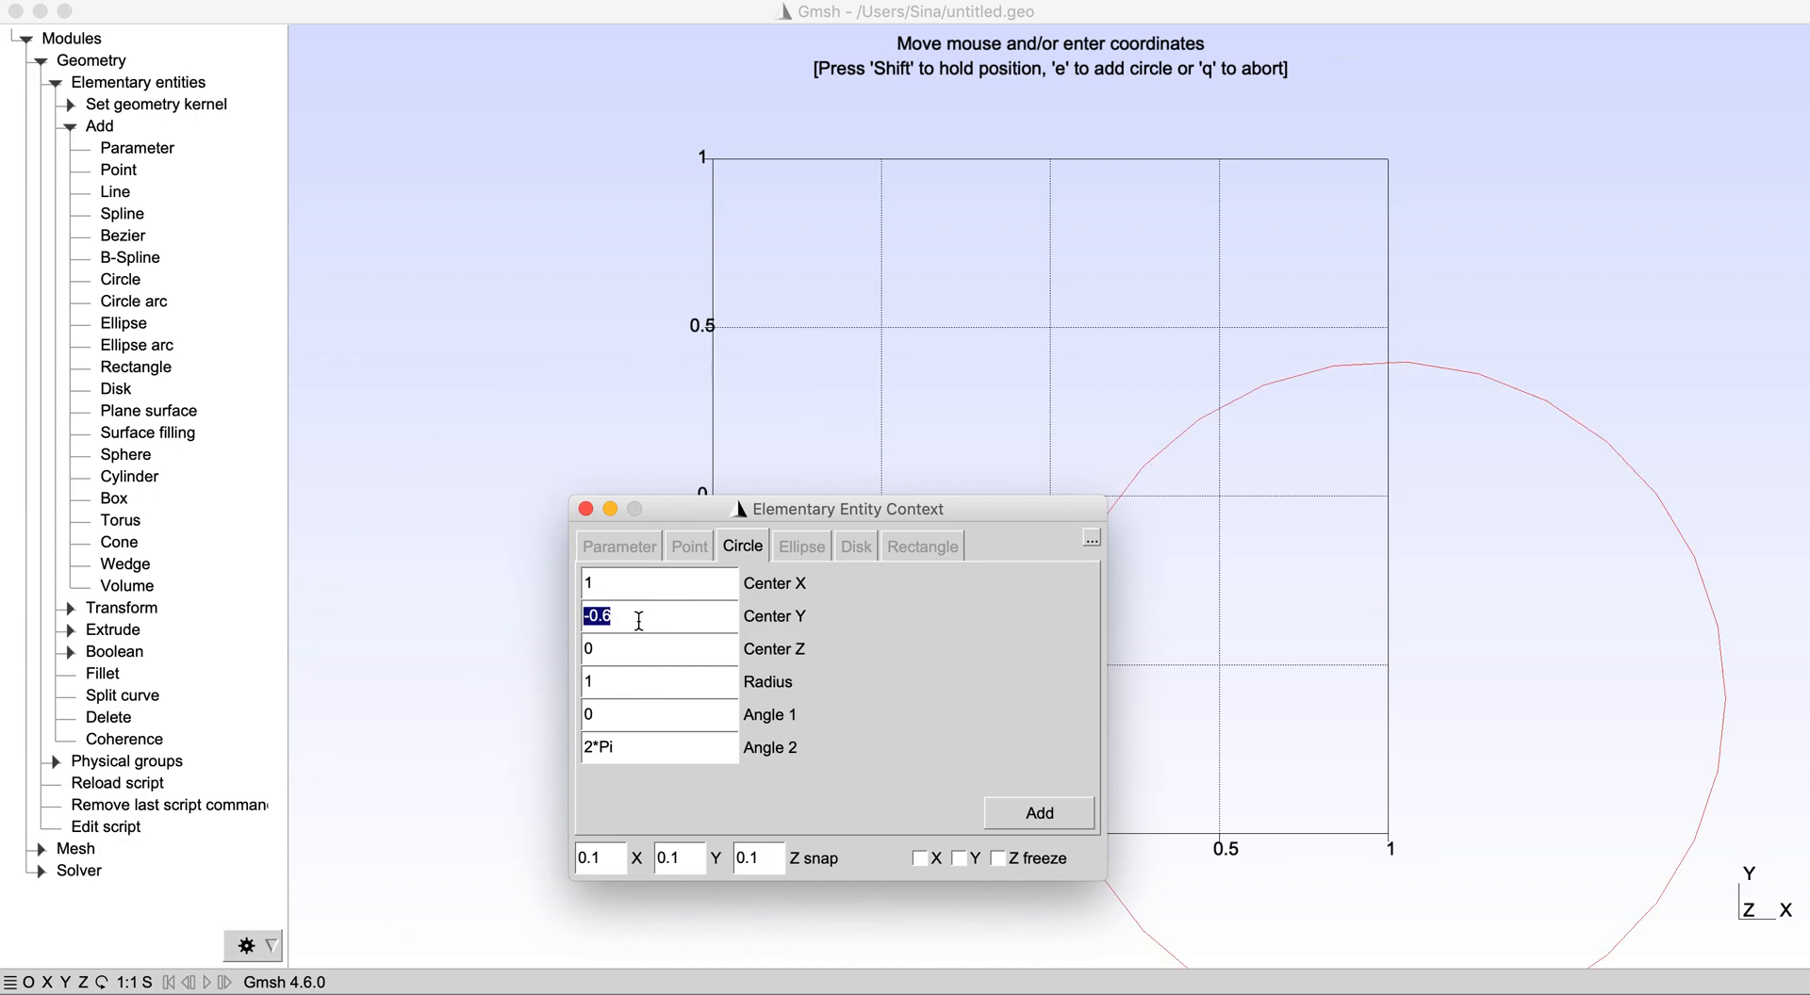
{"action": "type", "text": "1"}
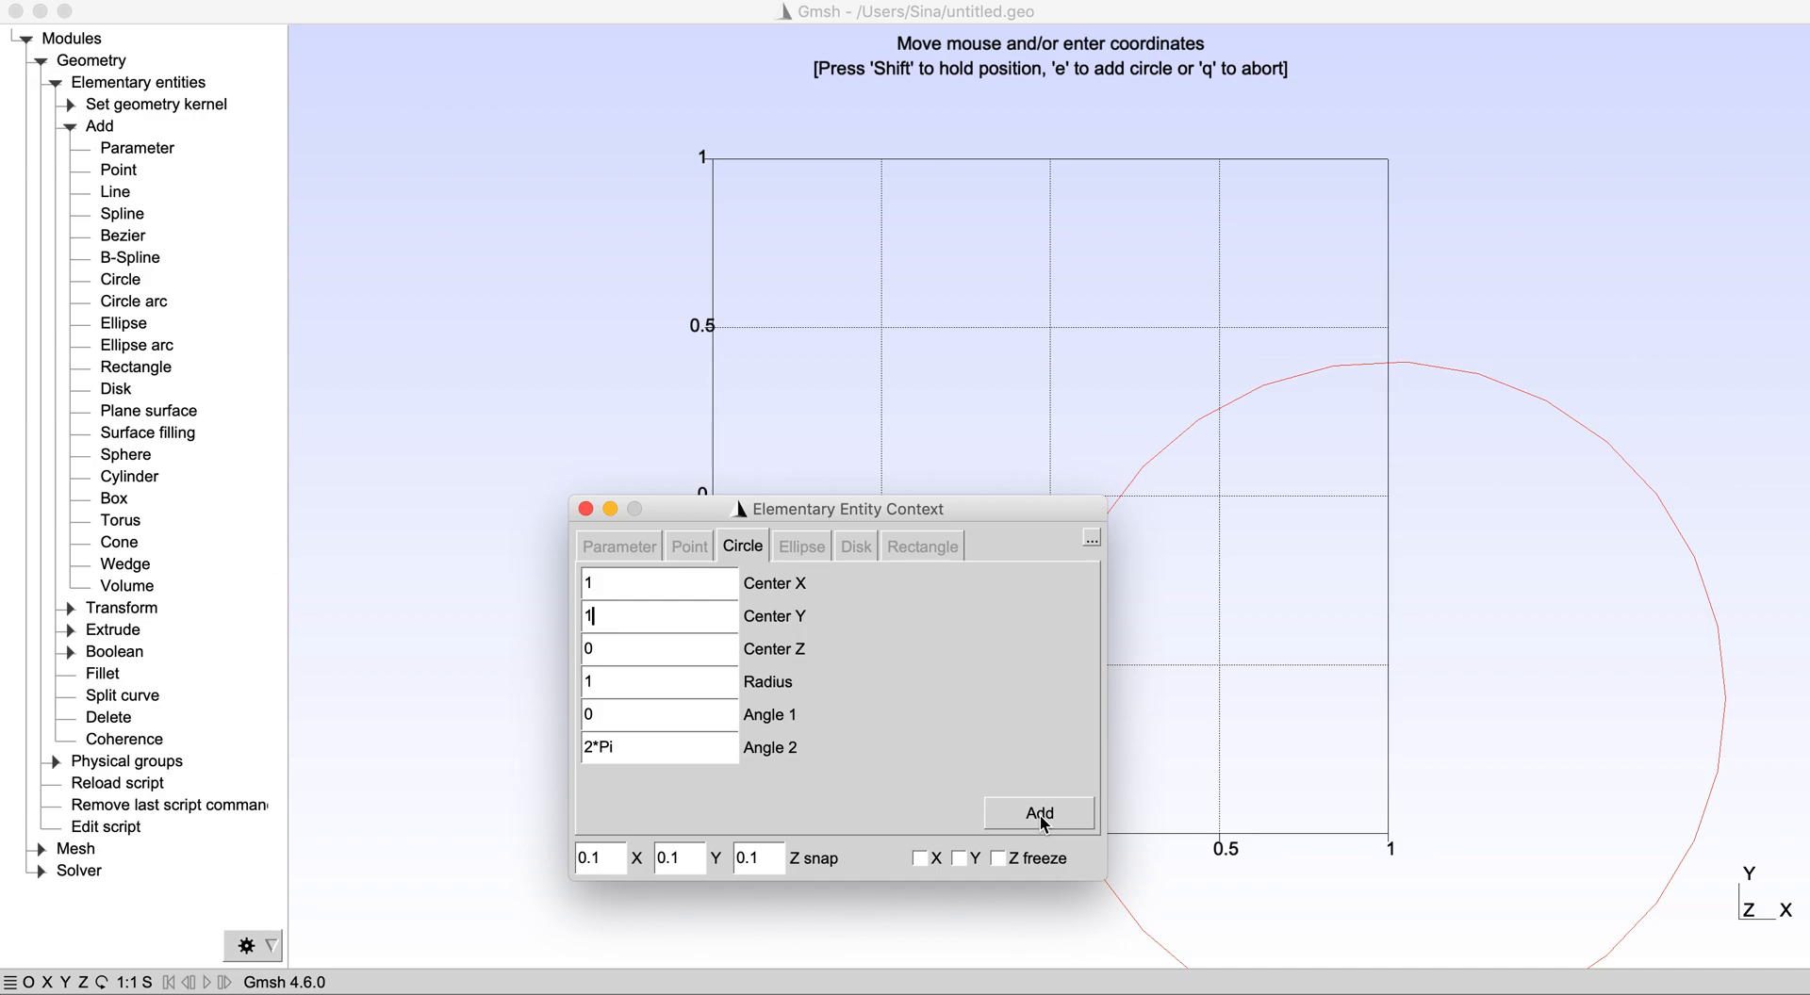
{"action": "left_click", "coordinate": [1037, 812]}
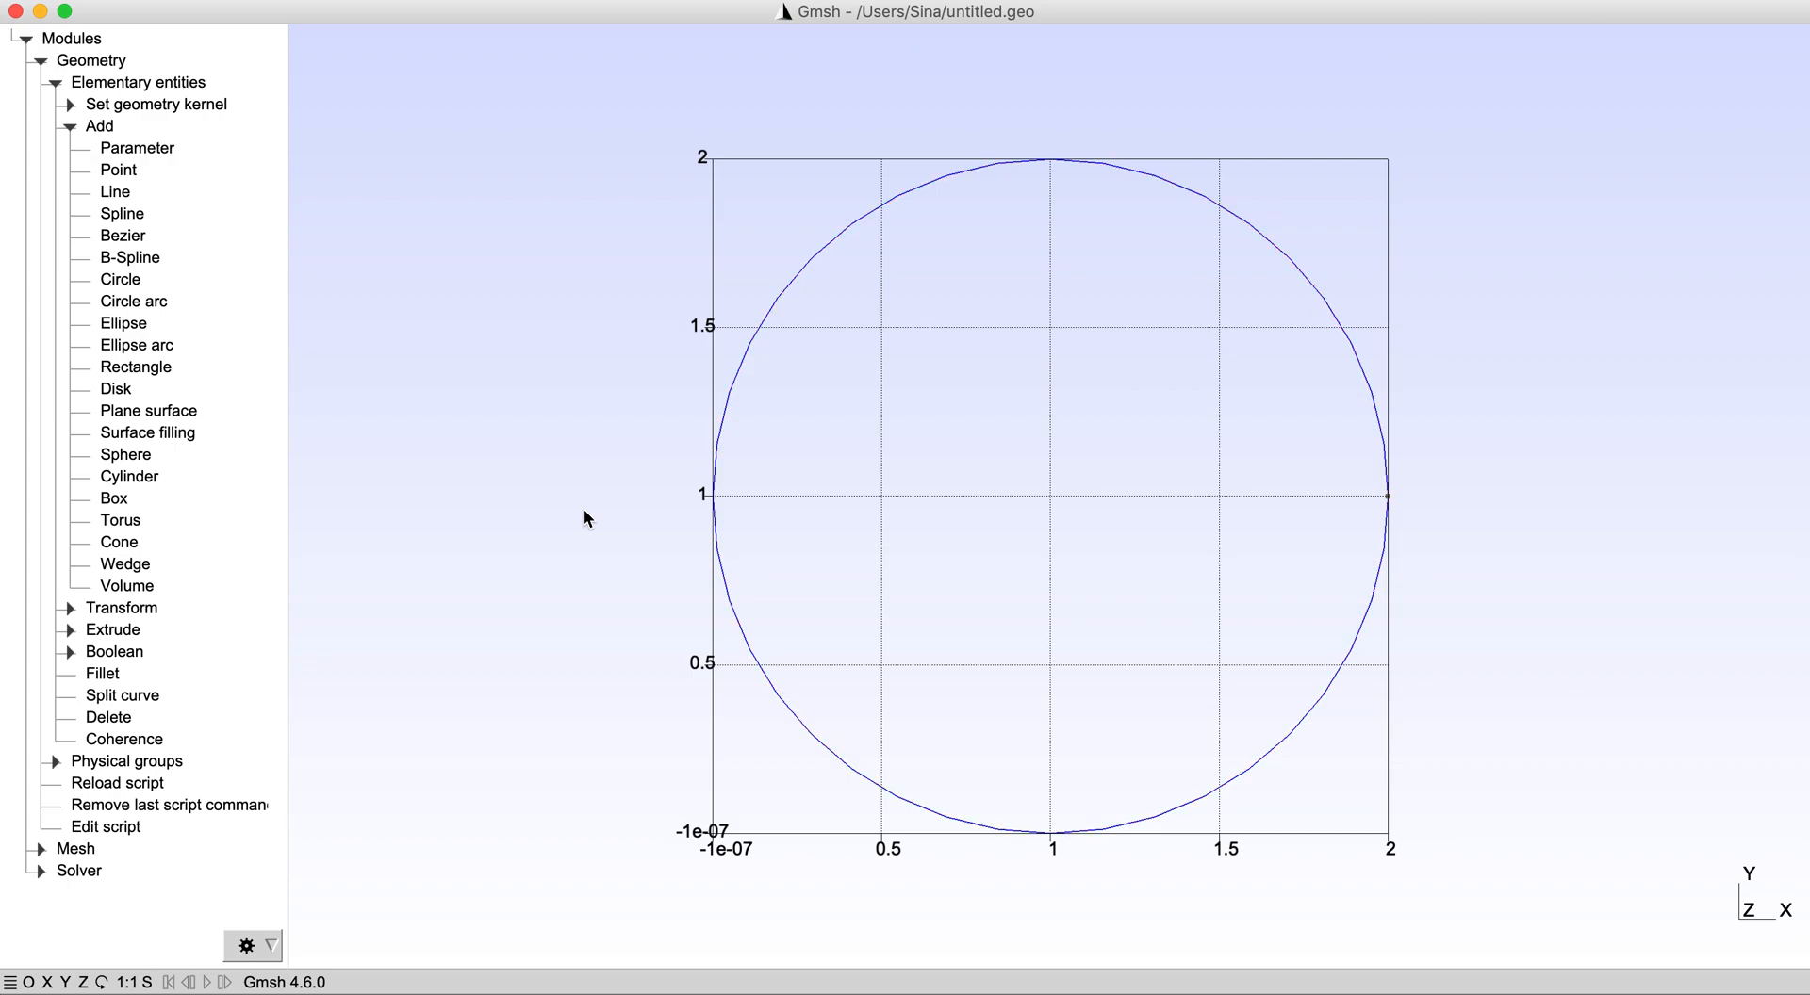
{"action": "mouse_move", "coordinate": [142, 417]}
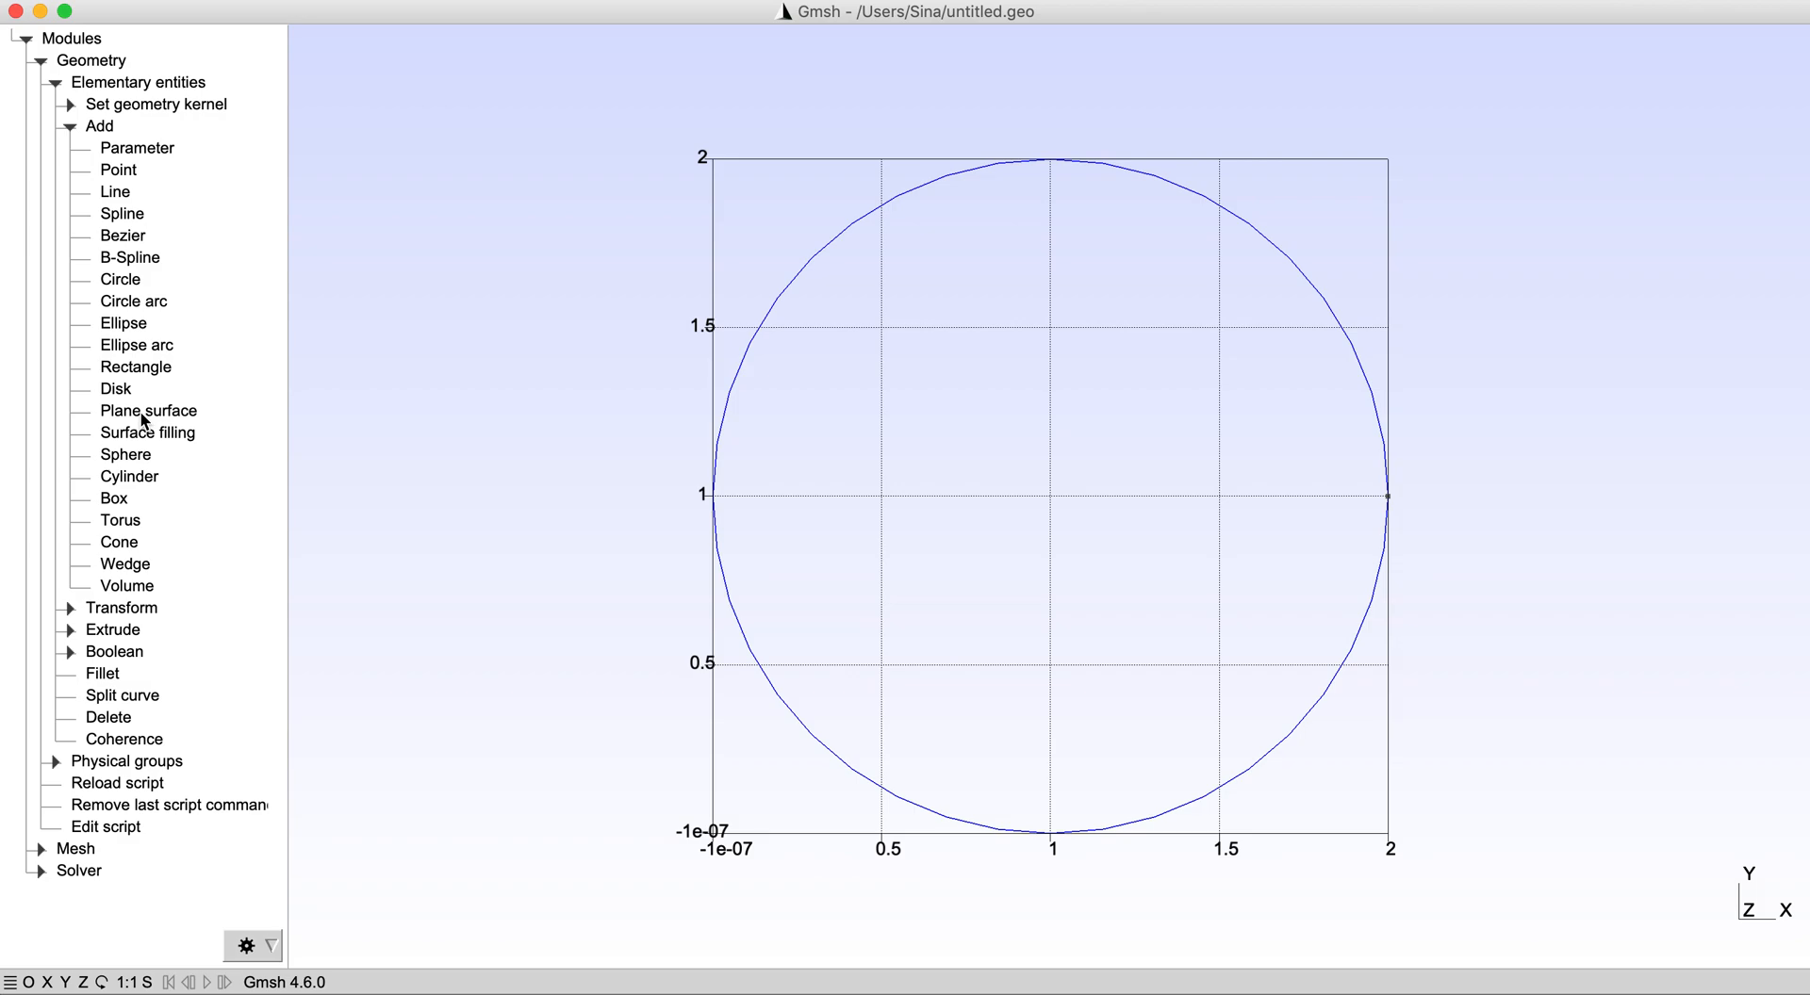
- Create a plane surface bounded by the circle, with no holes
{"action": "left_click", "coordinate": [148, 411]}
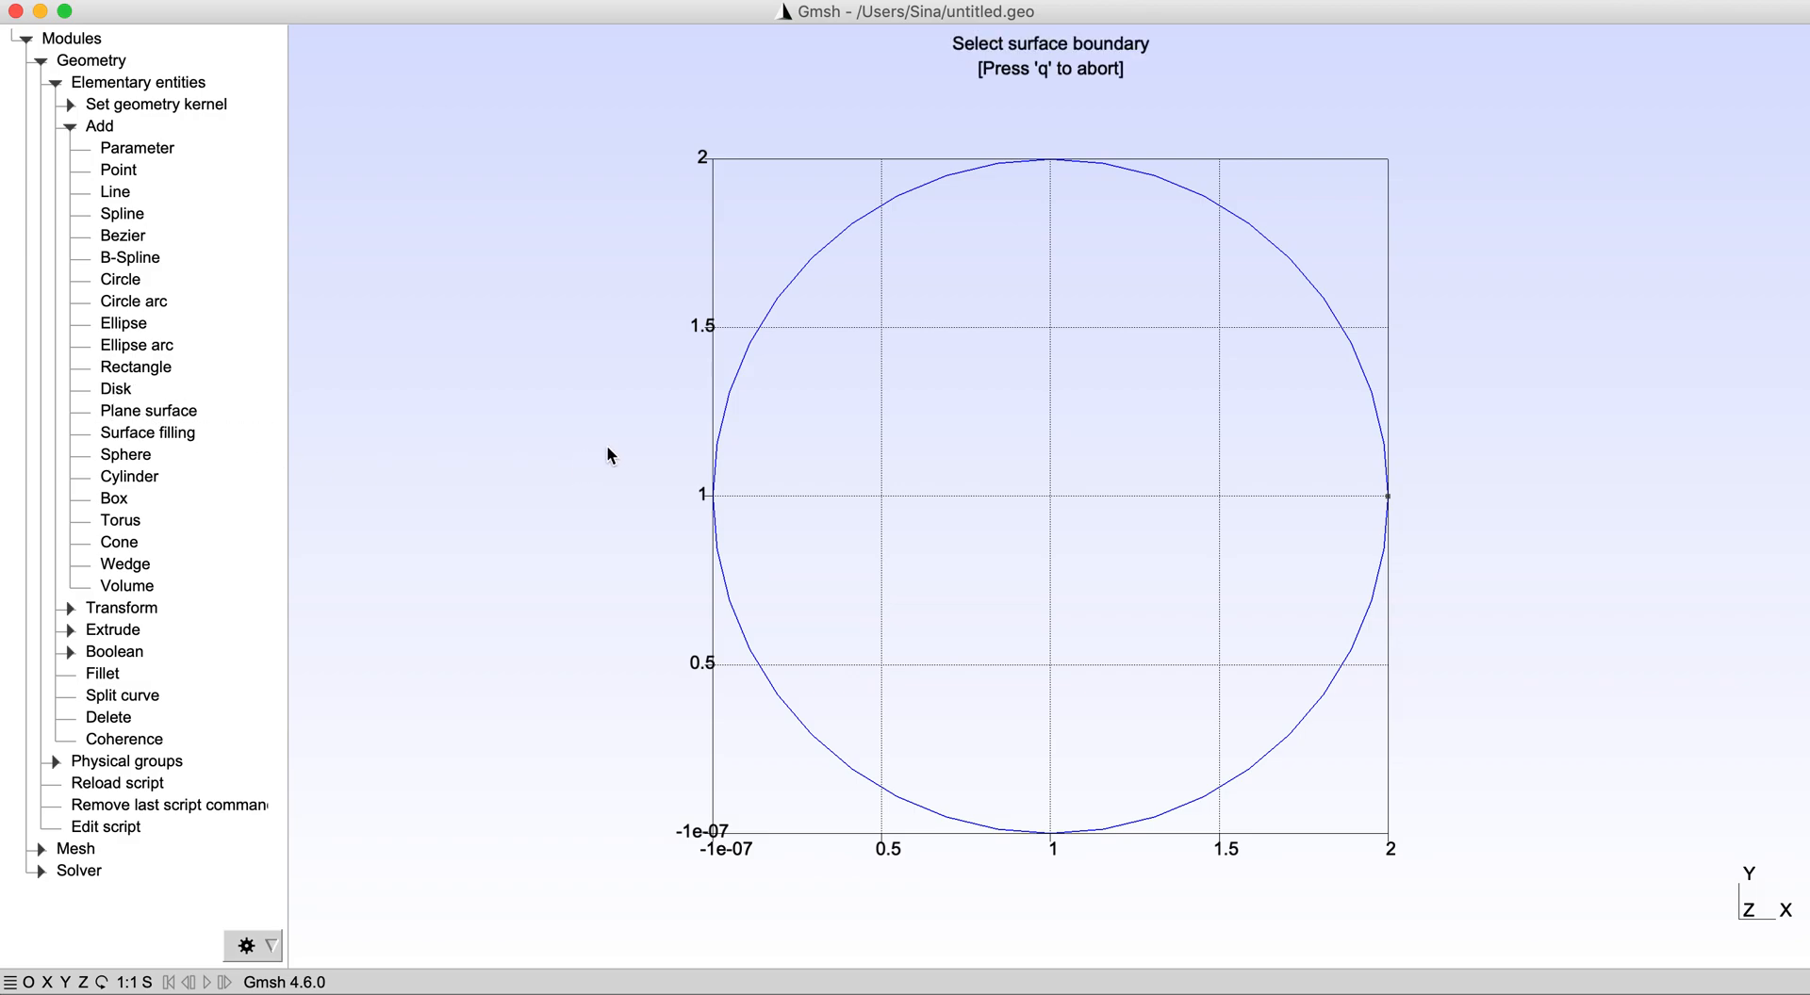
{"action": "mouse_move", "coordinate": [725, 407]}
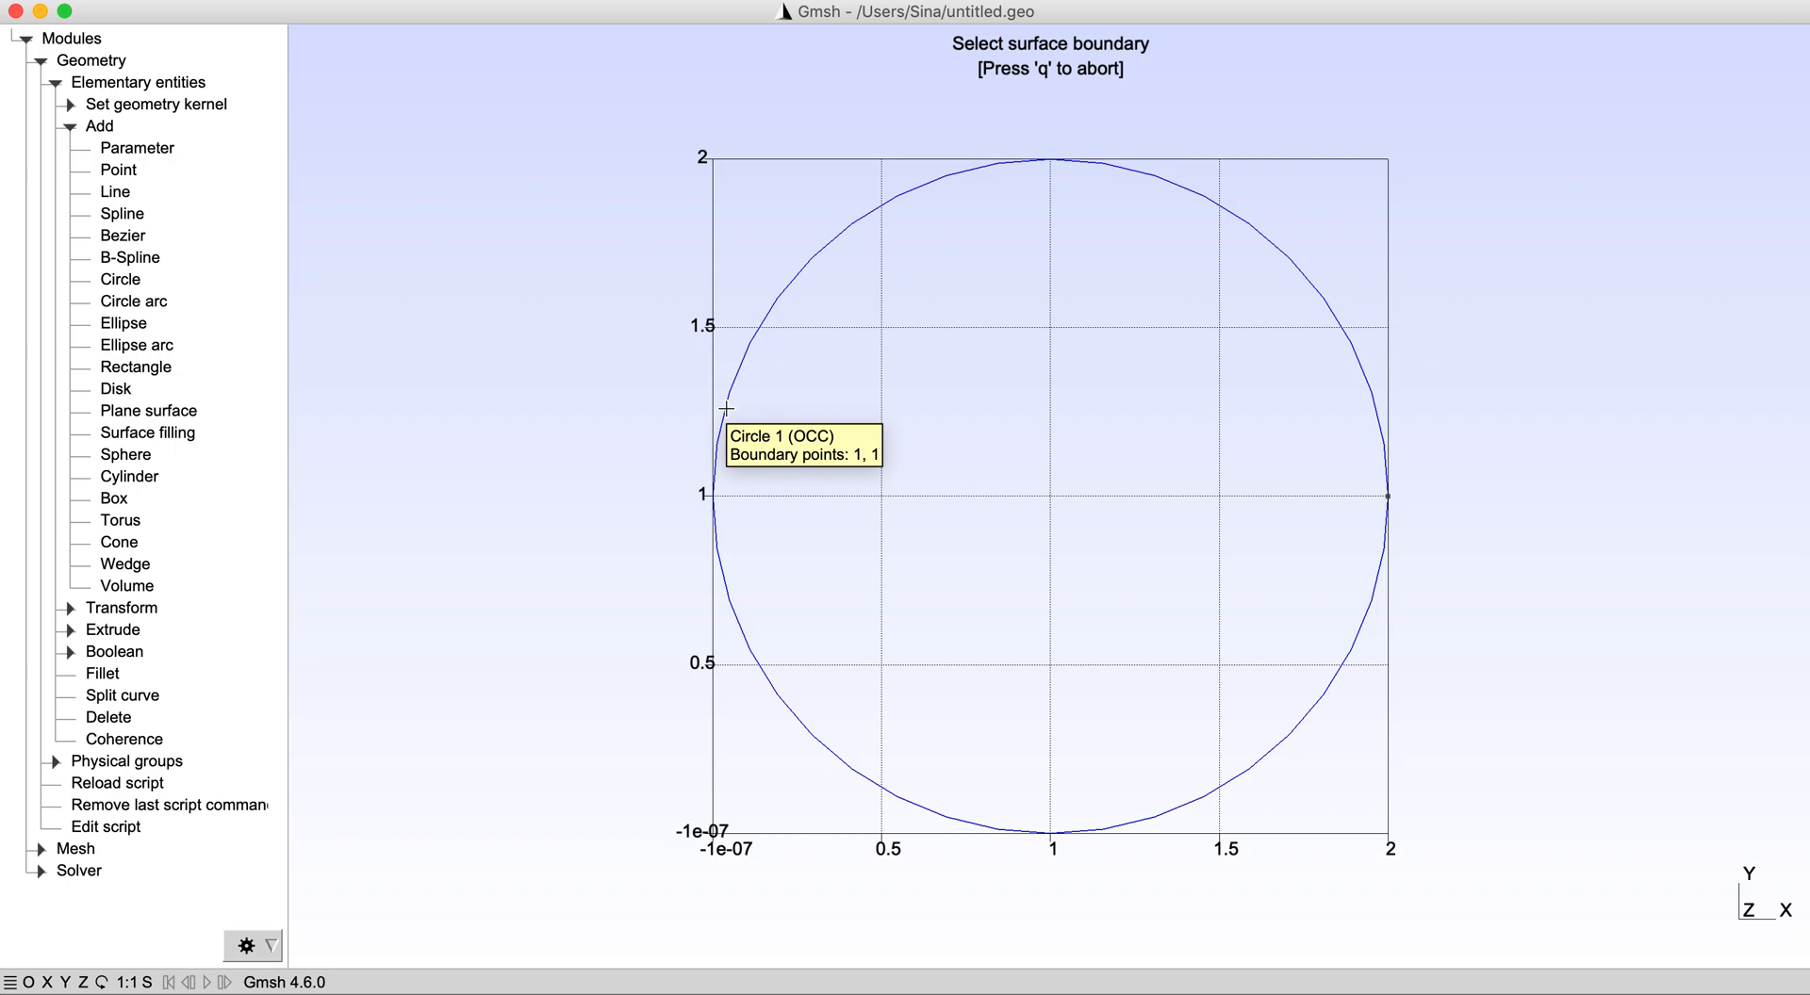
{"action": "left_click", "coordinate": [721, 409]}
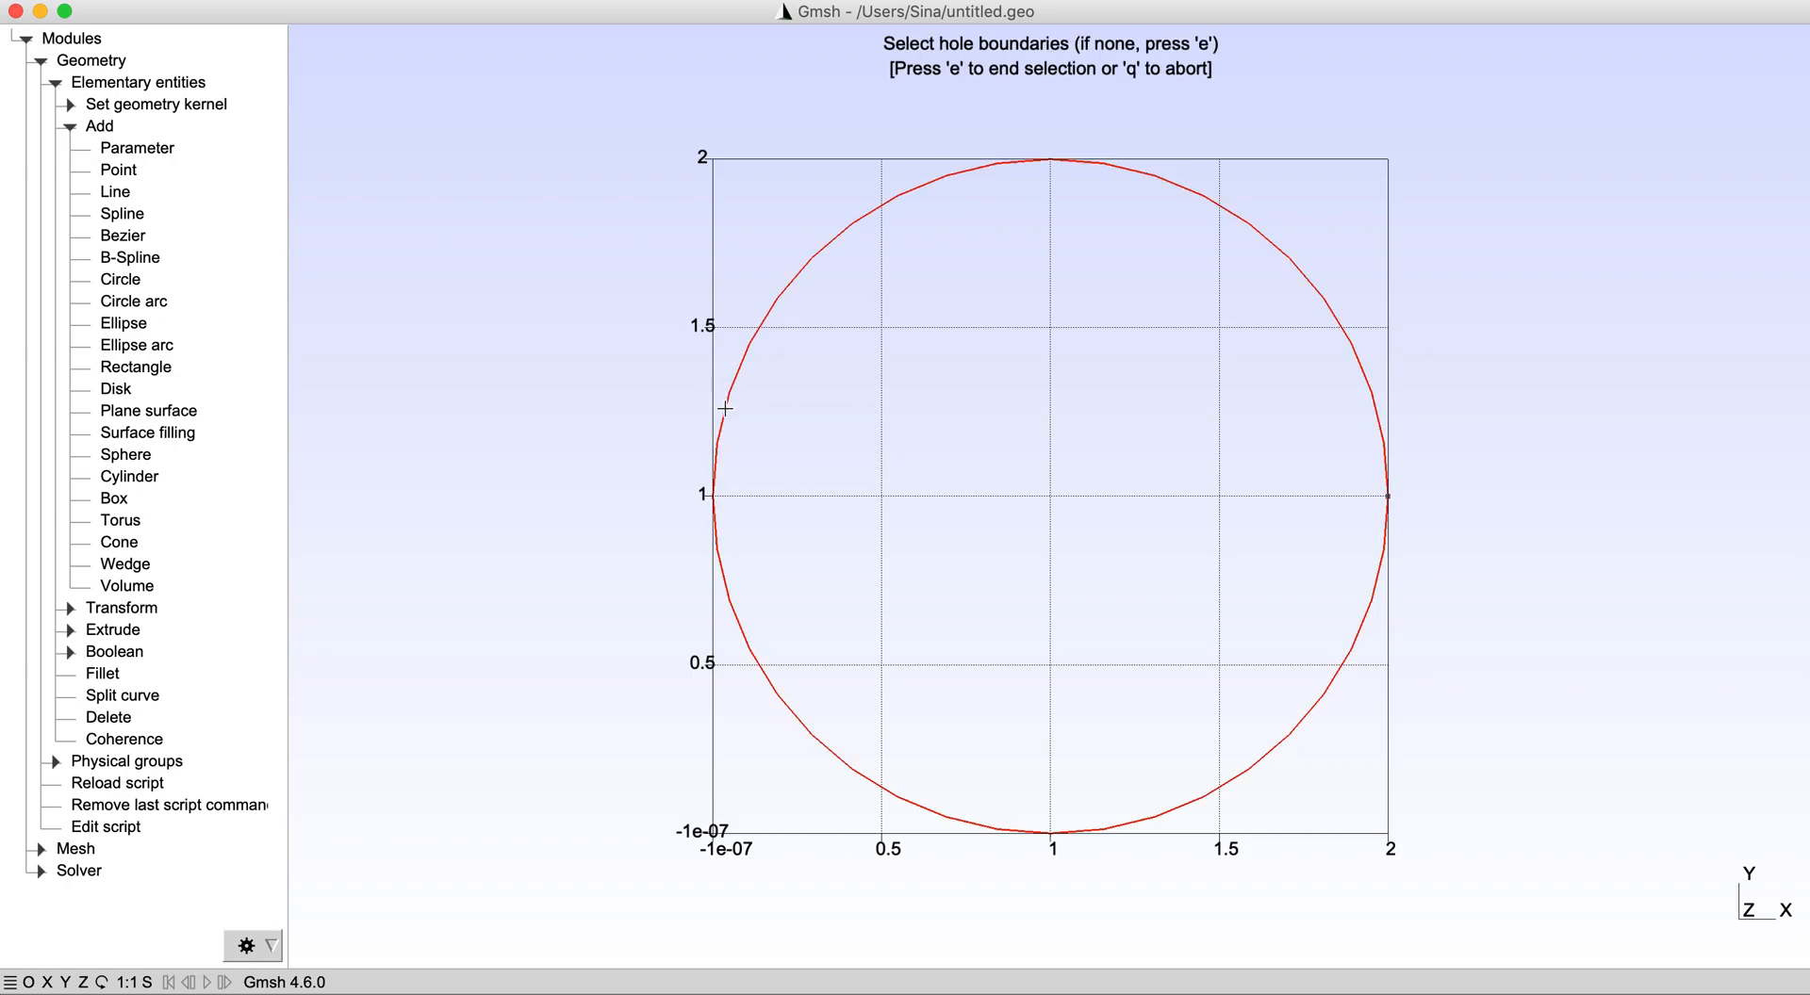
{"action": "key", "text": "e"}
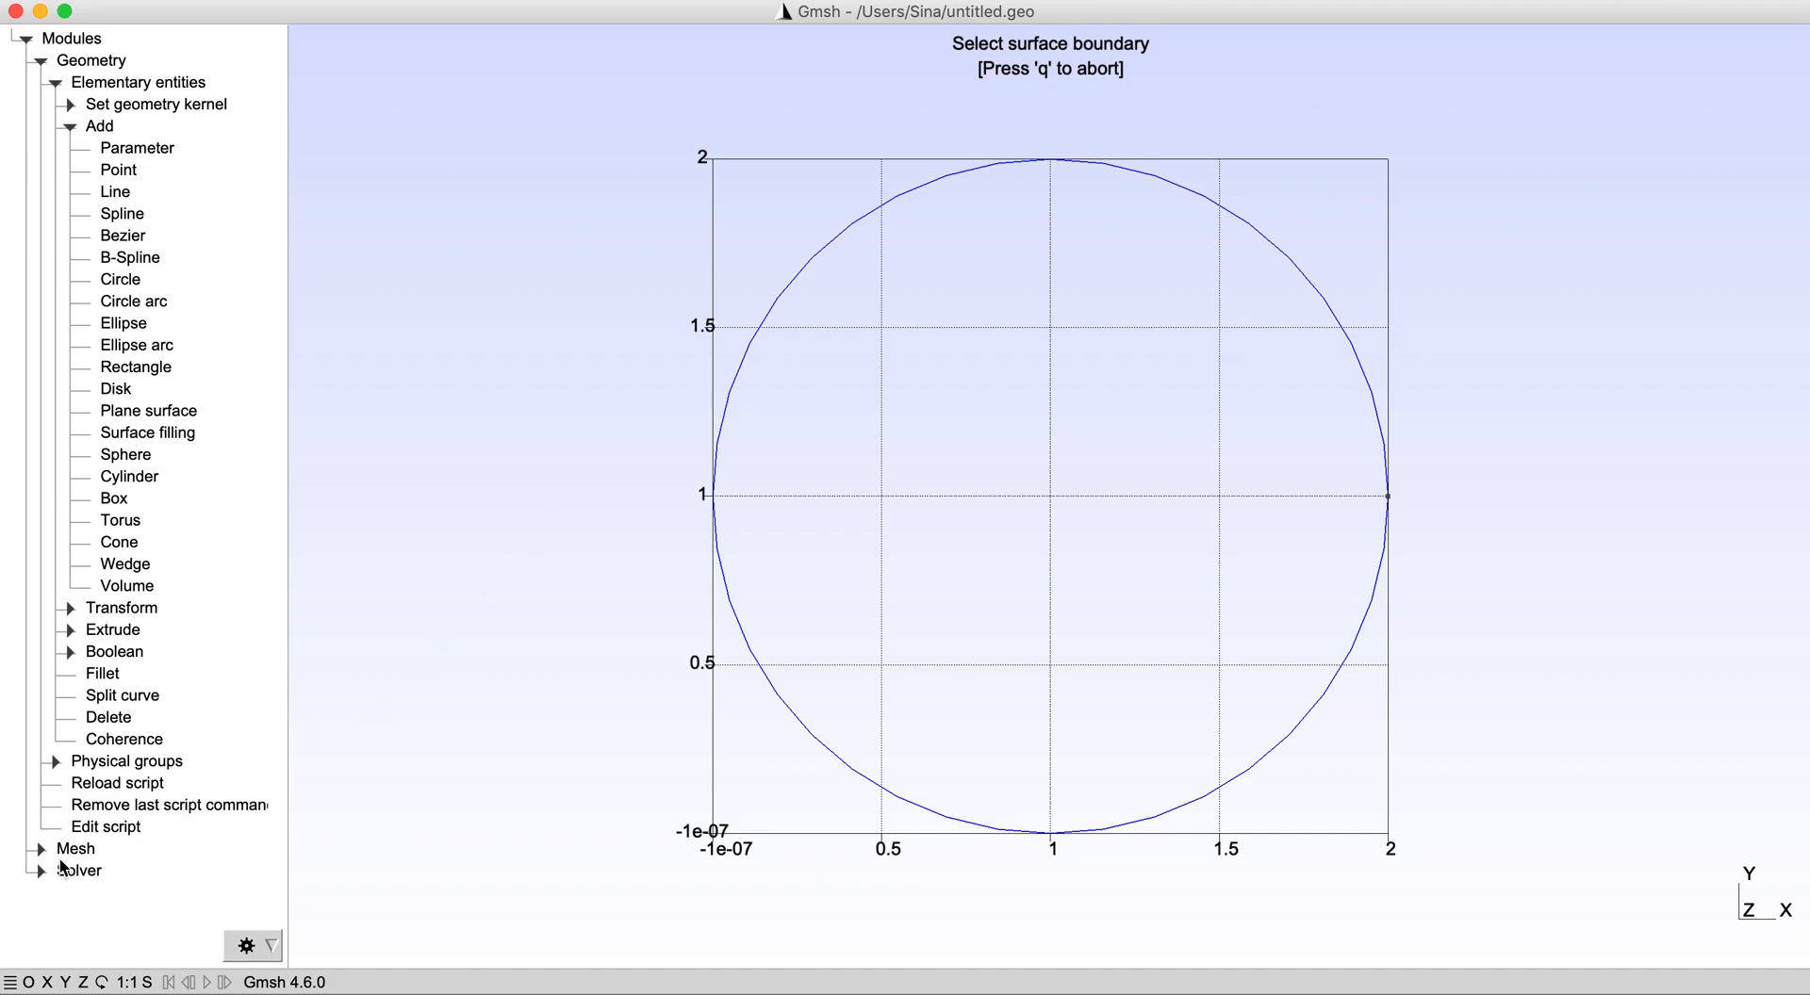
- Generate the 2D triangular mesh and refine it twice by splitting
{"action": "scroll", "scroll_direction": "down", "scroll_amount": 3}
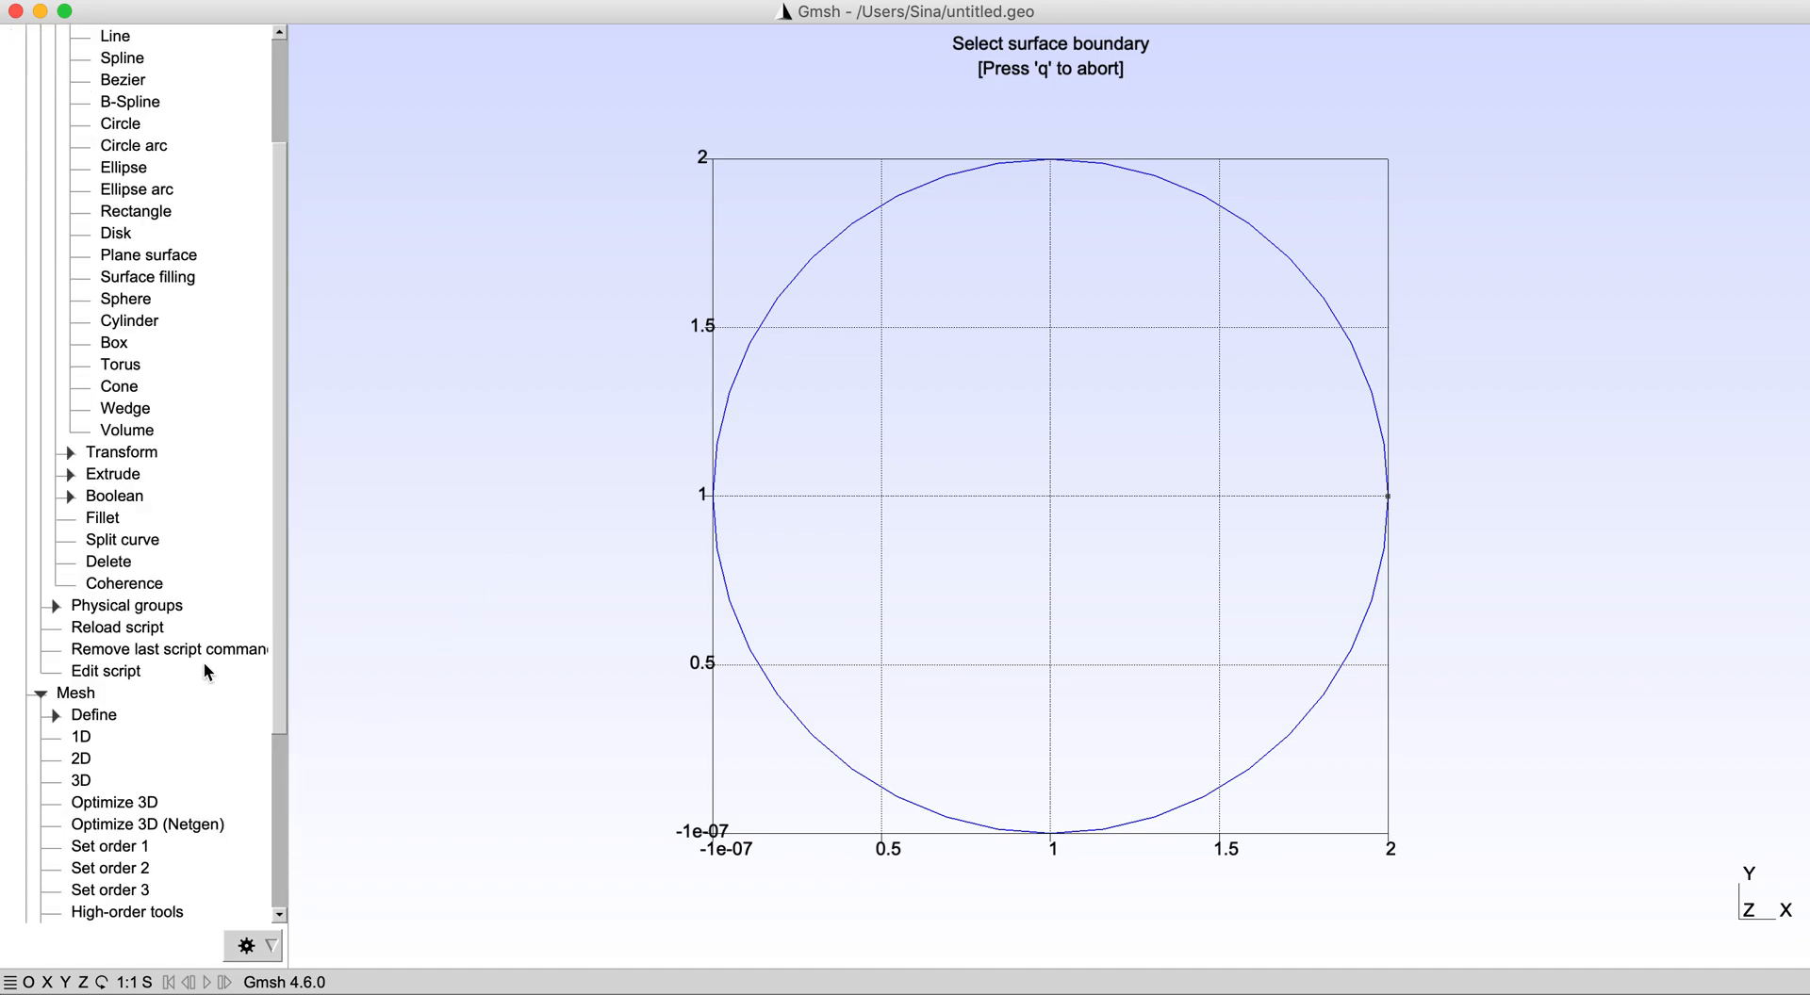
{"action": "left_click", "coordinate": [79, 660]}
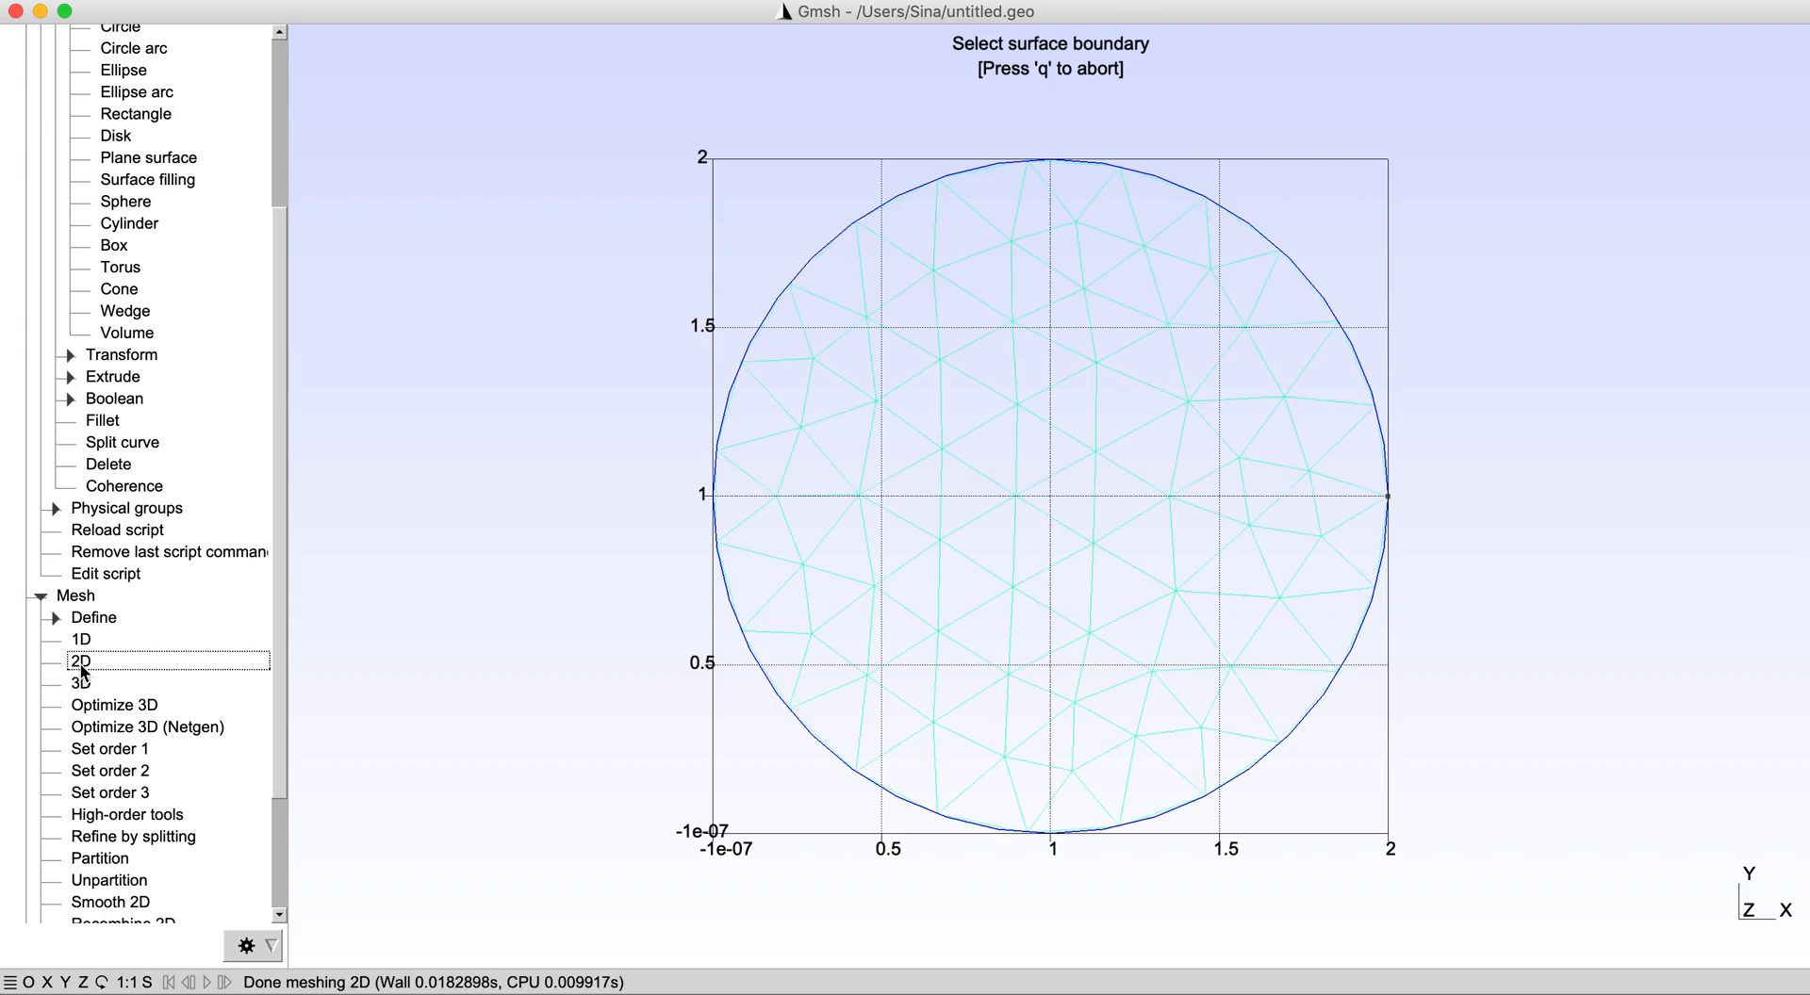
{"action": "mouse_move", "coordinate": [1119, 324]}
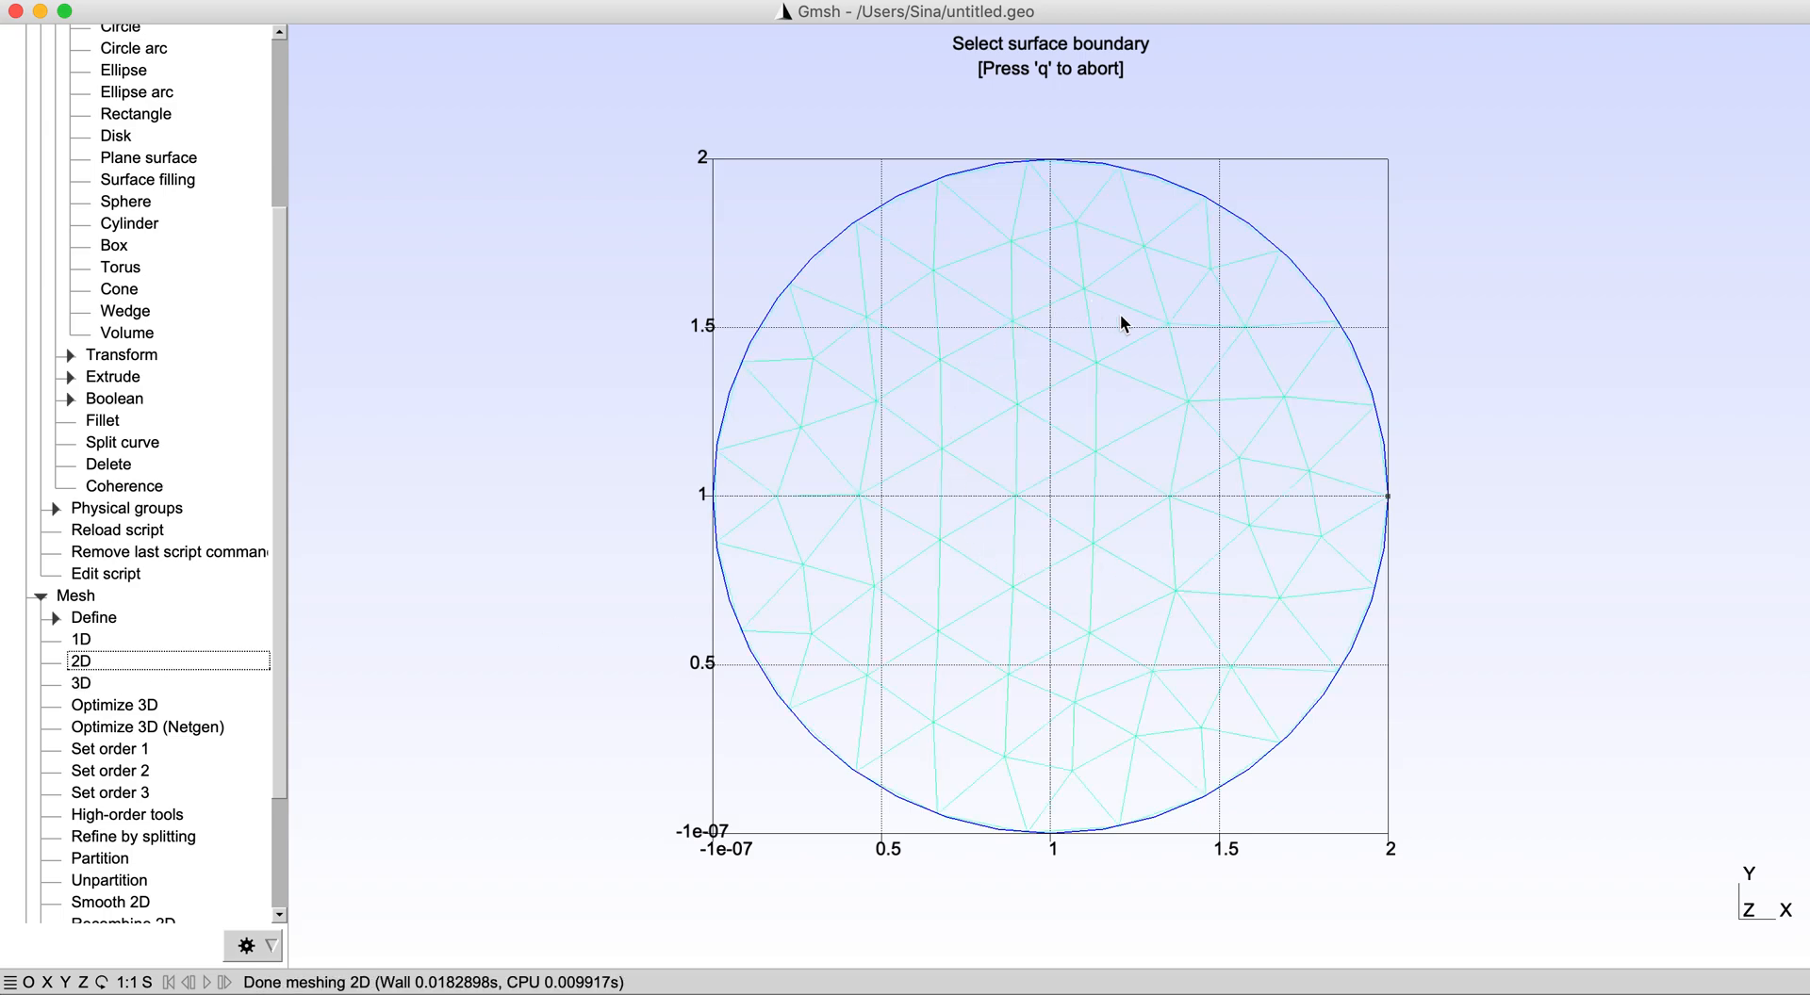
{"action": "scroll", "scroll_direction": "down", "scroll_amount": 3}
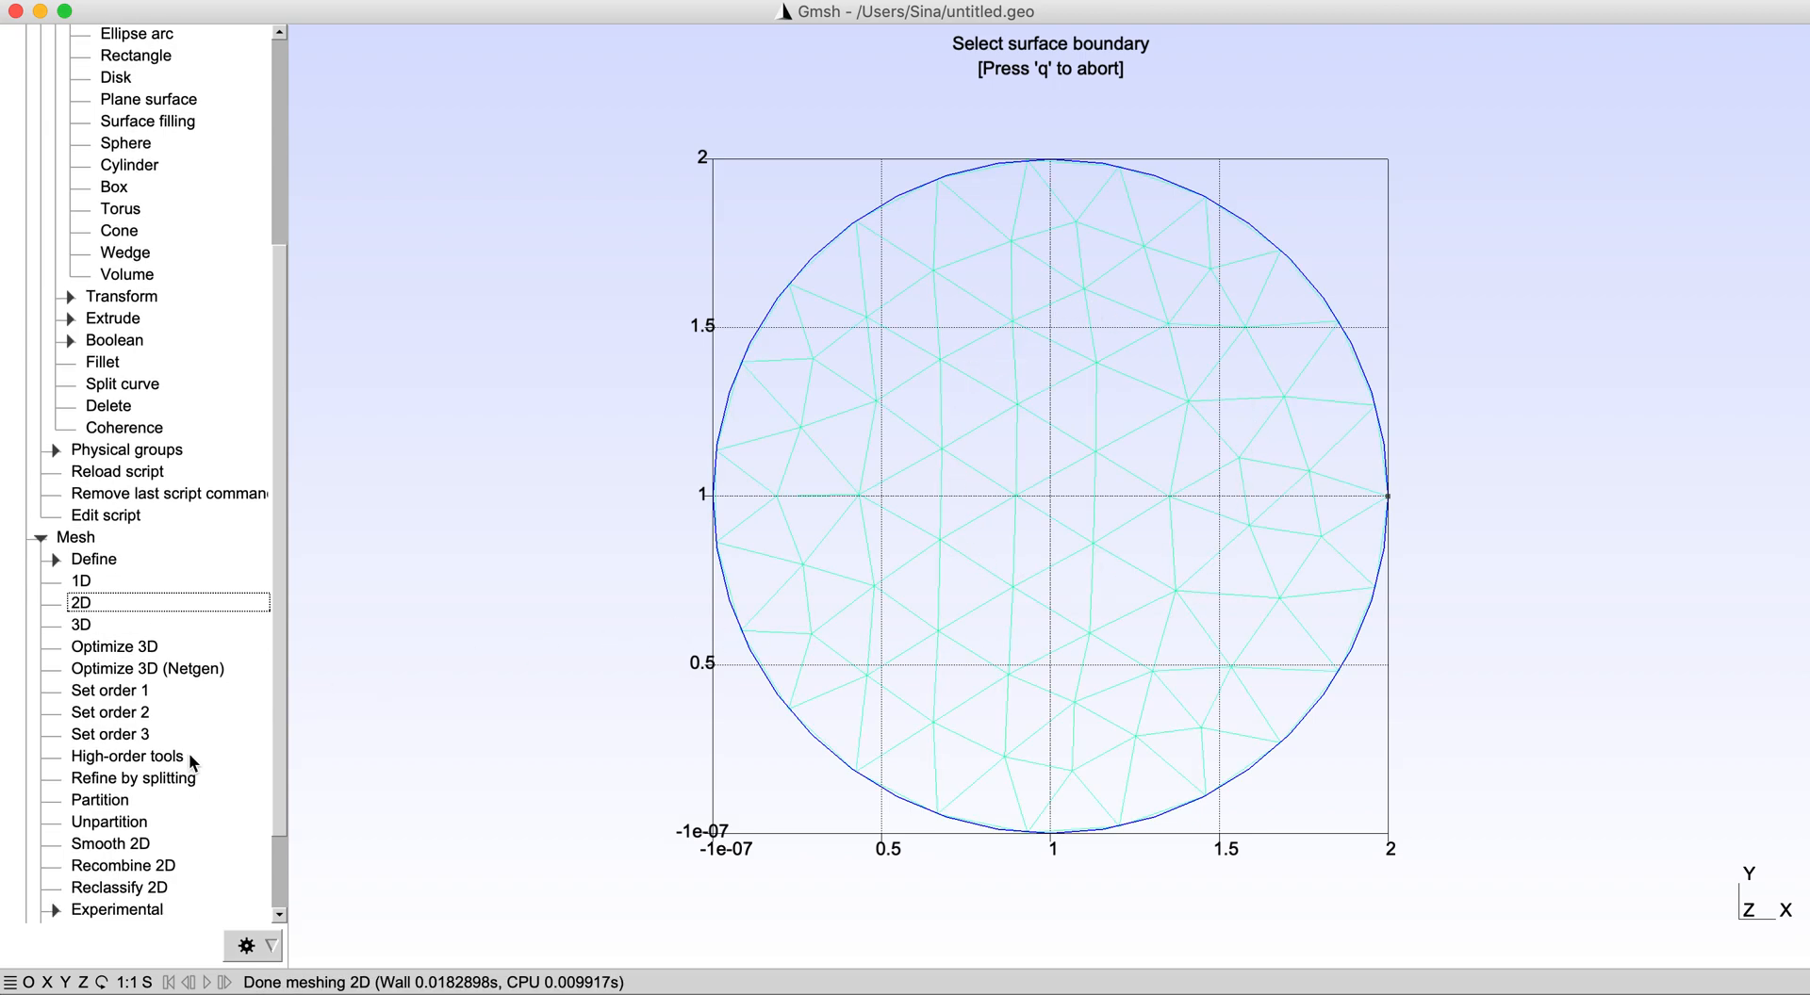
{"action": "scroll", "scroll_direction": "down", "scroll_amount": 3}
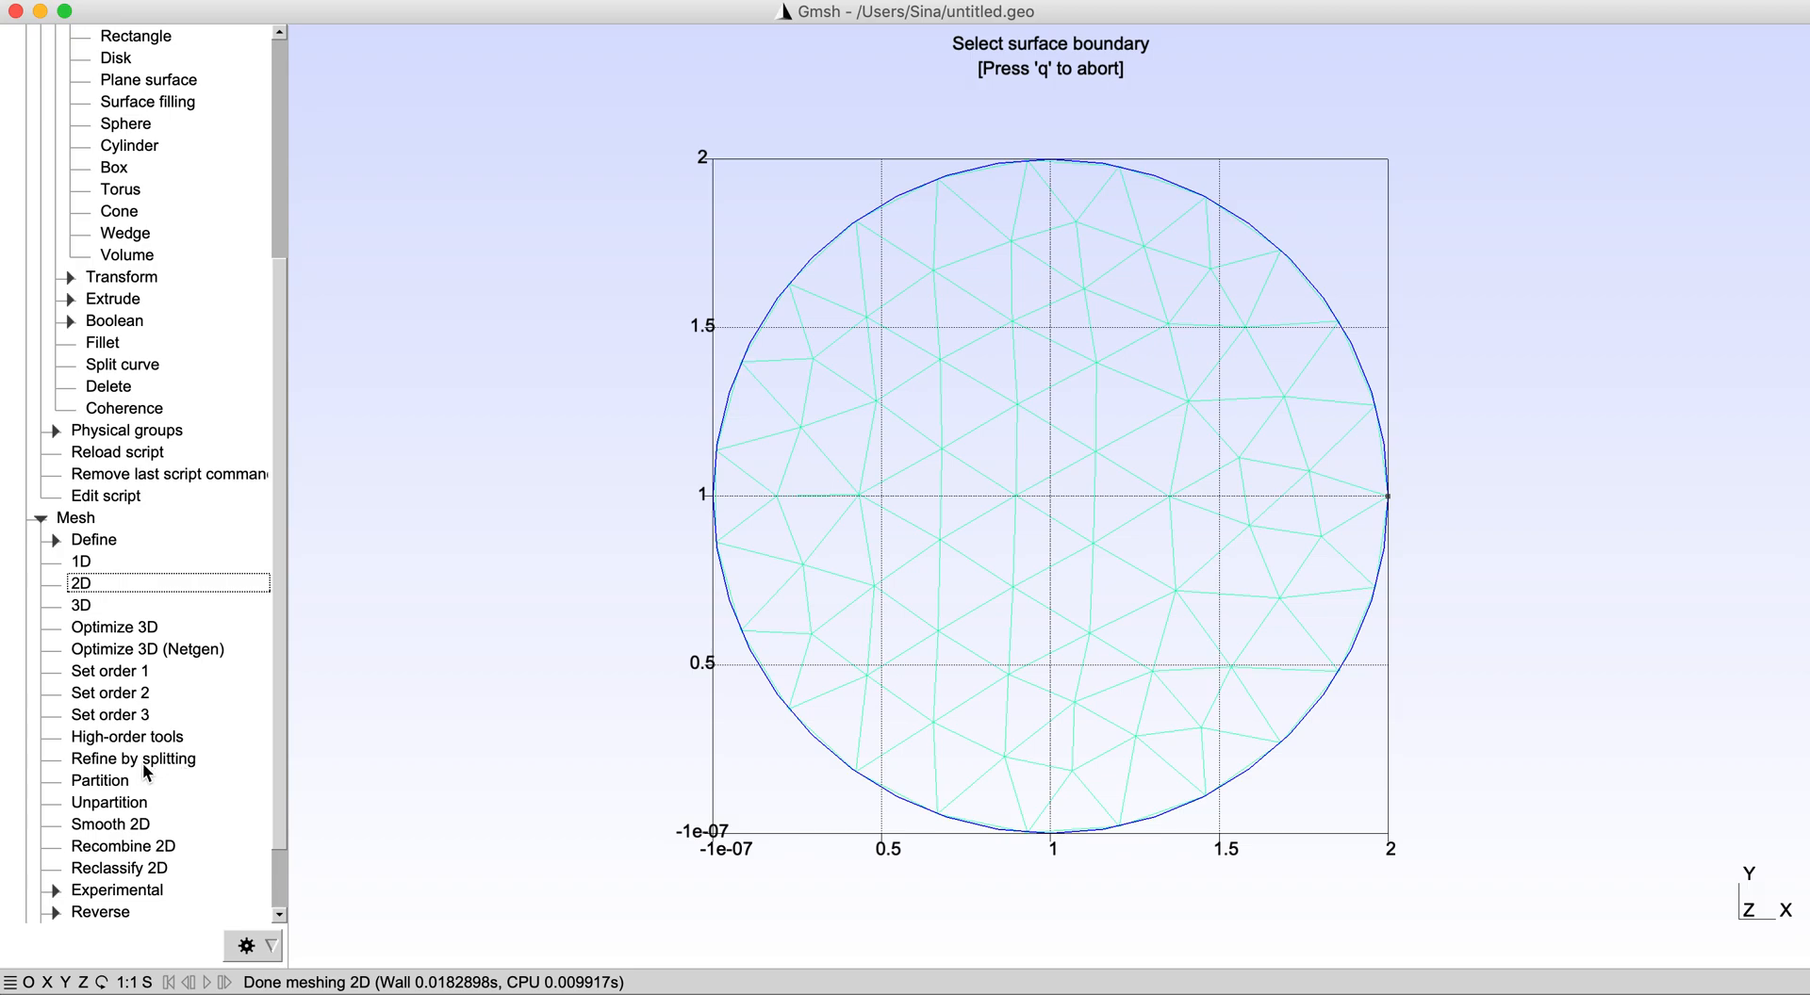
{"action": "left_click", "coordinate": [131, 759]}
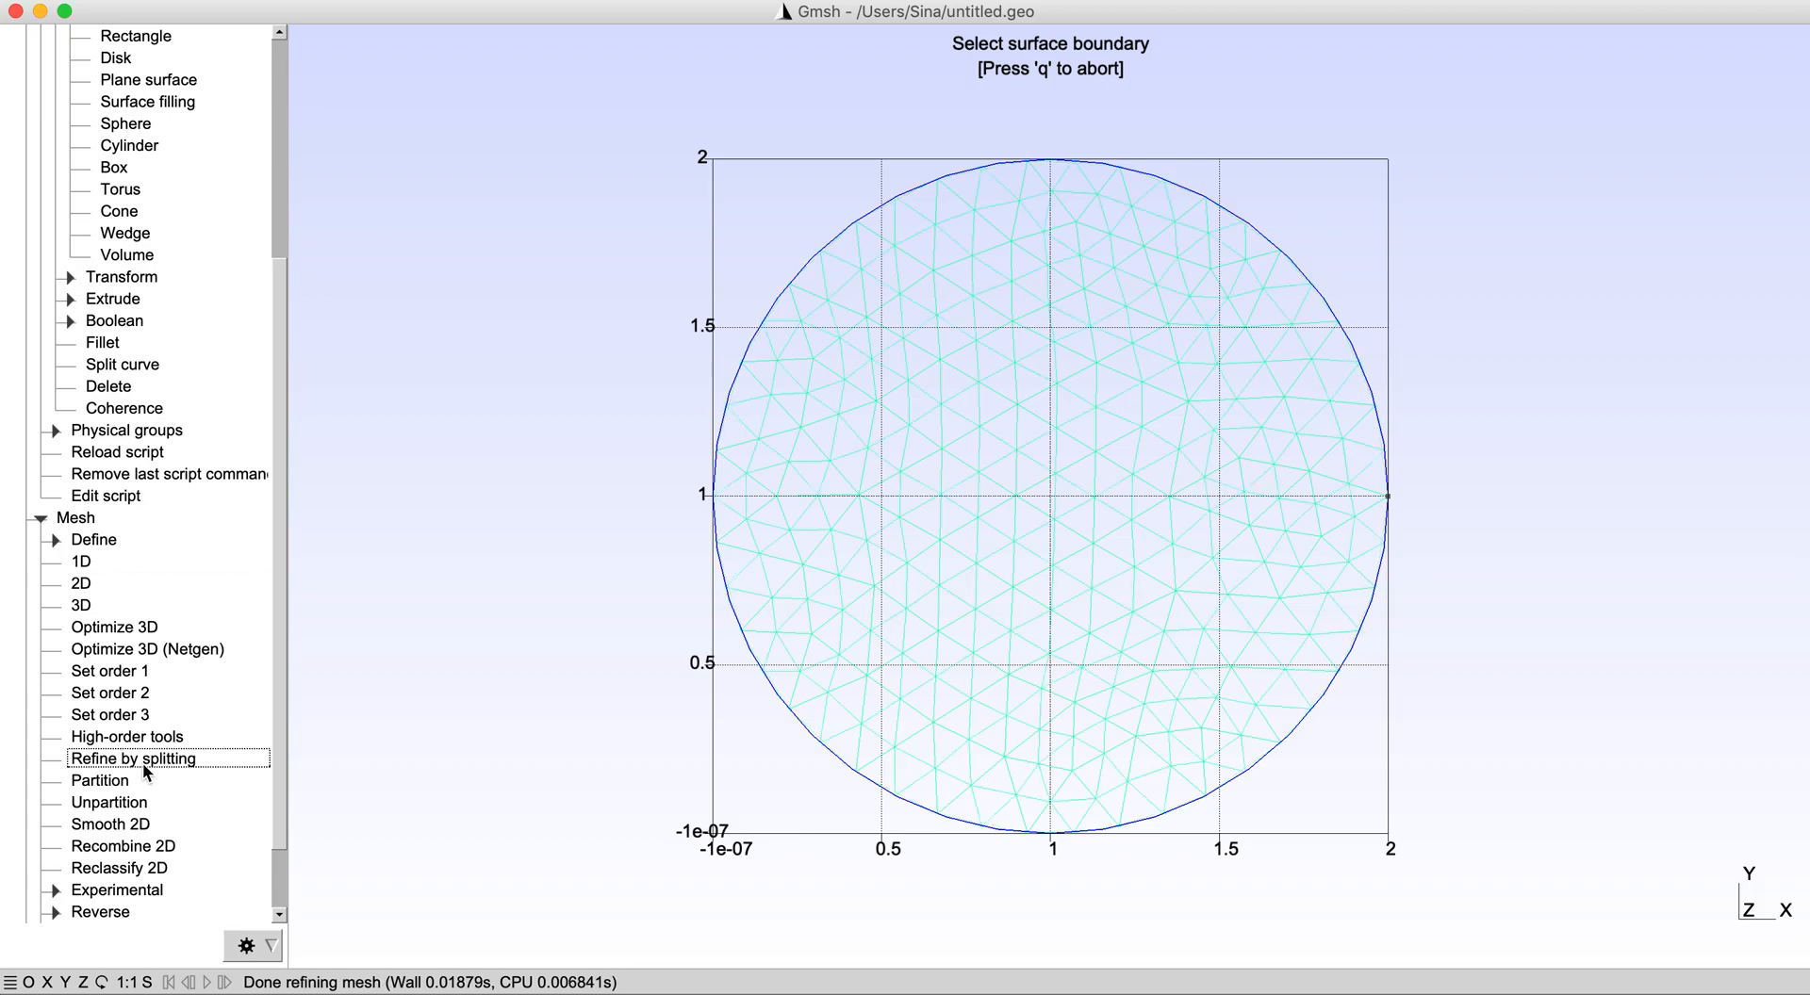
{"action": "left_click", "coordinate": [132, 759]}
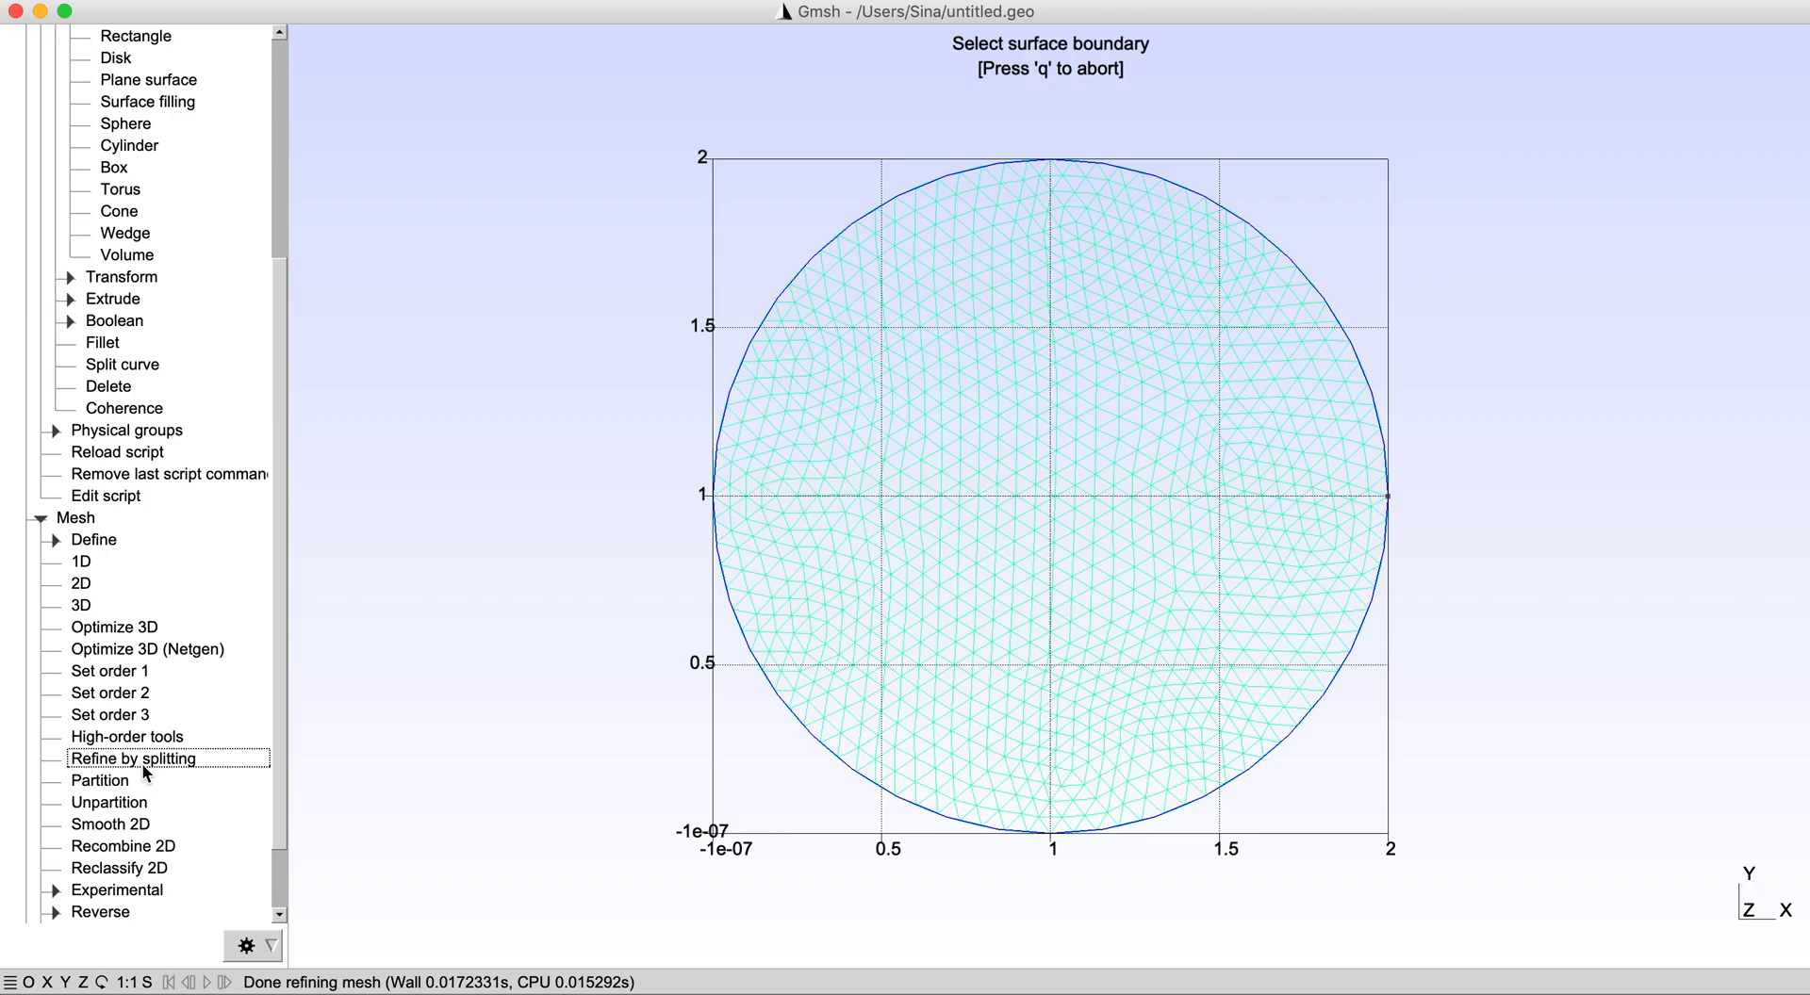
{"action": "mouse_move", "coordinate": [212, 240]}
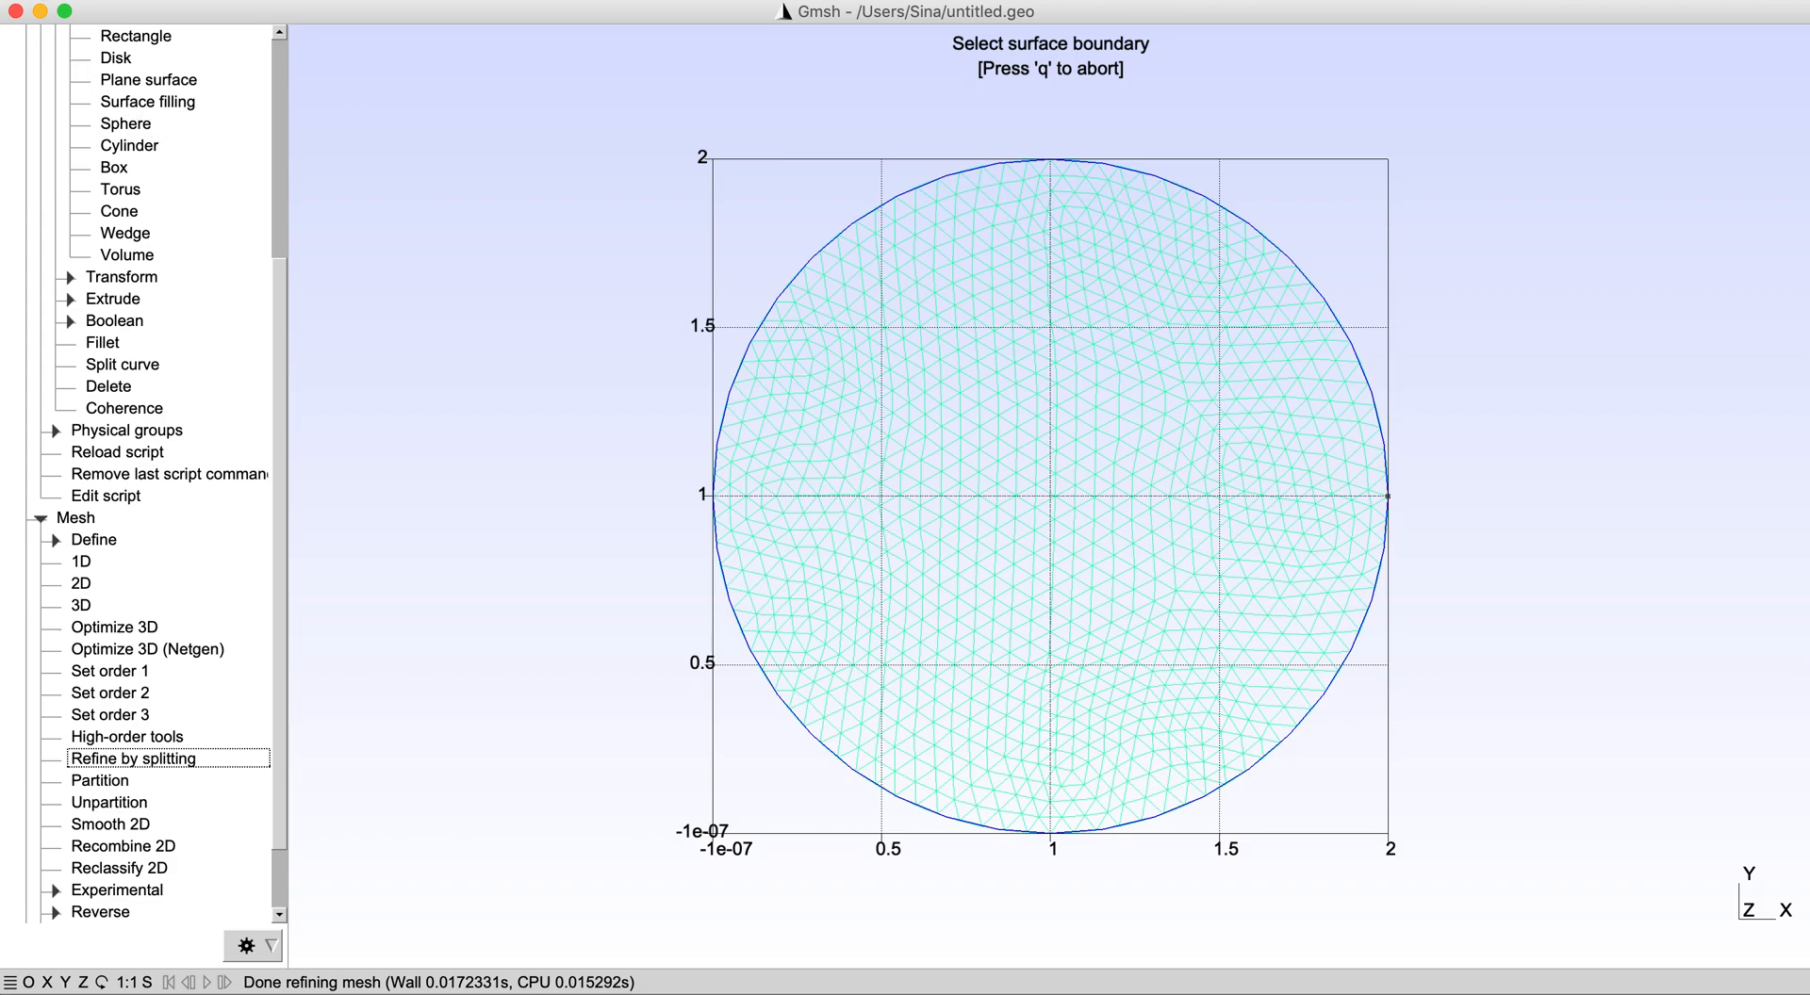
- Export the mesh as circle.msh in Gmsh MSH format to the Other location
{"action": "left_click", "coordinate": [35, 10]}
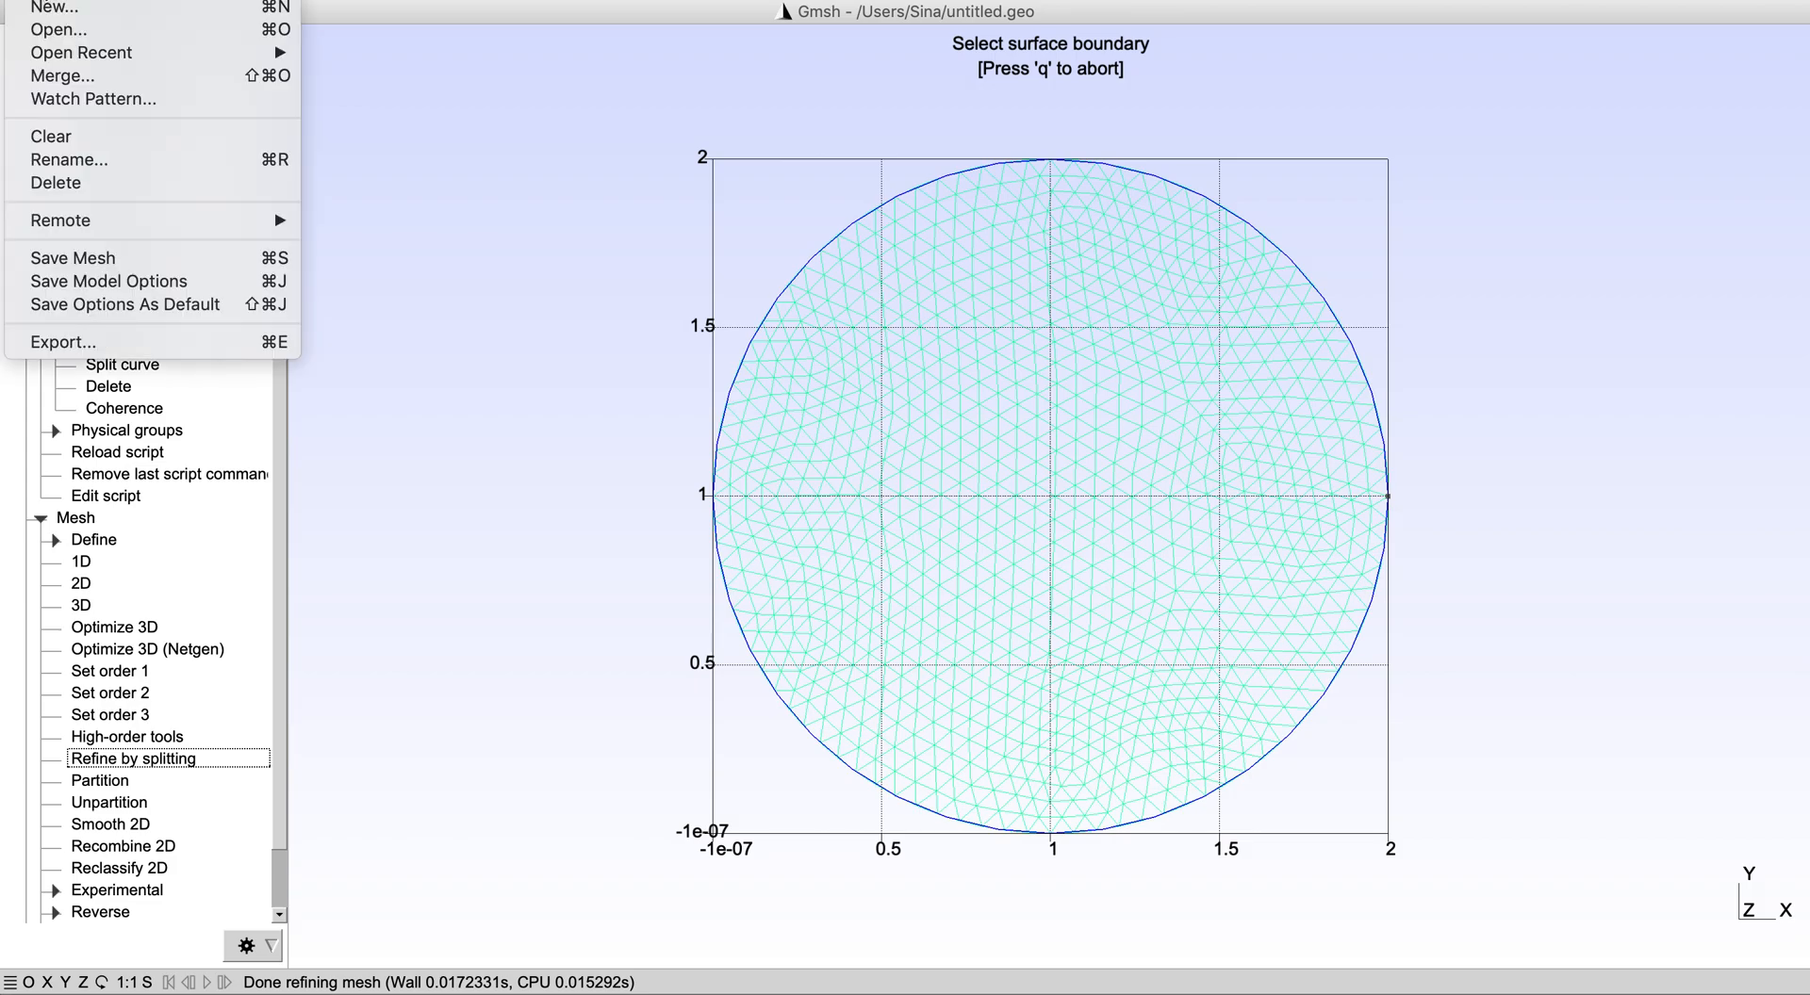
{"action": "mouse_move", "coordinate": [60, 342]}
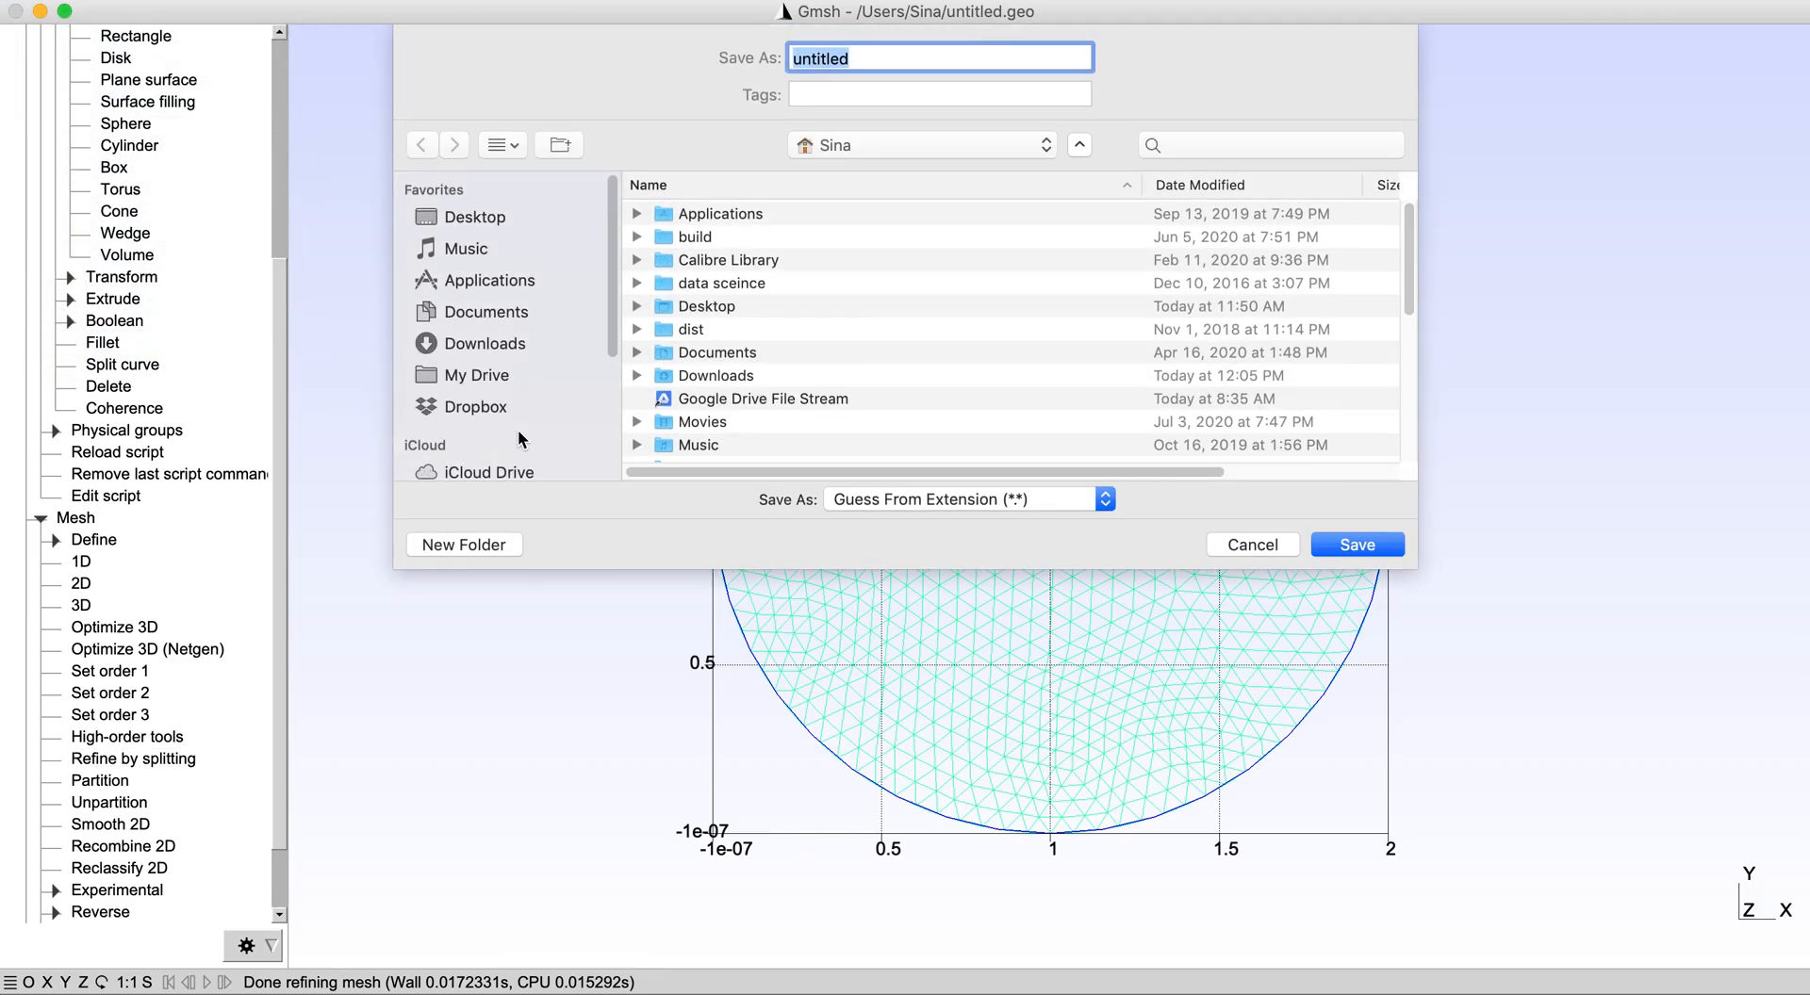
{"action": "scroll", "scroll_direction": "down", "scroll_amount": 3}
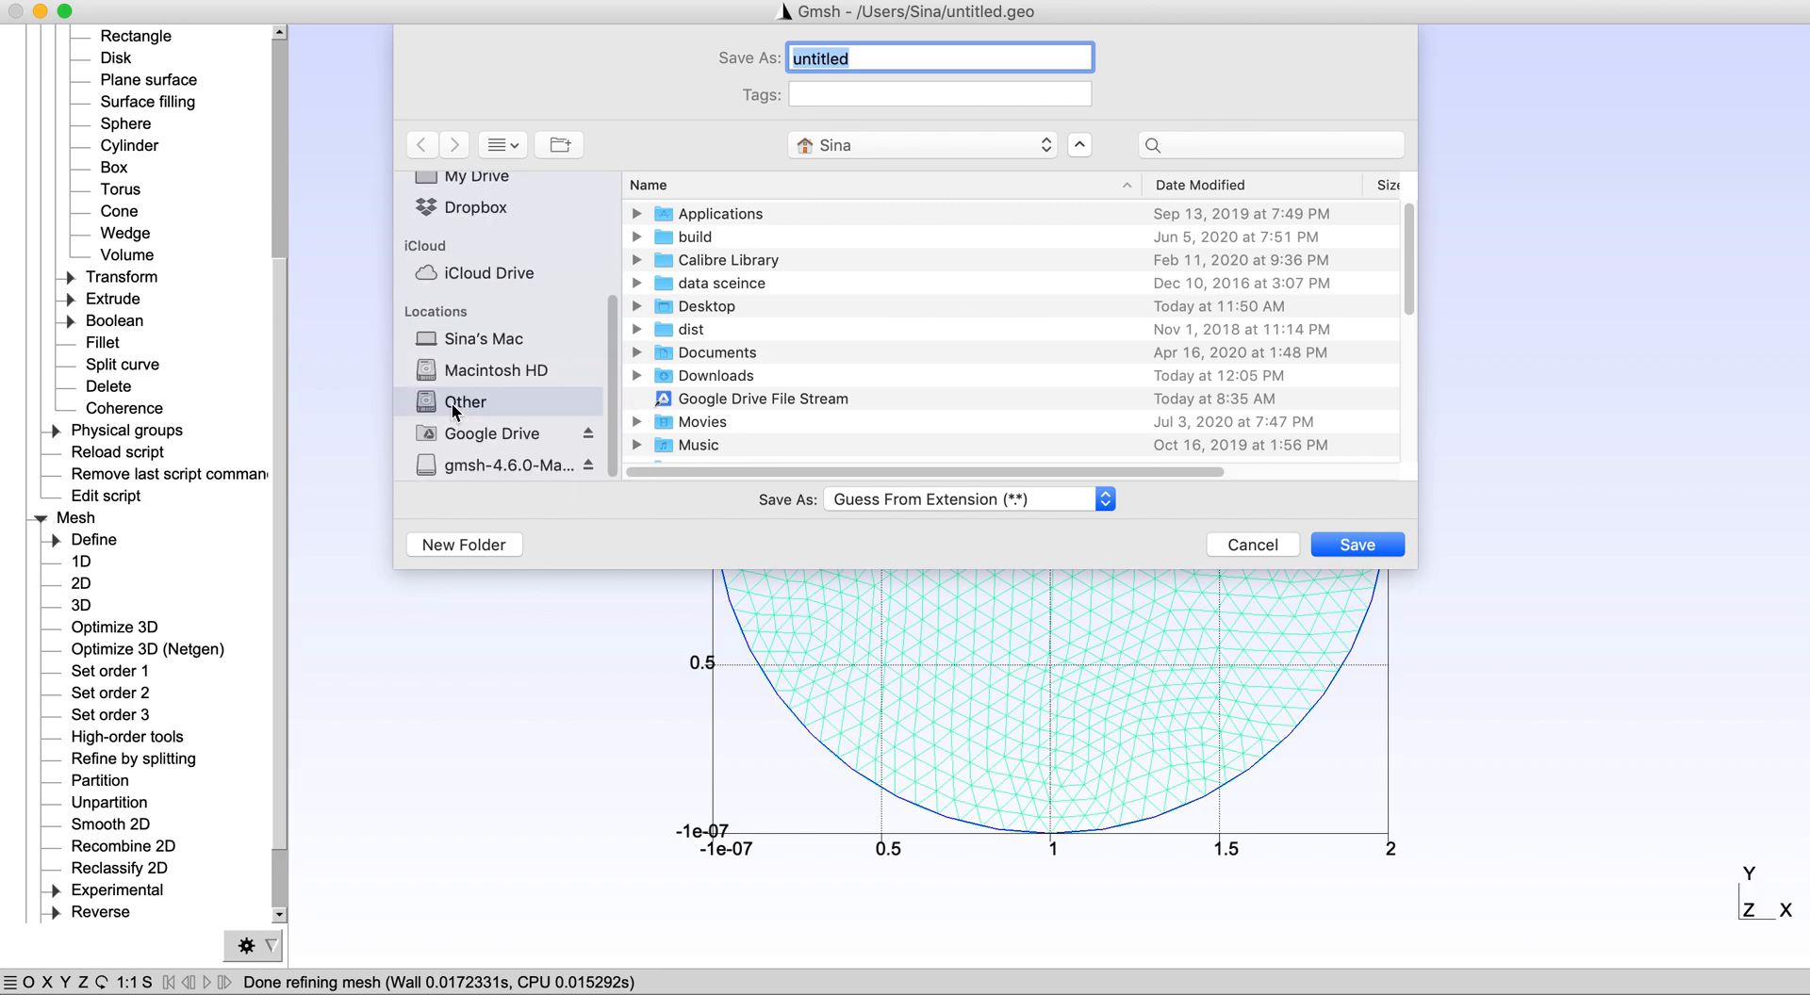
{"action": "left_click", "coordinate": [465, 401]}
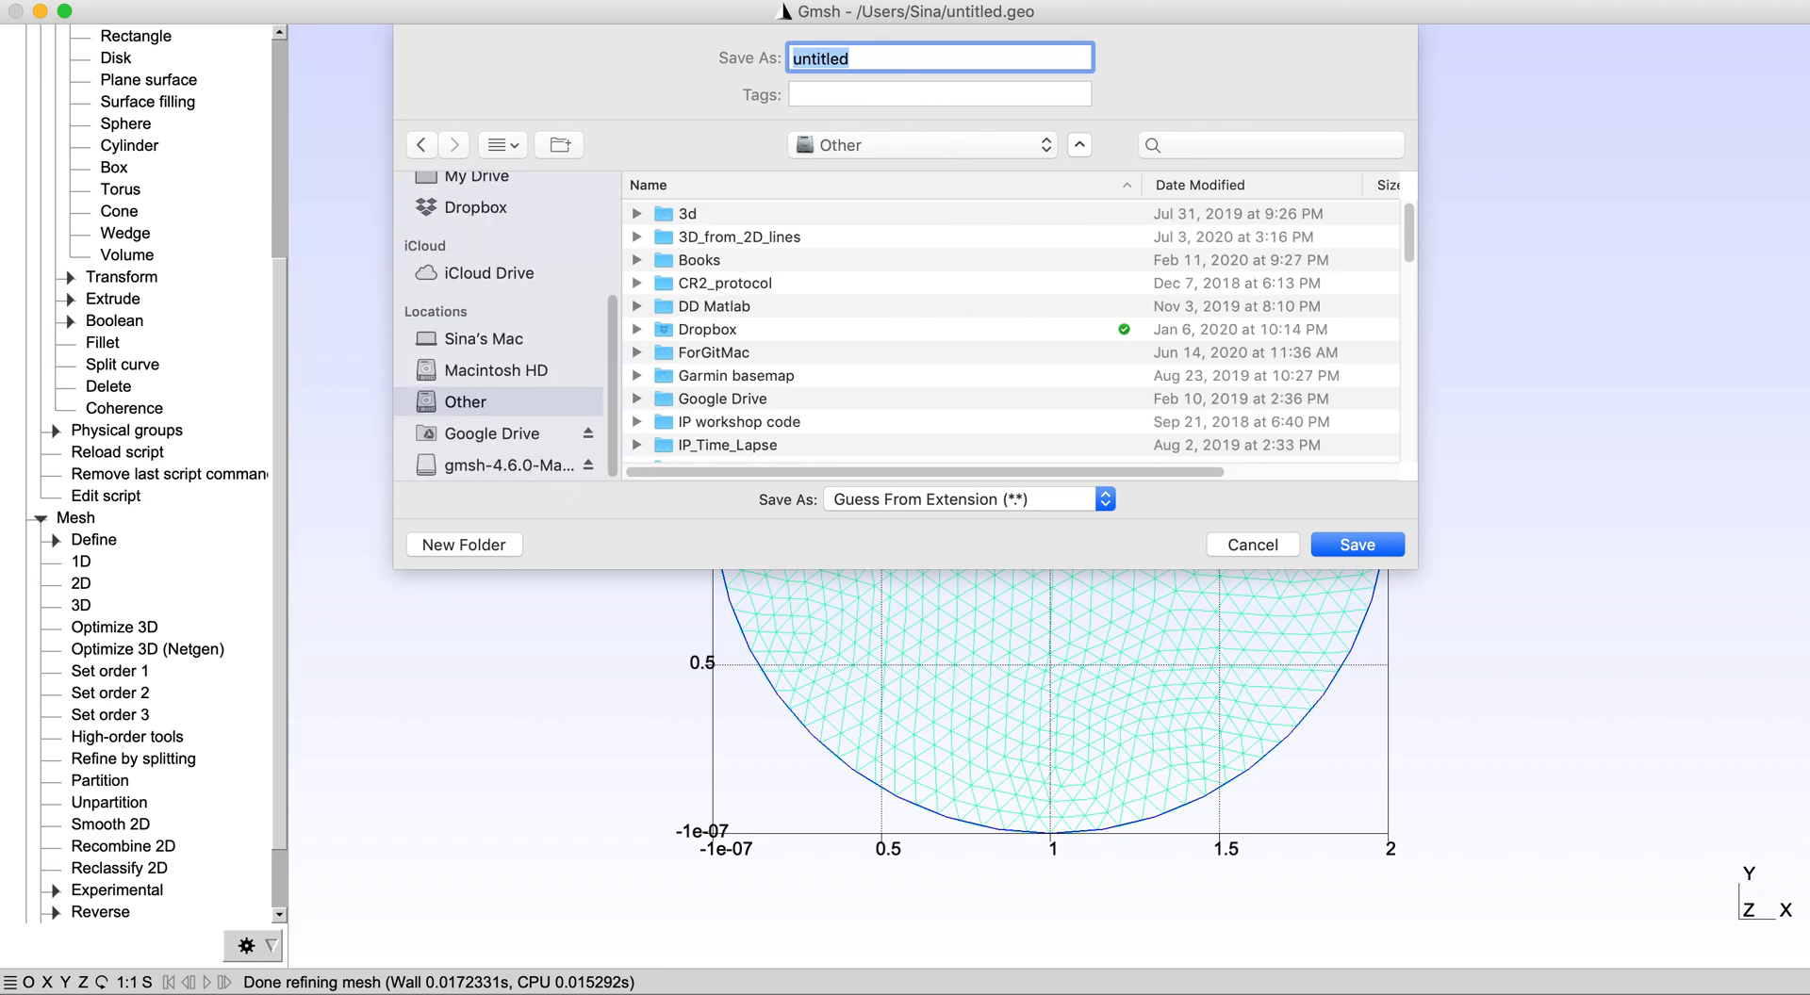
{"action": "type", "text": "circle"}
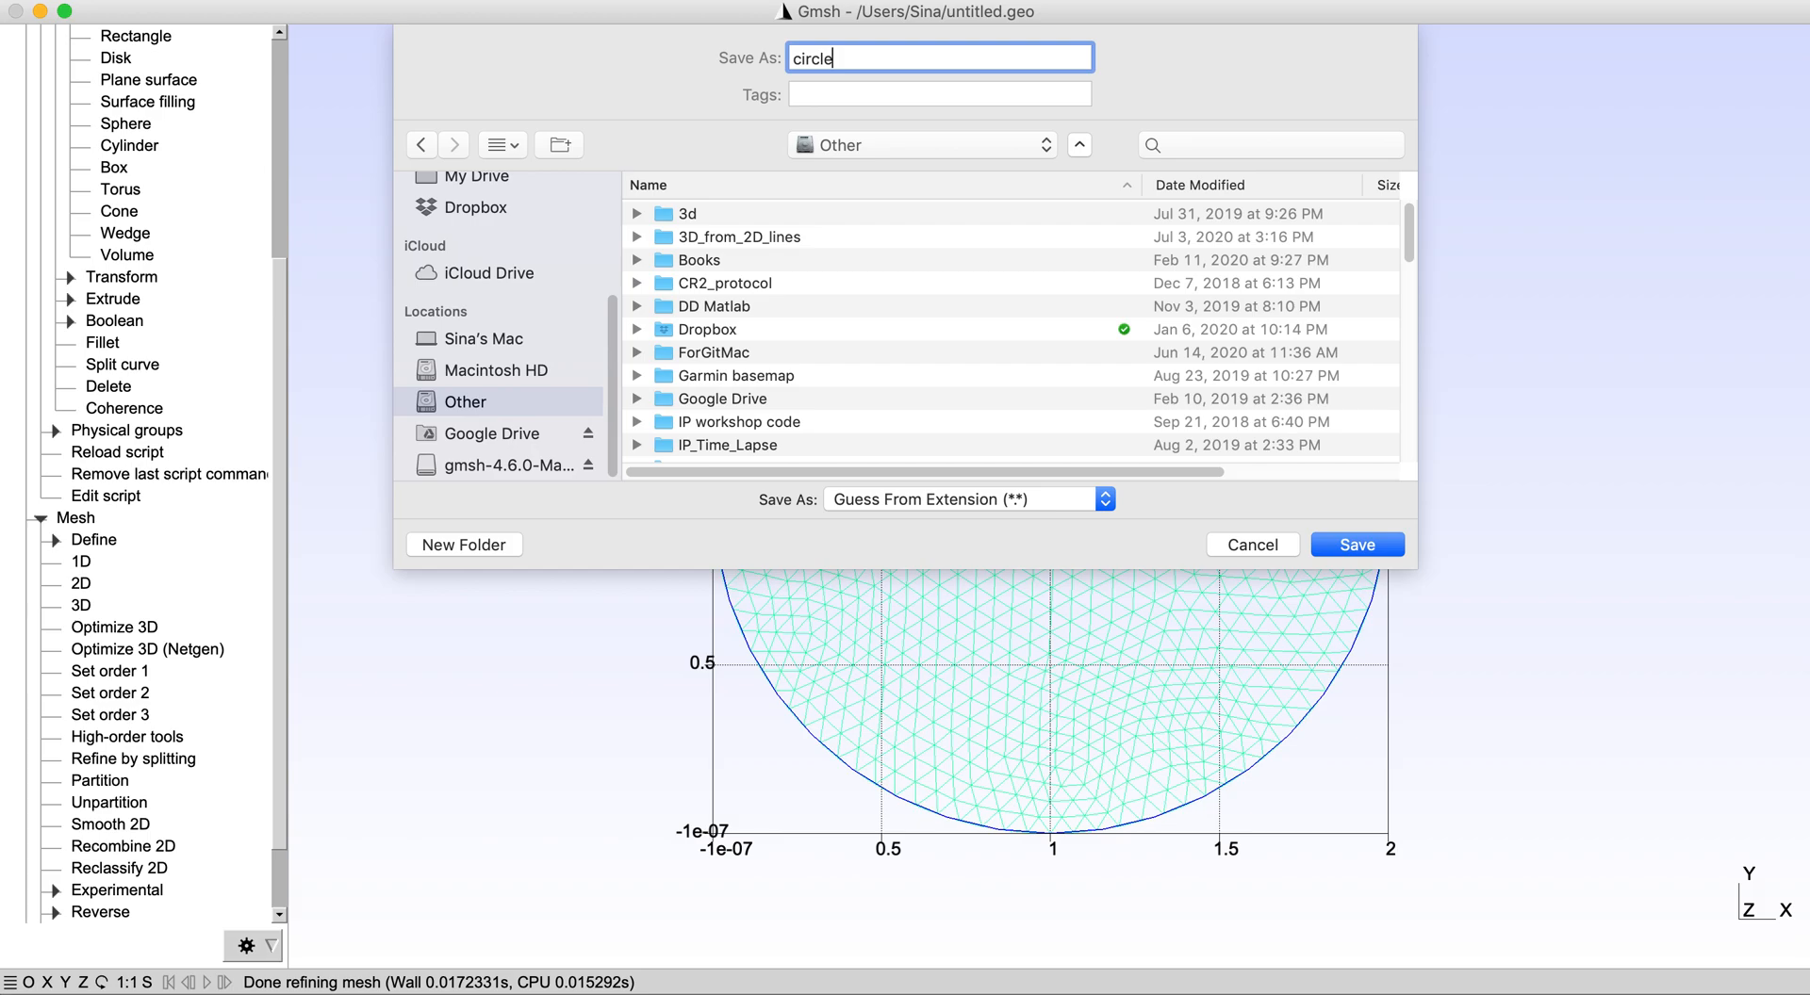
{"action": "type", "text": ".msh"}
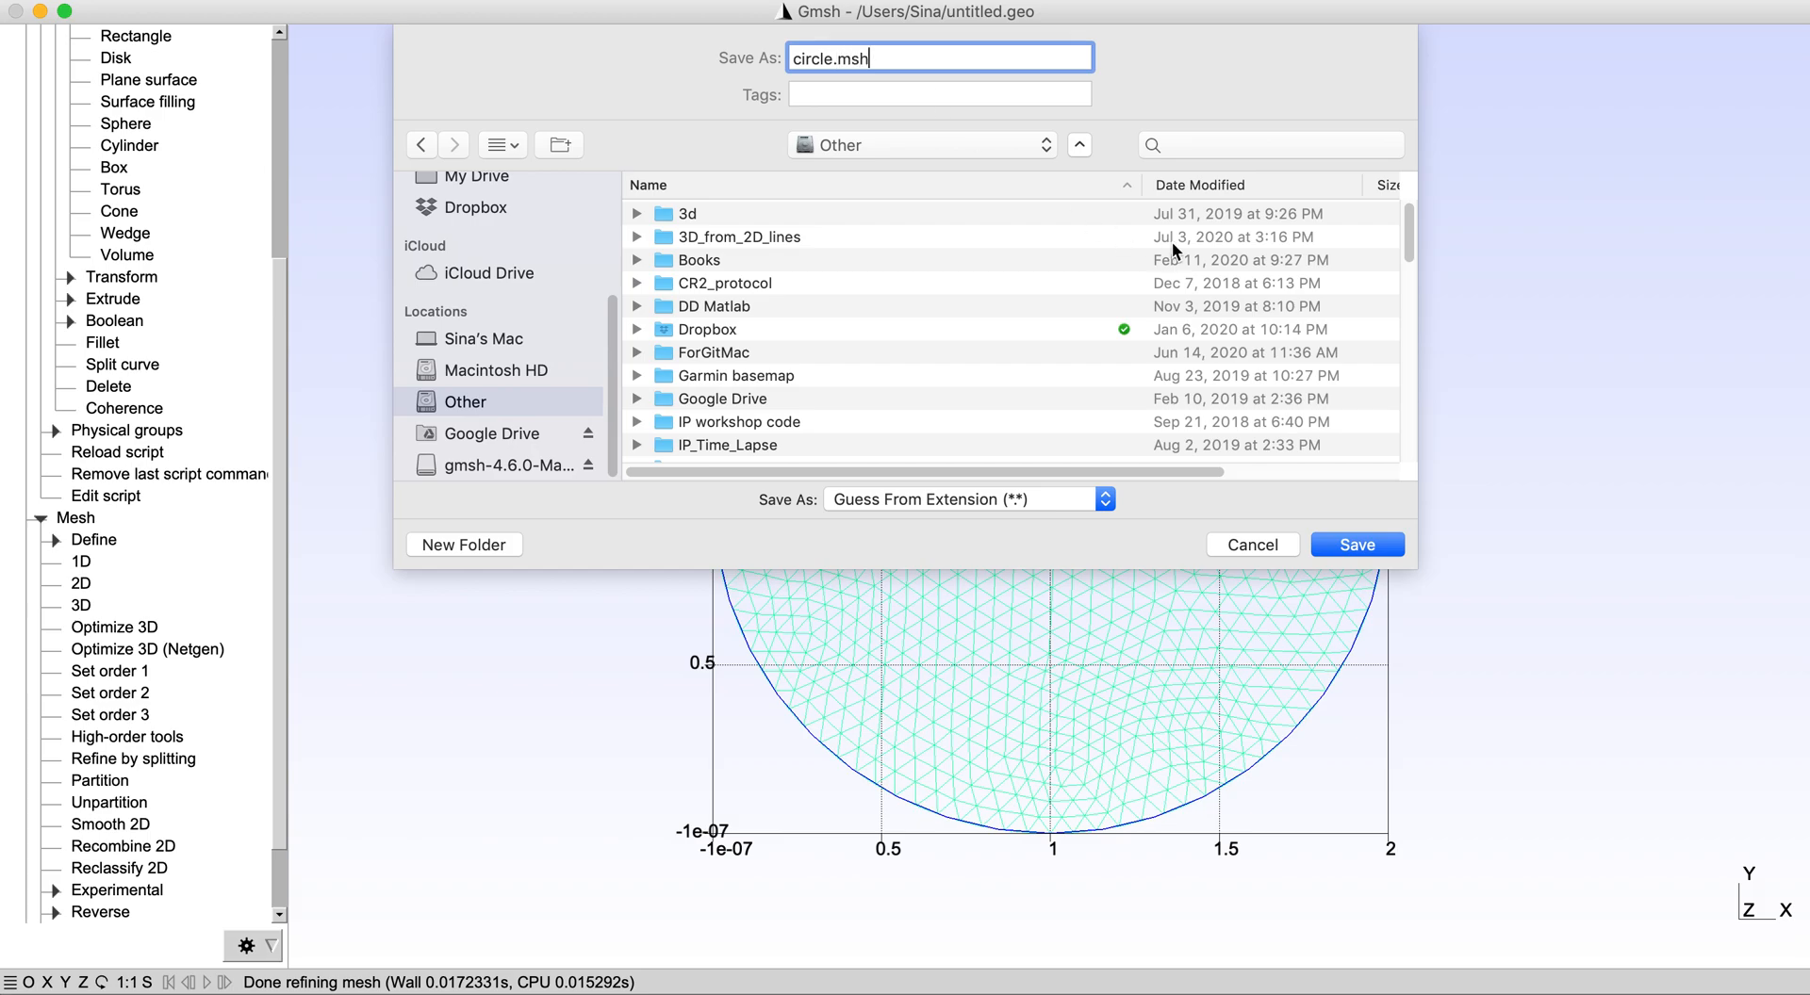
{"action": "left_click", "coordinate": [967, 499]}
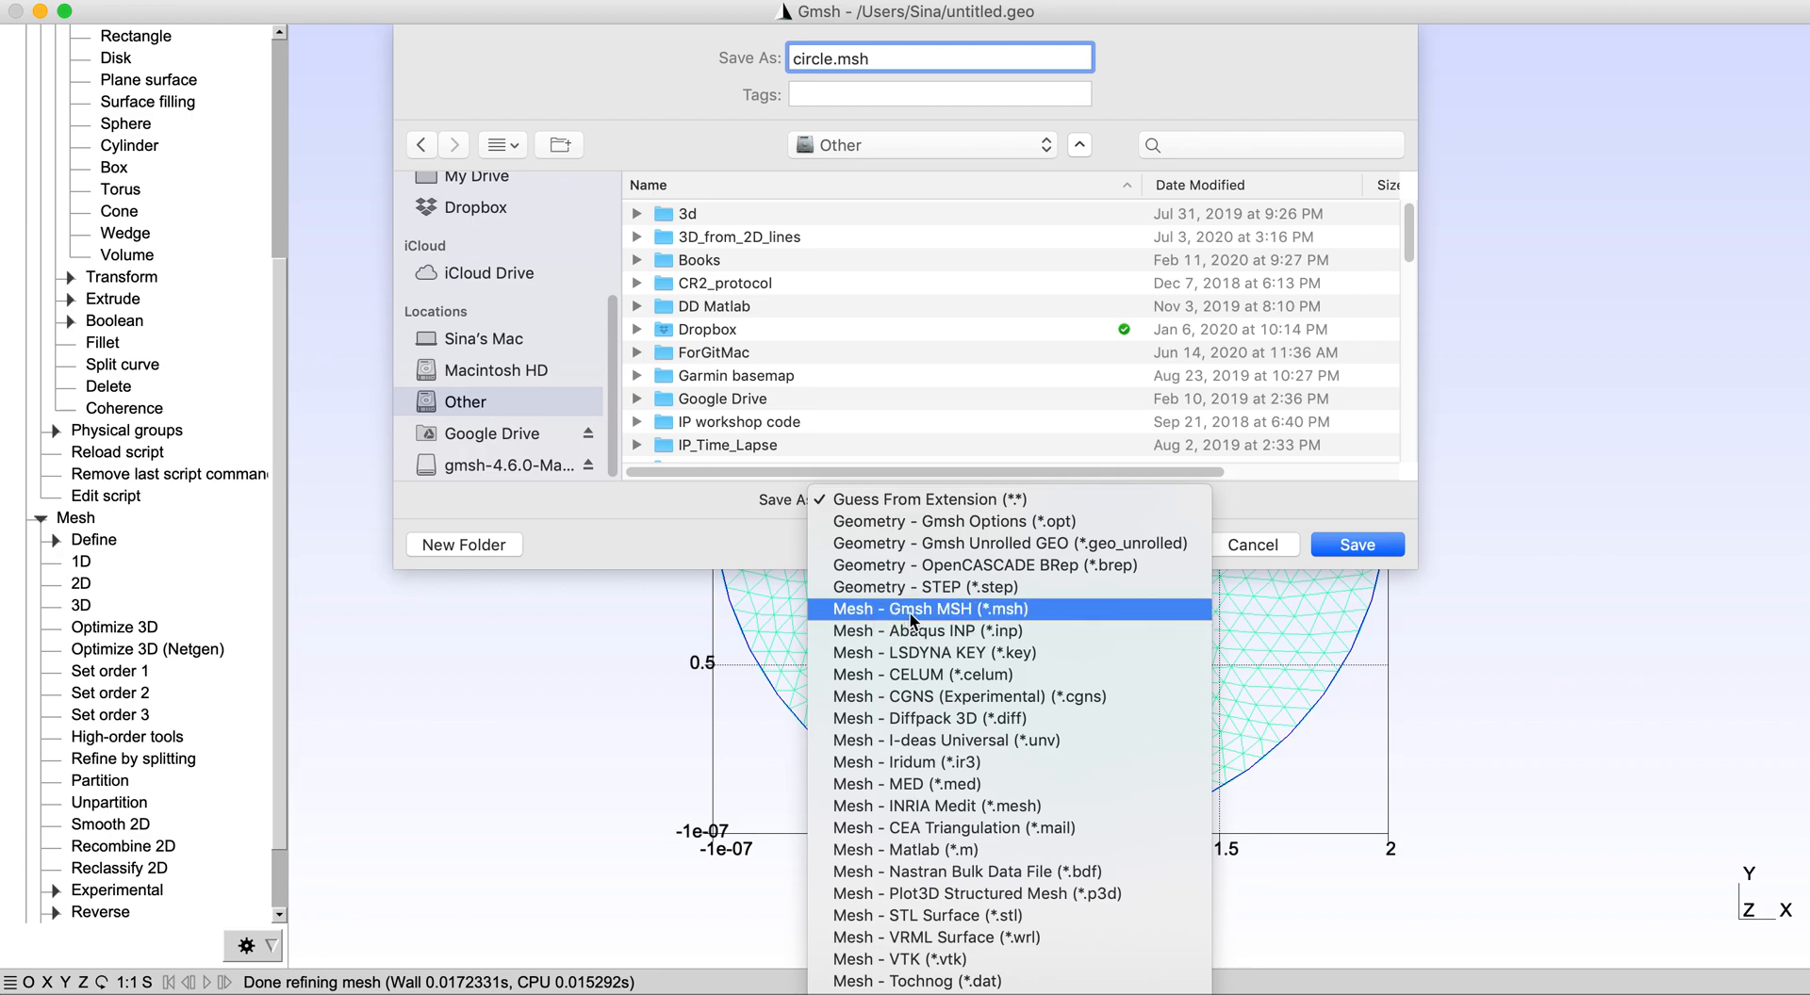
{"action": "left_click", "coordinate": [926, 609]}
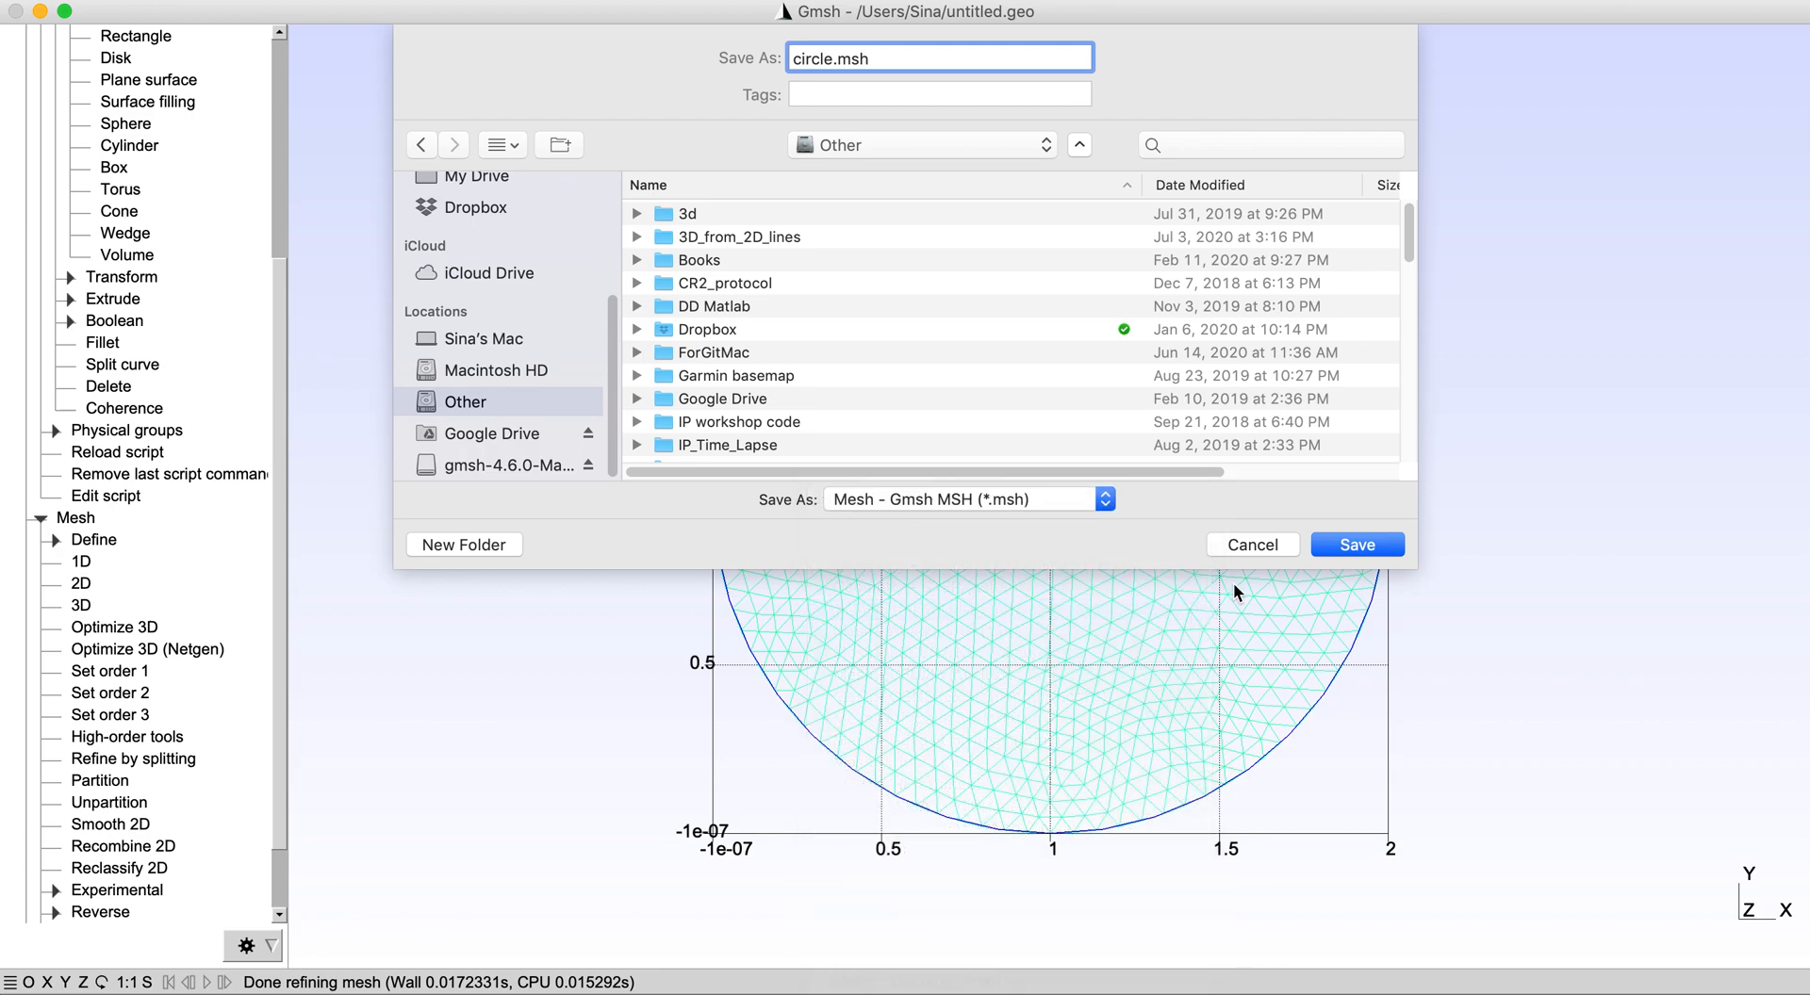
{"action": "left_click", "coordinate": [1355, 544]}
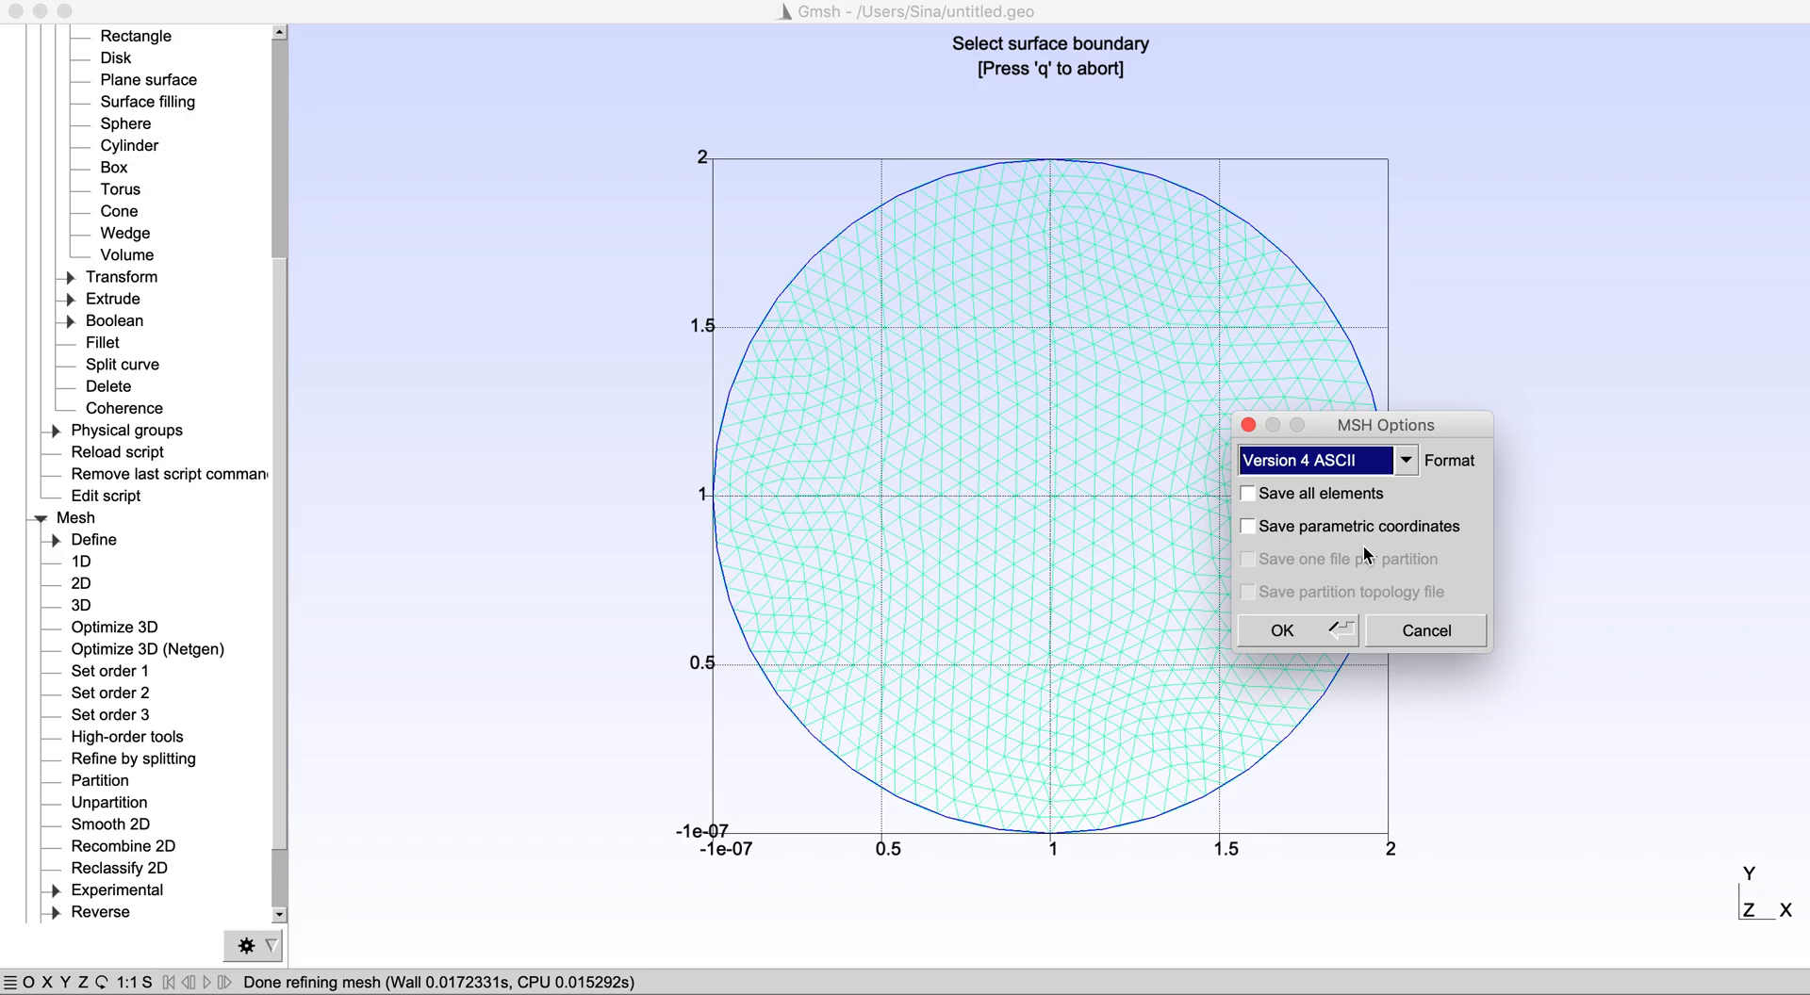
- Confirm the MSH export options as Version 2 ASCII
{"action": "left_click_drag", "start_coordinate": [1384, 424], "coordinate": [1012, 275]}
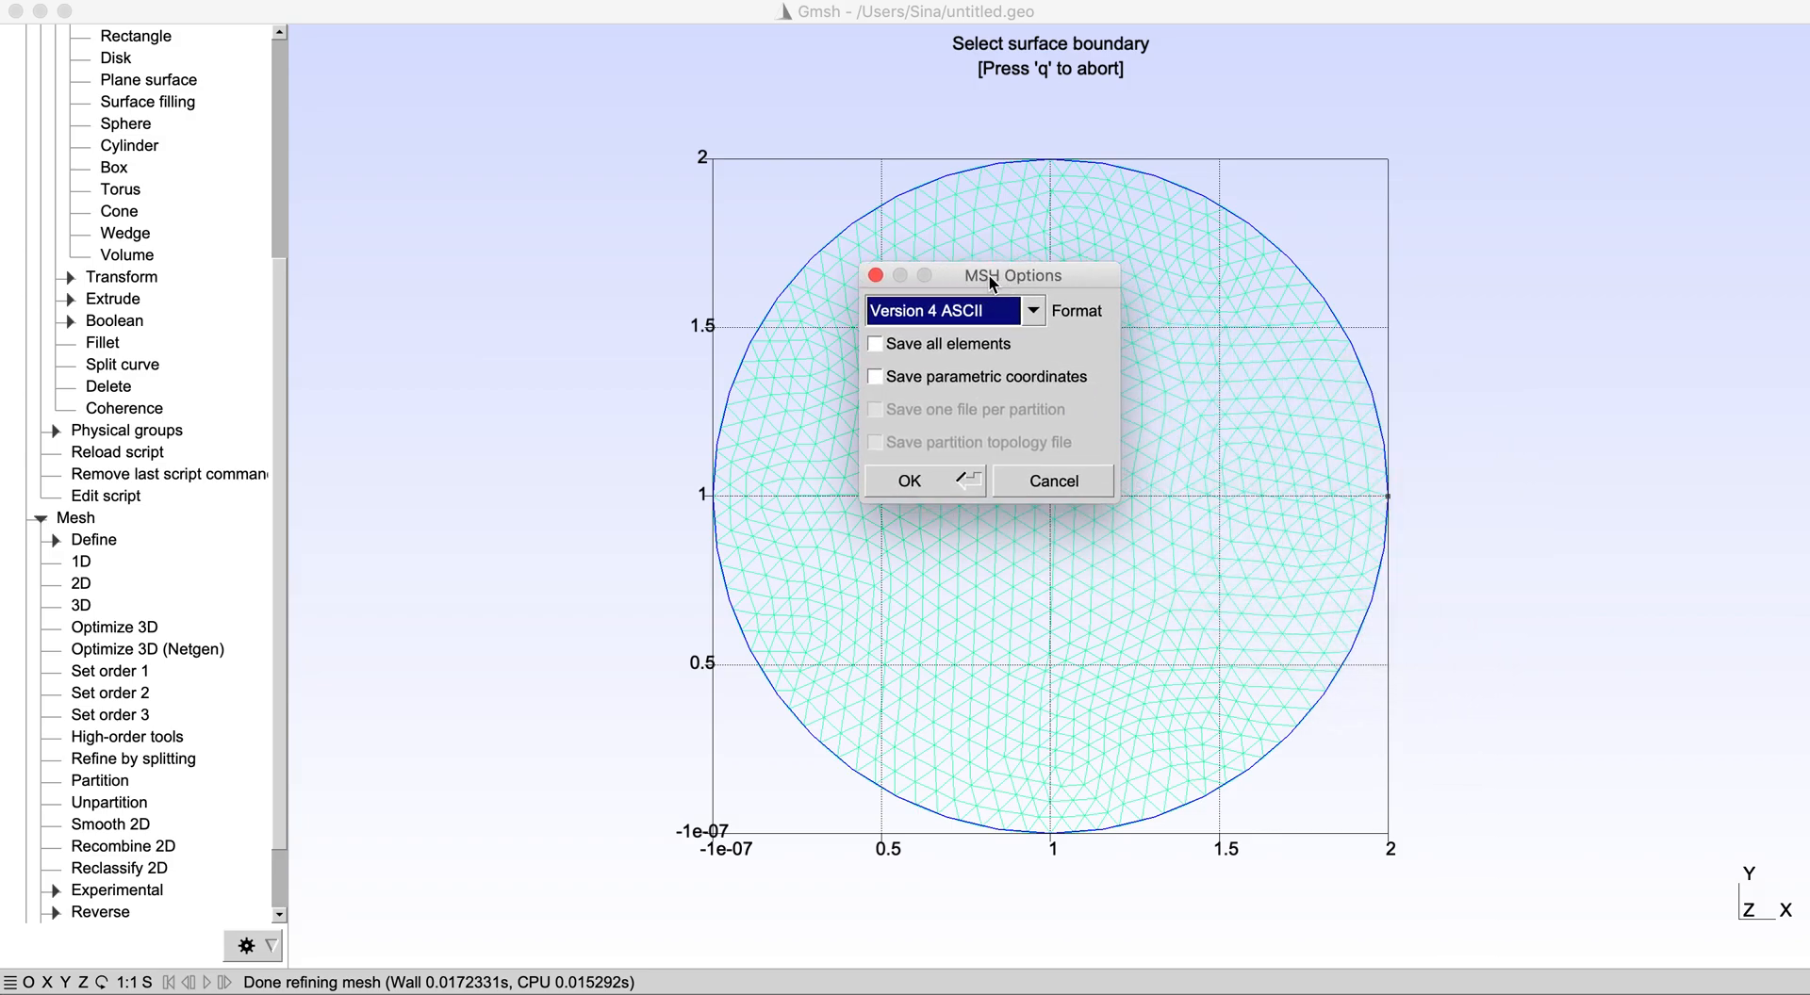
{"action": "left_click", "coordinate": [943, 311]}
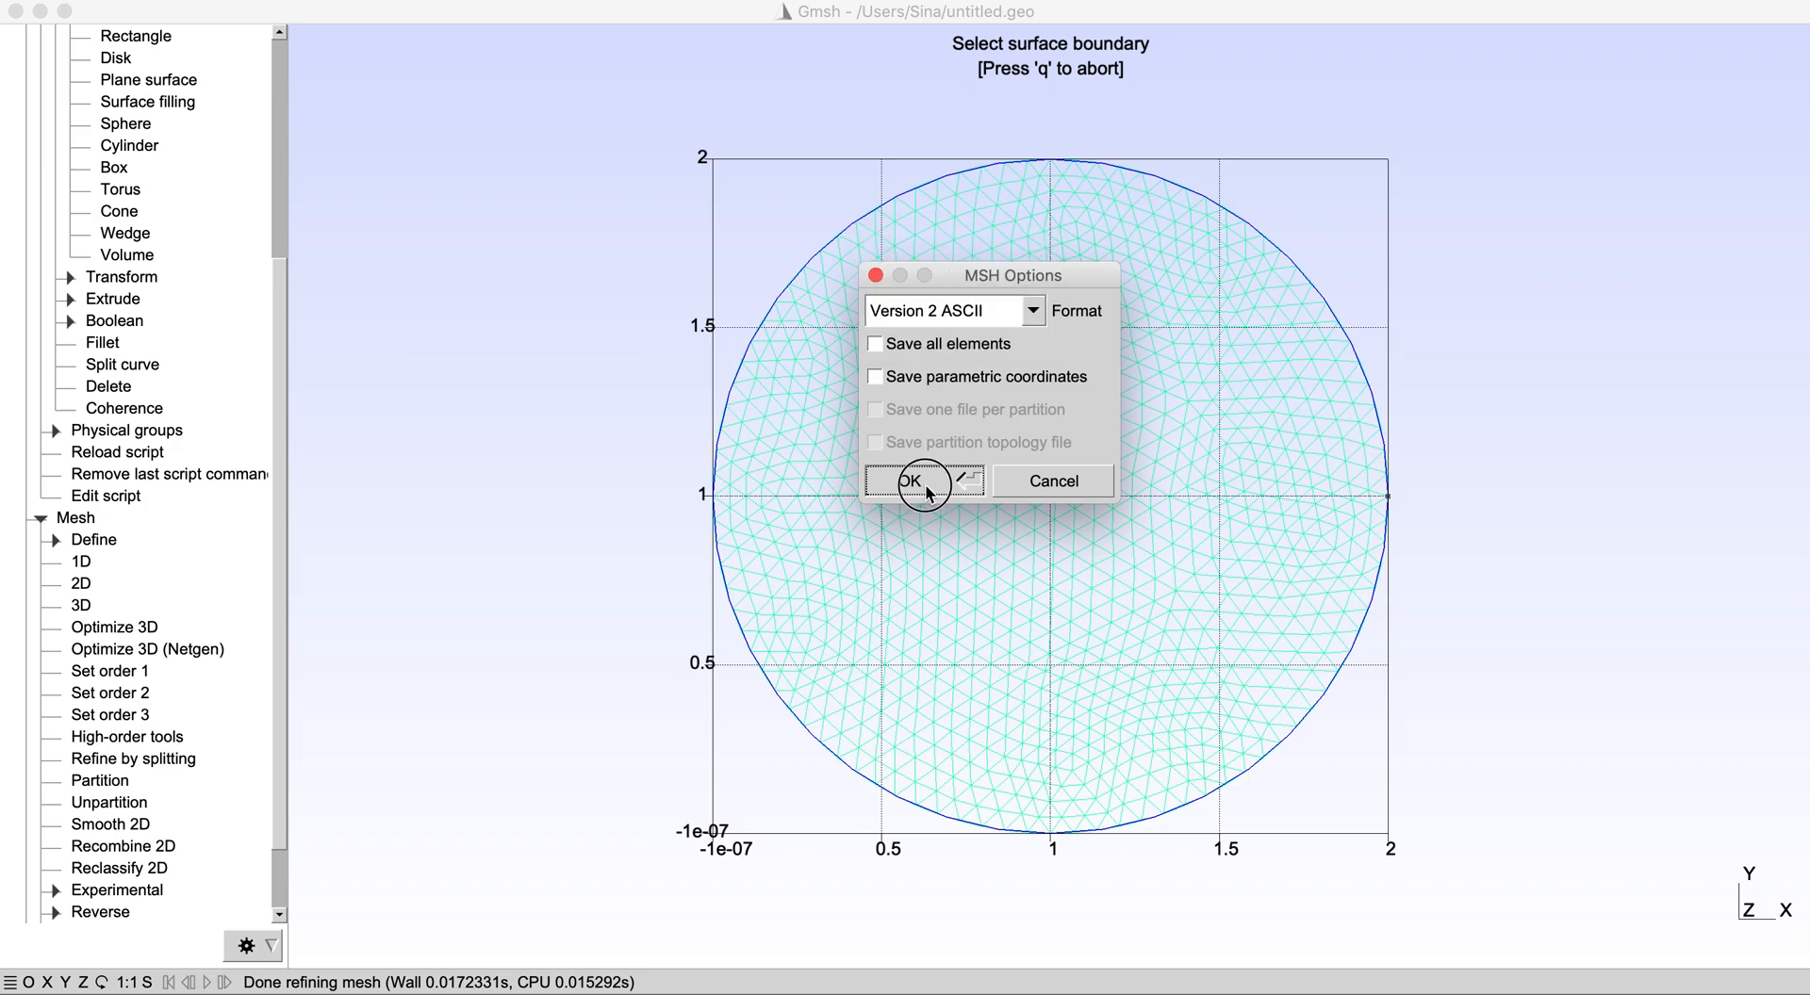
{"action": "left_click", "coordinate": [911, 481]}
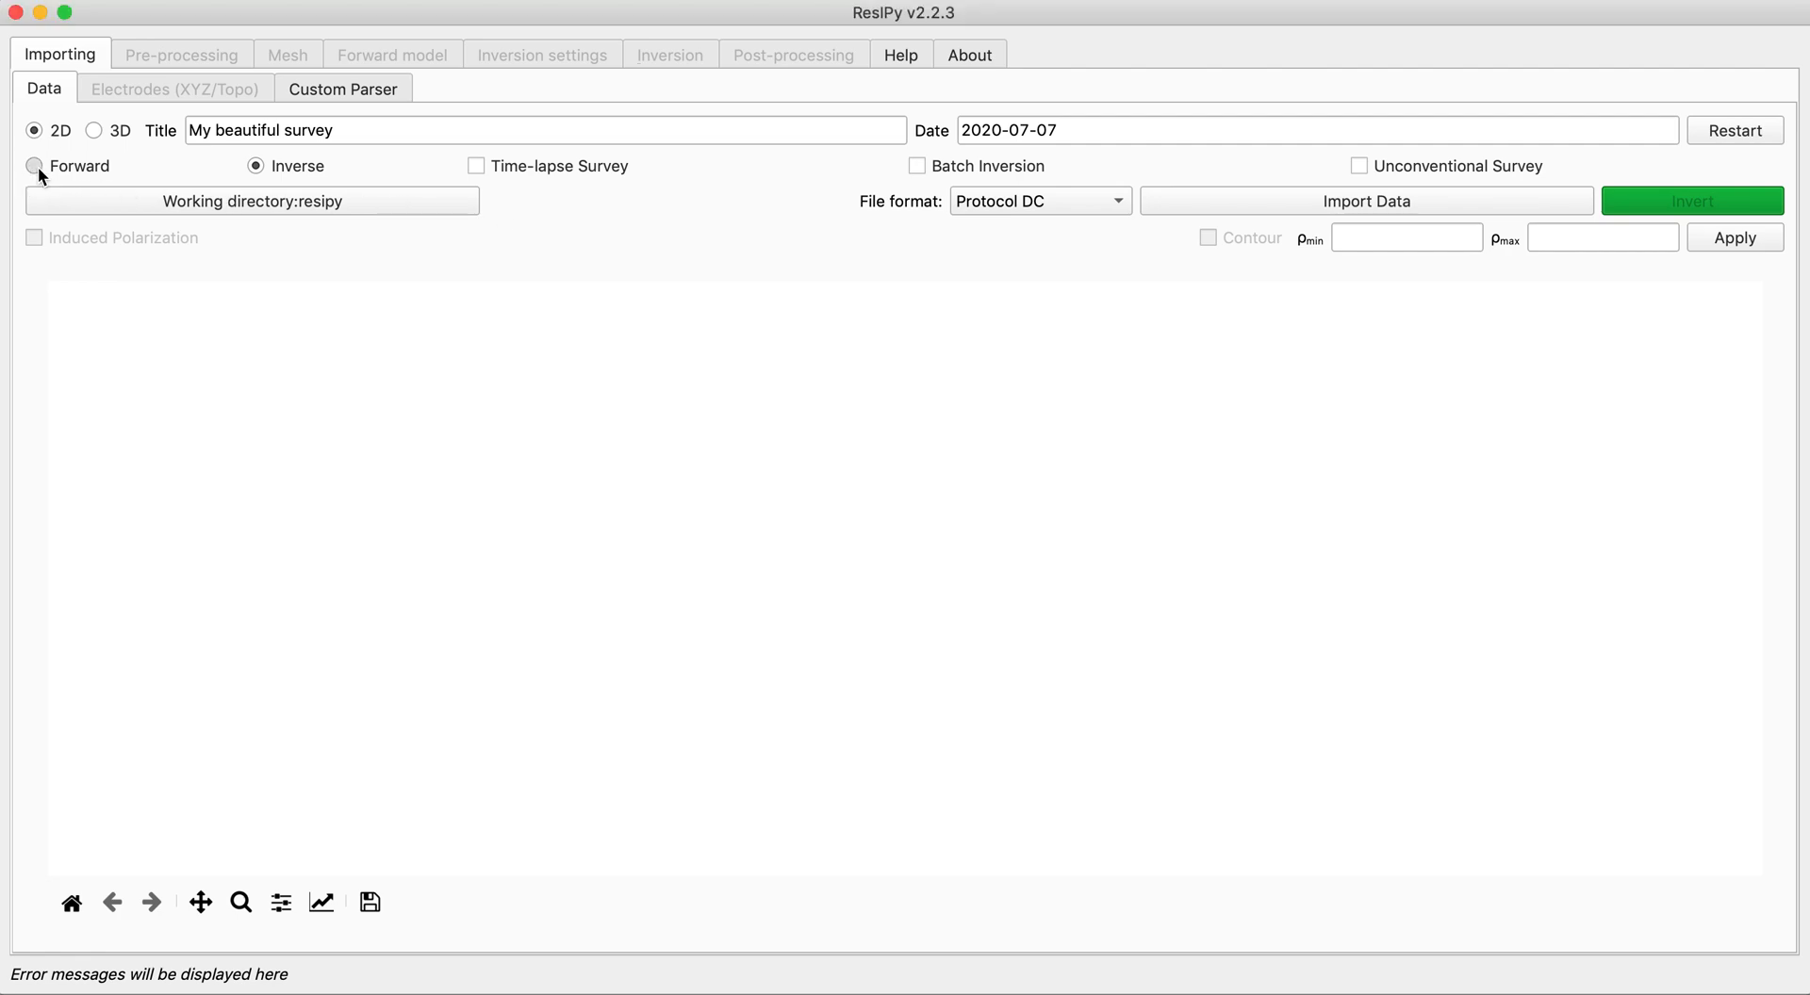
- Select the Forward radio button on the Importing > Data tab
{"action": "left_click", "coordinate": [35, 165]}
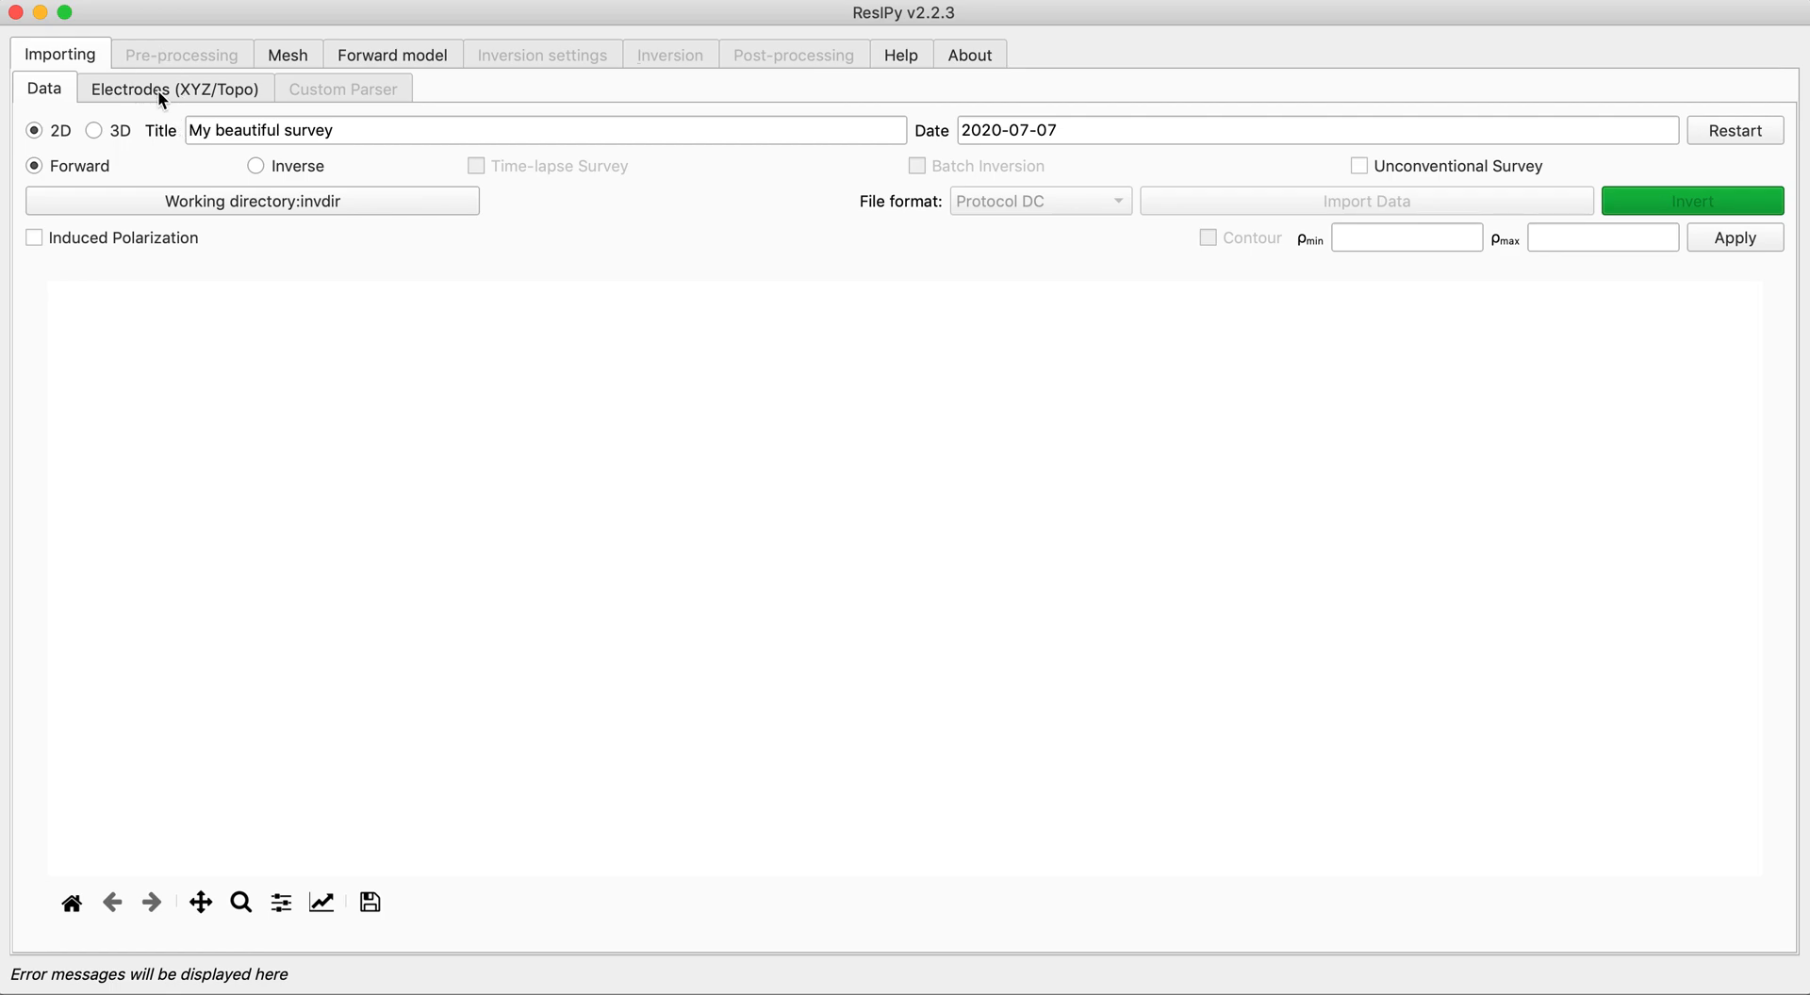
- Generate a 16-row electrode table on the Electrodes (XYZ/Topo) tab
{"action": "left_click", "coordinate": [174, 88]}
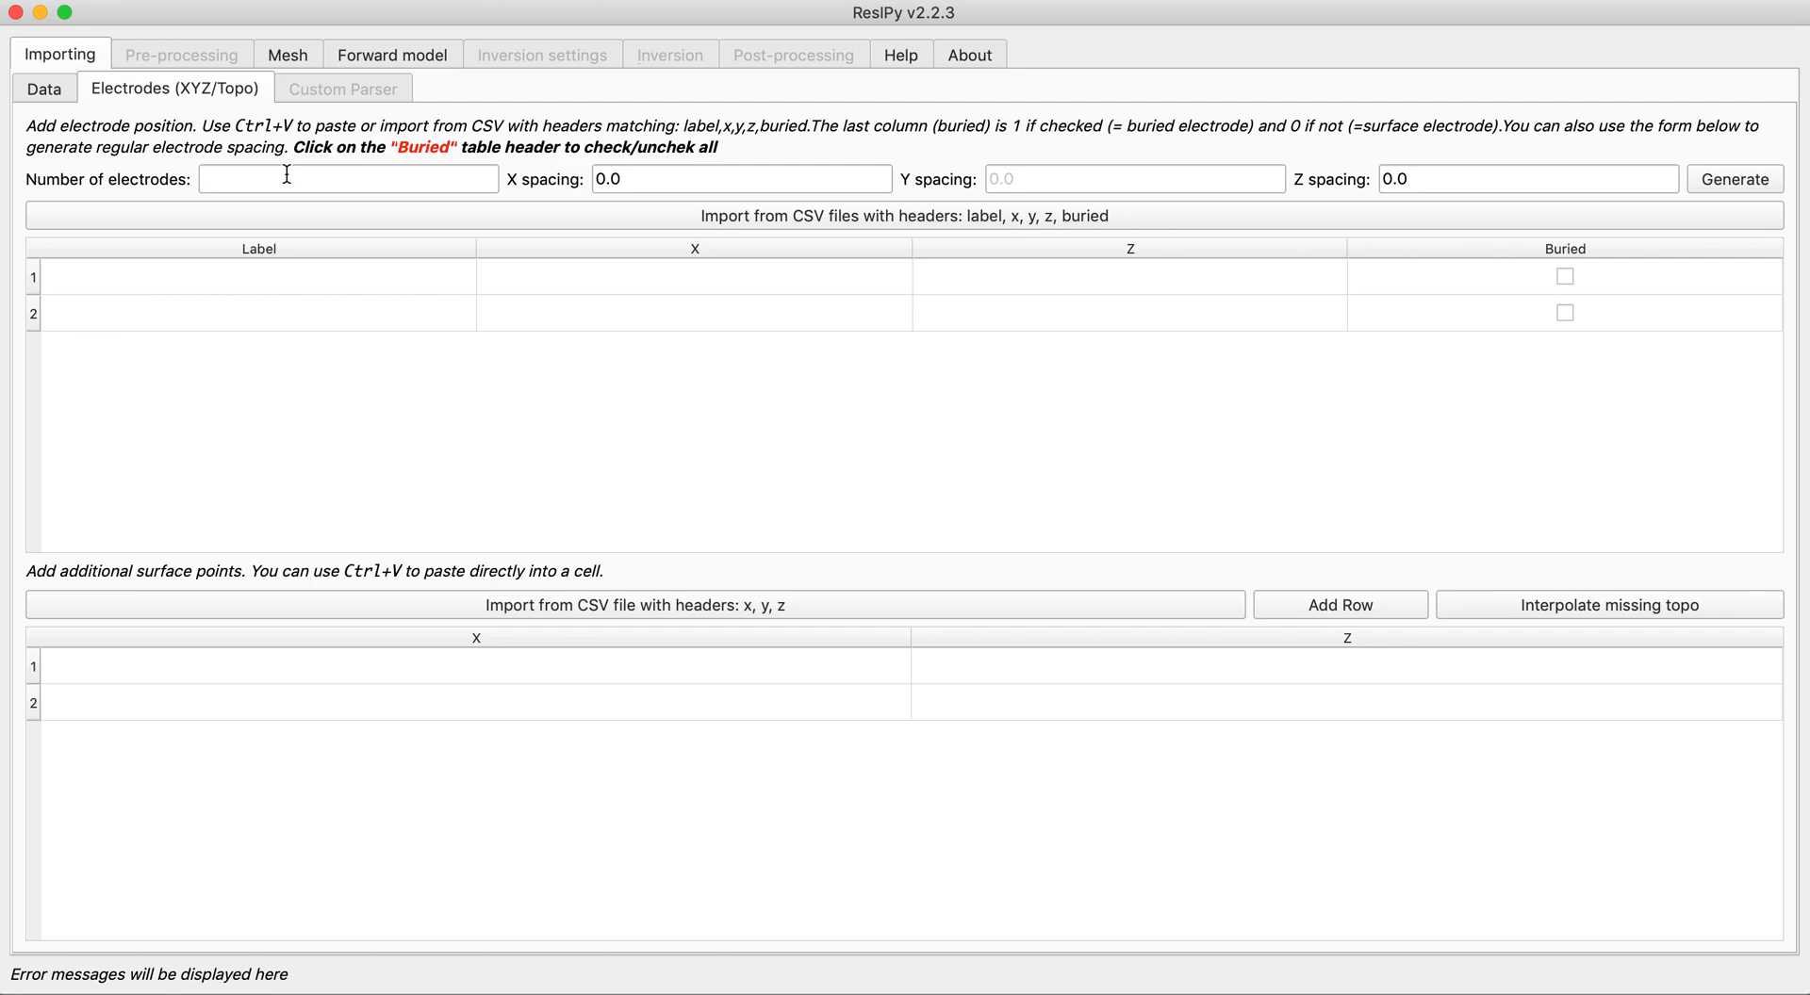
{"action": "type", "text": "16"}
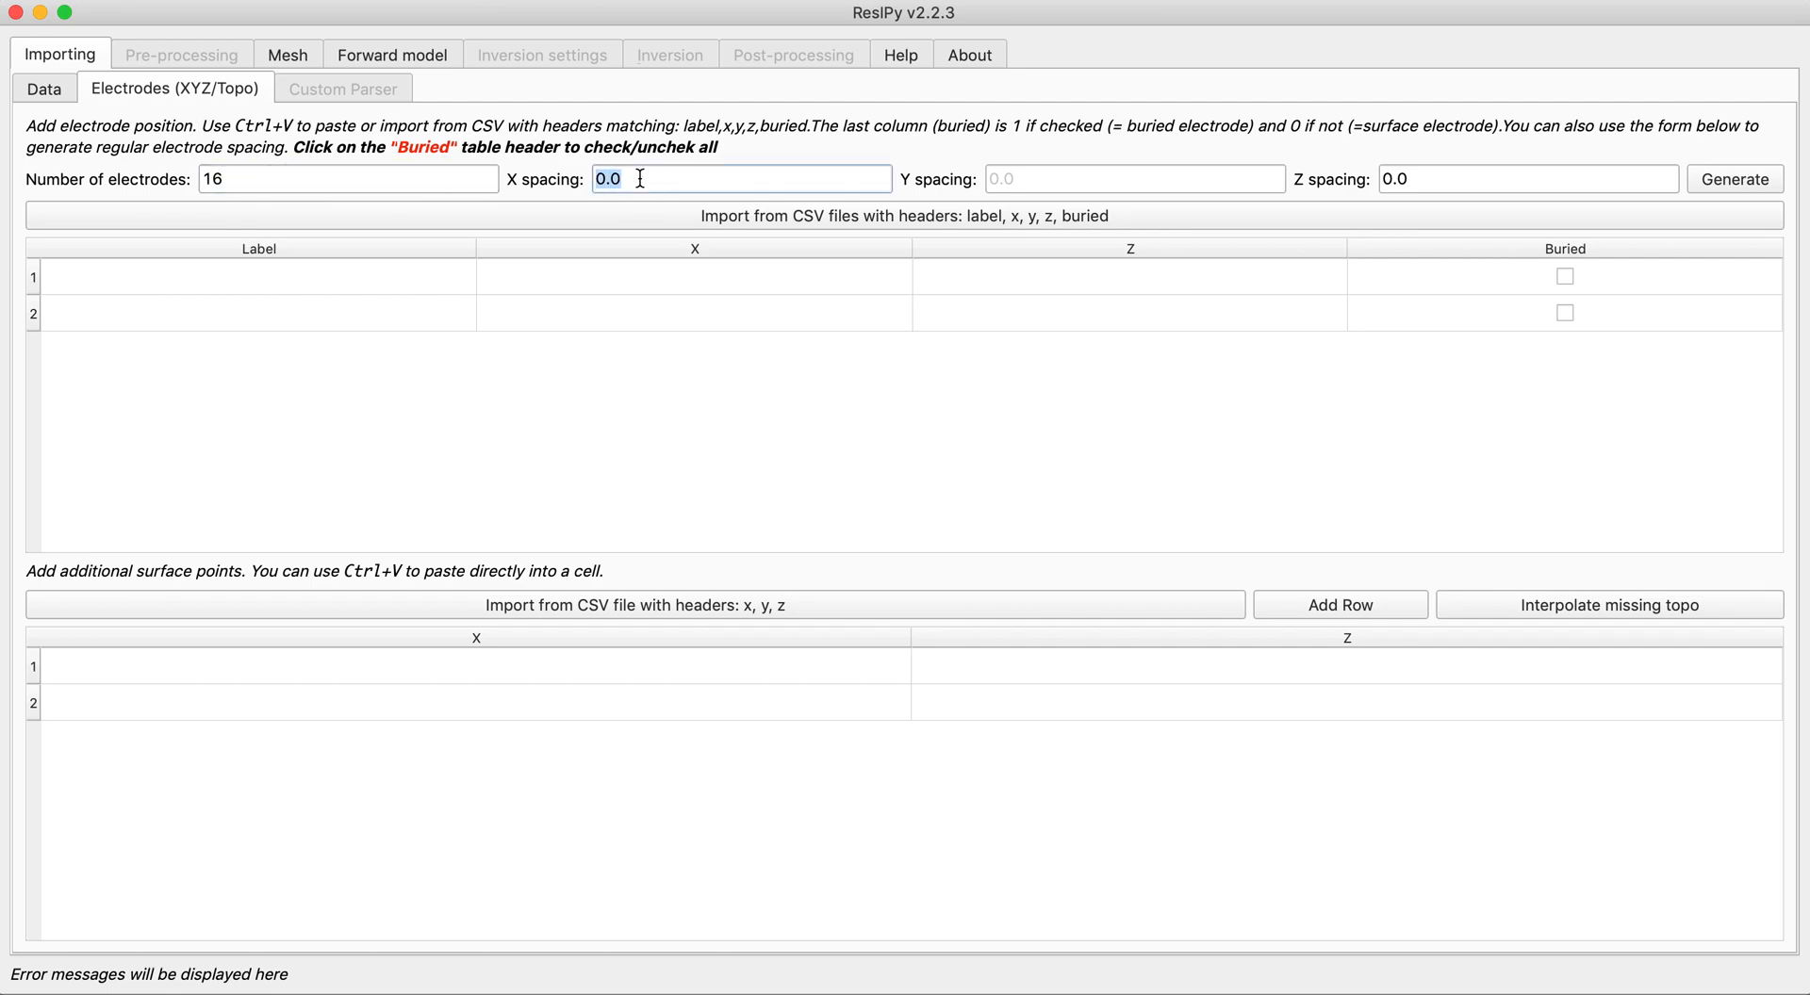
{"action": "mouse_move", "coordinate": [1741, 195]}
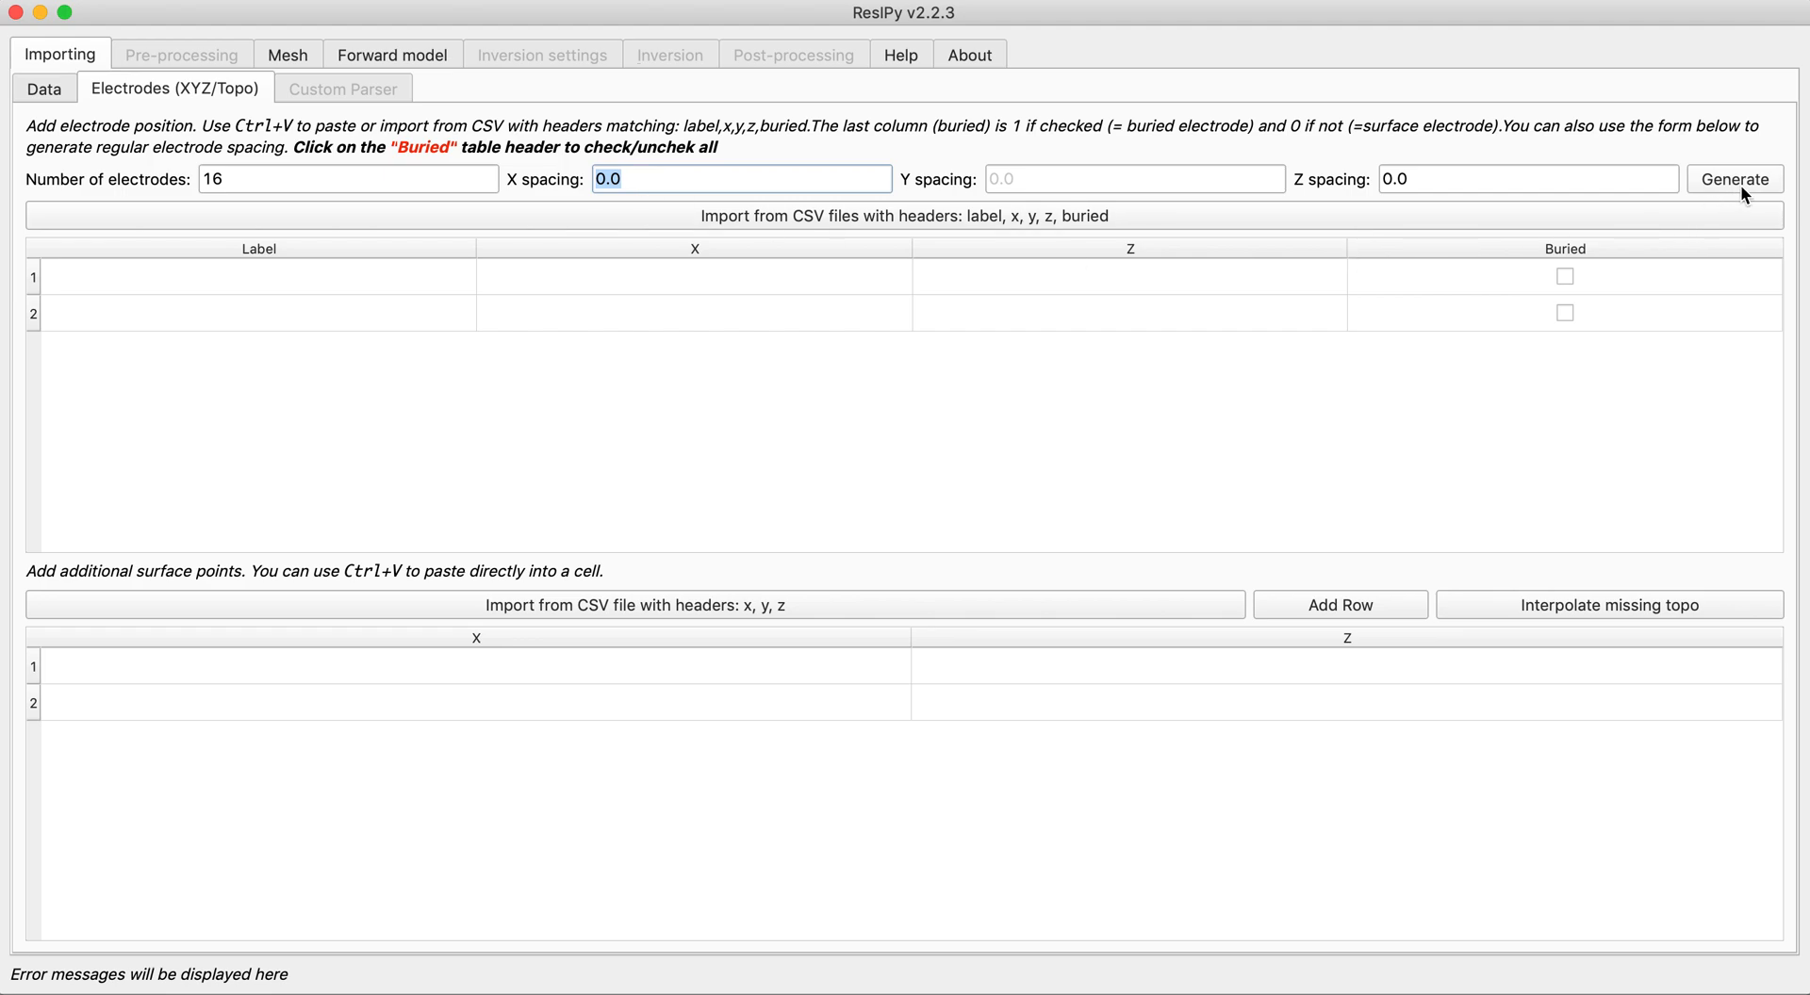
{"action": "left_click", "coordinate": [1733, 179]}
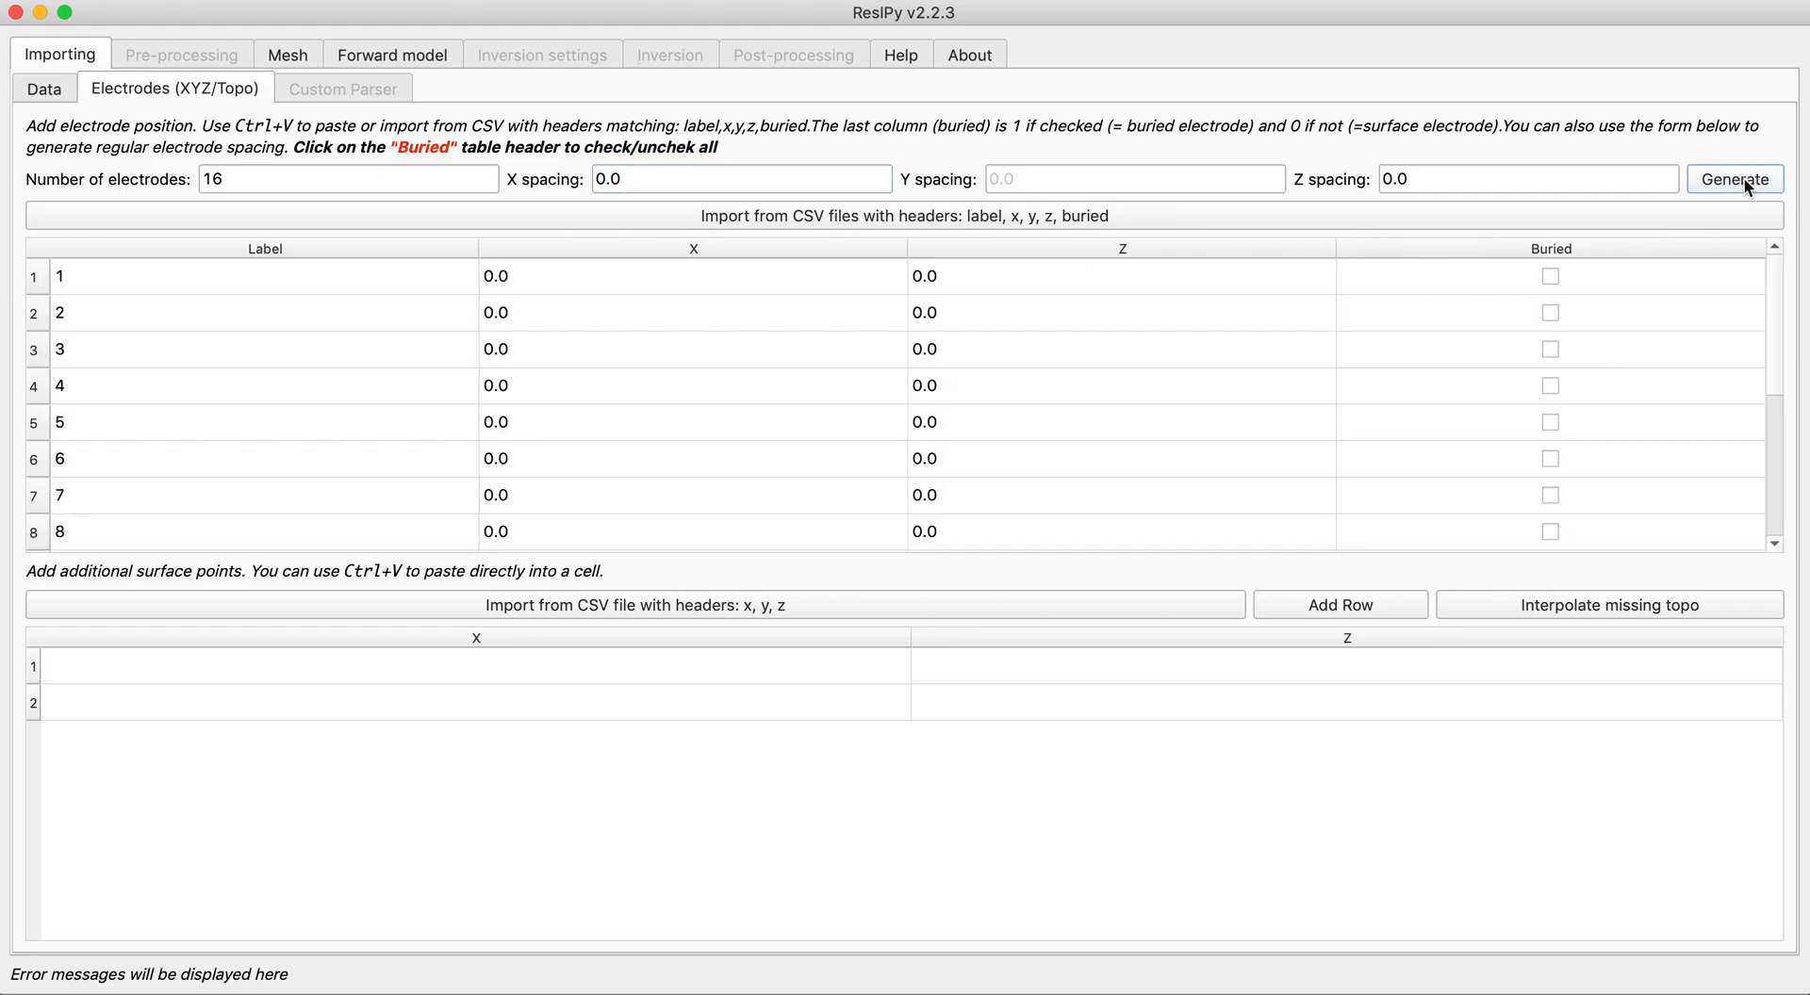
{"action": "scroll", "scroll_direction": "down", "scroll_amount": 3}
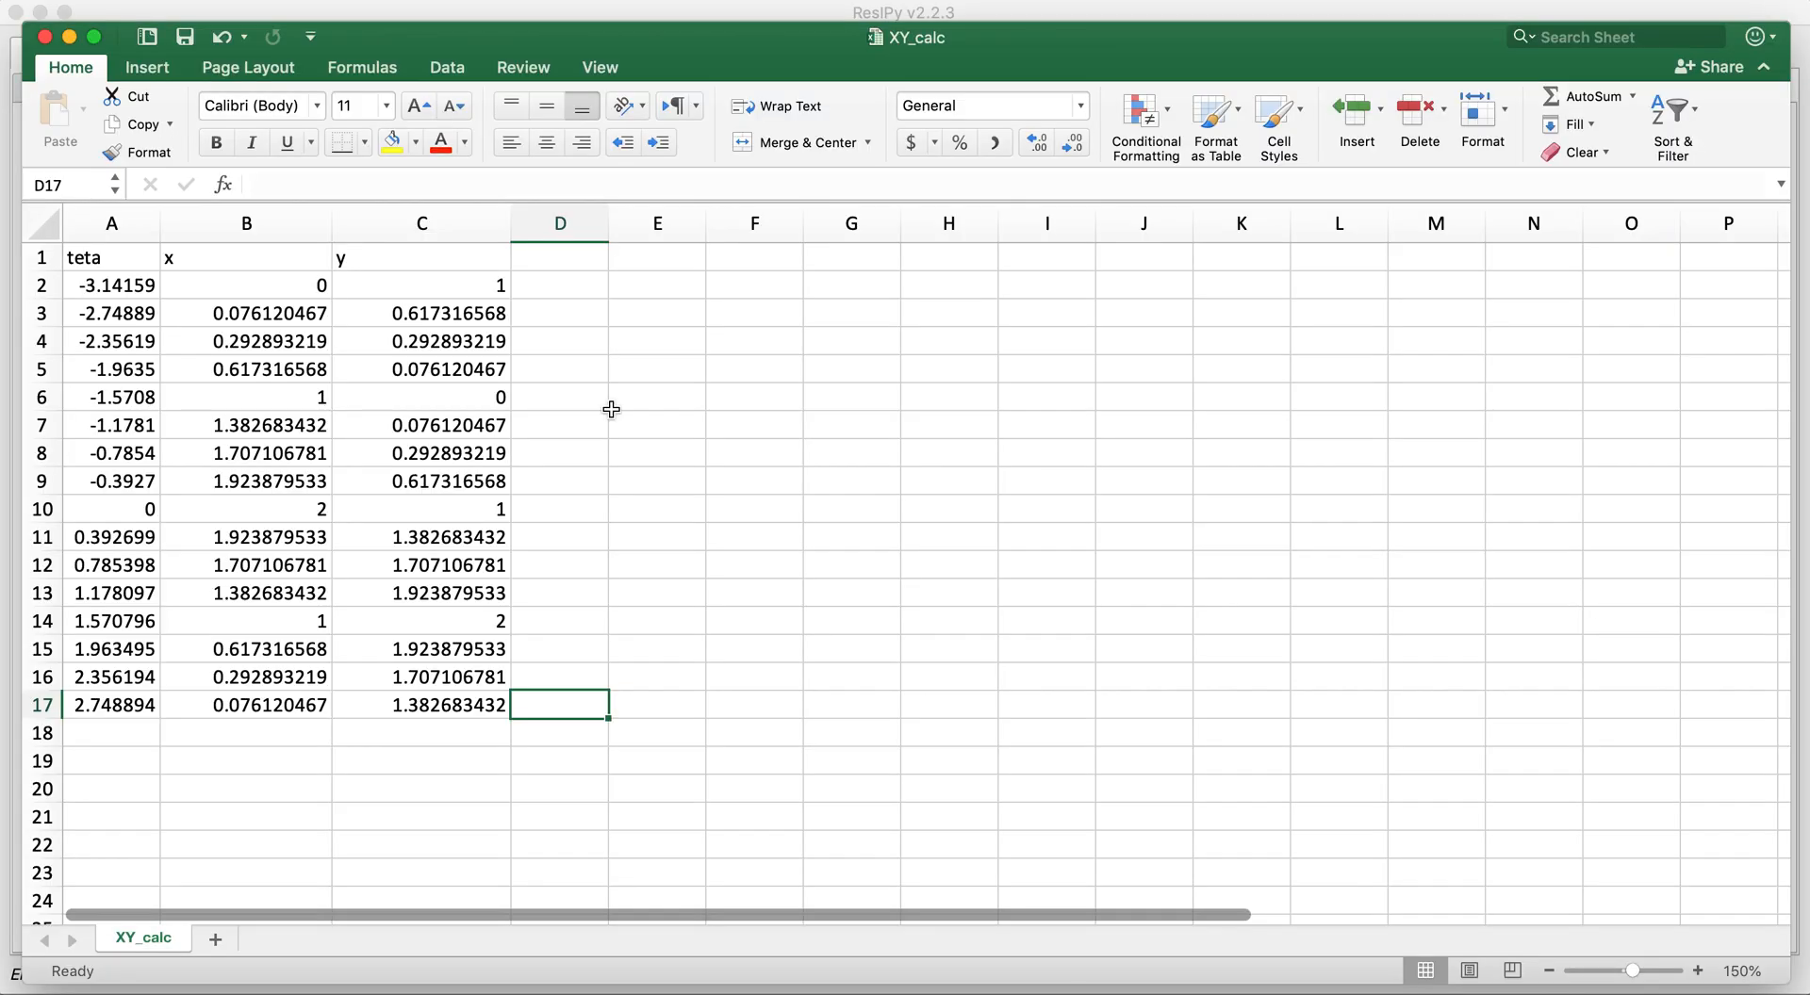
{"action": "mouse_move", "coordinate": [196, 286]}
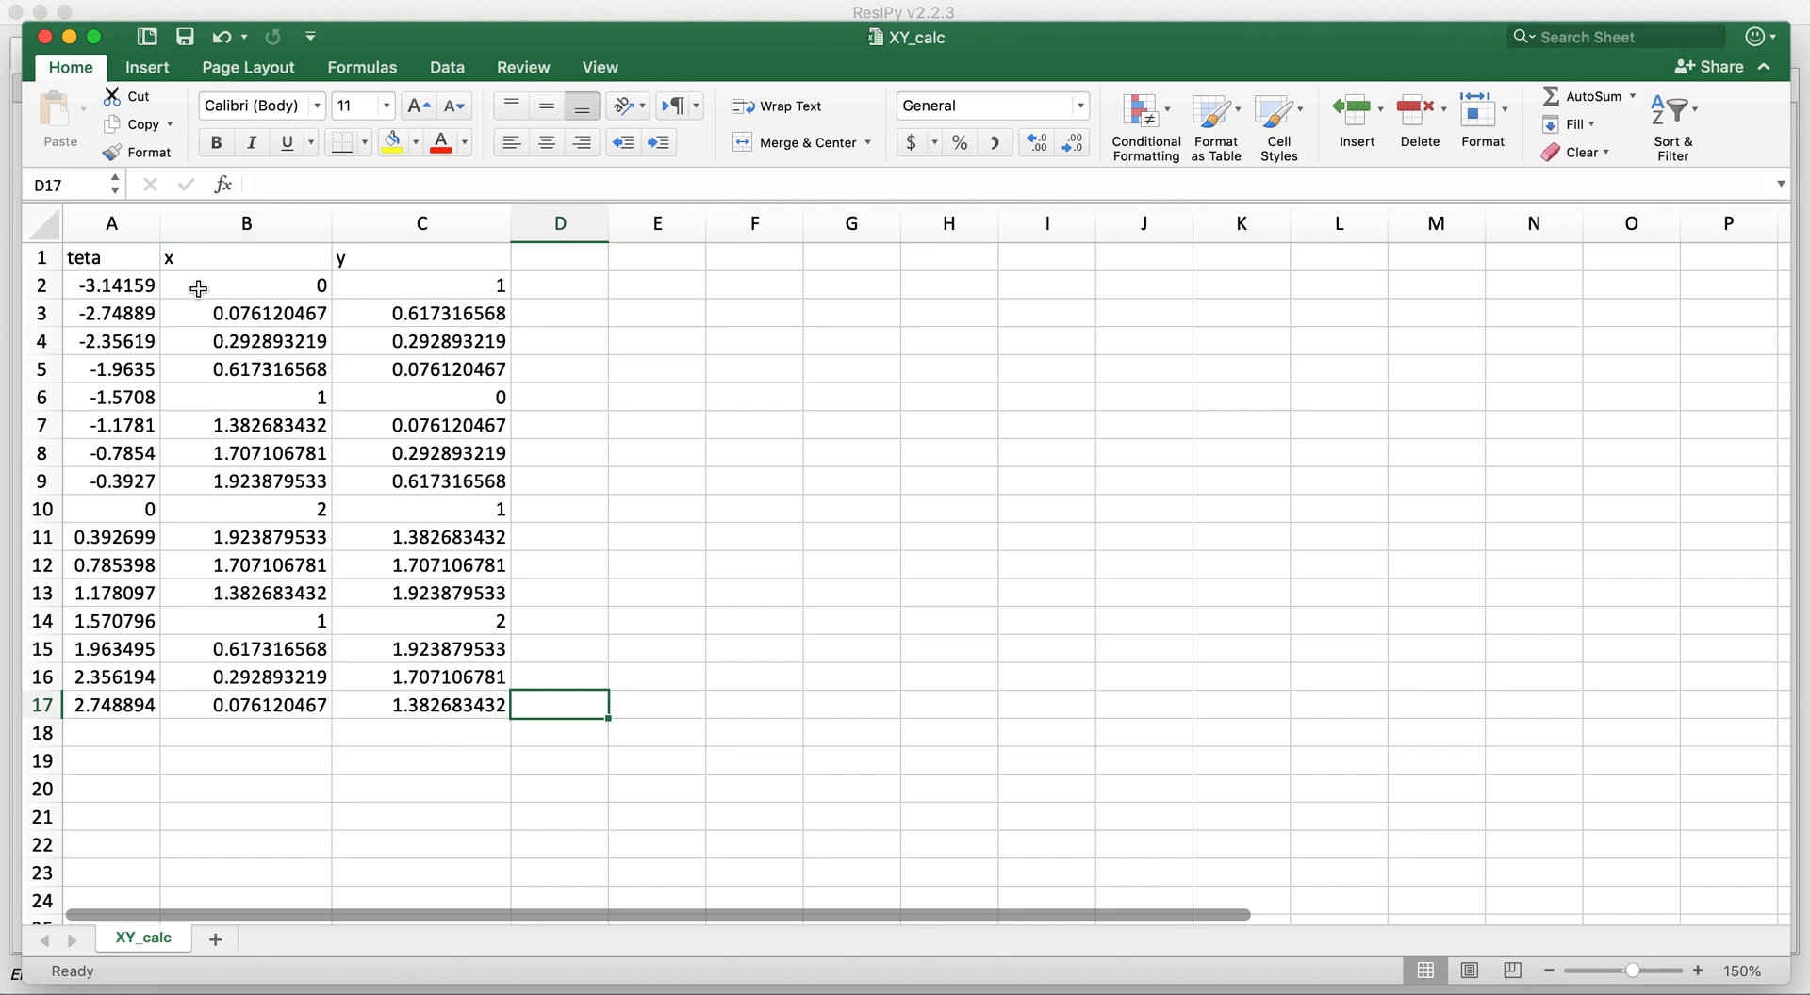
{"action": "mouse_move", "coordinate": [96, 288]}
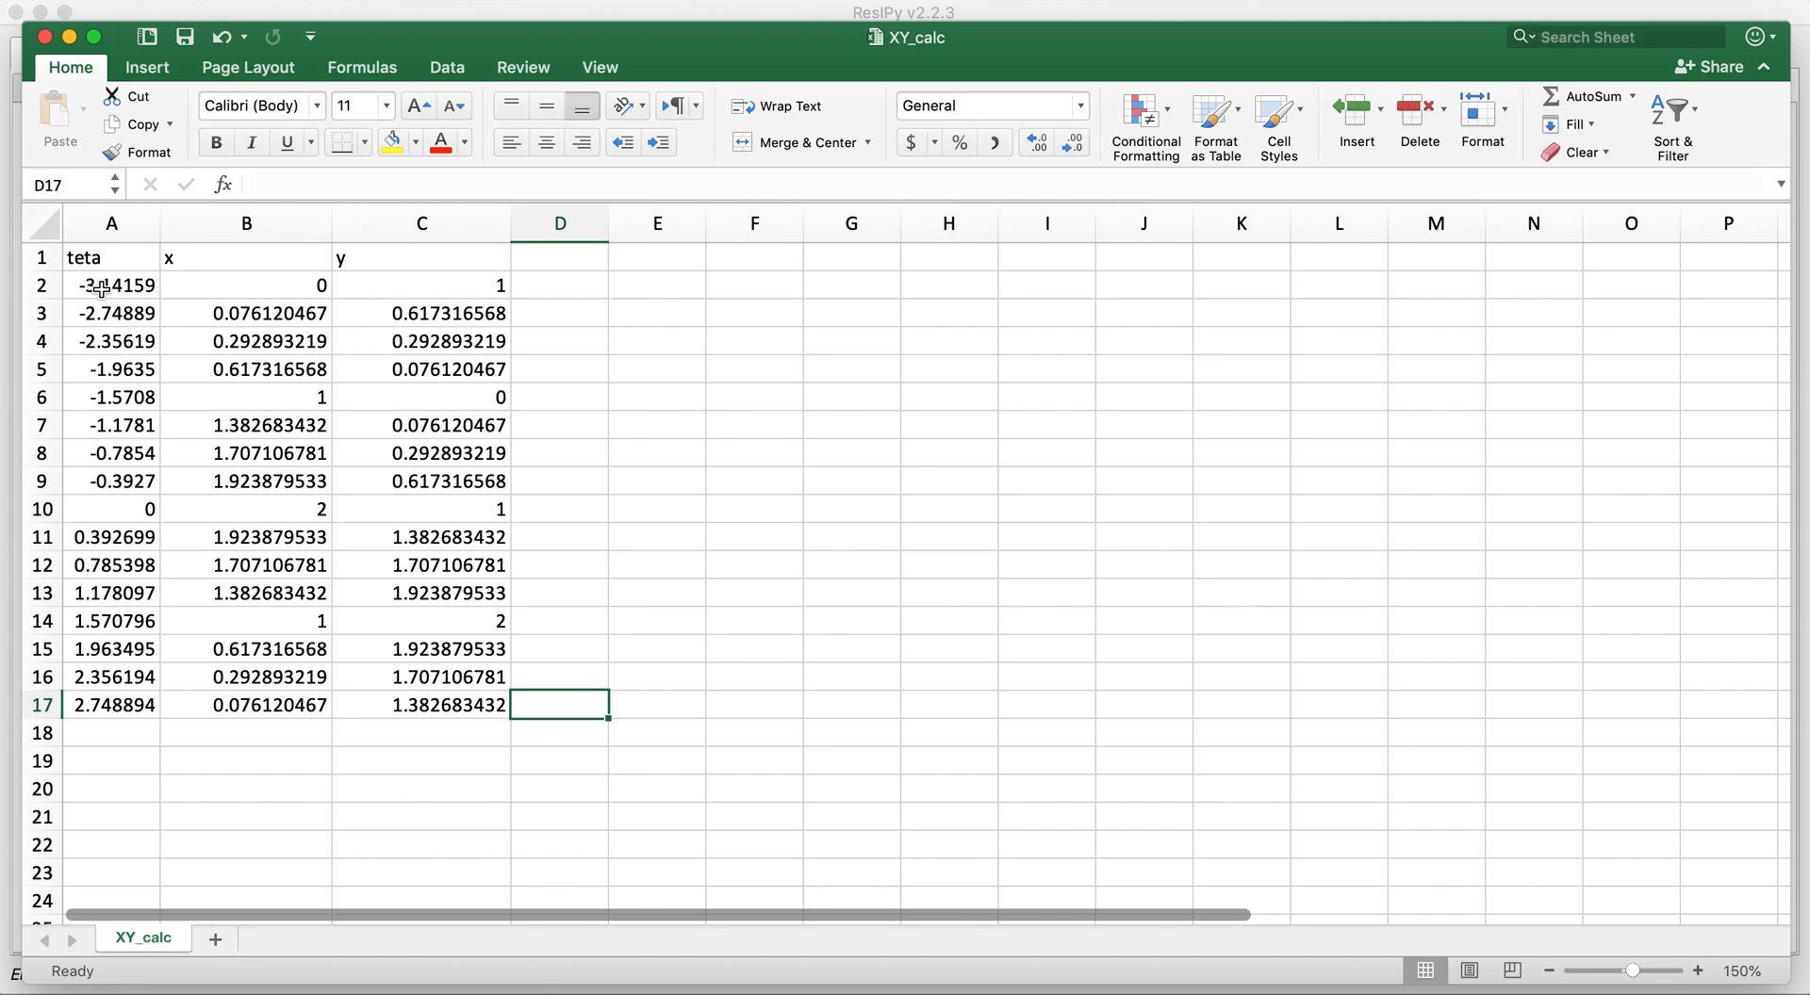
- Copy the XY_calc x, y columns into ResIPy's electrode X and Z columns
{"action": "left_click", "coordinate": [111, 313]}
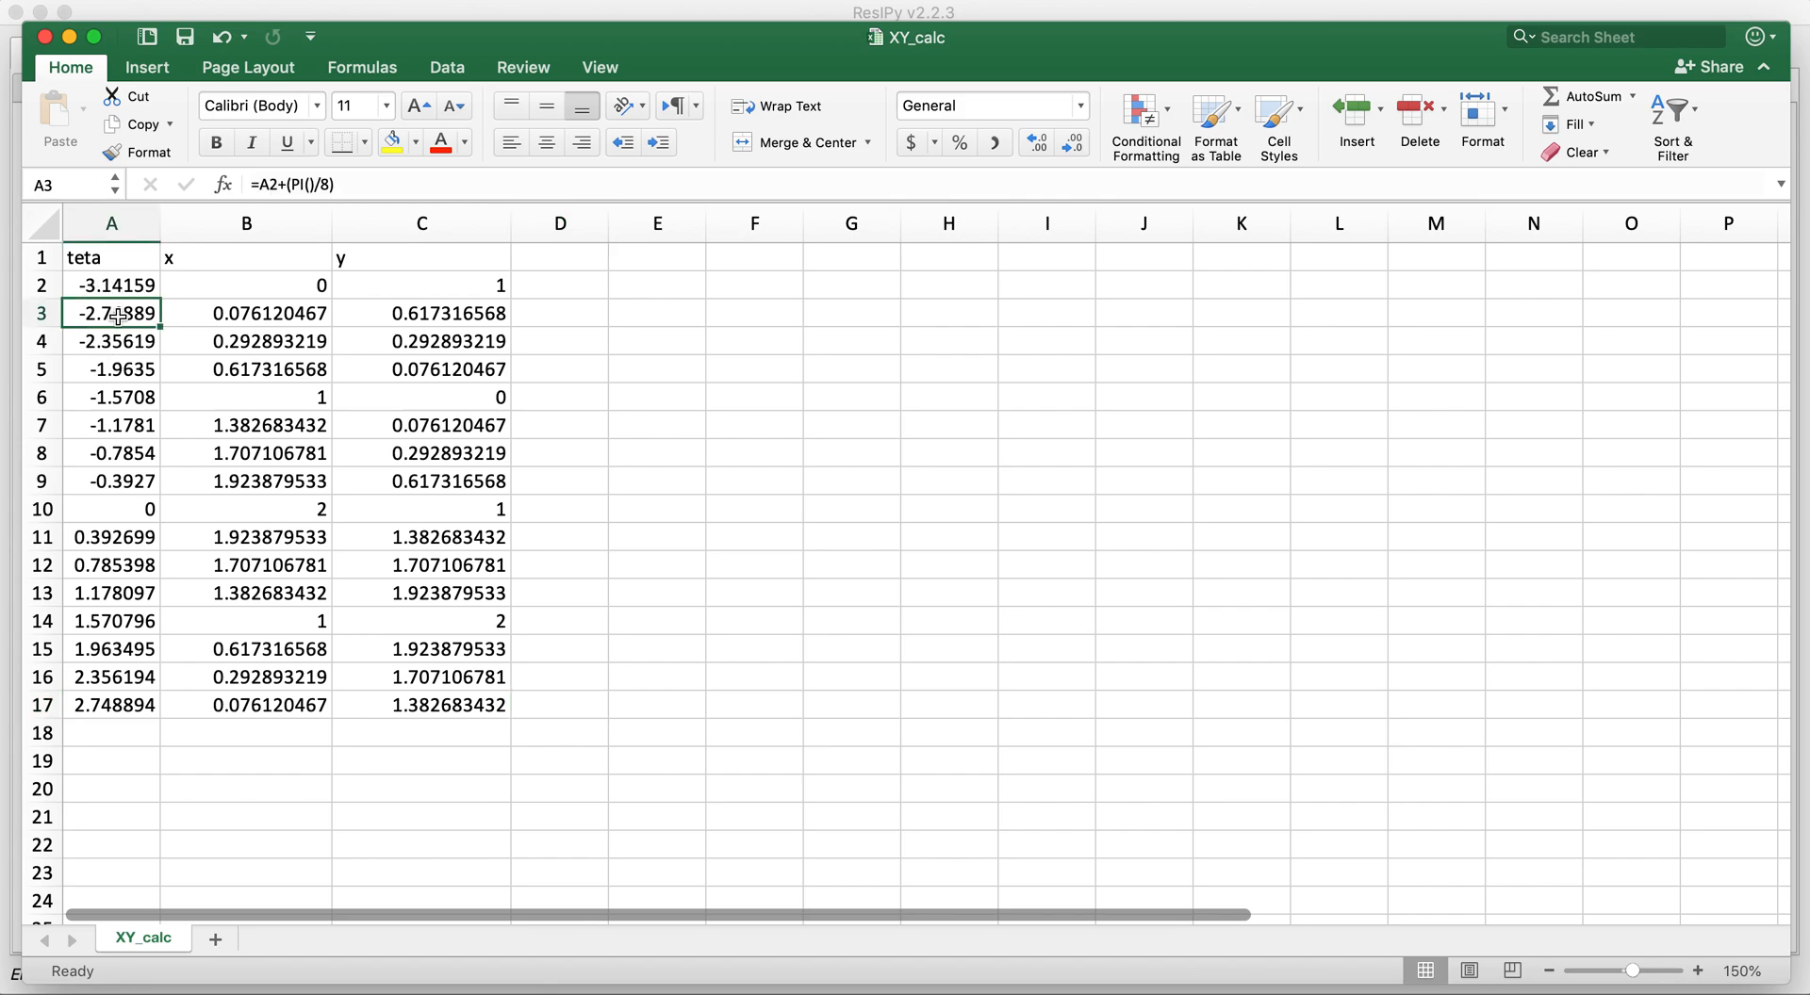
{"action": "left_click", "coordinate": [246, 223]}
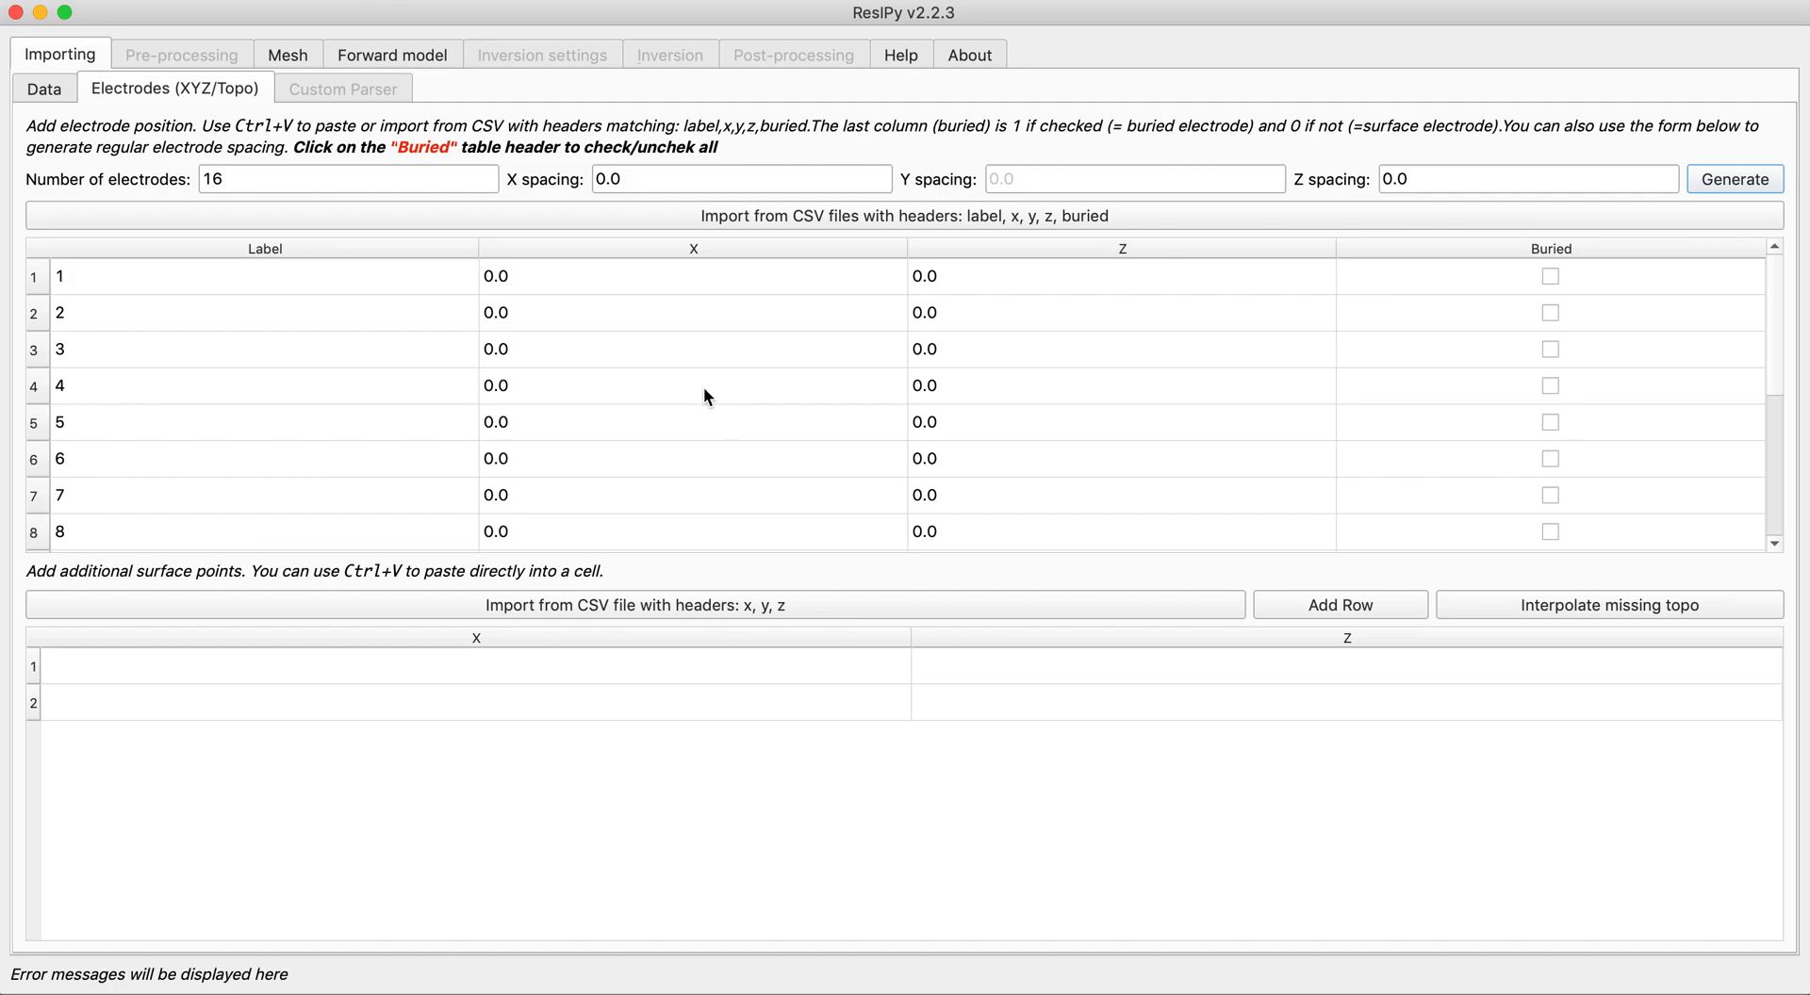
{"action": "left_click", "coordinate": [1732, 180]}
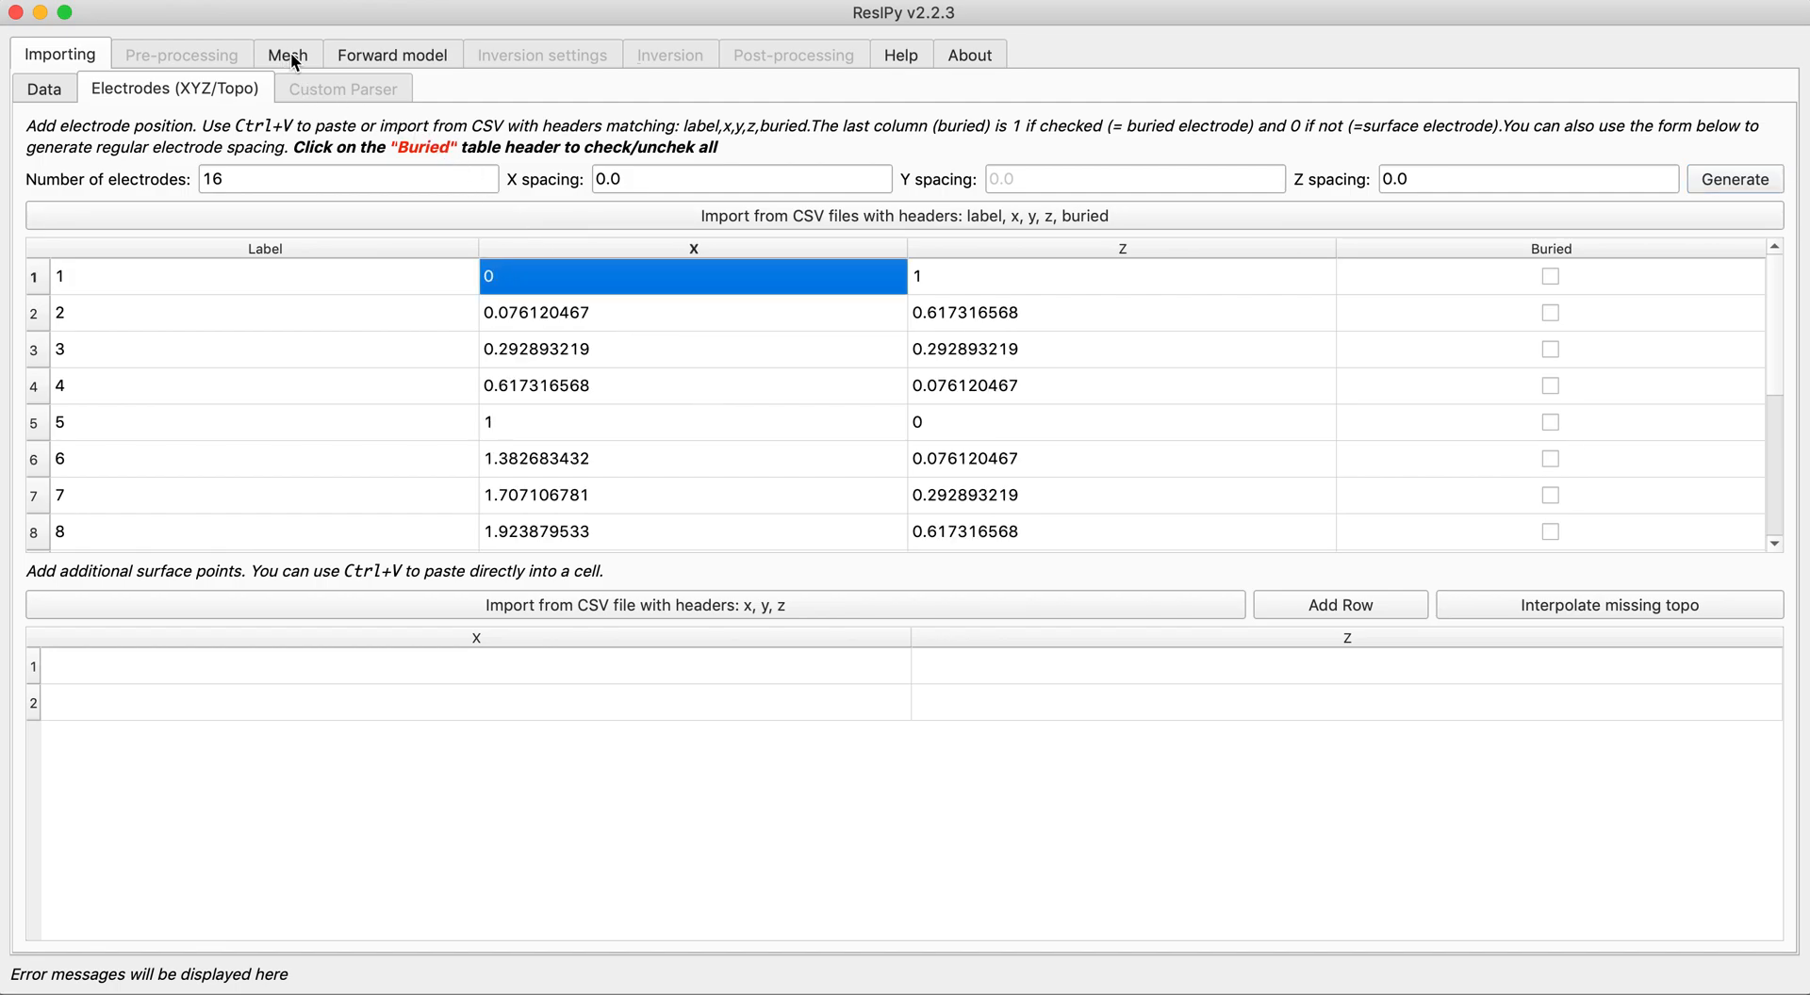
- On the Mesh tab, pick circle.msh from Other via Import Custom Mesh
{"action": "left_click", "coordinate": [288, 55]}
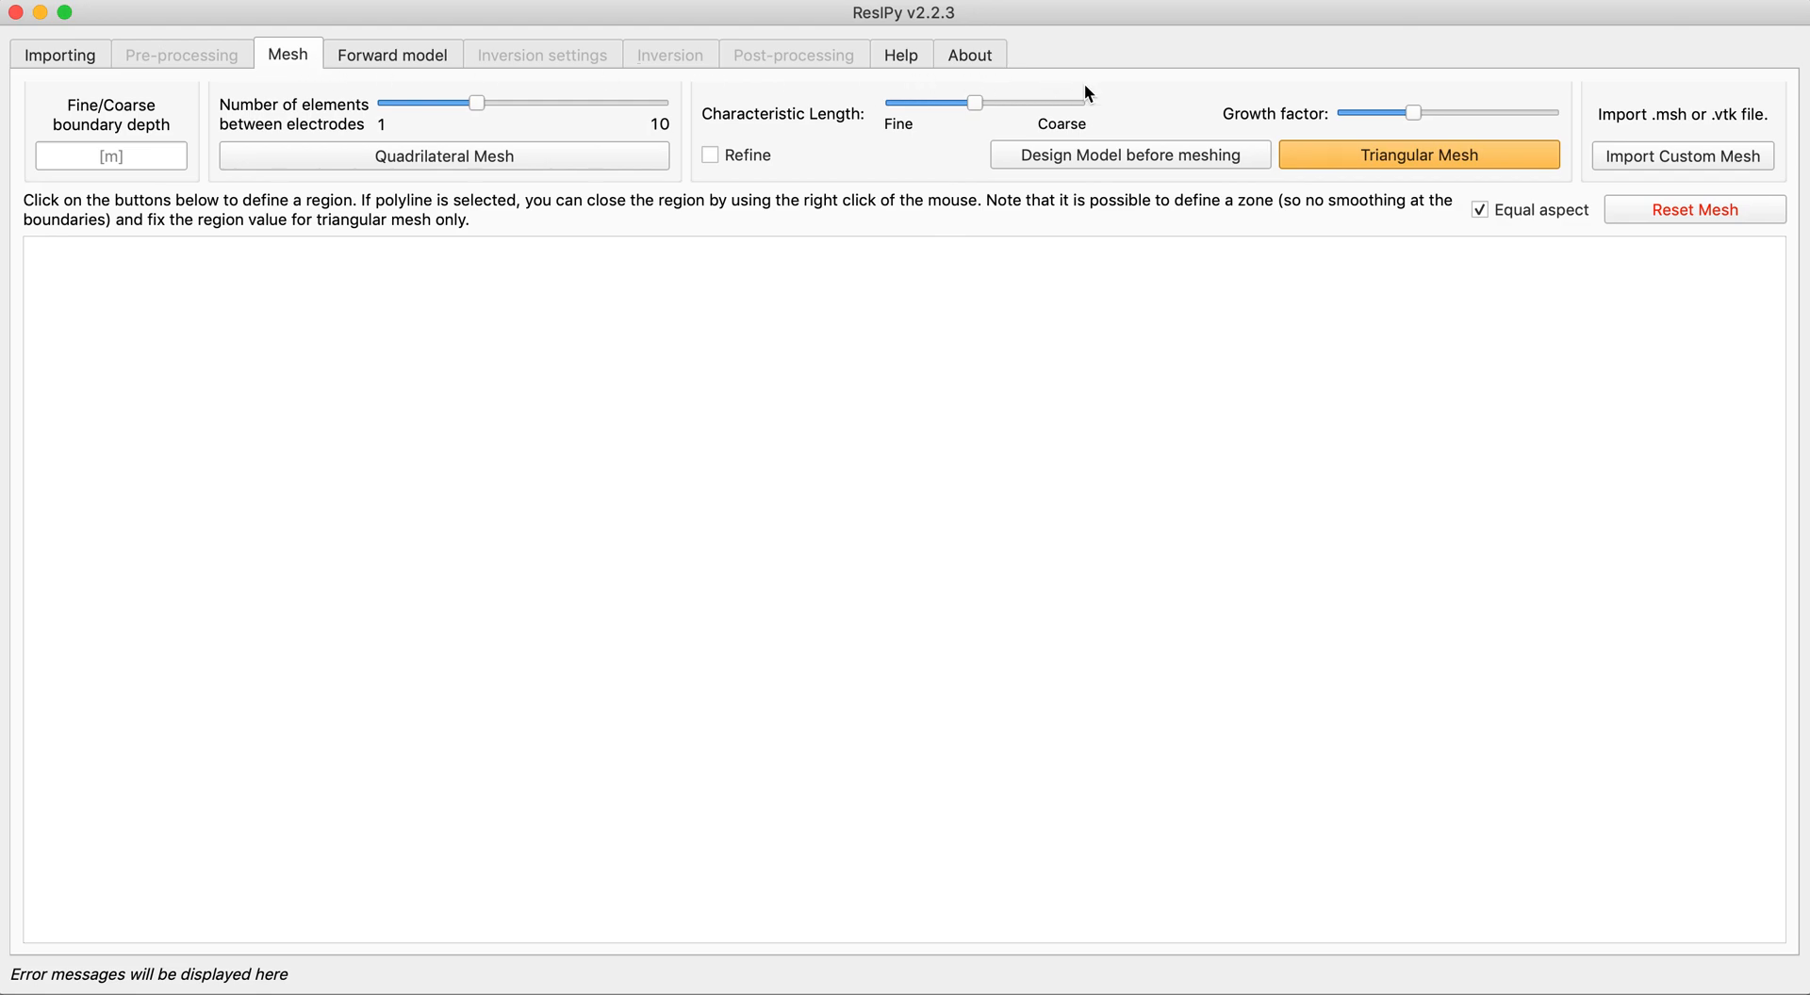
{"action": "mouse_move", "coordinate": [1571, 173]}
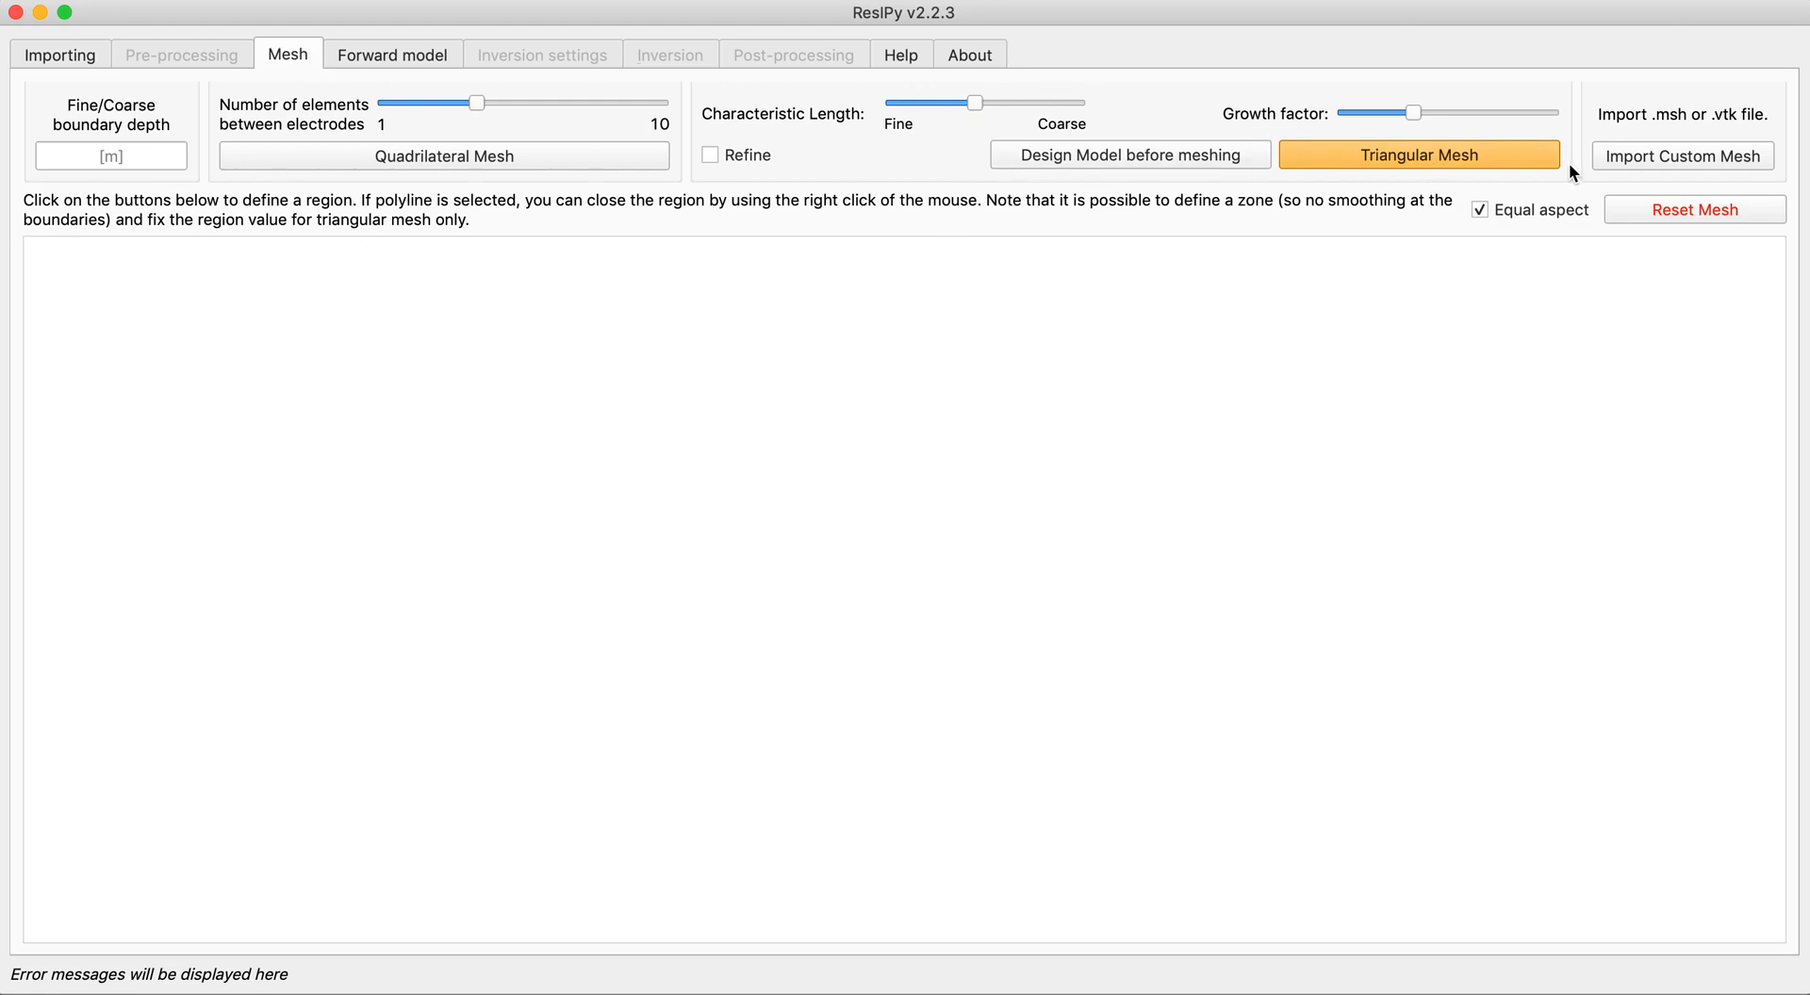
{"action": "mouse_move", "coordinate": [1687, 170]}
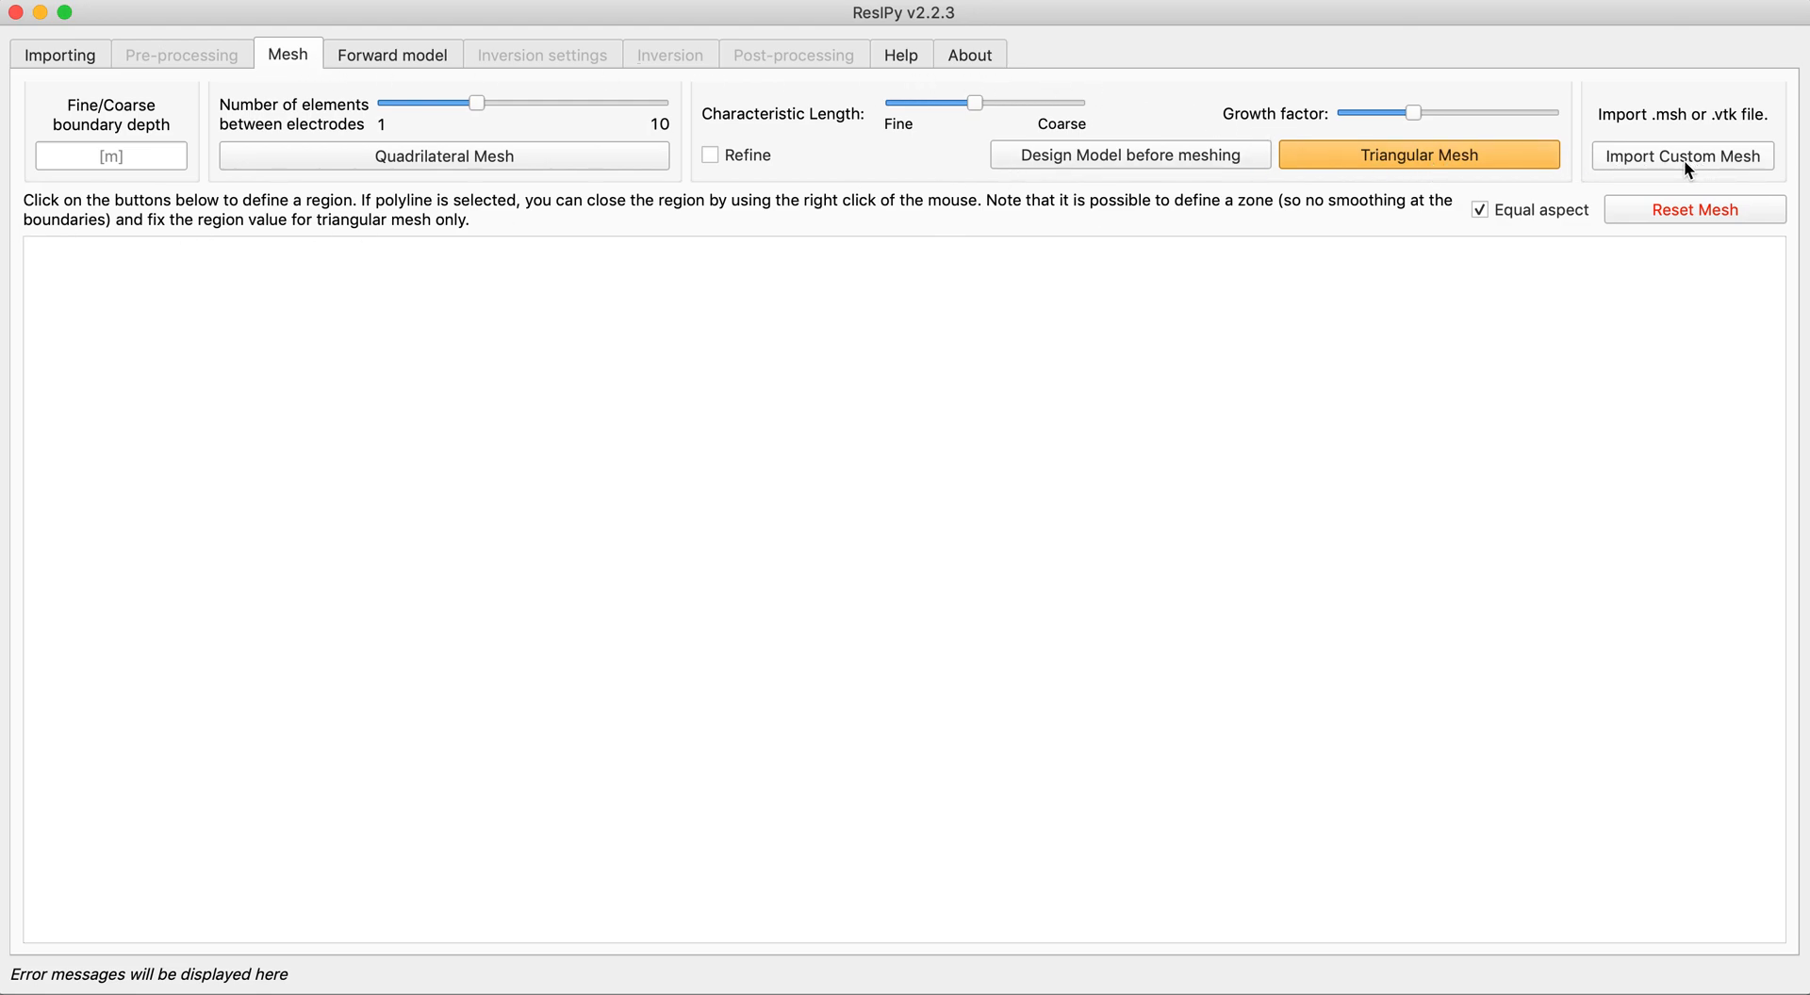
{"action": "mouse_move", "coordinate": [1696, 187]}
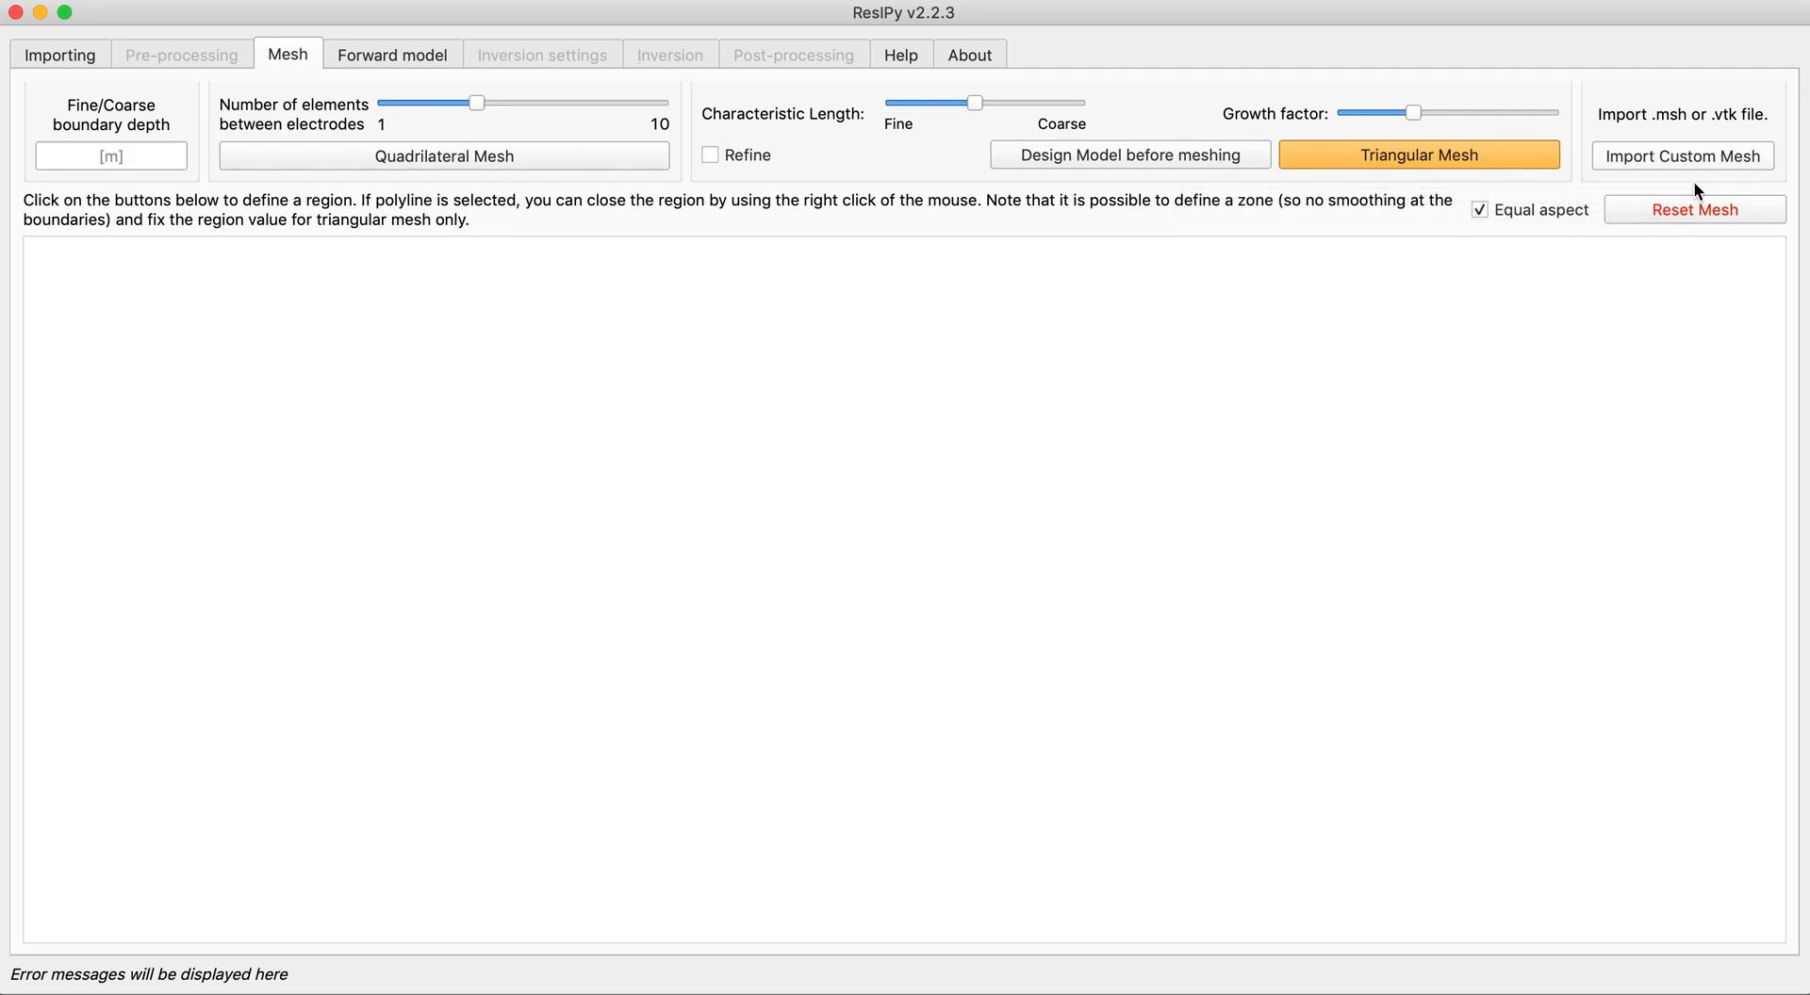
{"action": "left_click", "coordinate": [1680, 156]}
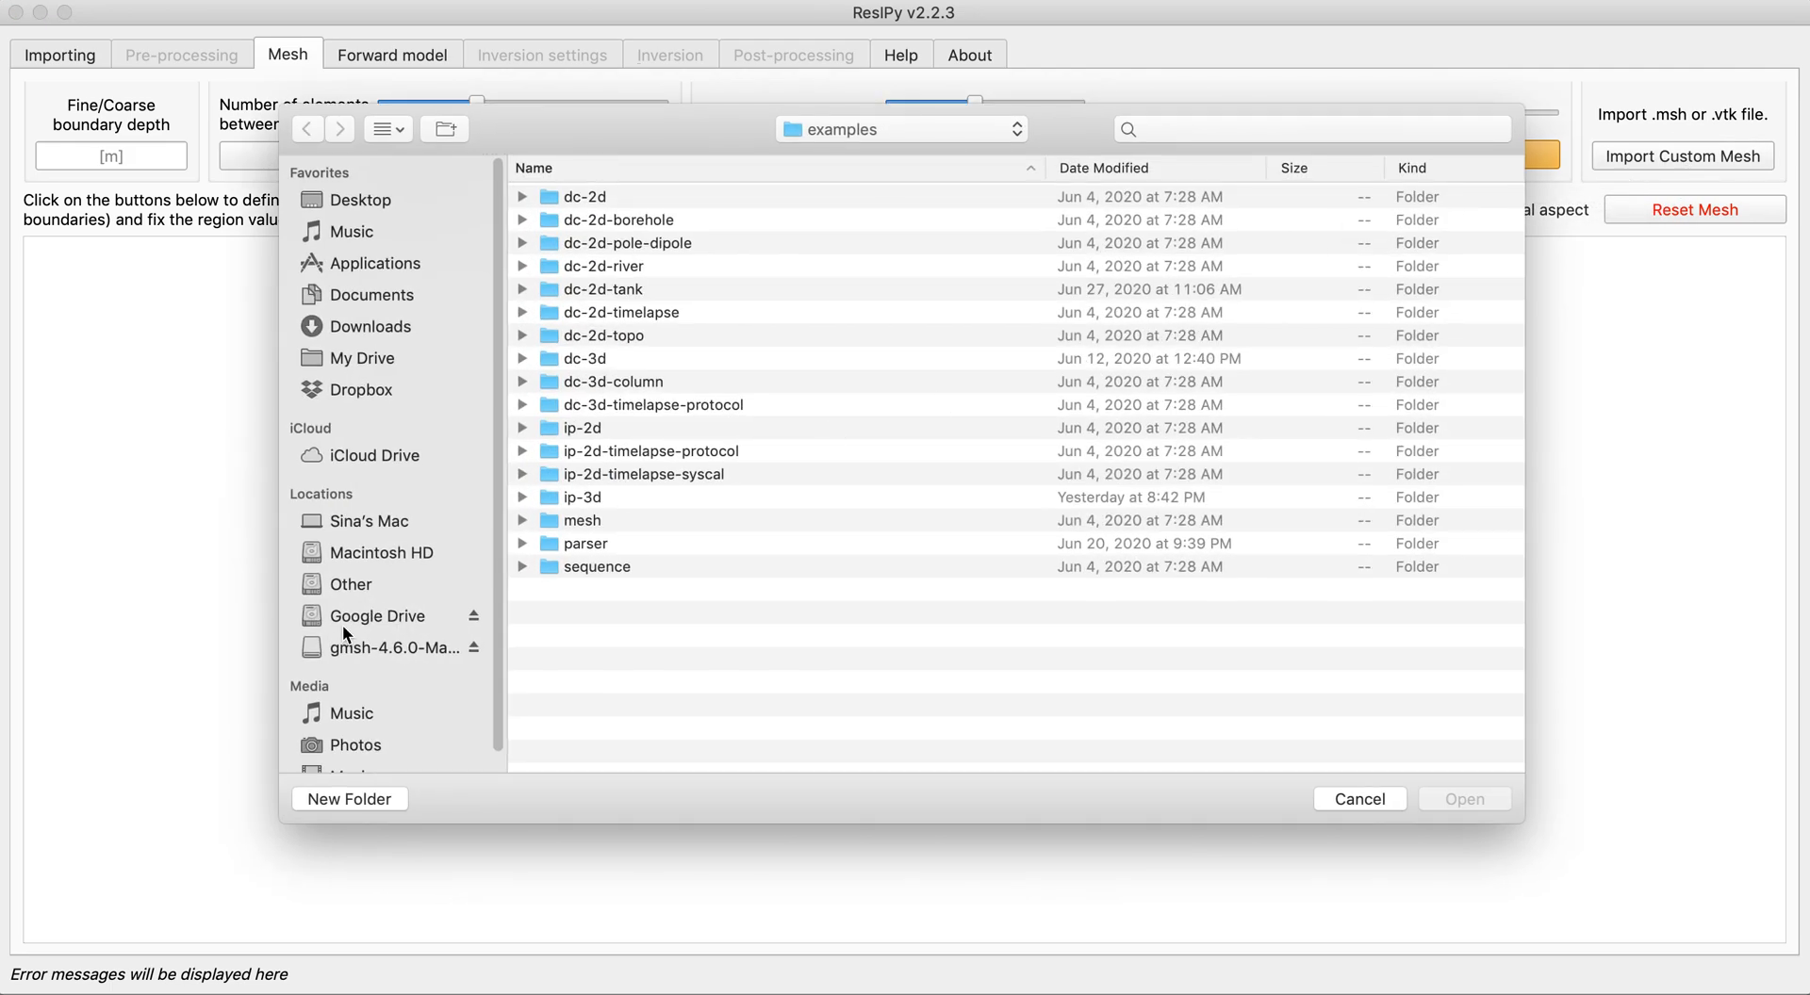
{"action": "left_click", "coordinate": [348, 584]}
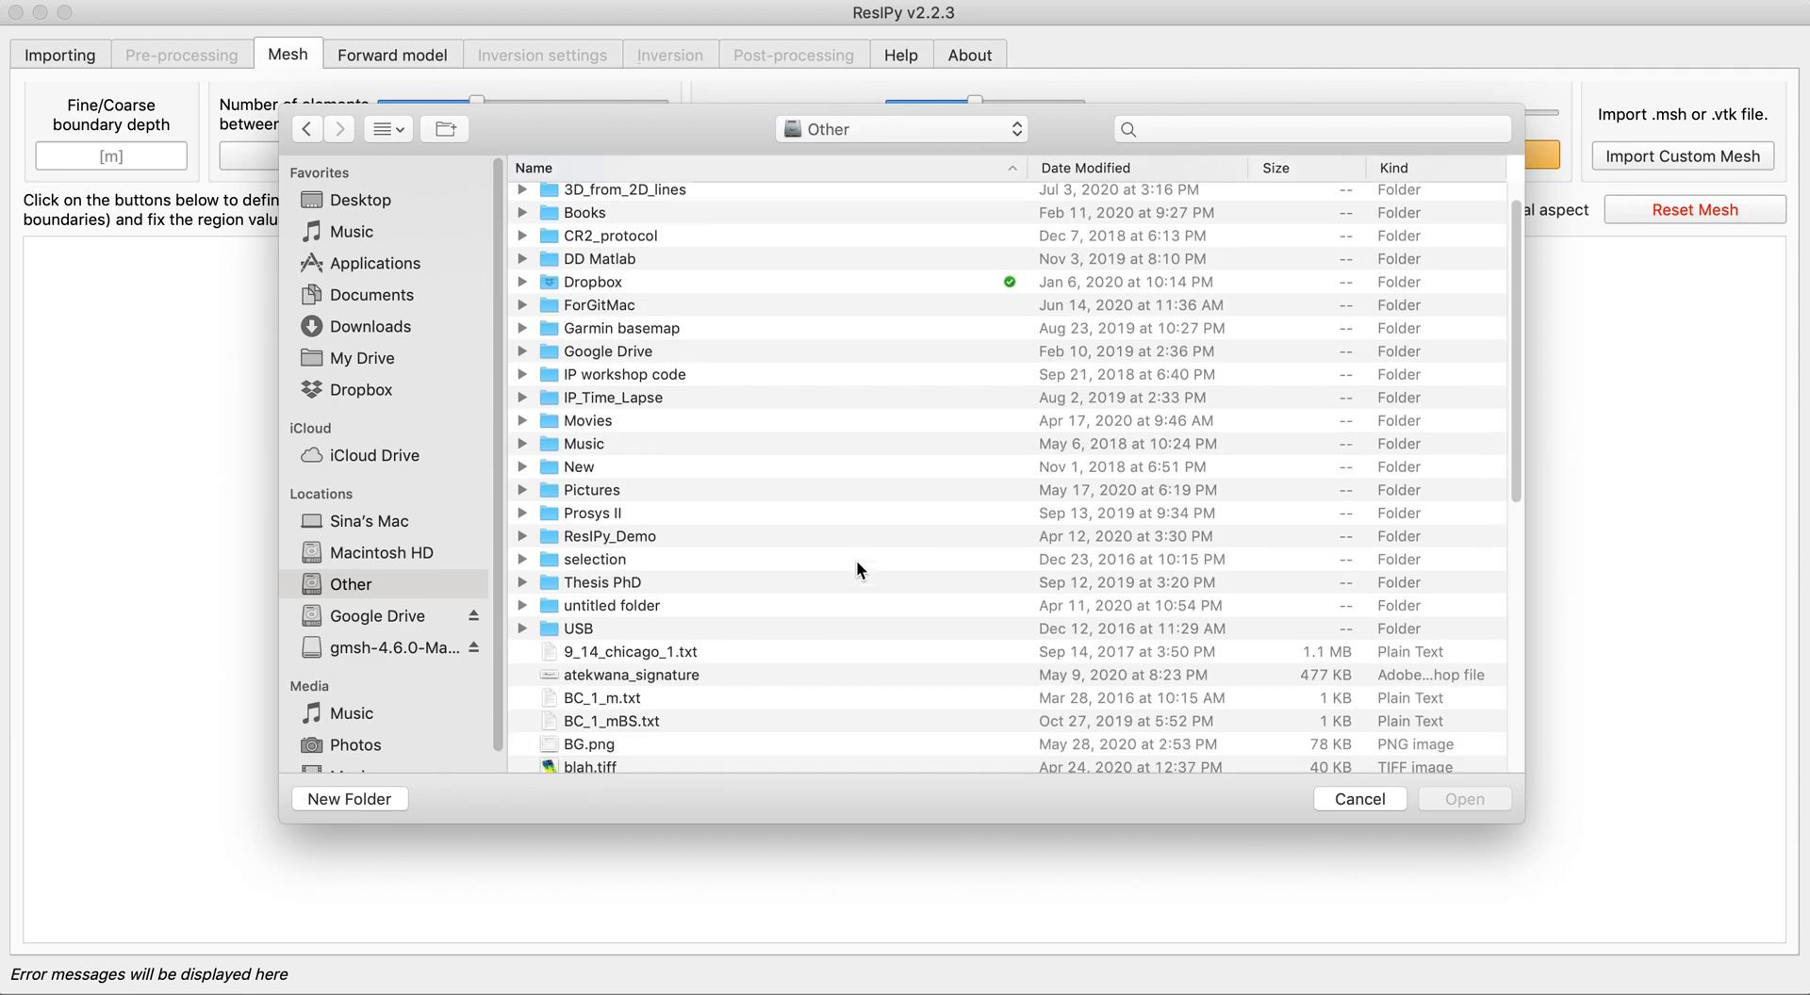
{"action": "scroll", "scroll_direction": "down", "scroll_amount": 3}
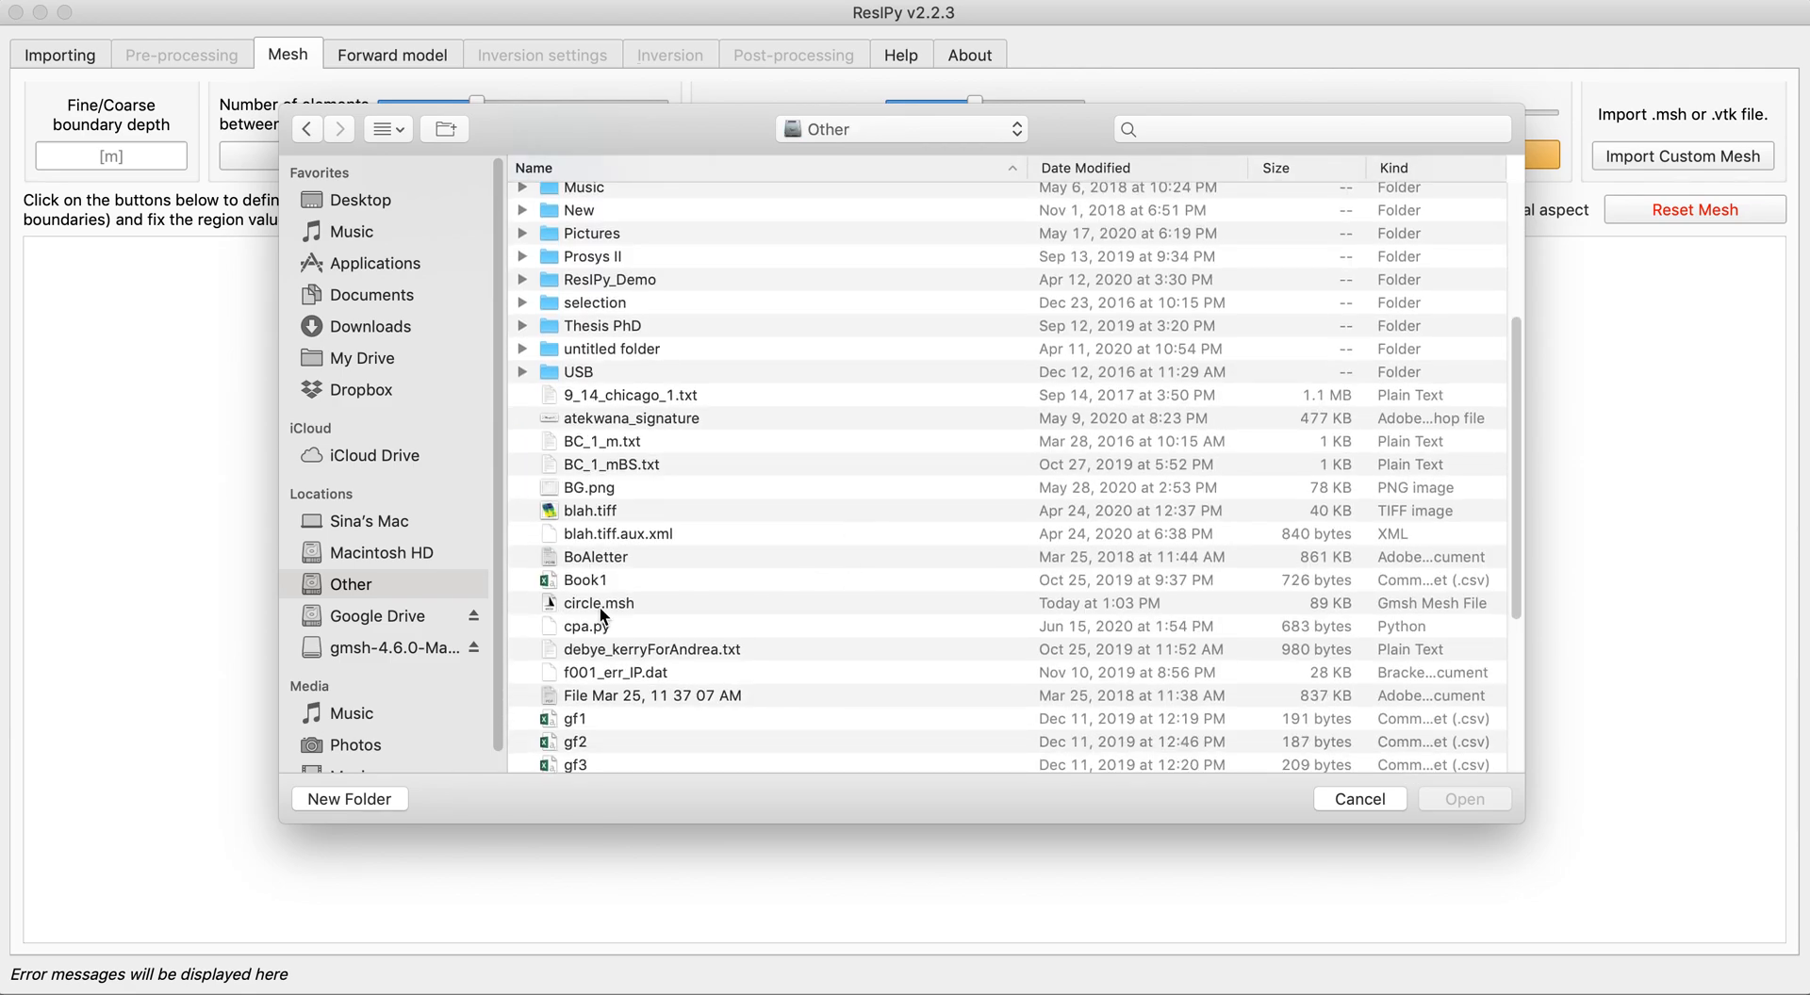
{"action": "left_click", "coordinate": [598, 602]}
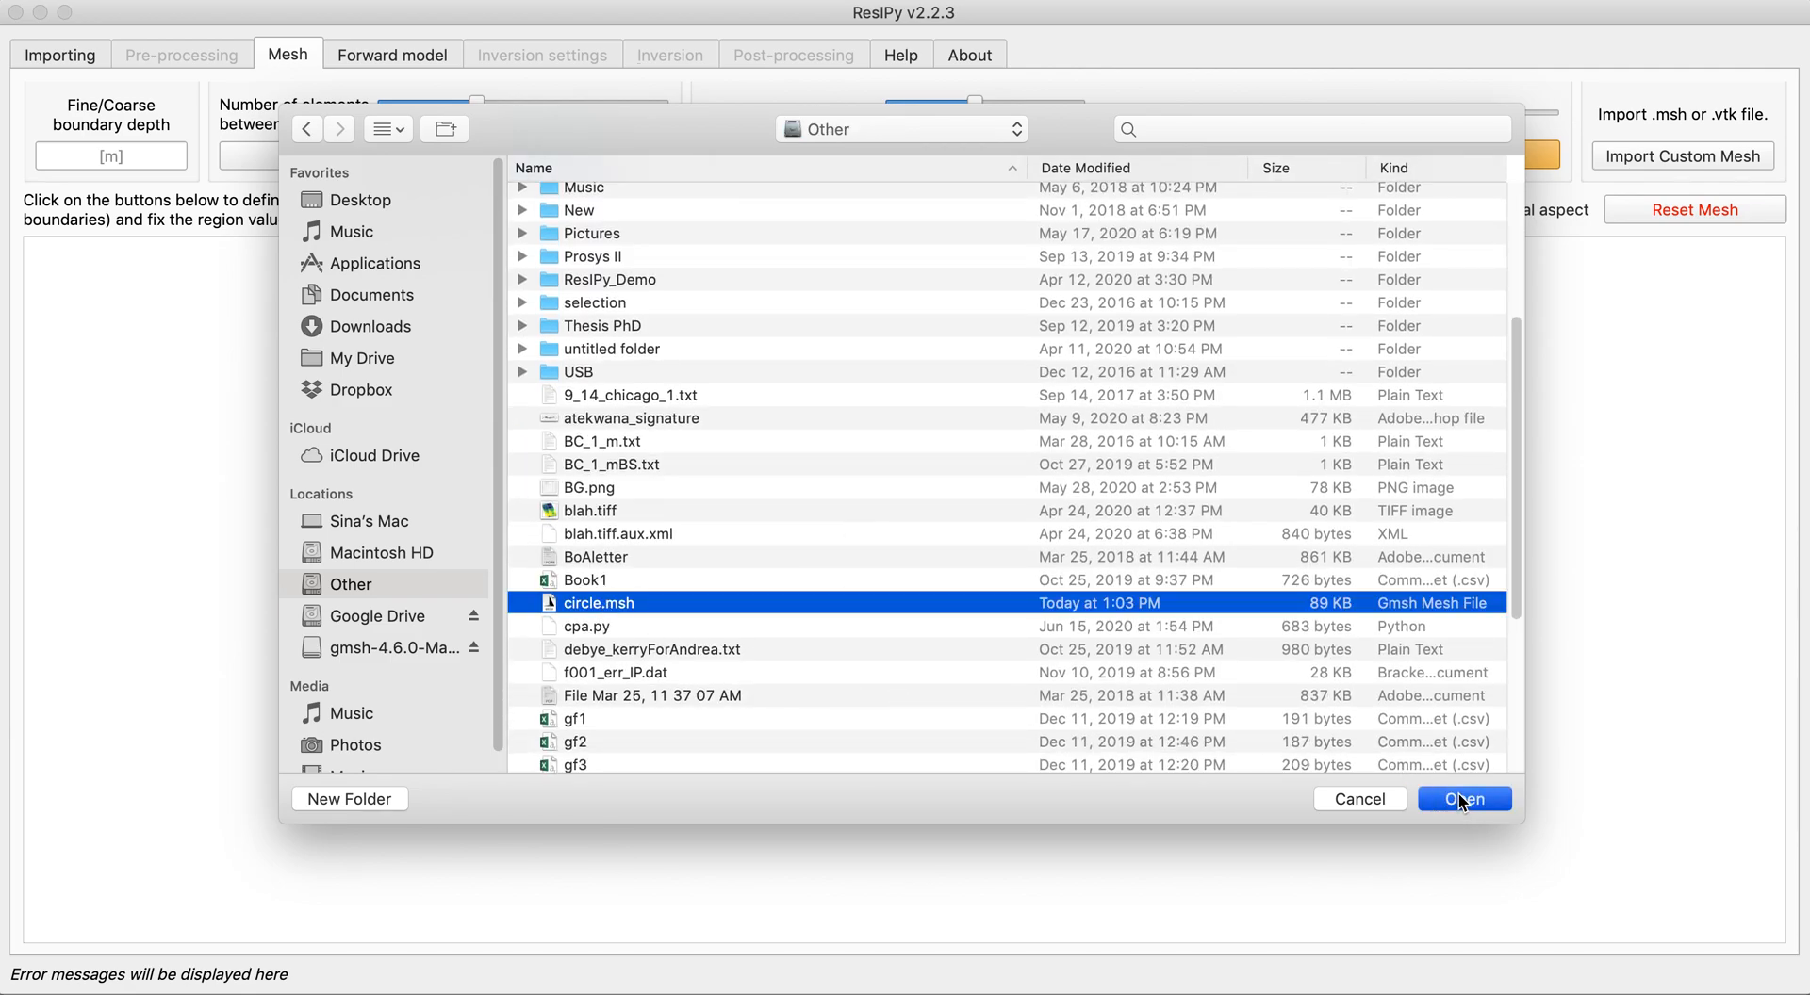
- Import circle.msh, draw a polygon near the top and set its resistivity to 20
{"action": "left_click", "coordinate": [1462, 799]}
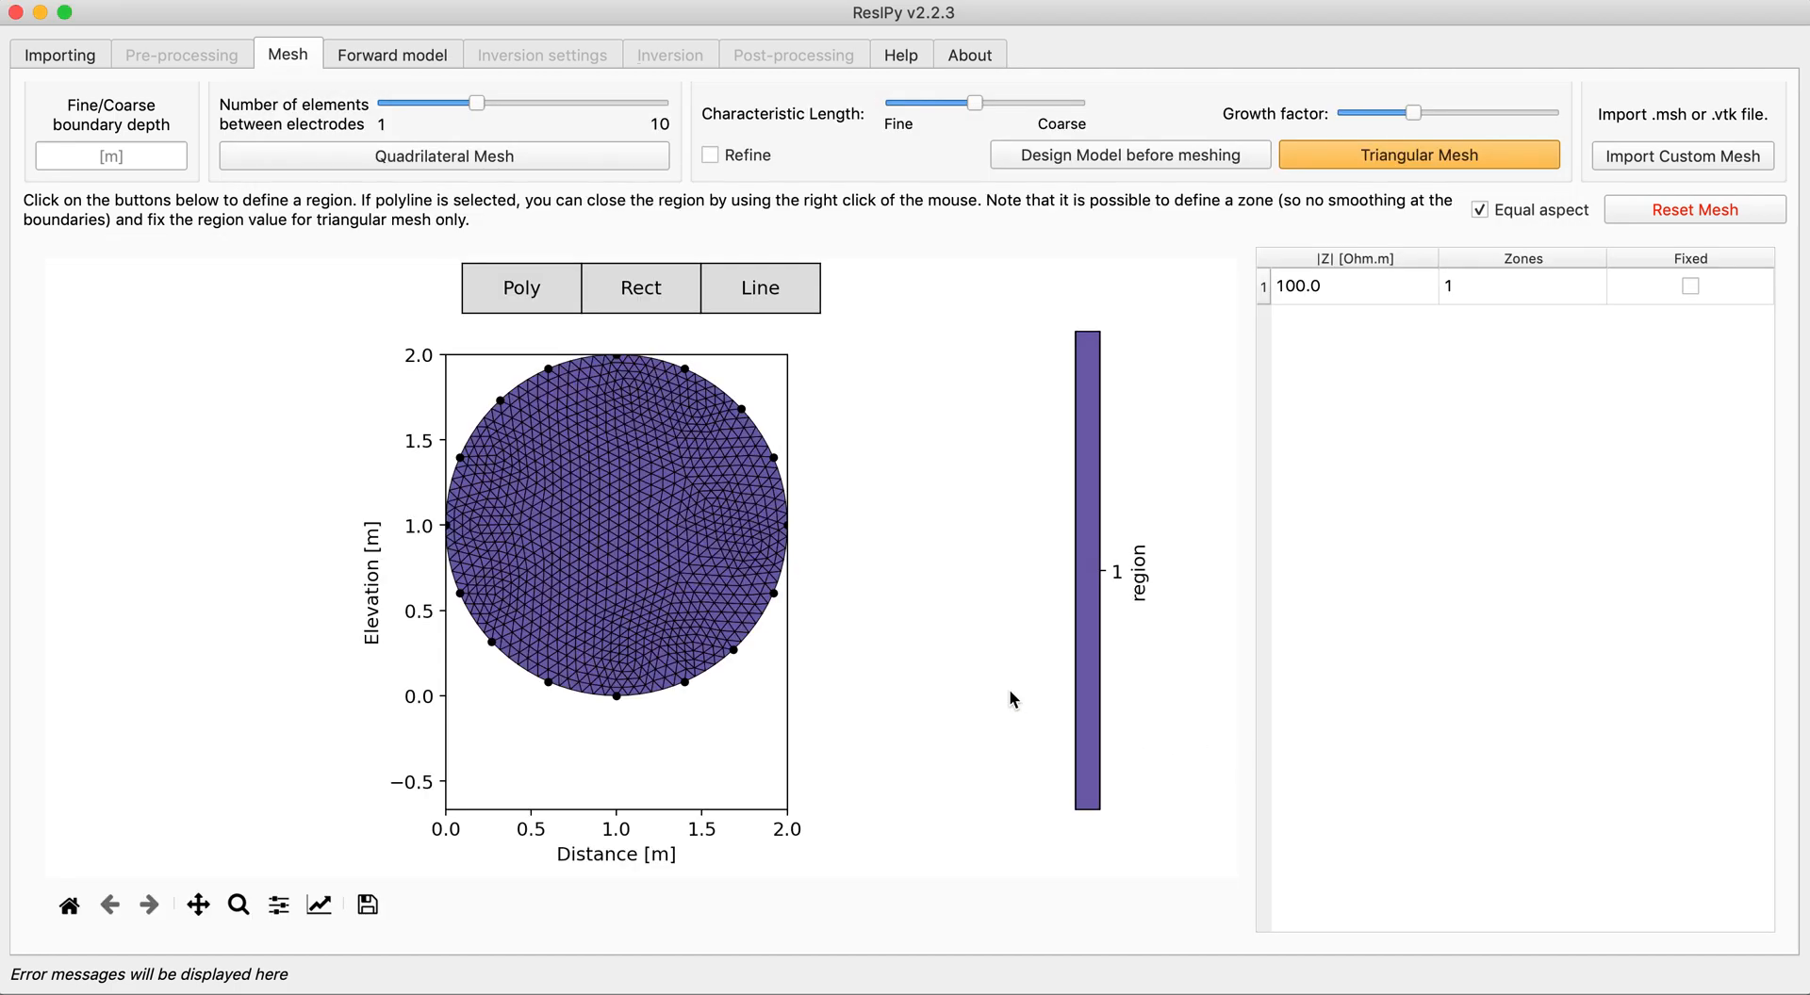
{"action": "mouse_move", "coordinate": [681, 384]}
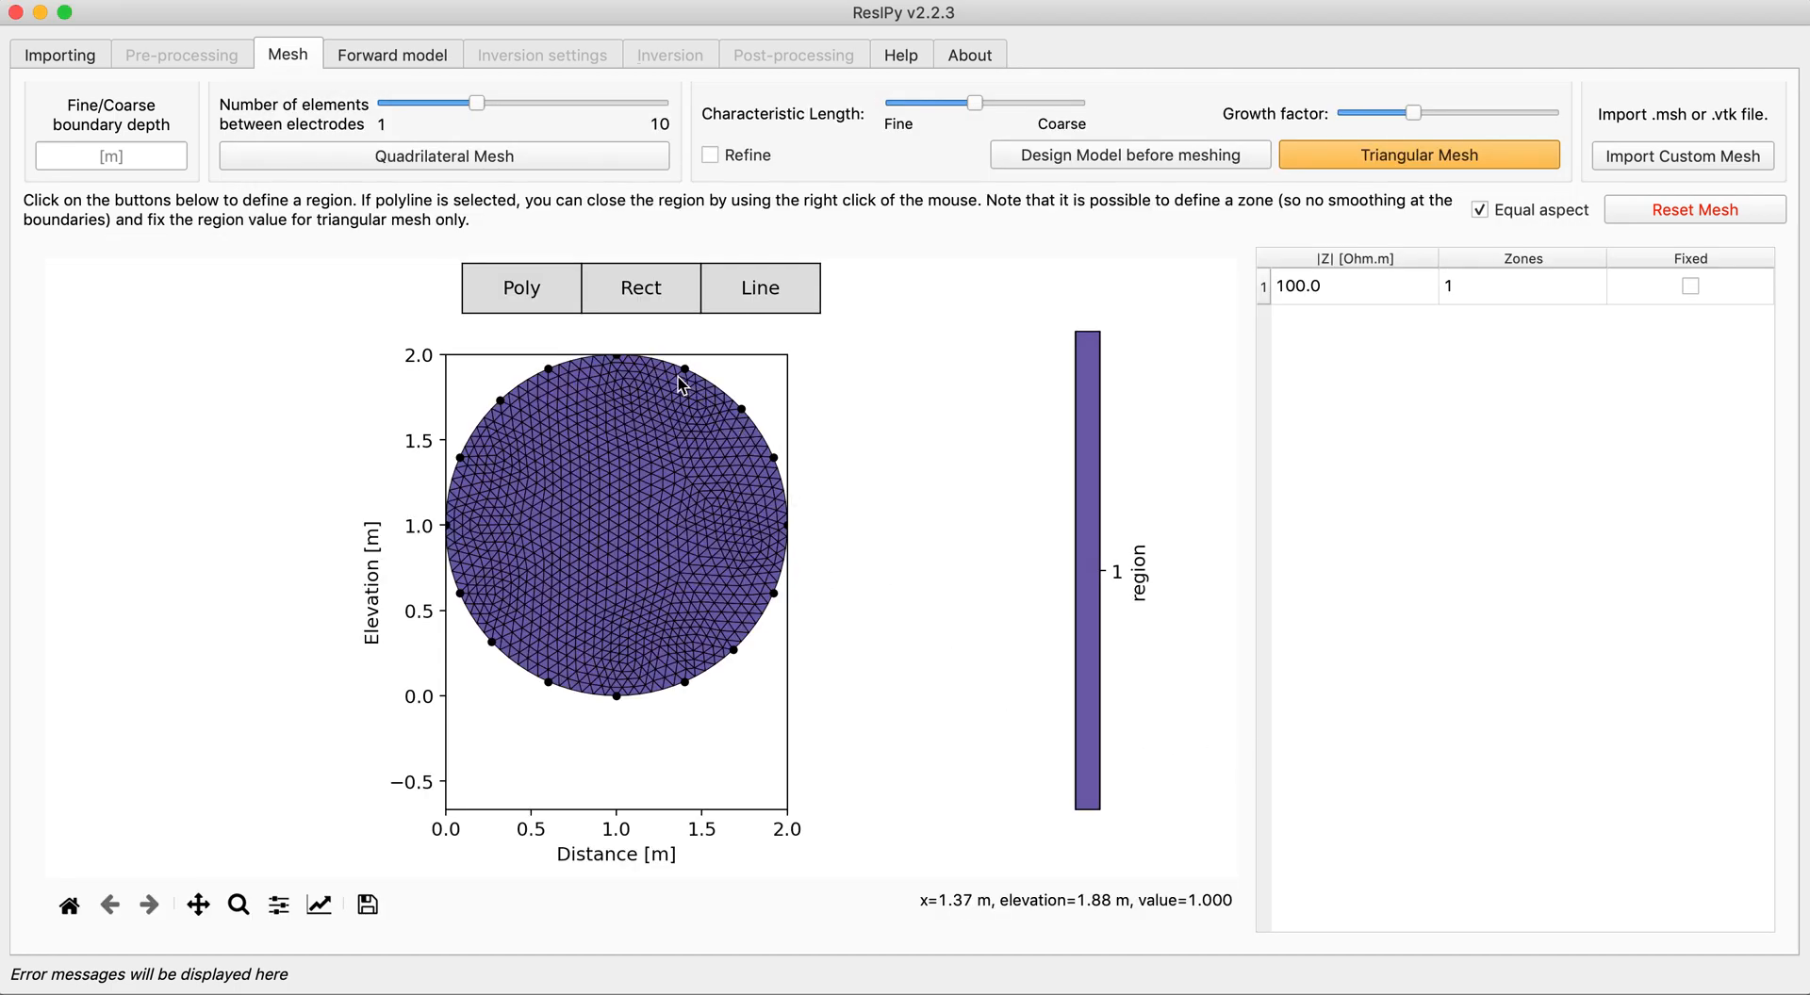
{"action": "mouse_move", "coordinate": [557, 709]}
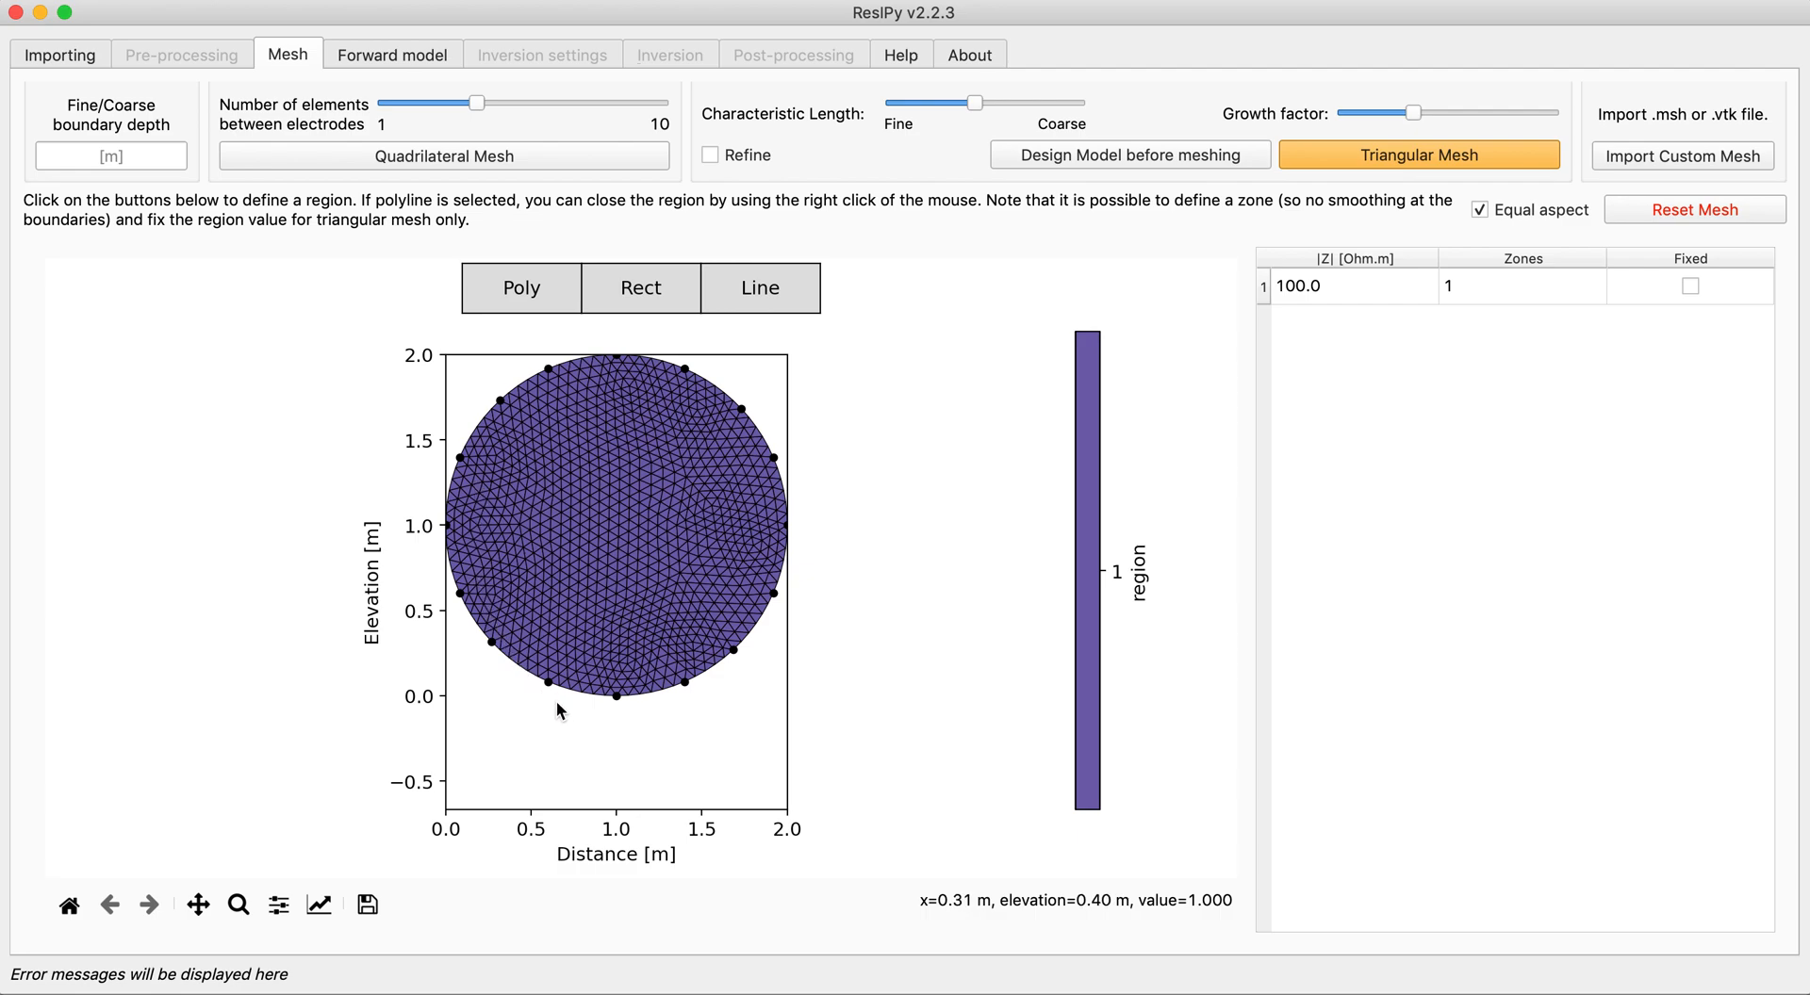
{"action": "mouse_move", "coordinate": [458, 533]}
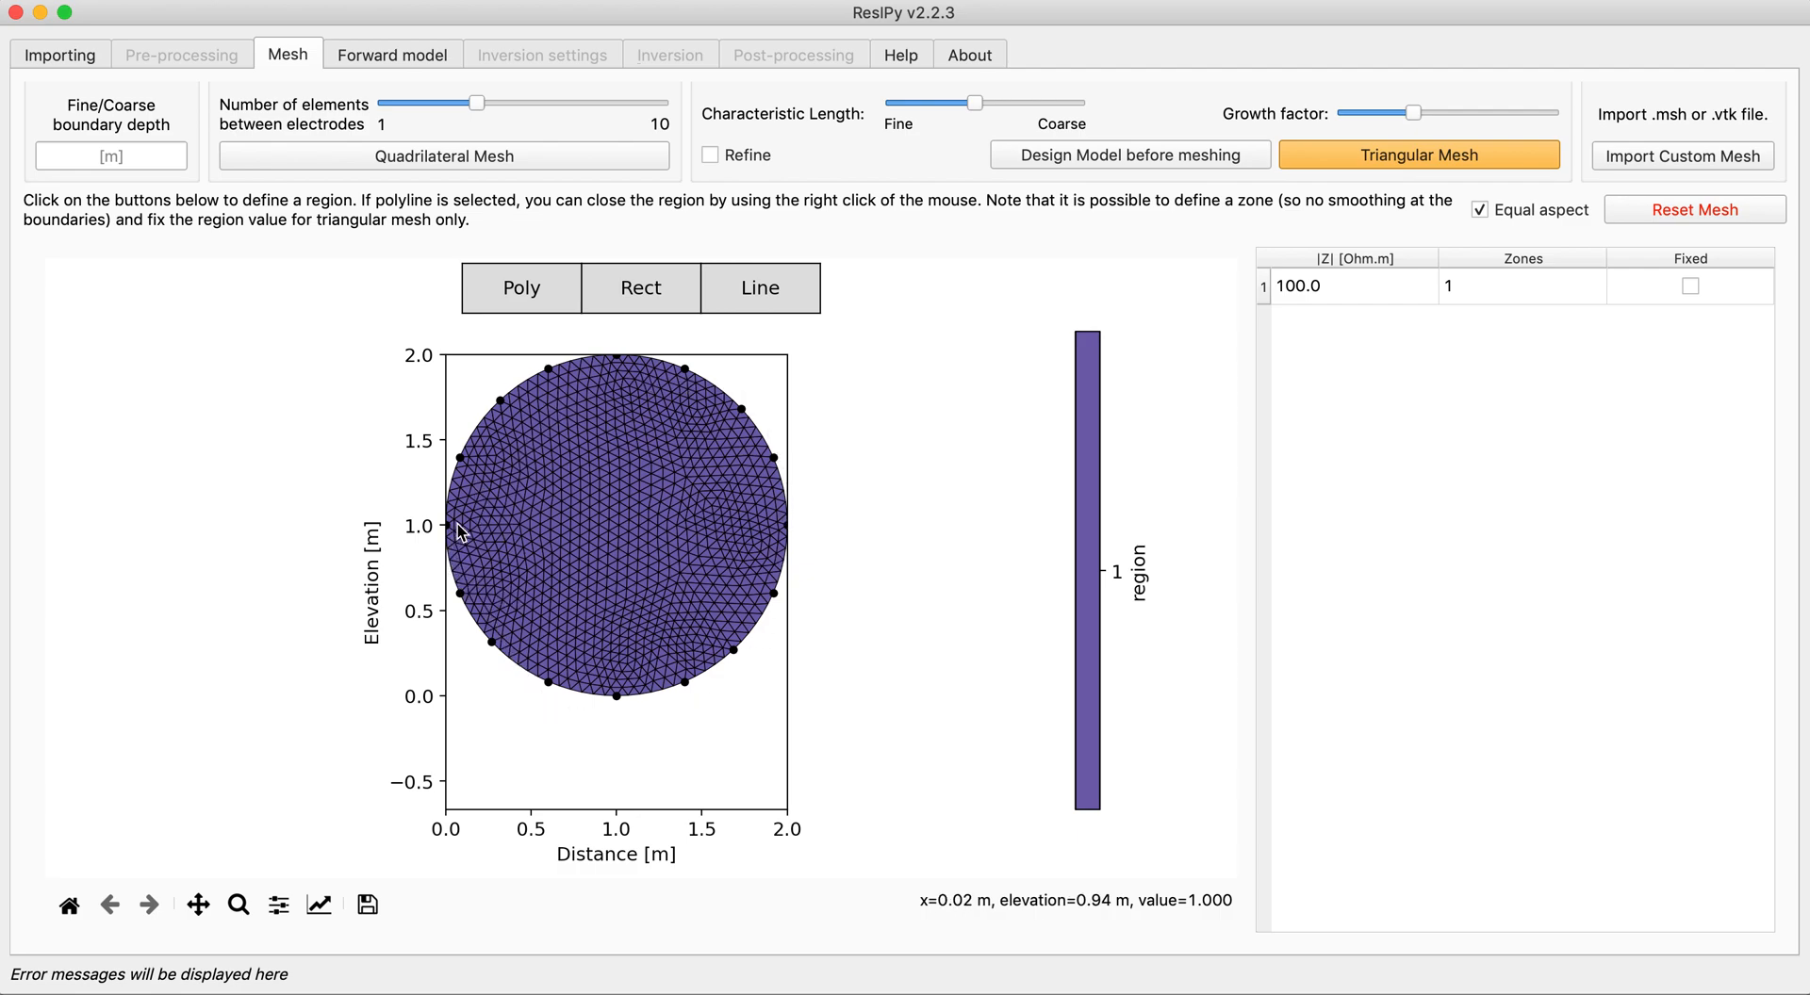
{"action": "mouse_move", "coordinate": [713, 592]}
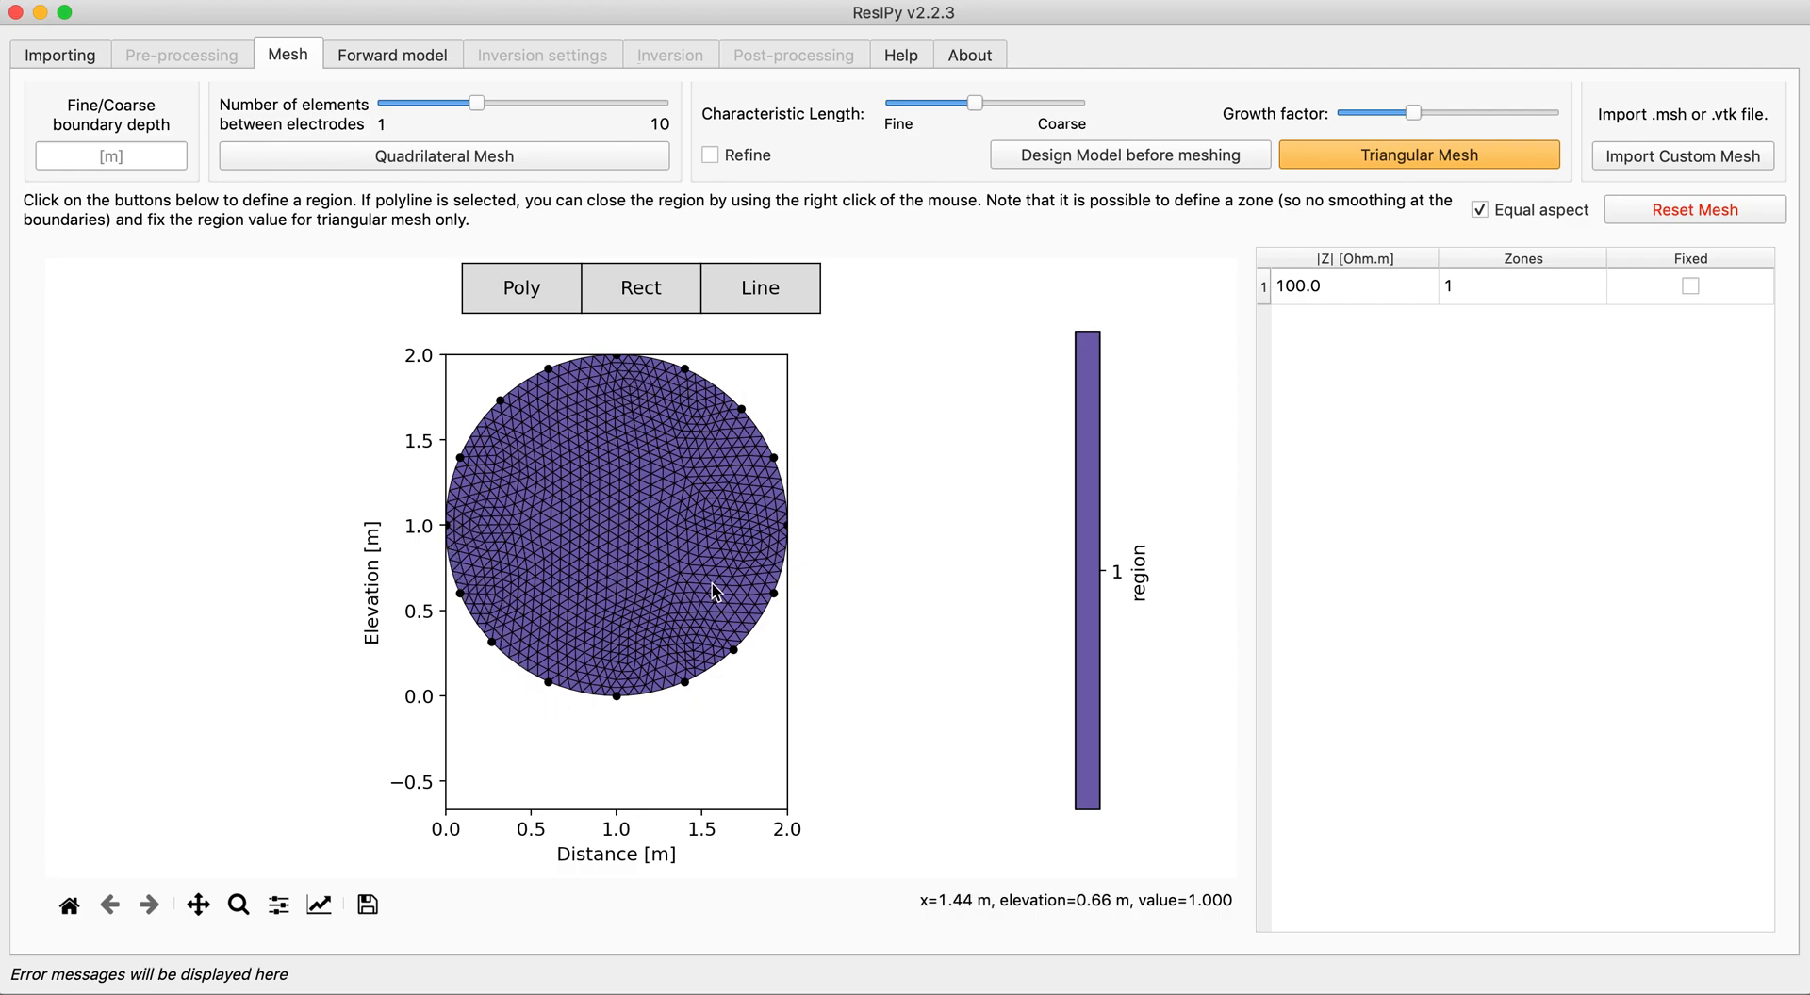
{"action": "mouse_move", "coordinate": [808, 509]}
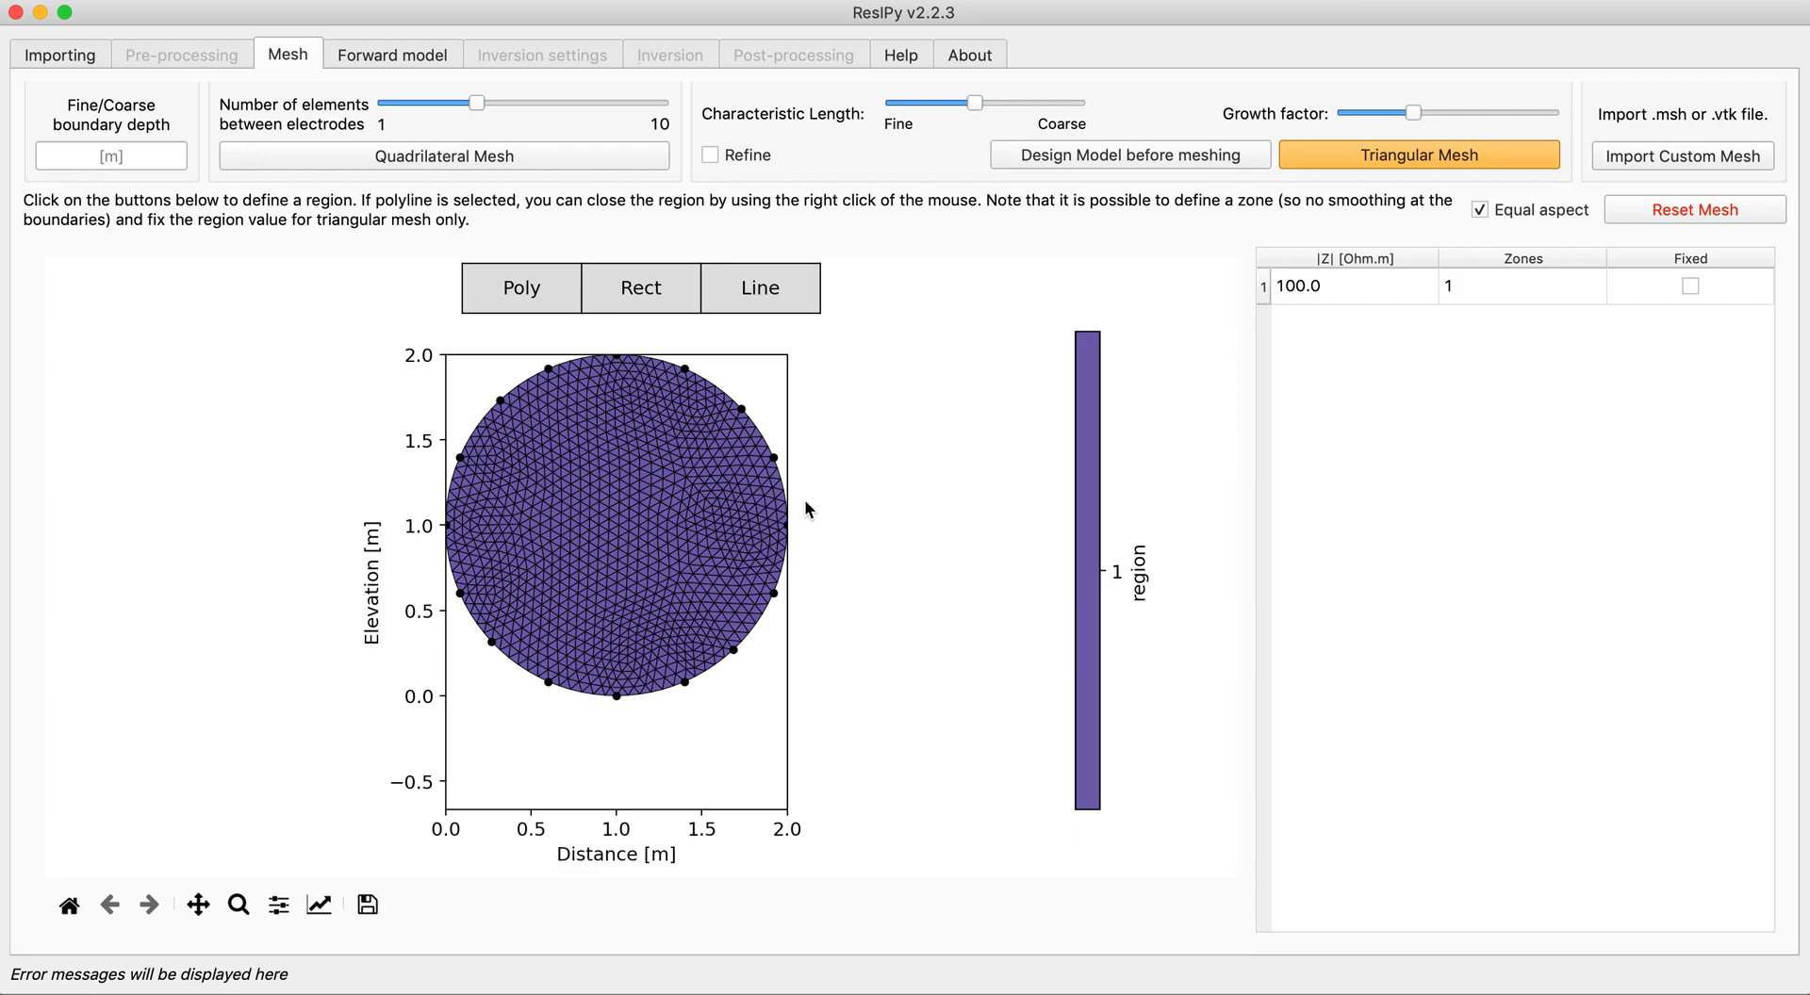
{"action": "mouse_move", "coordinate": [588, 418]}
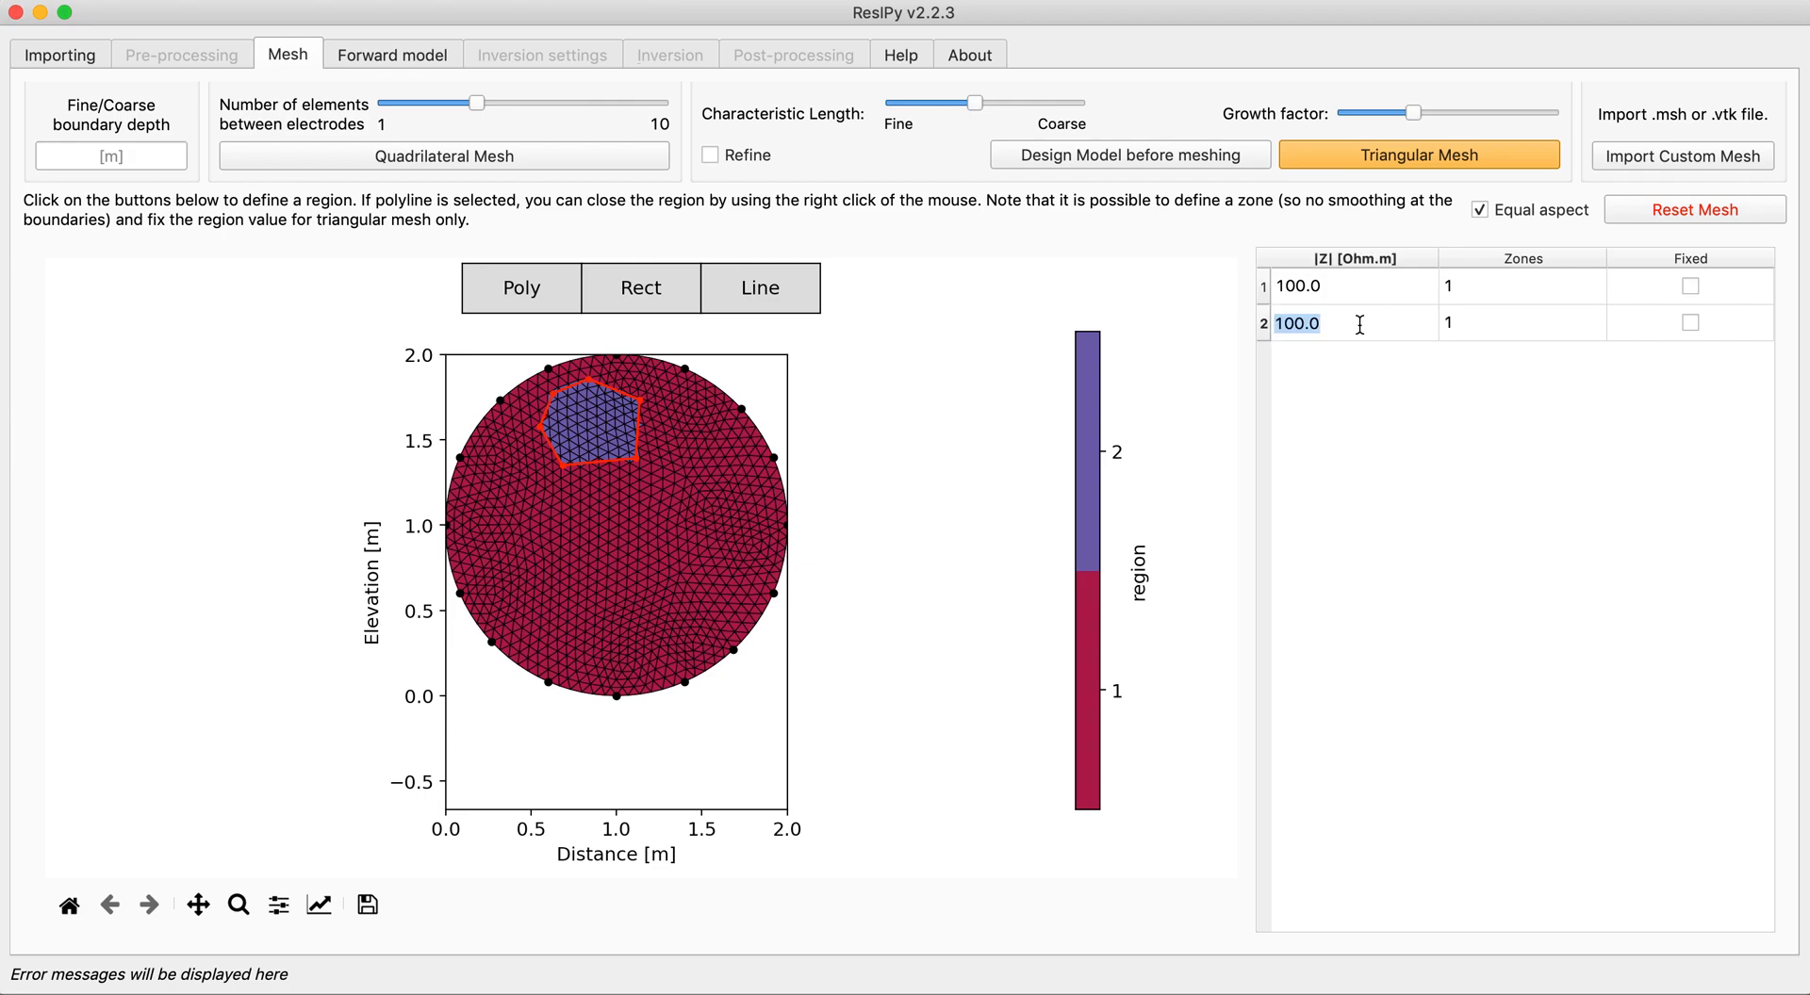
{"action": "type", "text": "20"}
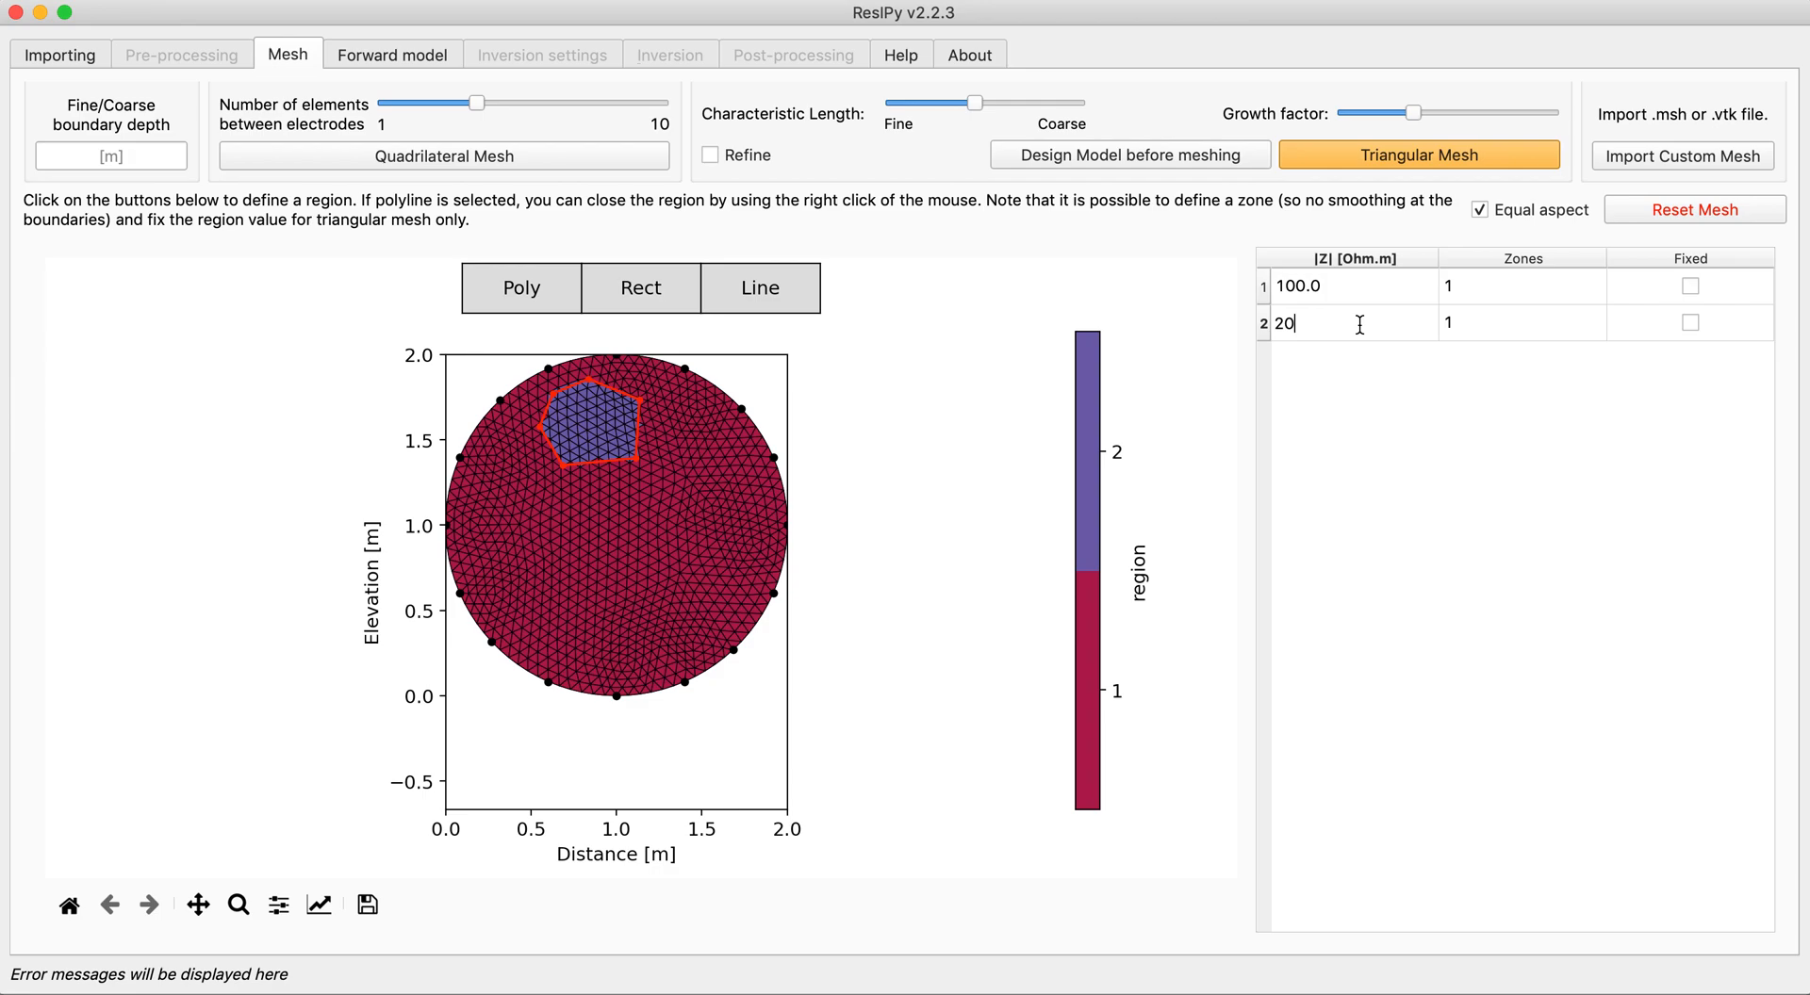
{"action": "left_click", "coordinate": [391, 55]}
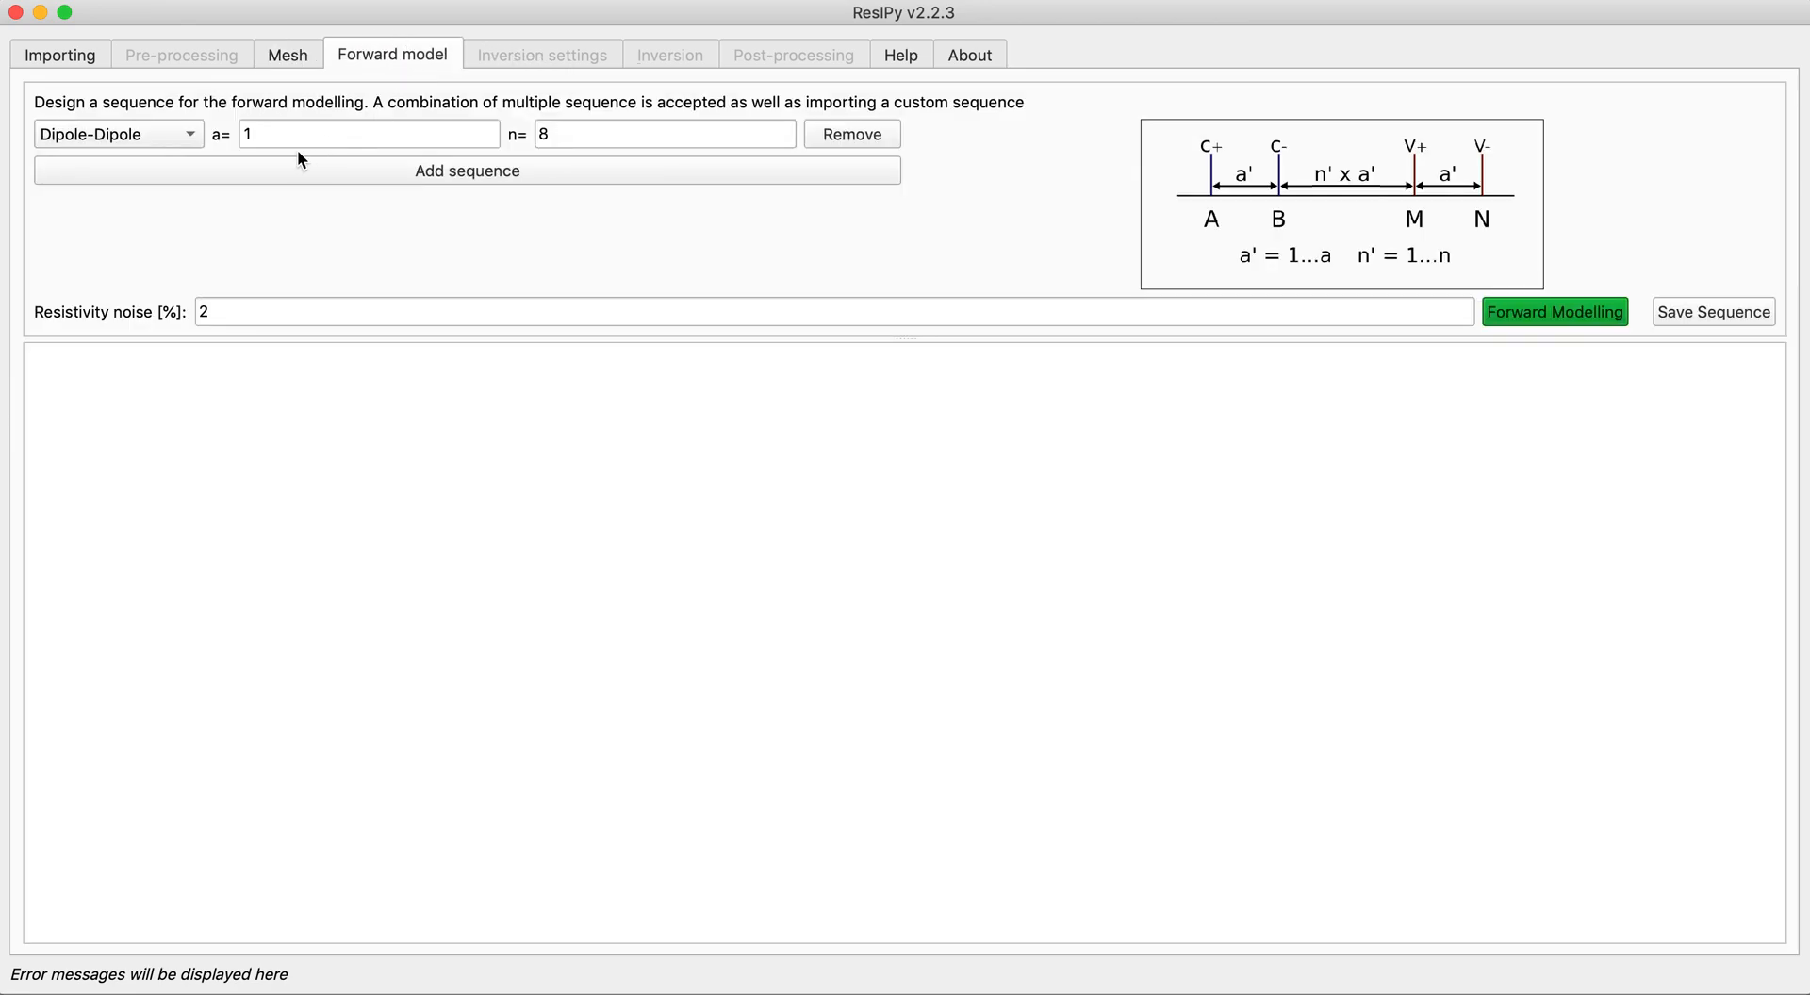
- Forward model a Dipole-Dipole a=1, n=8 sequence with 2% noise
{"action": "left_click", "coordinate": [115, 134]}
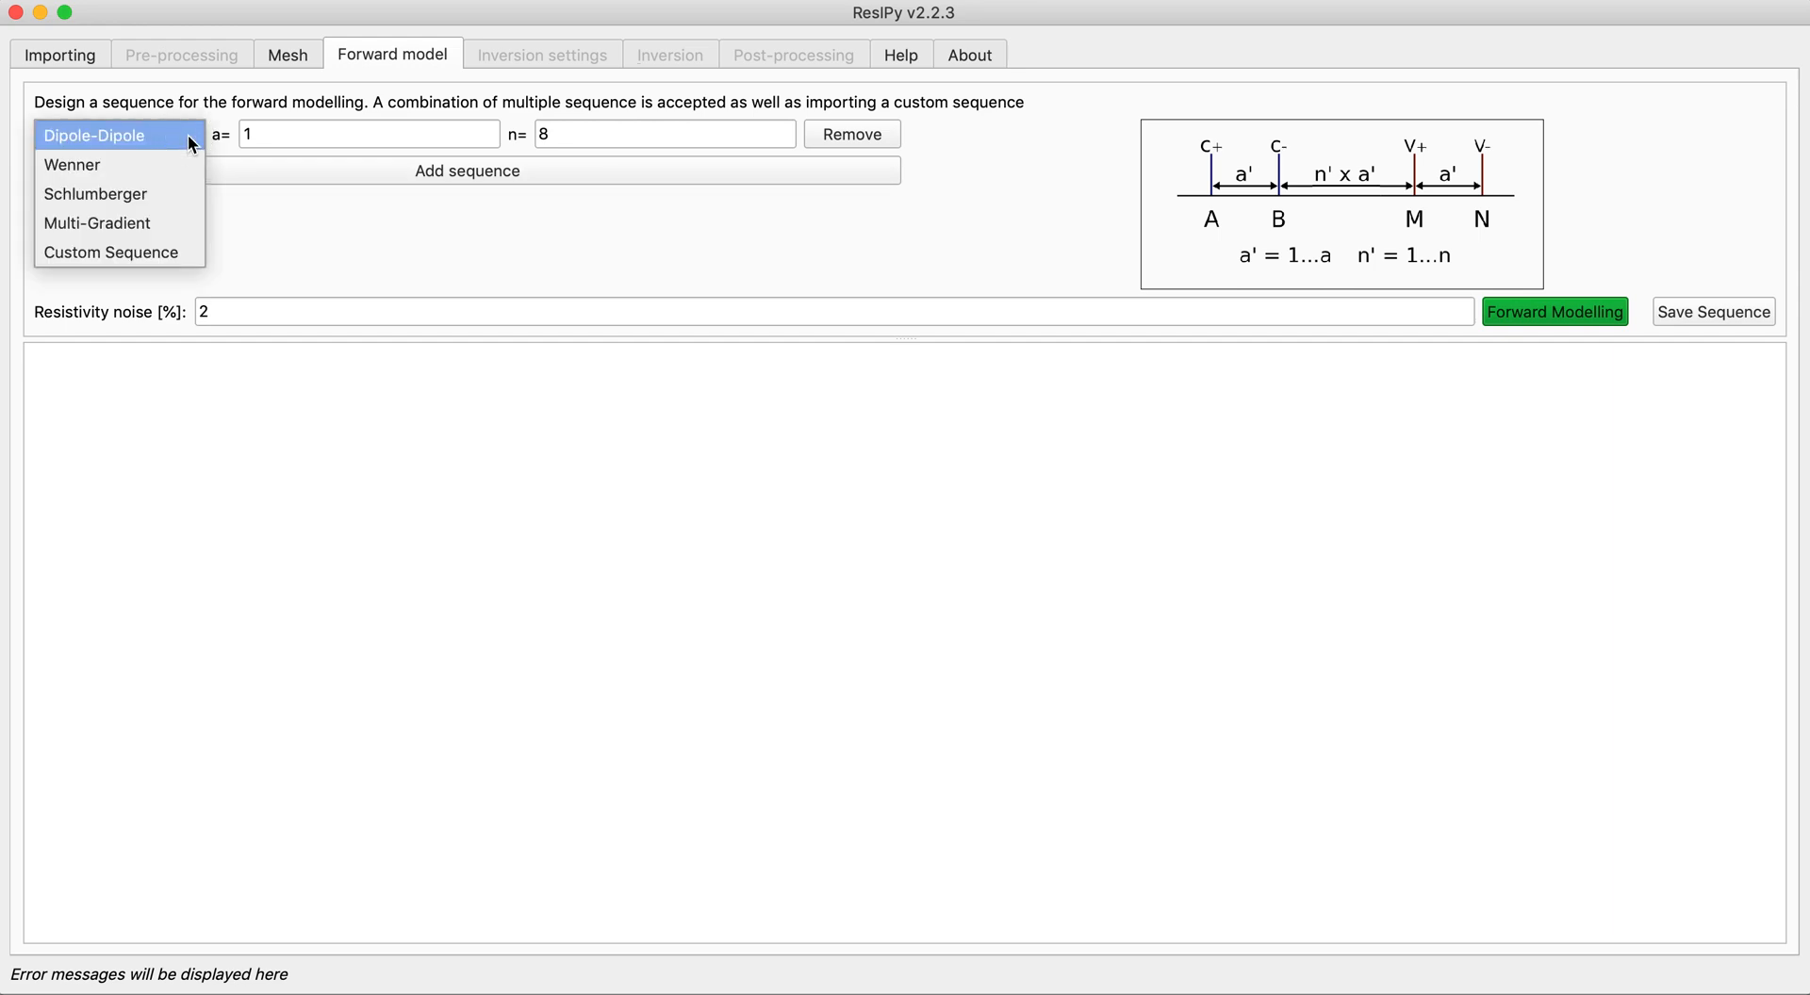
{"action": "mouse_move", "coordinate": [97, 222]}
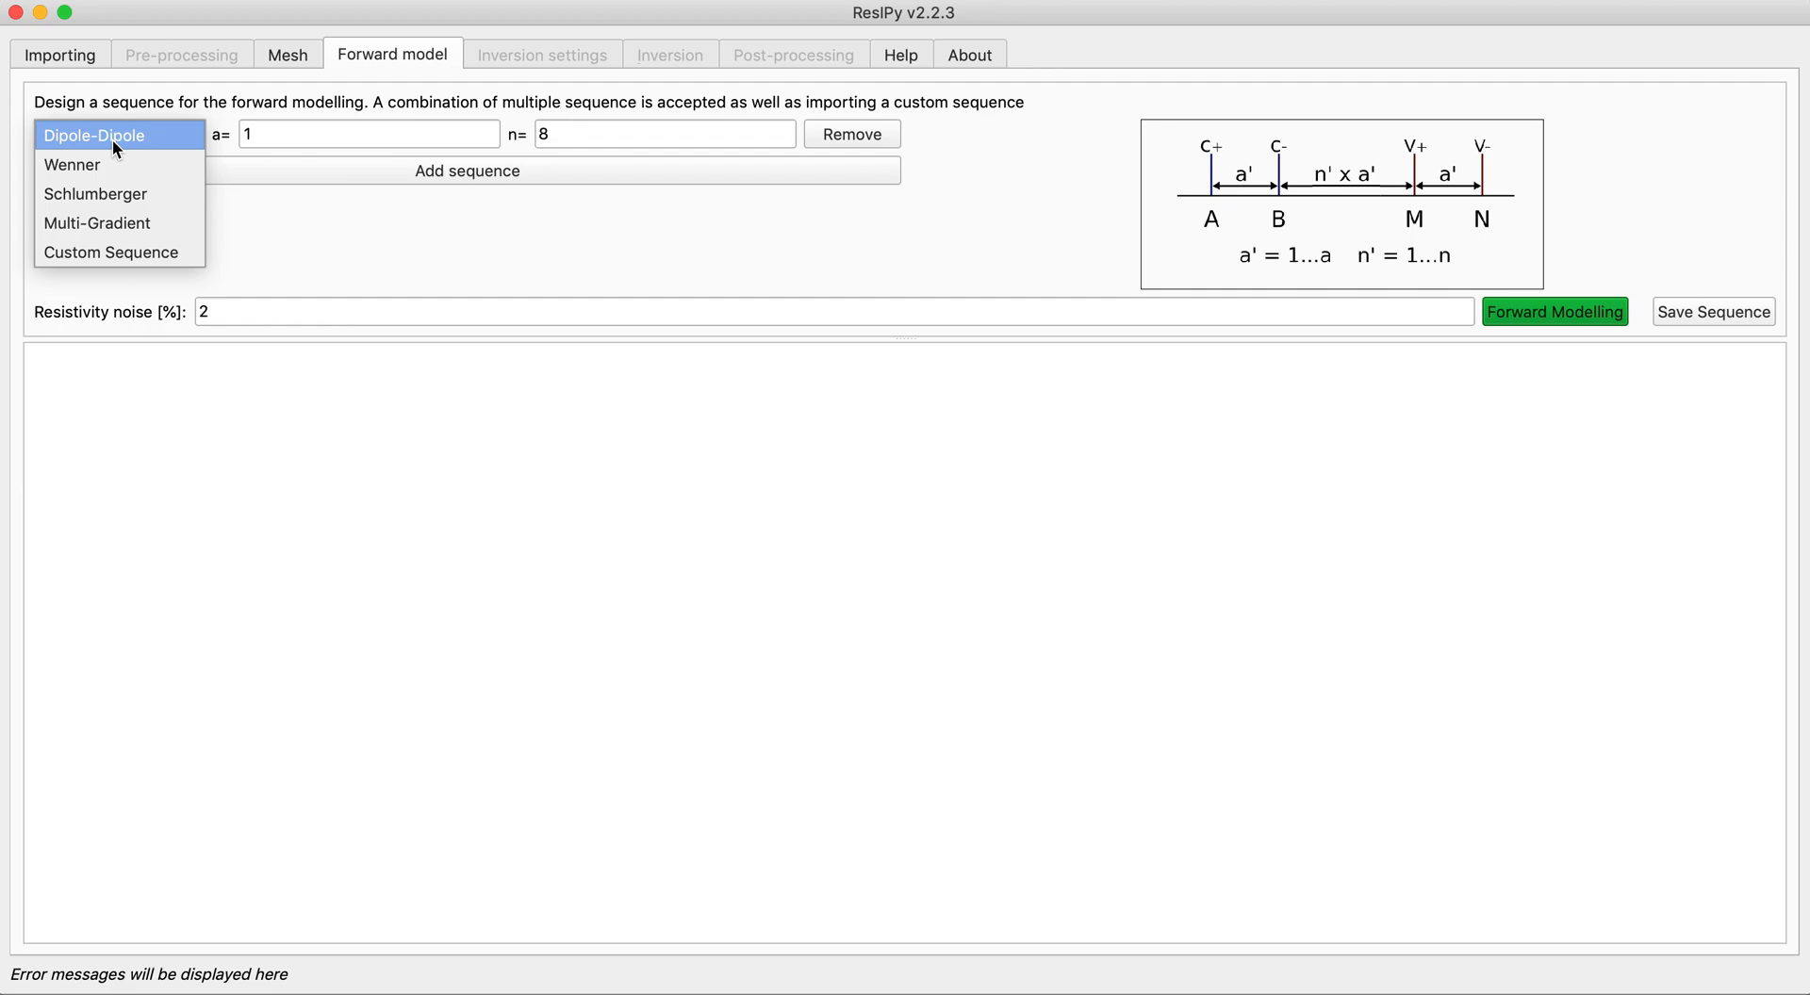
{"action": "left_click", "coordinate": [103, 133]}
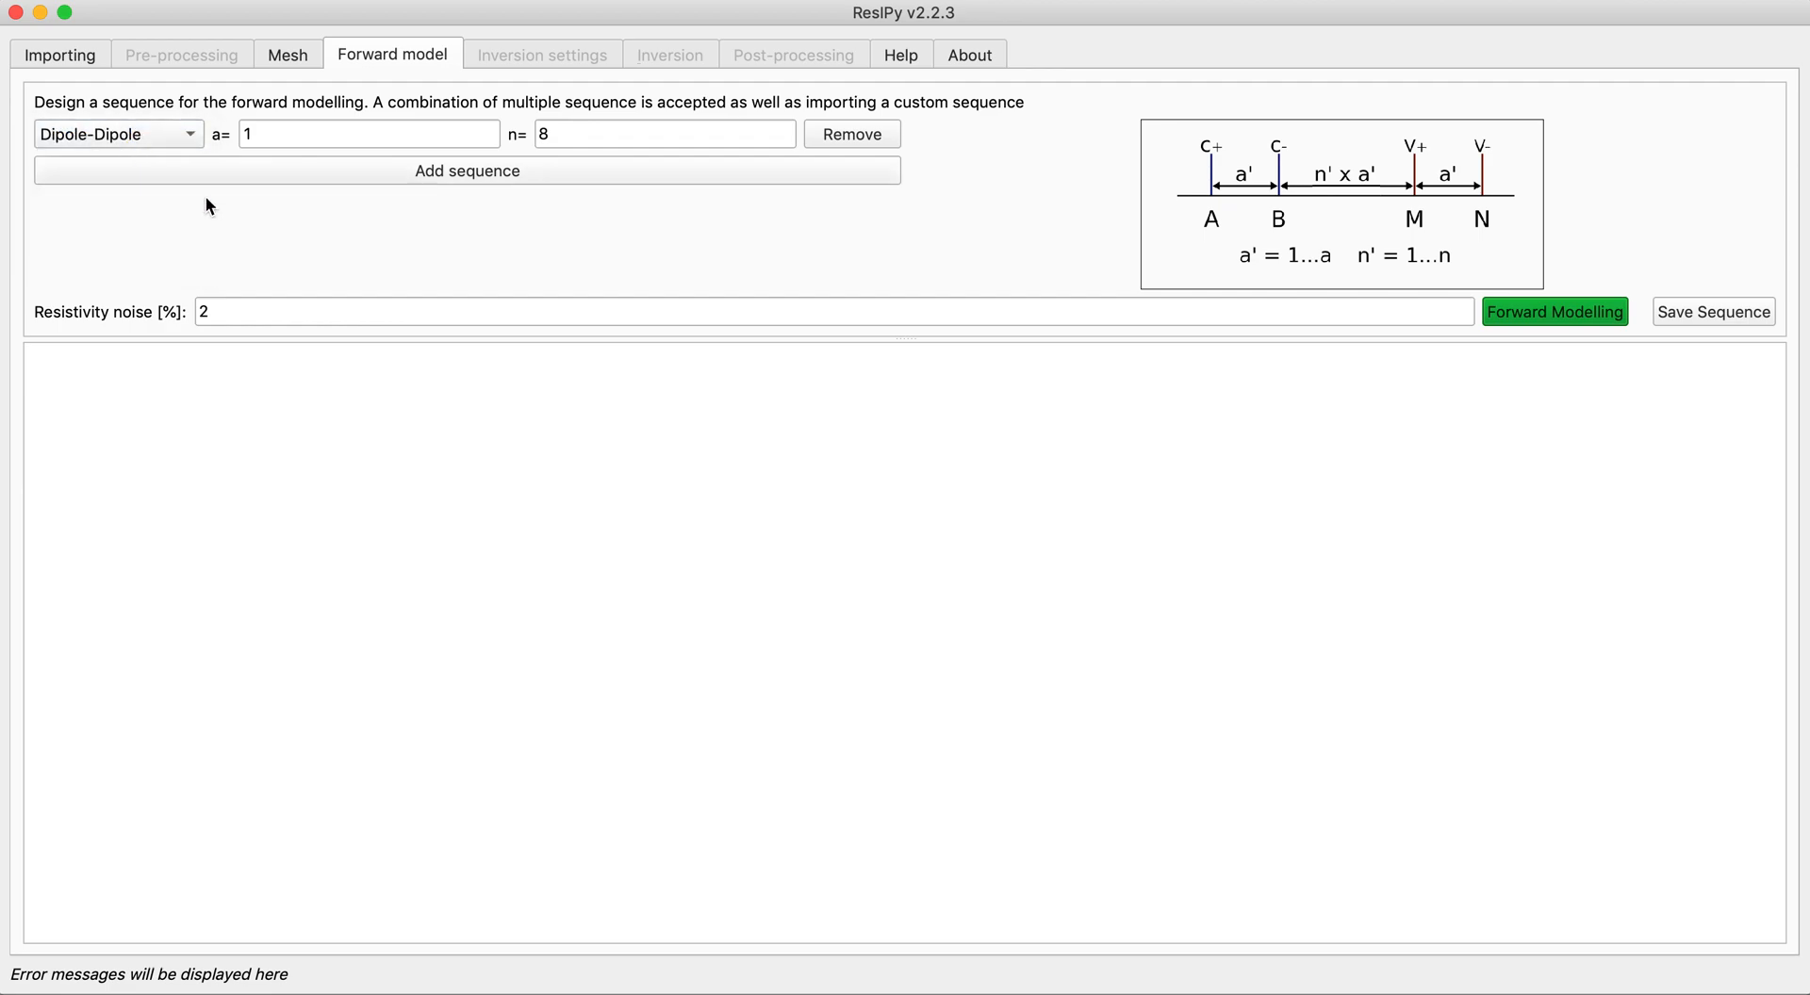
{"action": "mouse_move", "coordinate": [165, 343]}
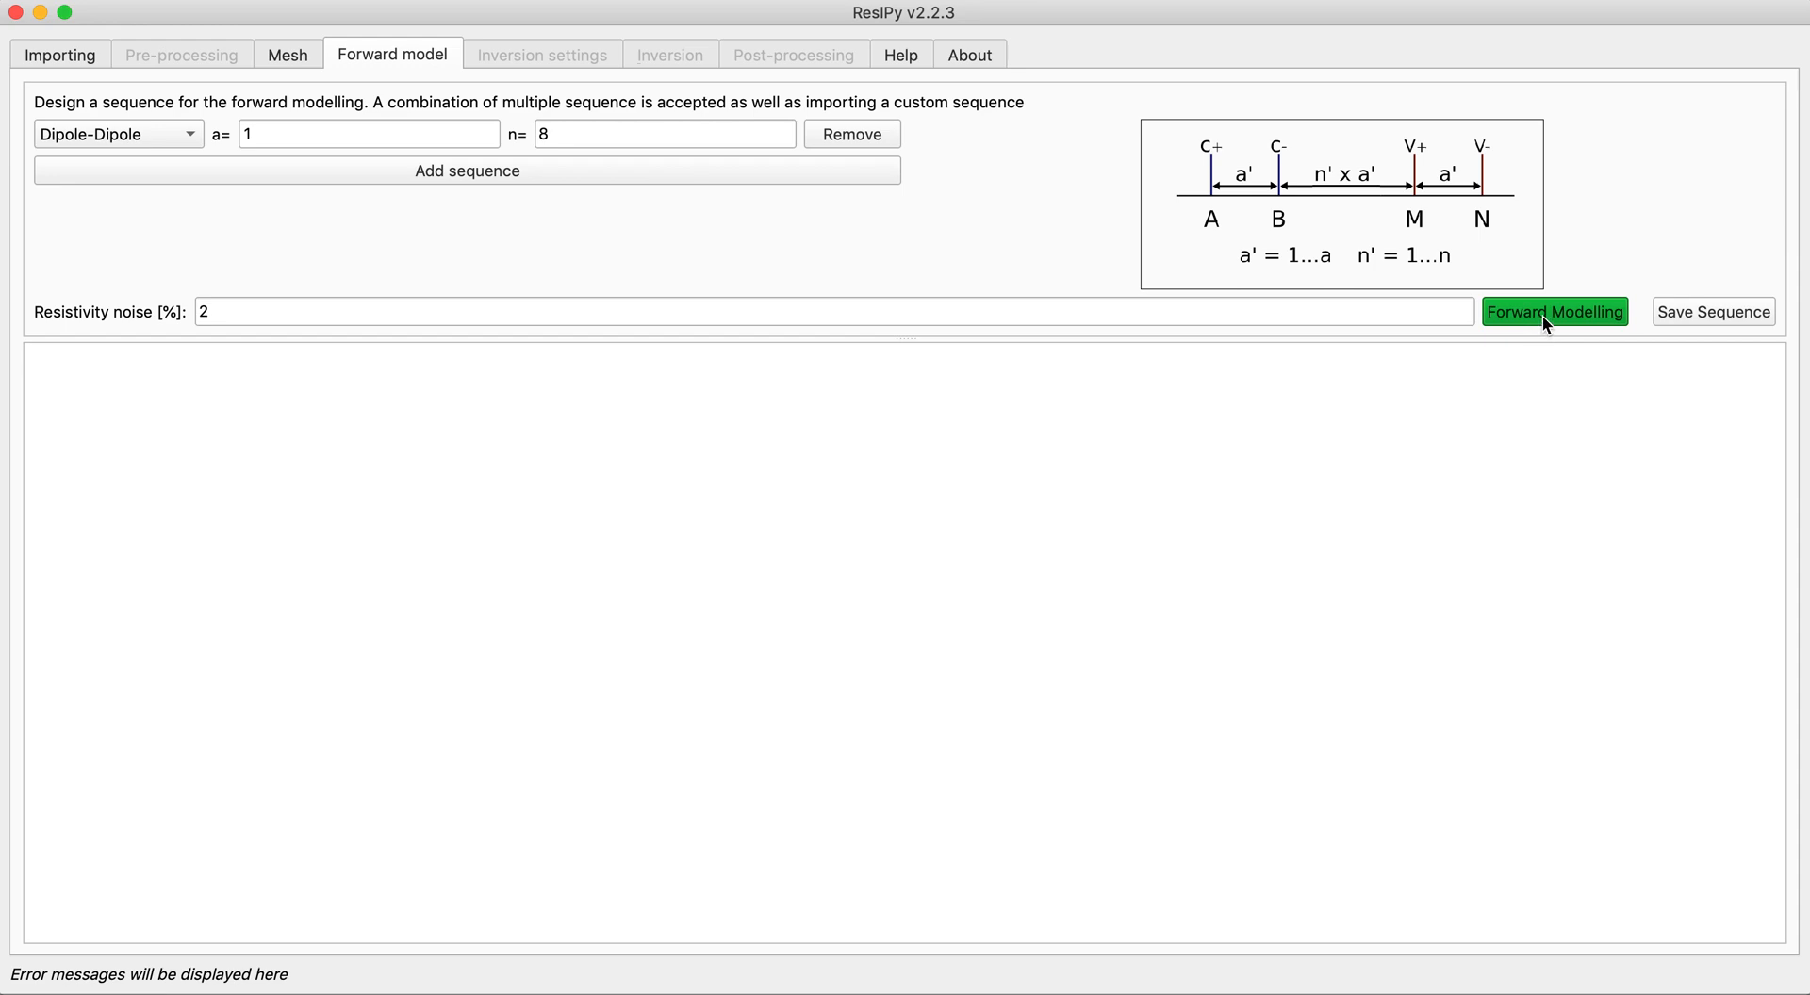
{"action": "left_click", "coordinate": [1553, 311]}
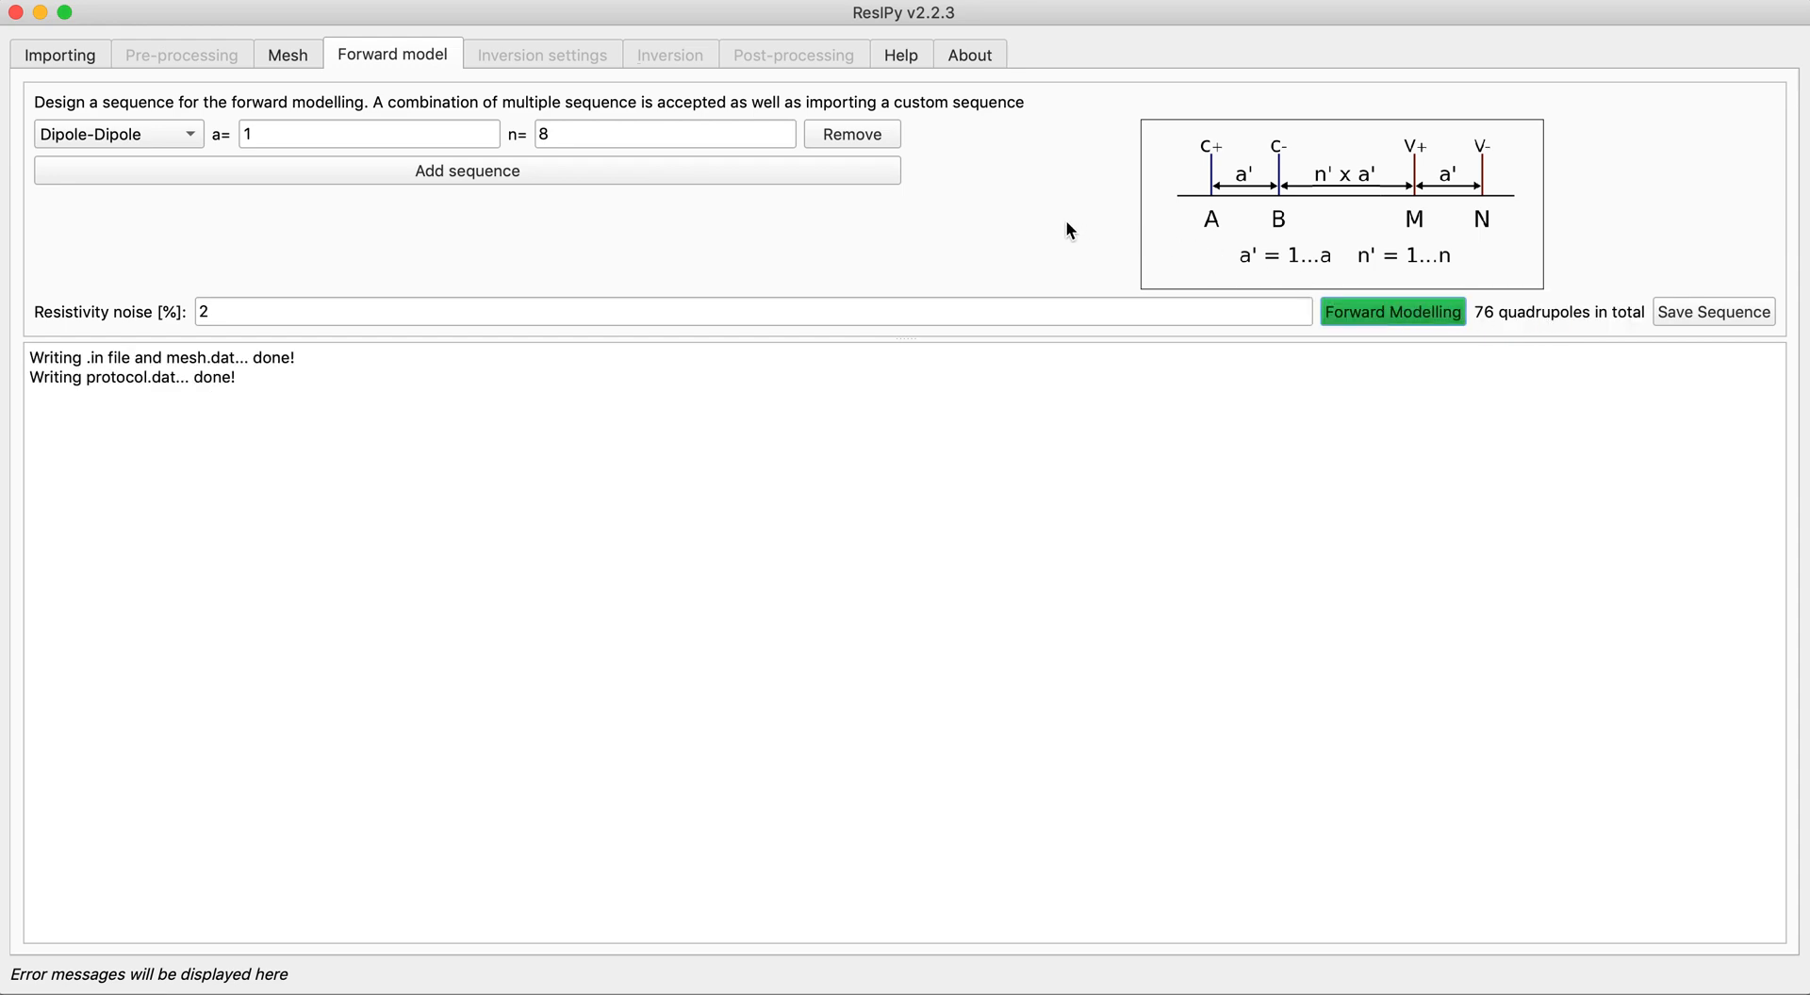
{"action": "left_click", "coordinate": [1392, 312]}
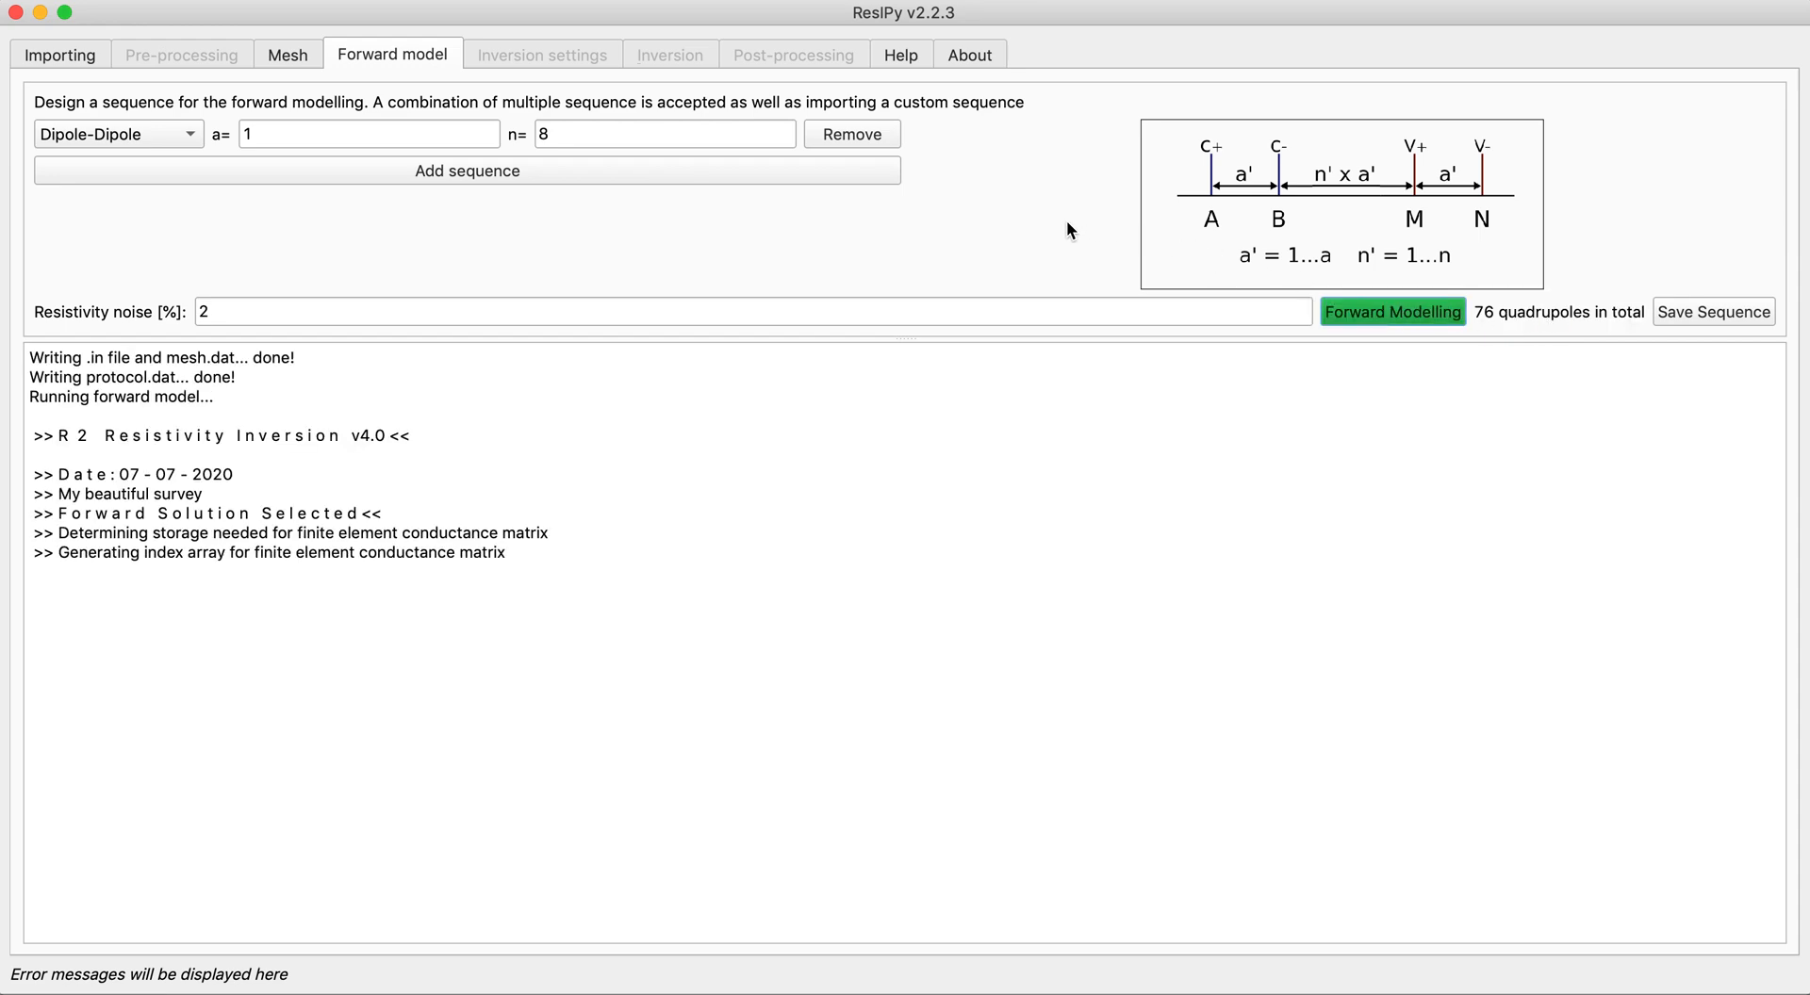
{"action": "left_click", "coordinate": [1391, 312]}
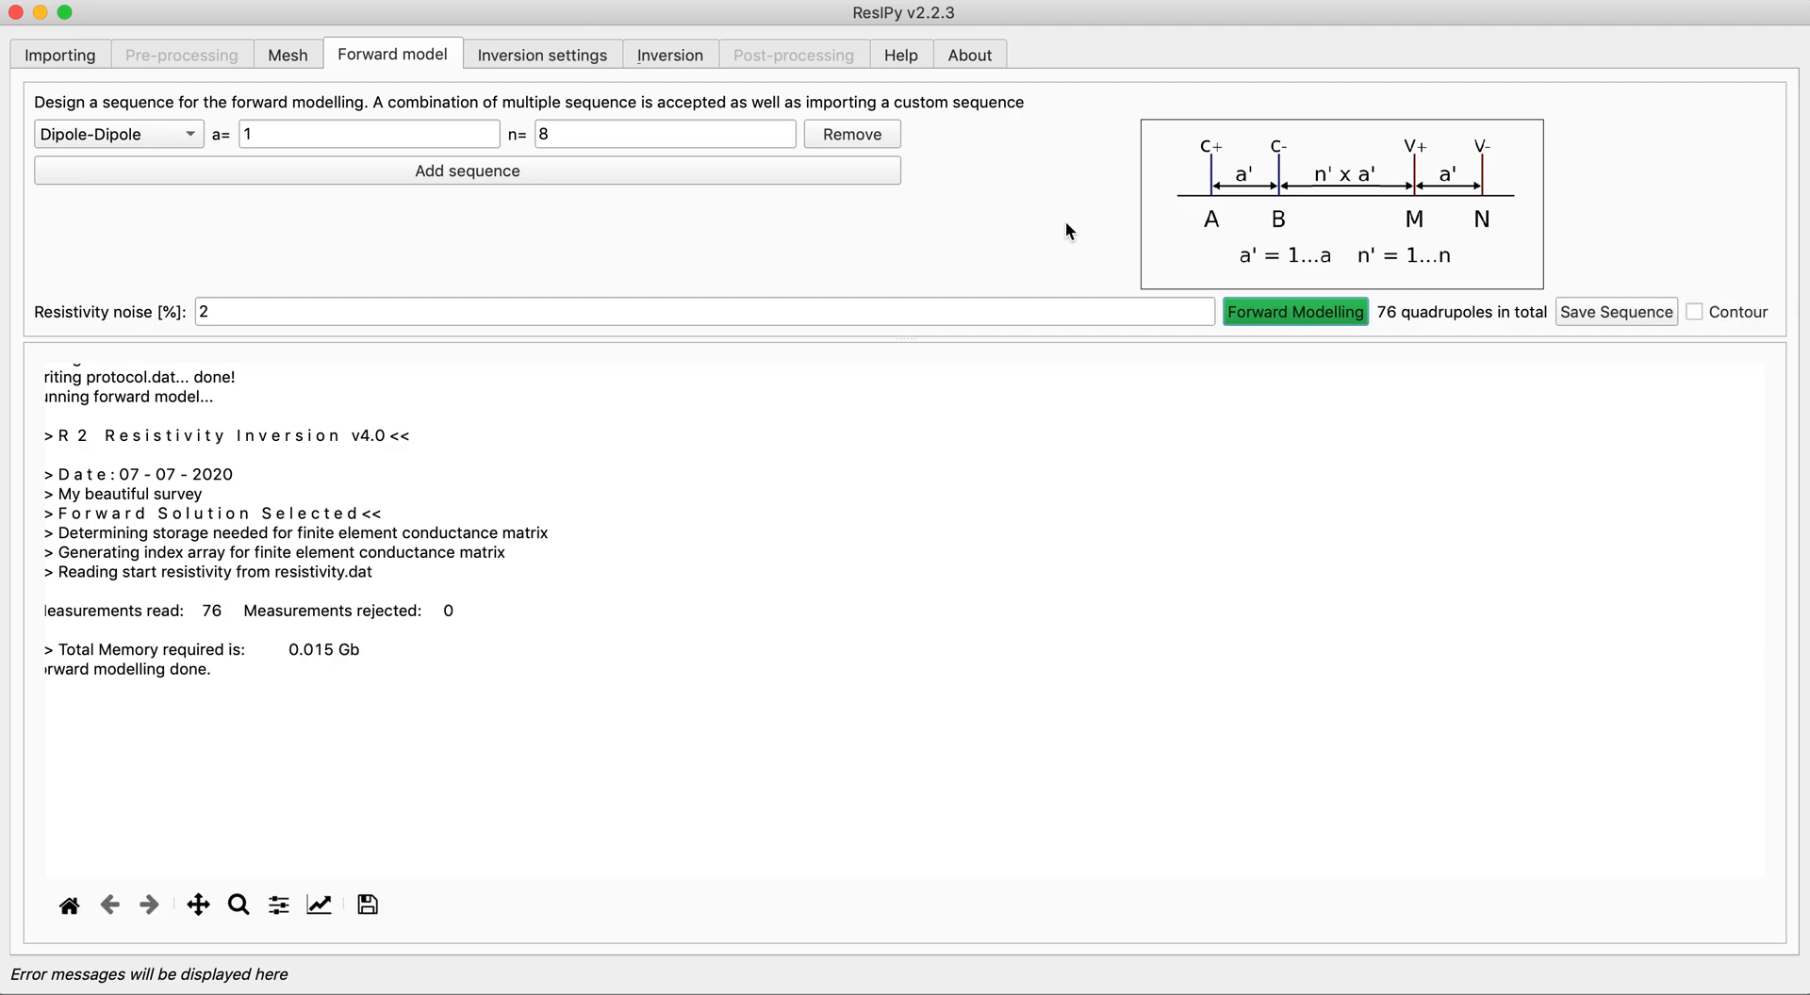
{"action": "left_click", "coordinate": [1294, 312]}
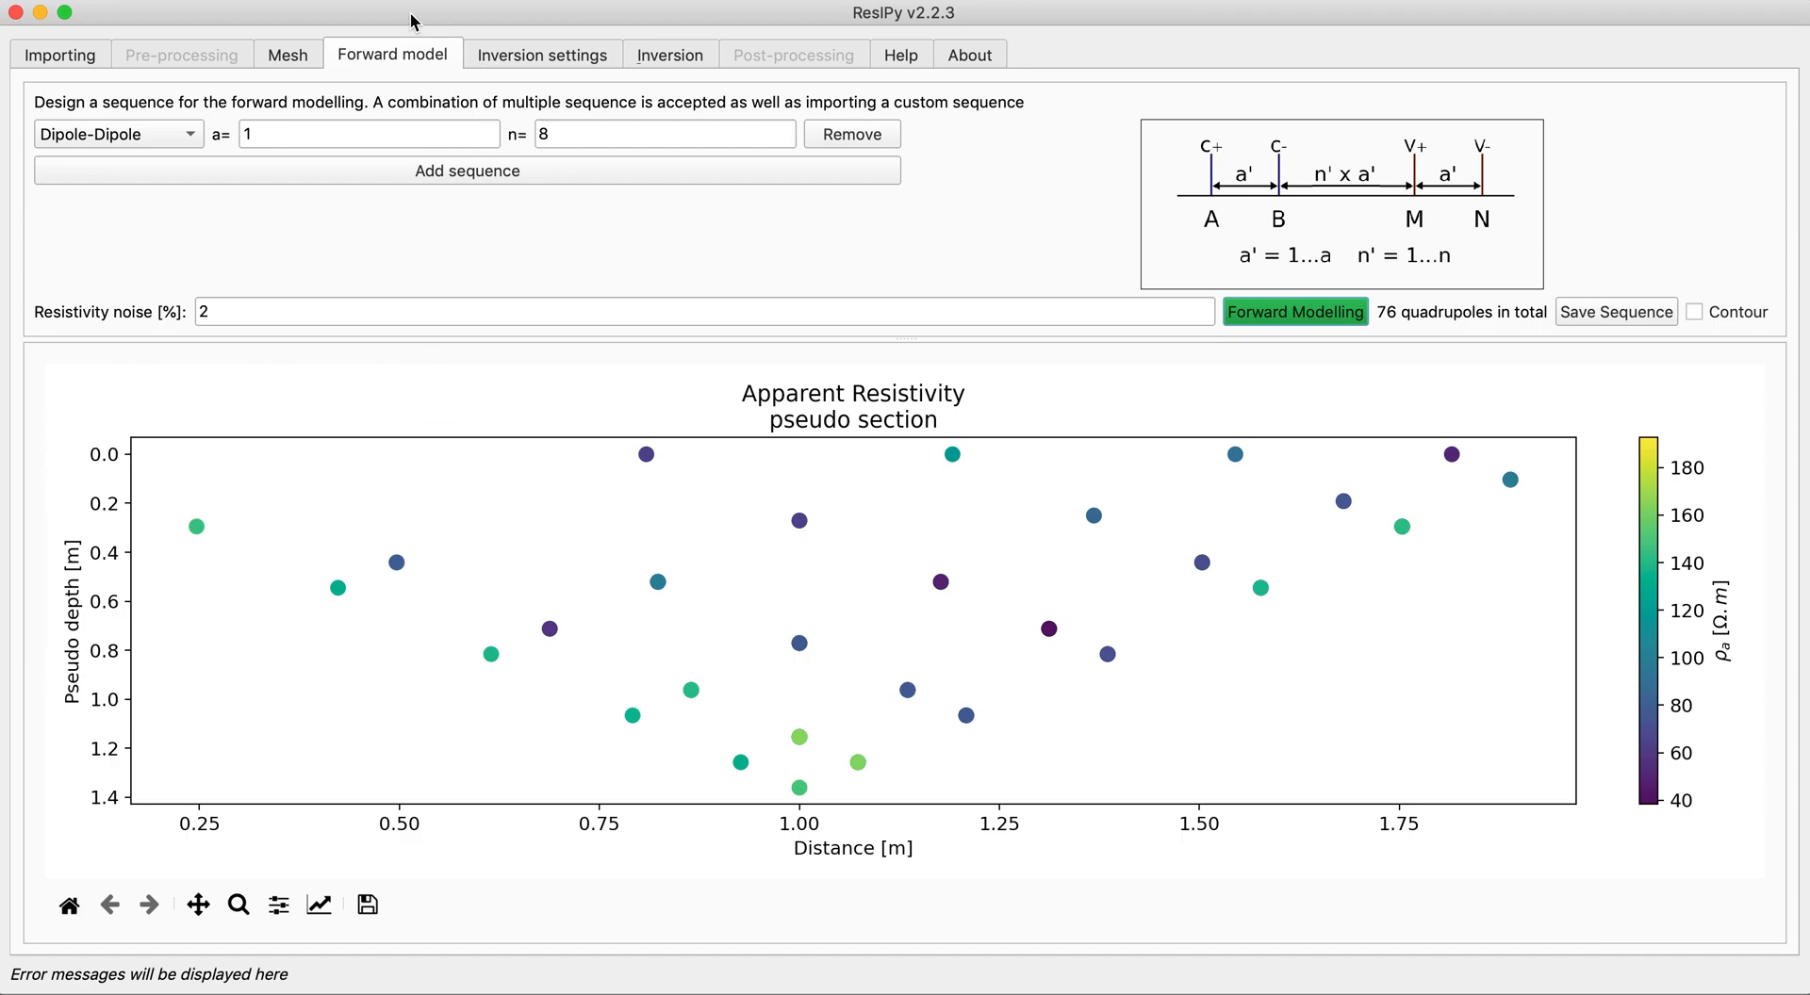
{"action": "mouse_move", "coordinate": [505, 344]}
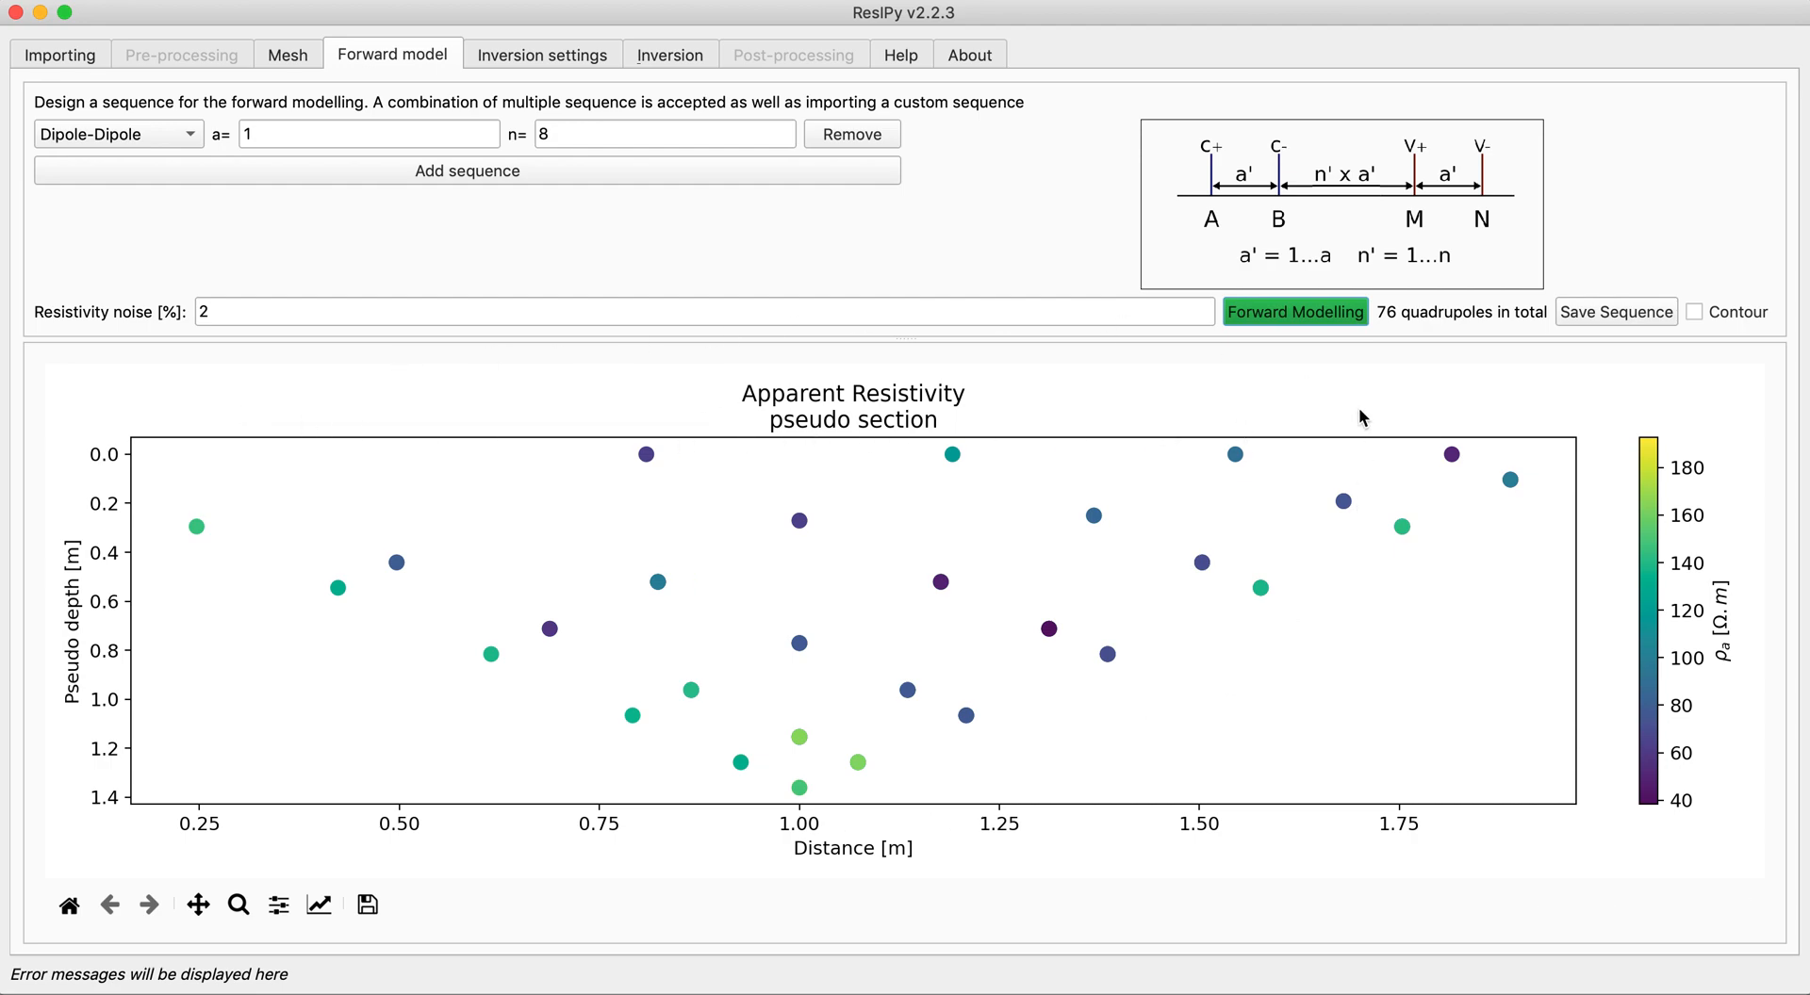
{"action": "mouse_move", "coordinate": [566, 419]}
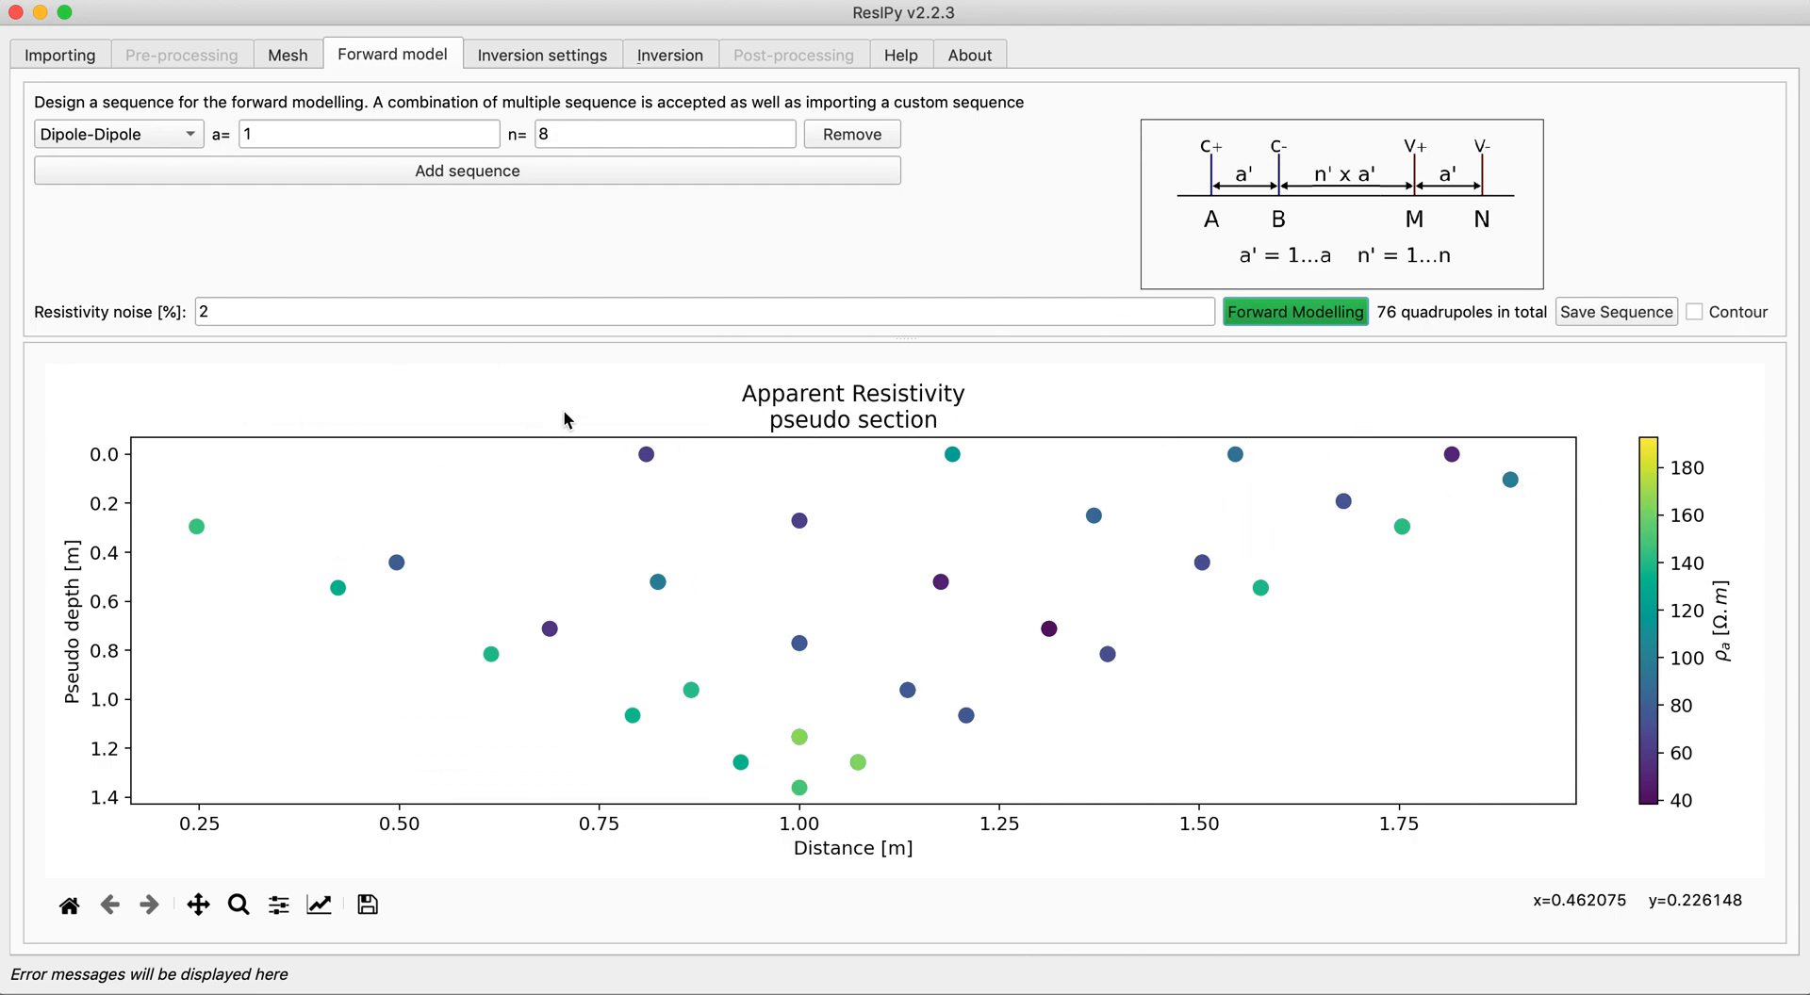
{"action": "mouse_move", "coordinate": [677, 277]}
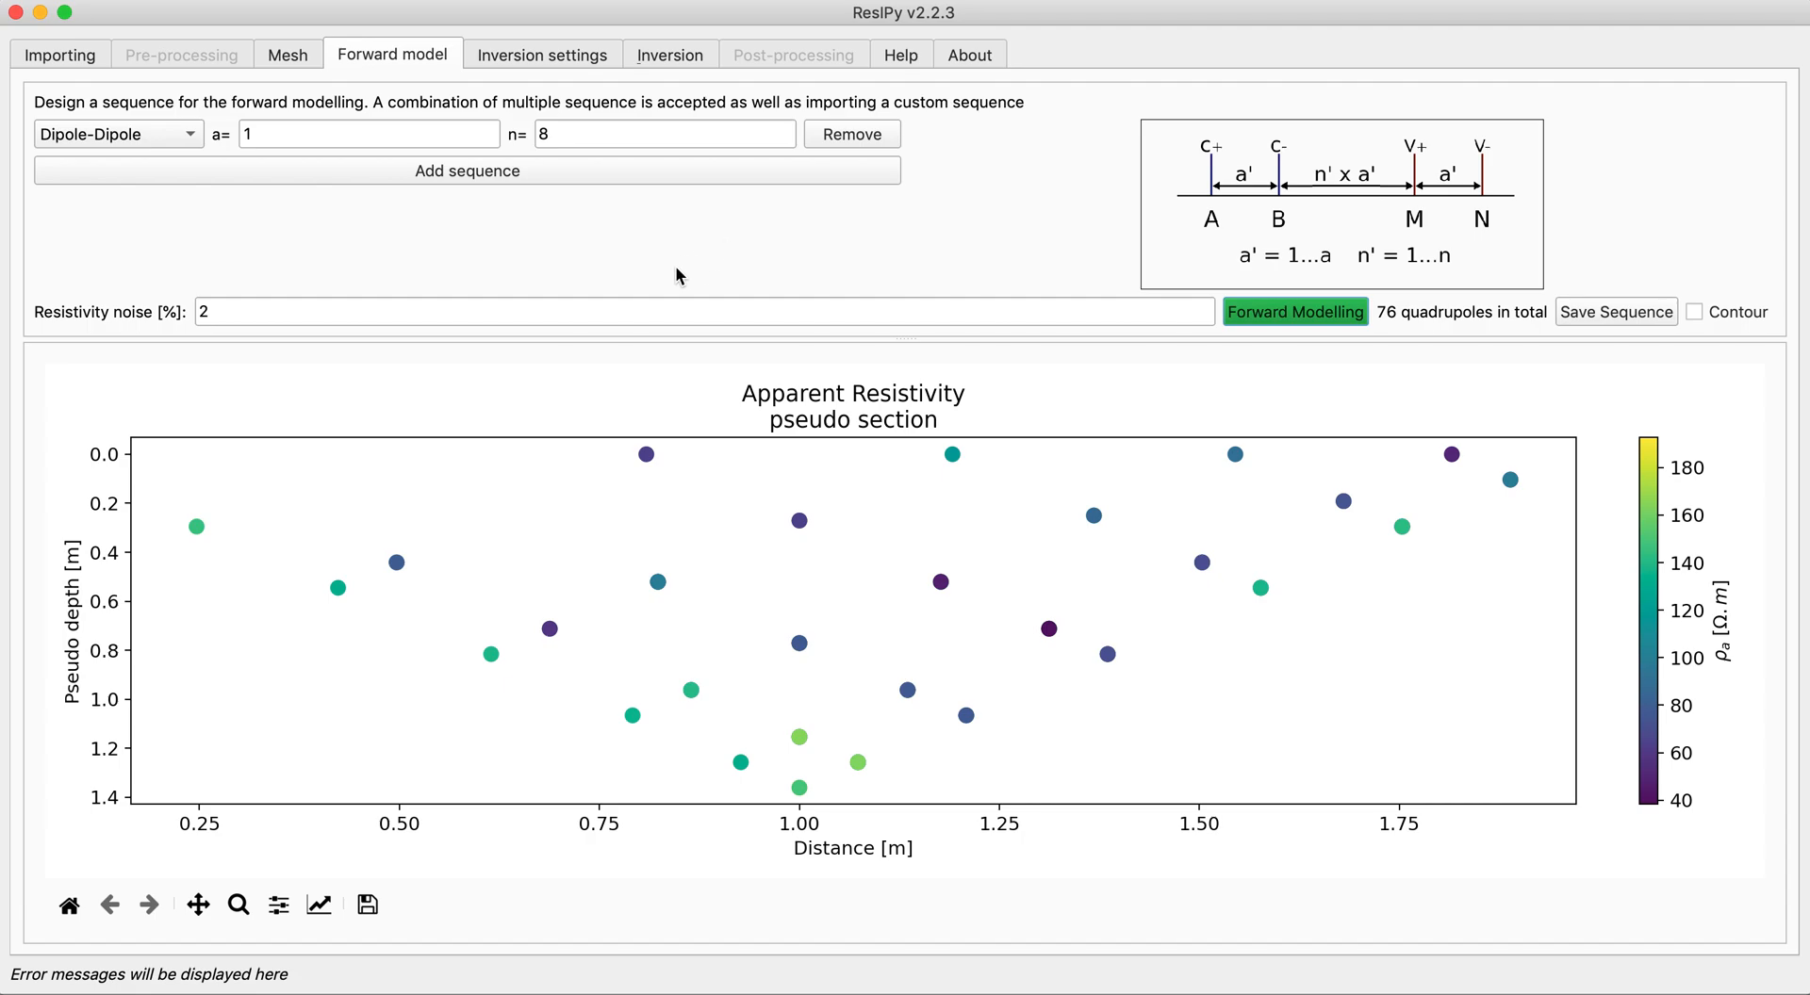
{"action": "mouse_move", "coordinate": [654, 66]}
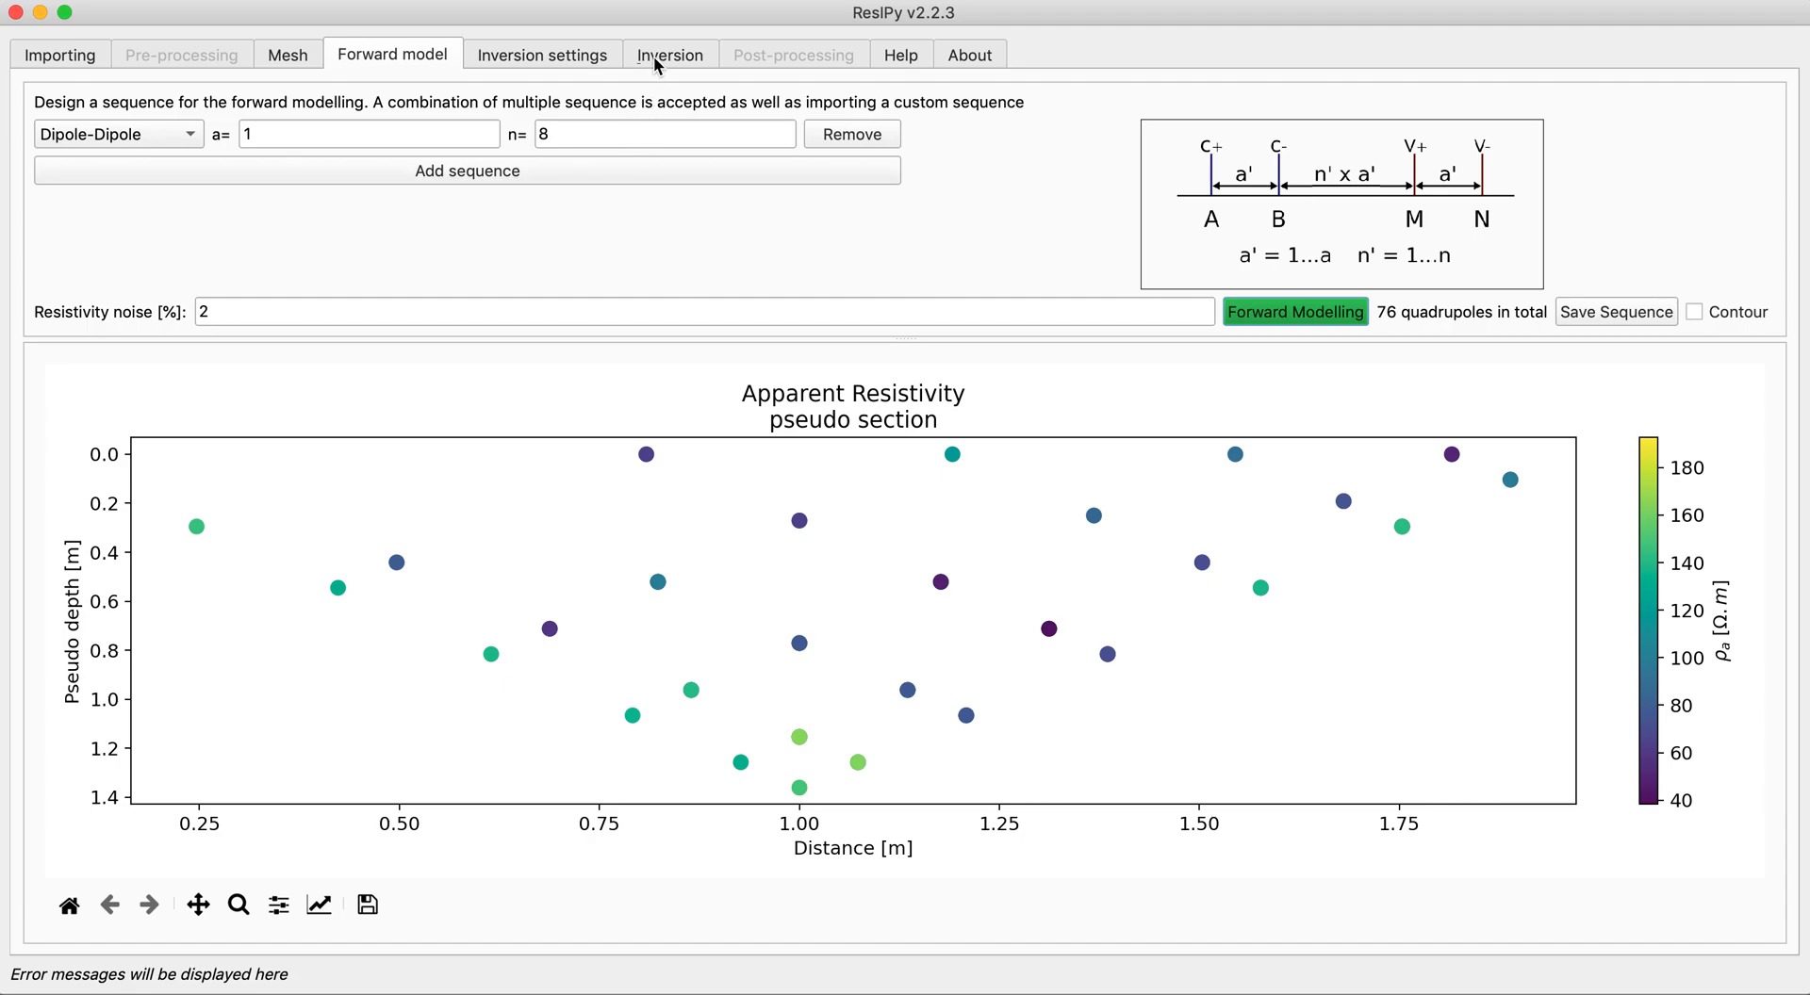
- Review the anomaly mesh, then read the advanced inversion help on cropping below the fine region
{"action": "left_click", "coordinate": [288, 54]}
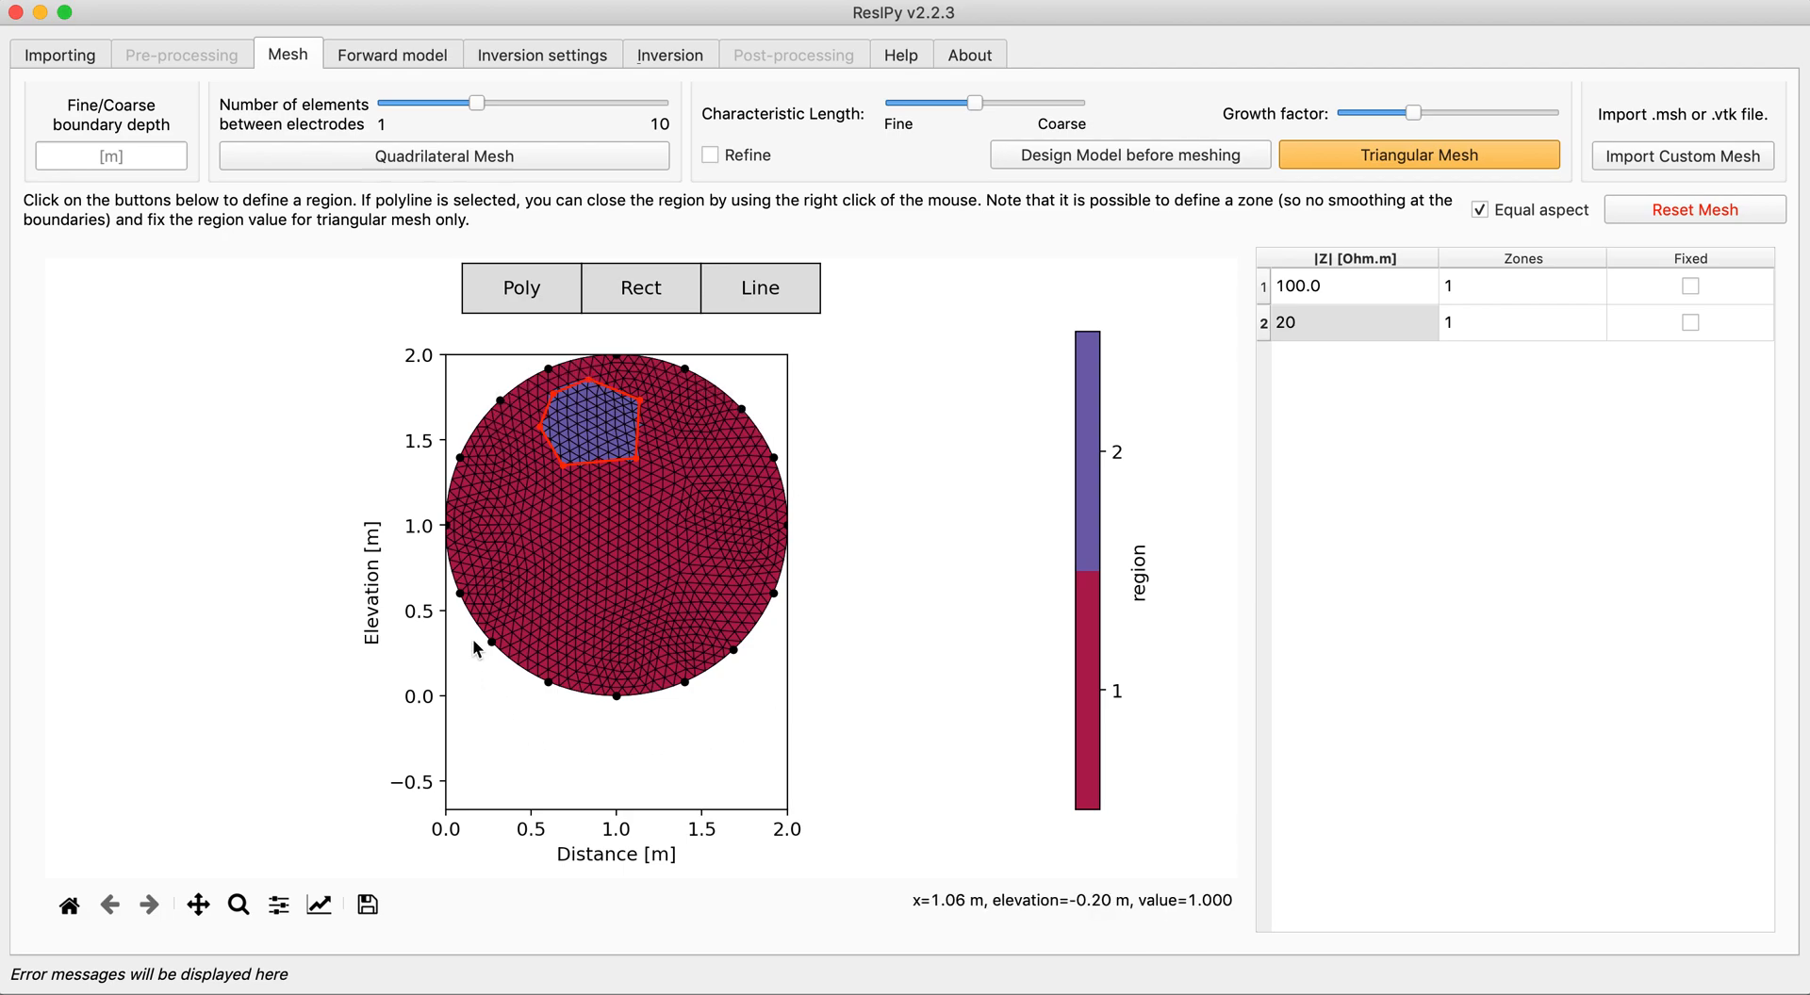
{"action": "left_click", "coordinate": [541, 54]}
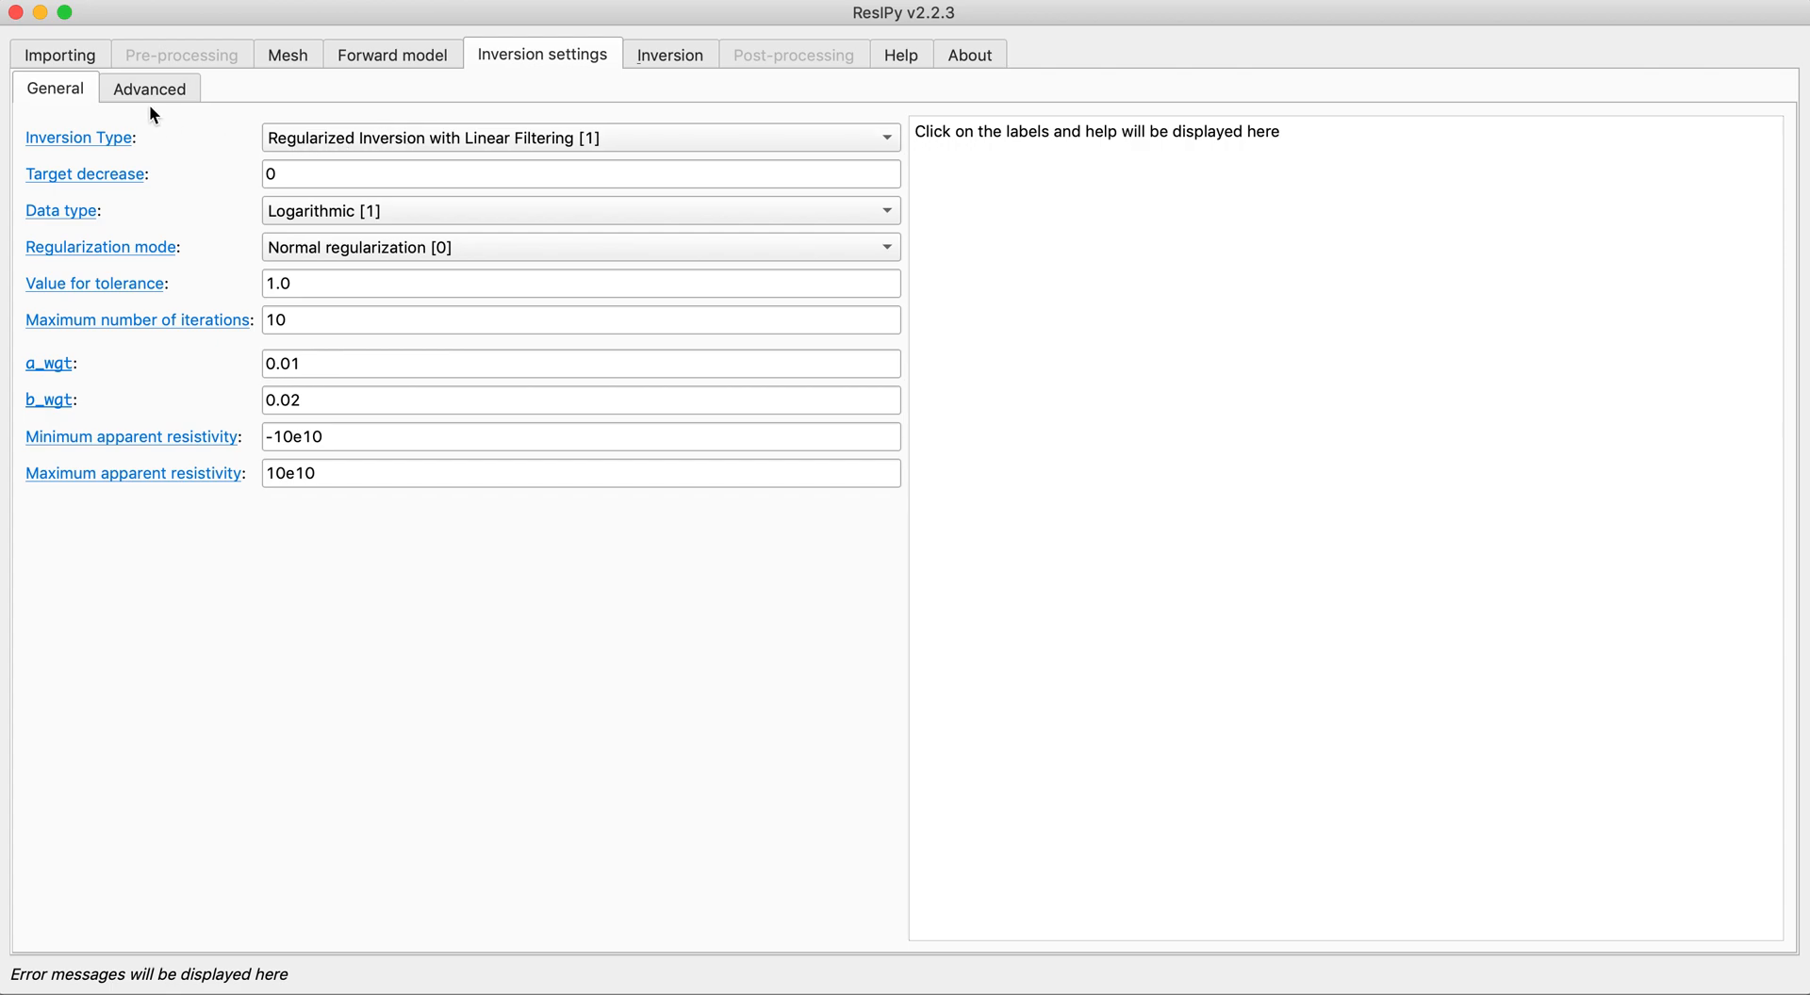
{"action": "left_click", "coordinate": [149, 89]}
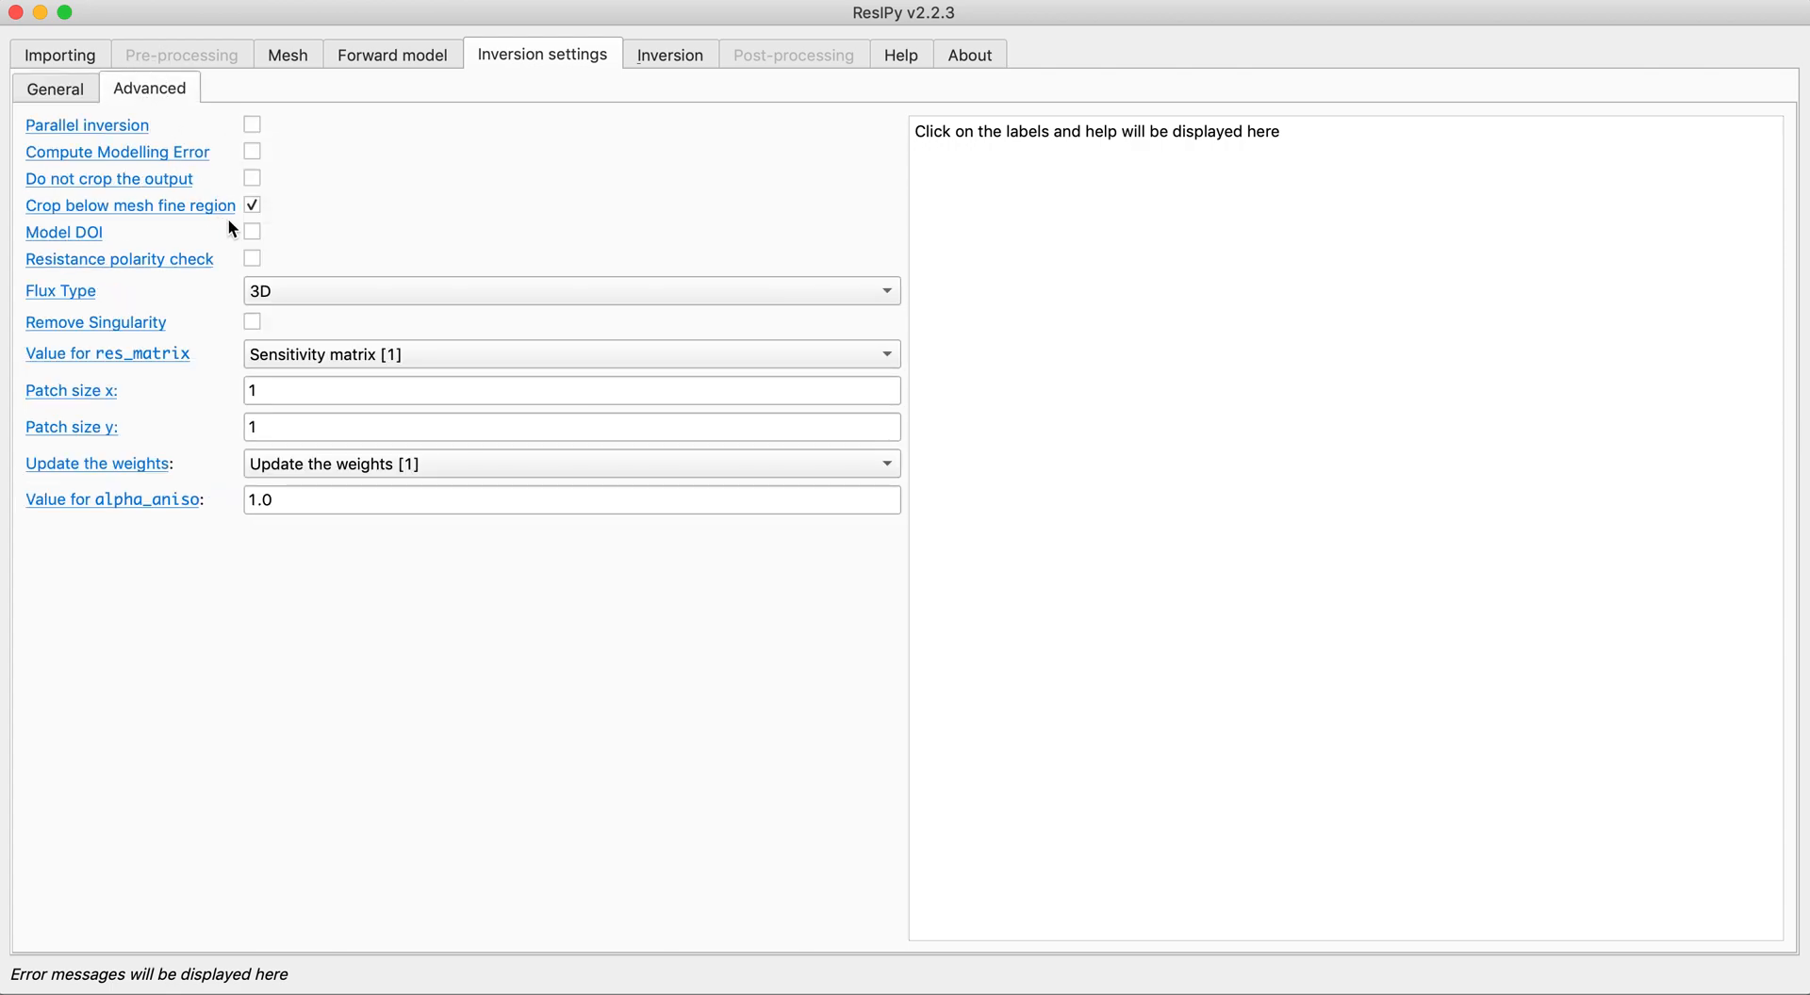
{"action": "left_click", "coordinate": [130, 206]}
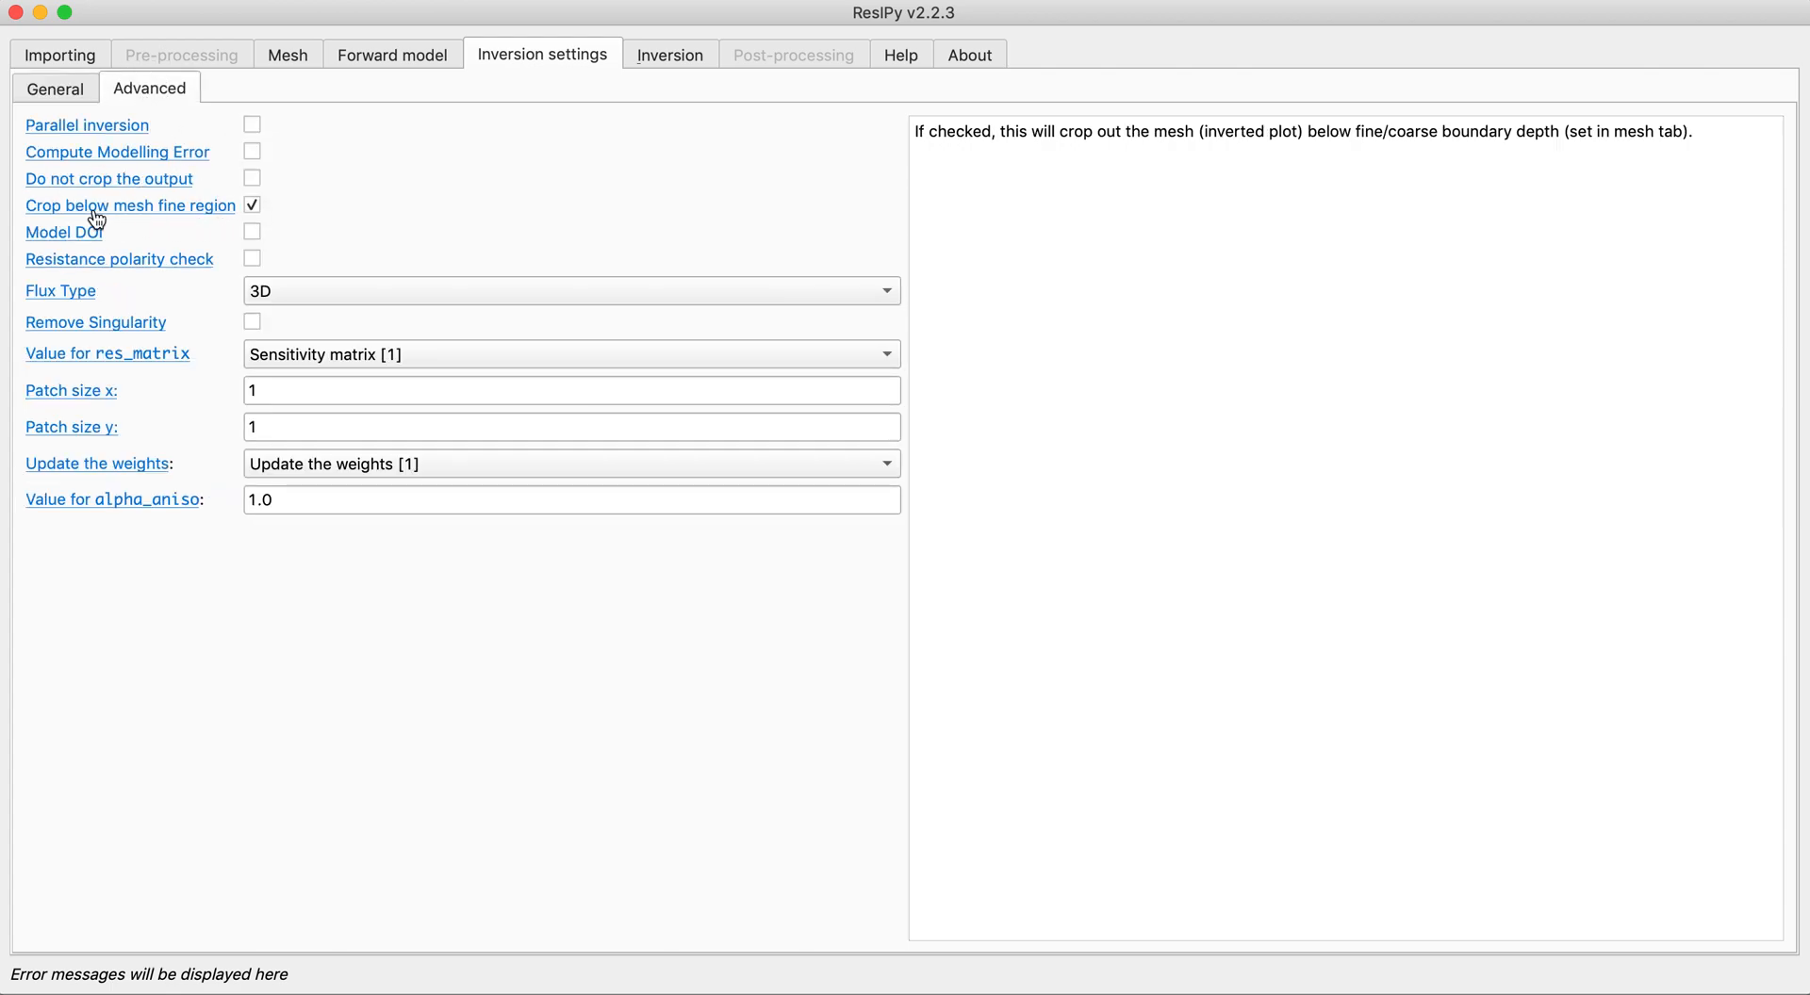
{"action": "mouse_move", "coordinate": [253, 204]}
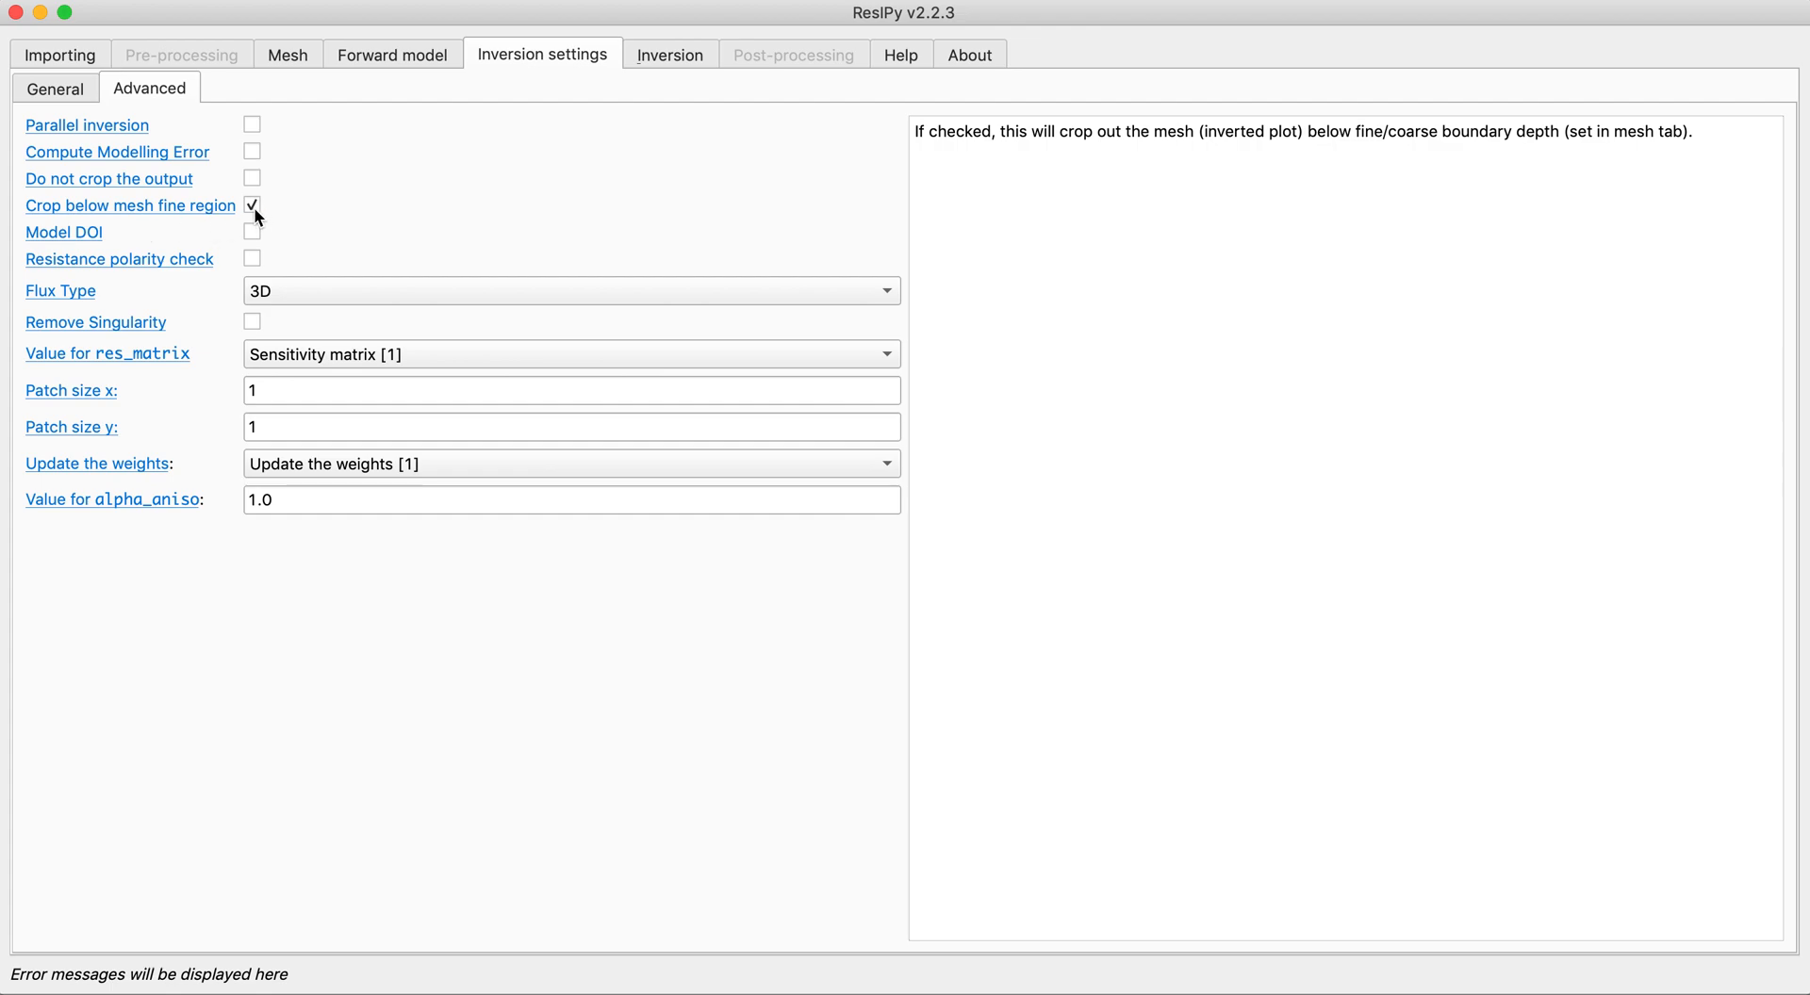
- Invert the forward-modelled data and lower the sensitivity overlay threshold on the results
{"action": "left_click", "coordinate": [669, 55]}
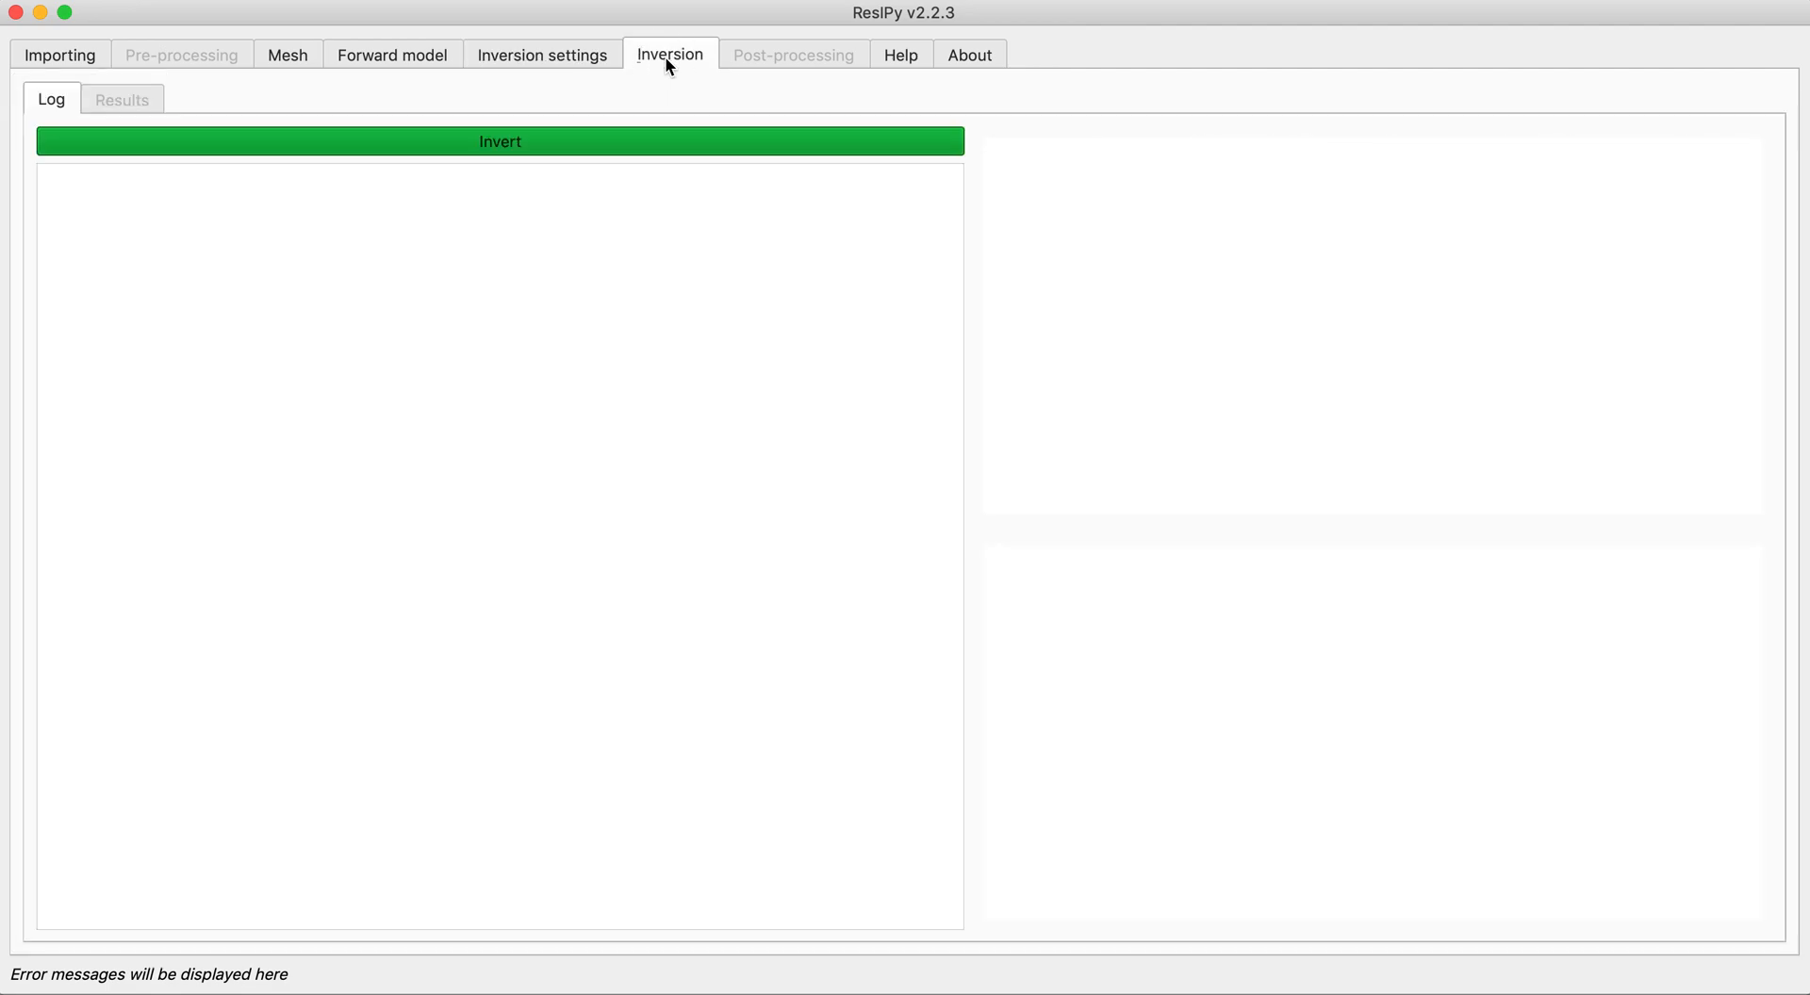
{"action": "left_click", "coordinate": [499, 140]}
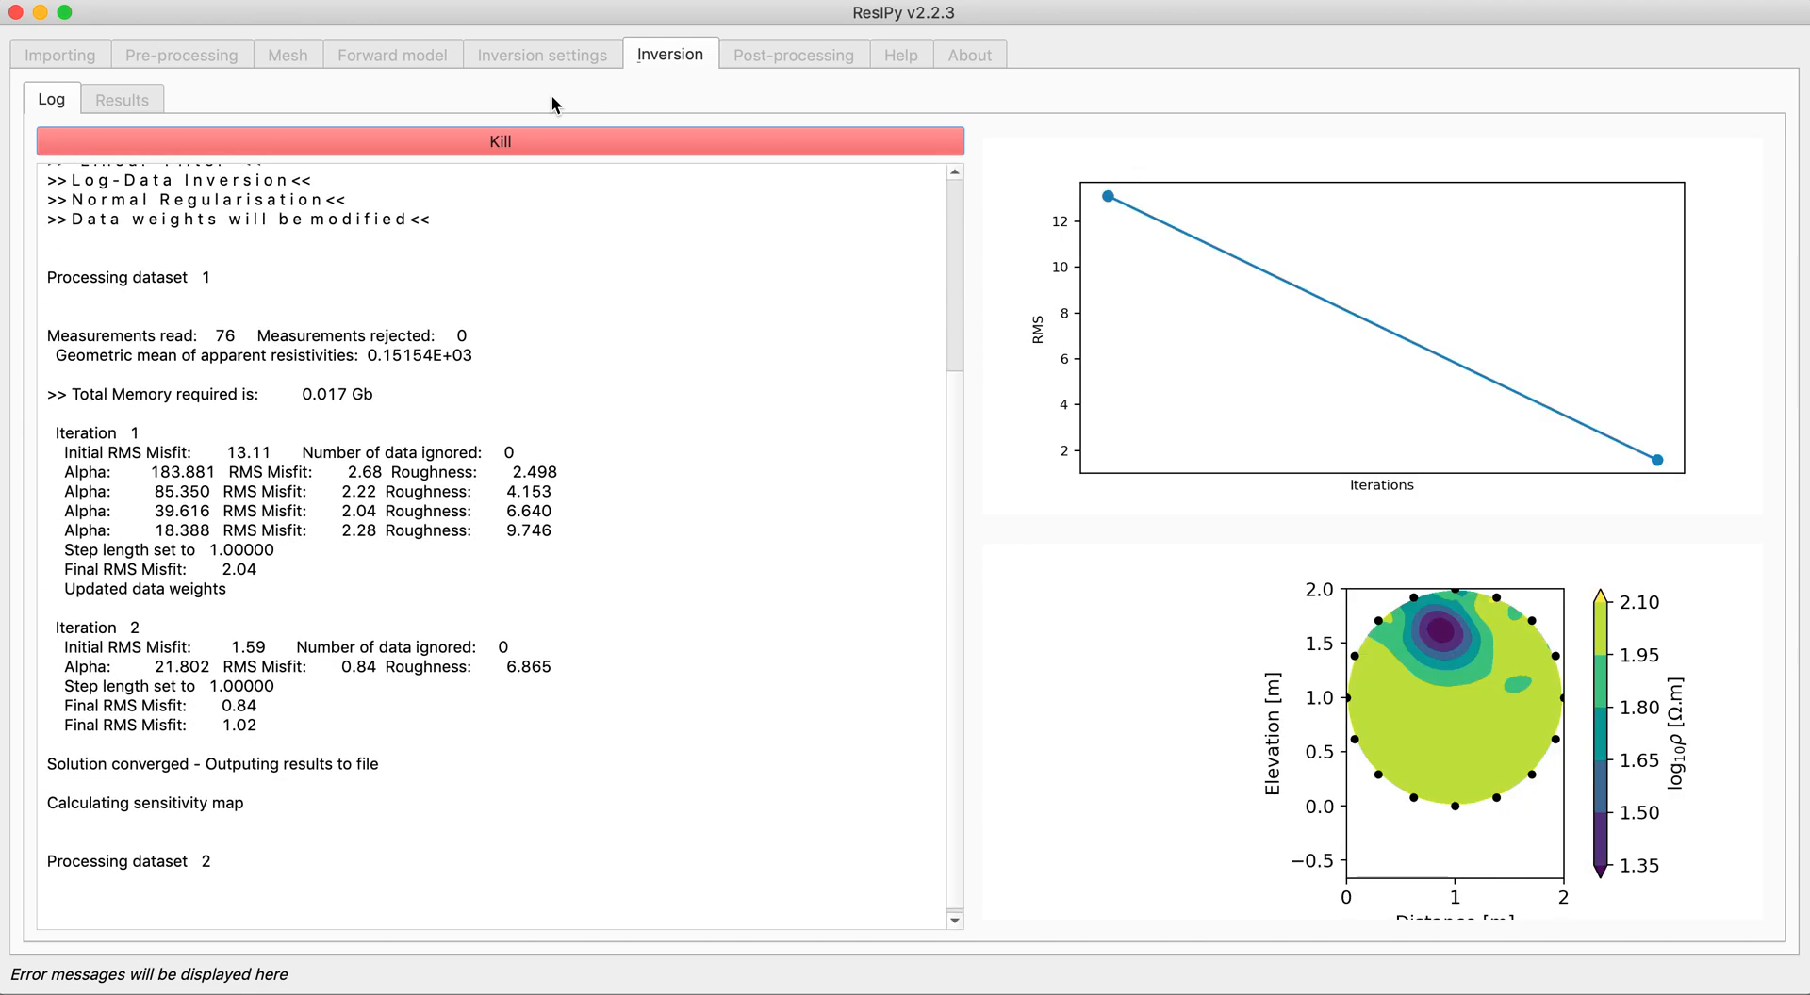
{"action": "left_click", "coordinate": [123, 99]}
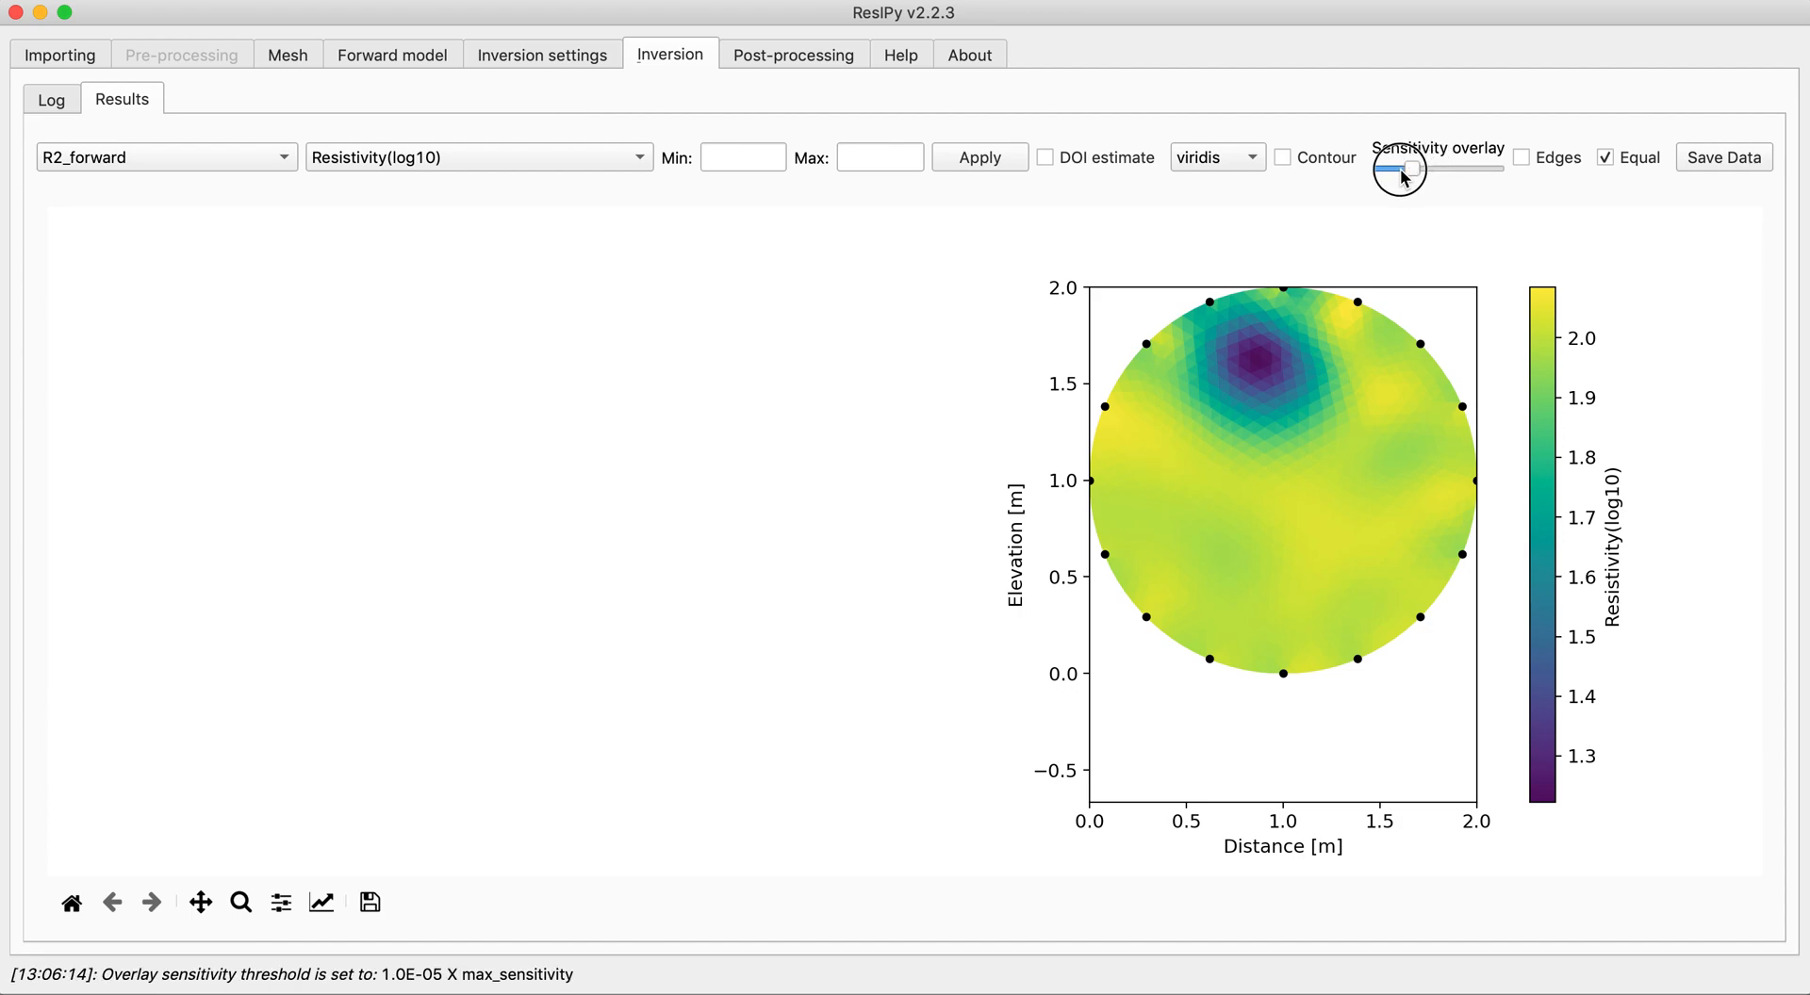
{"action": "left_click_drag", "start_coordinate": [1405, 169], "coordinate": [1389, 169]}
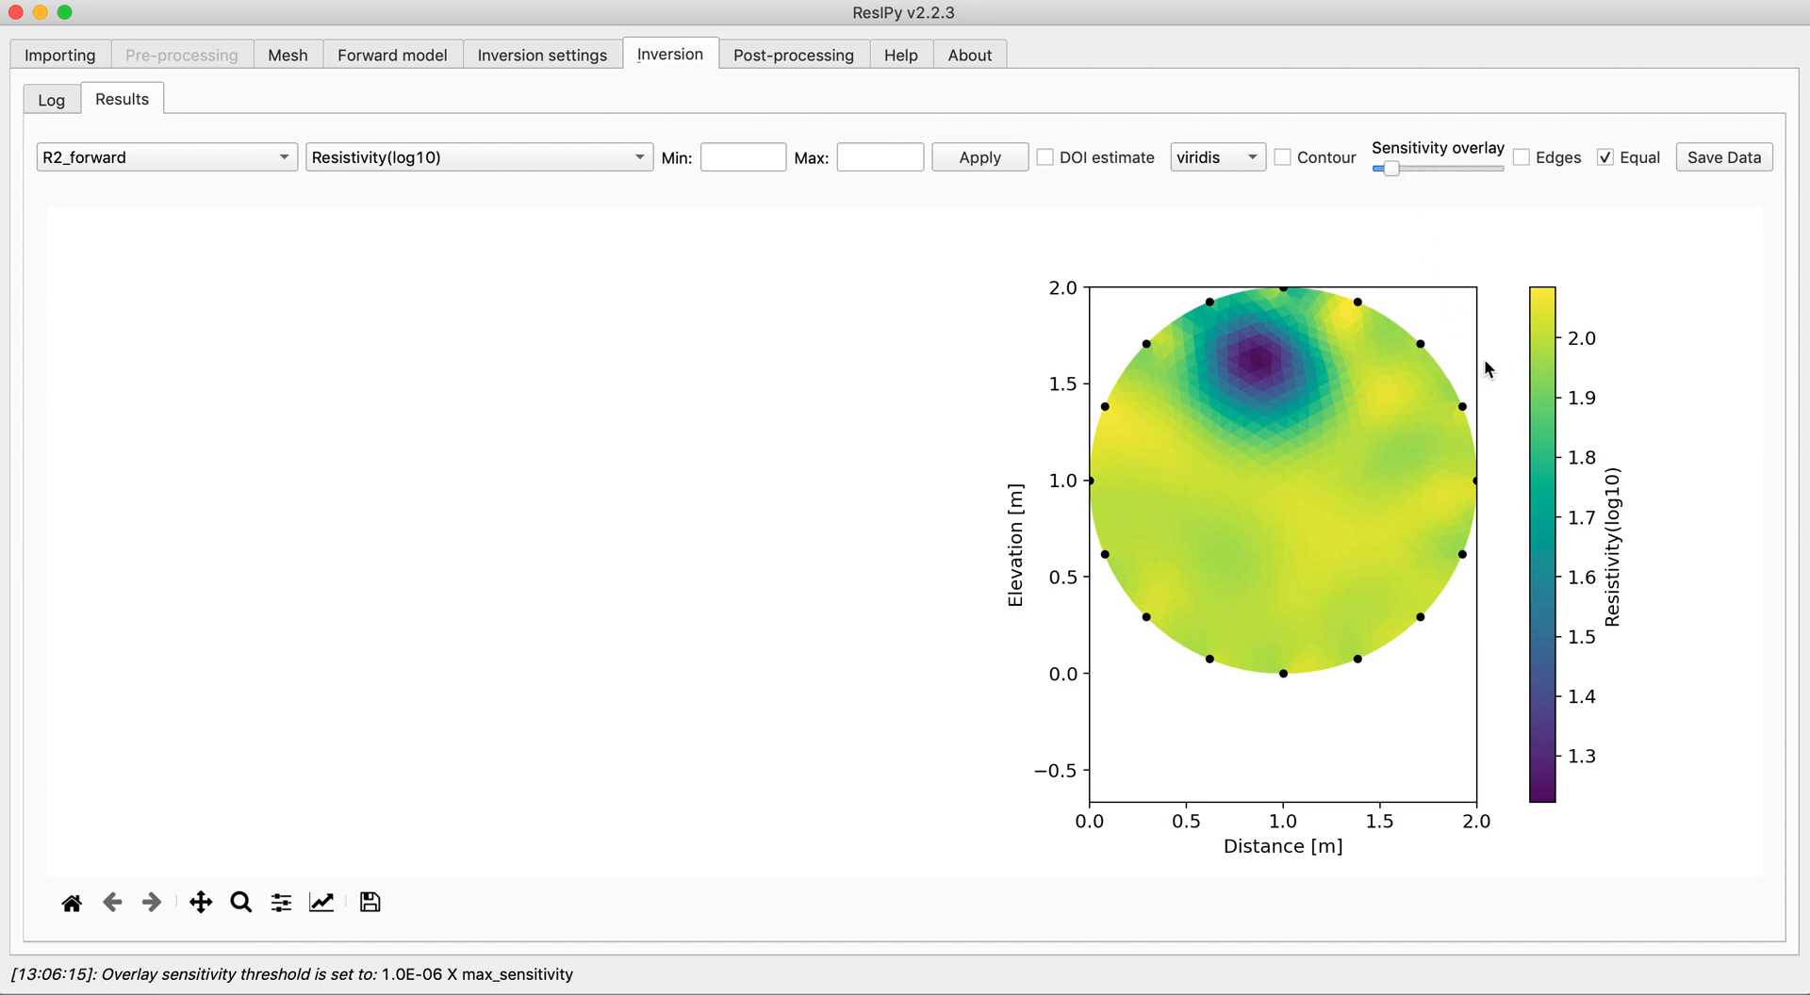
{"action": "mouse_move", "coordinate": [1301, 489]}
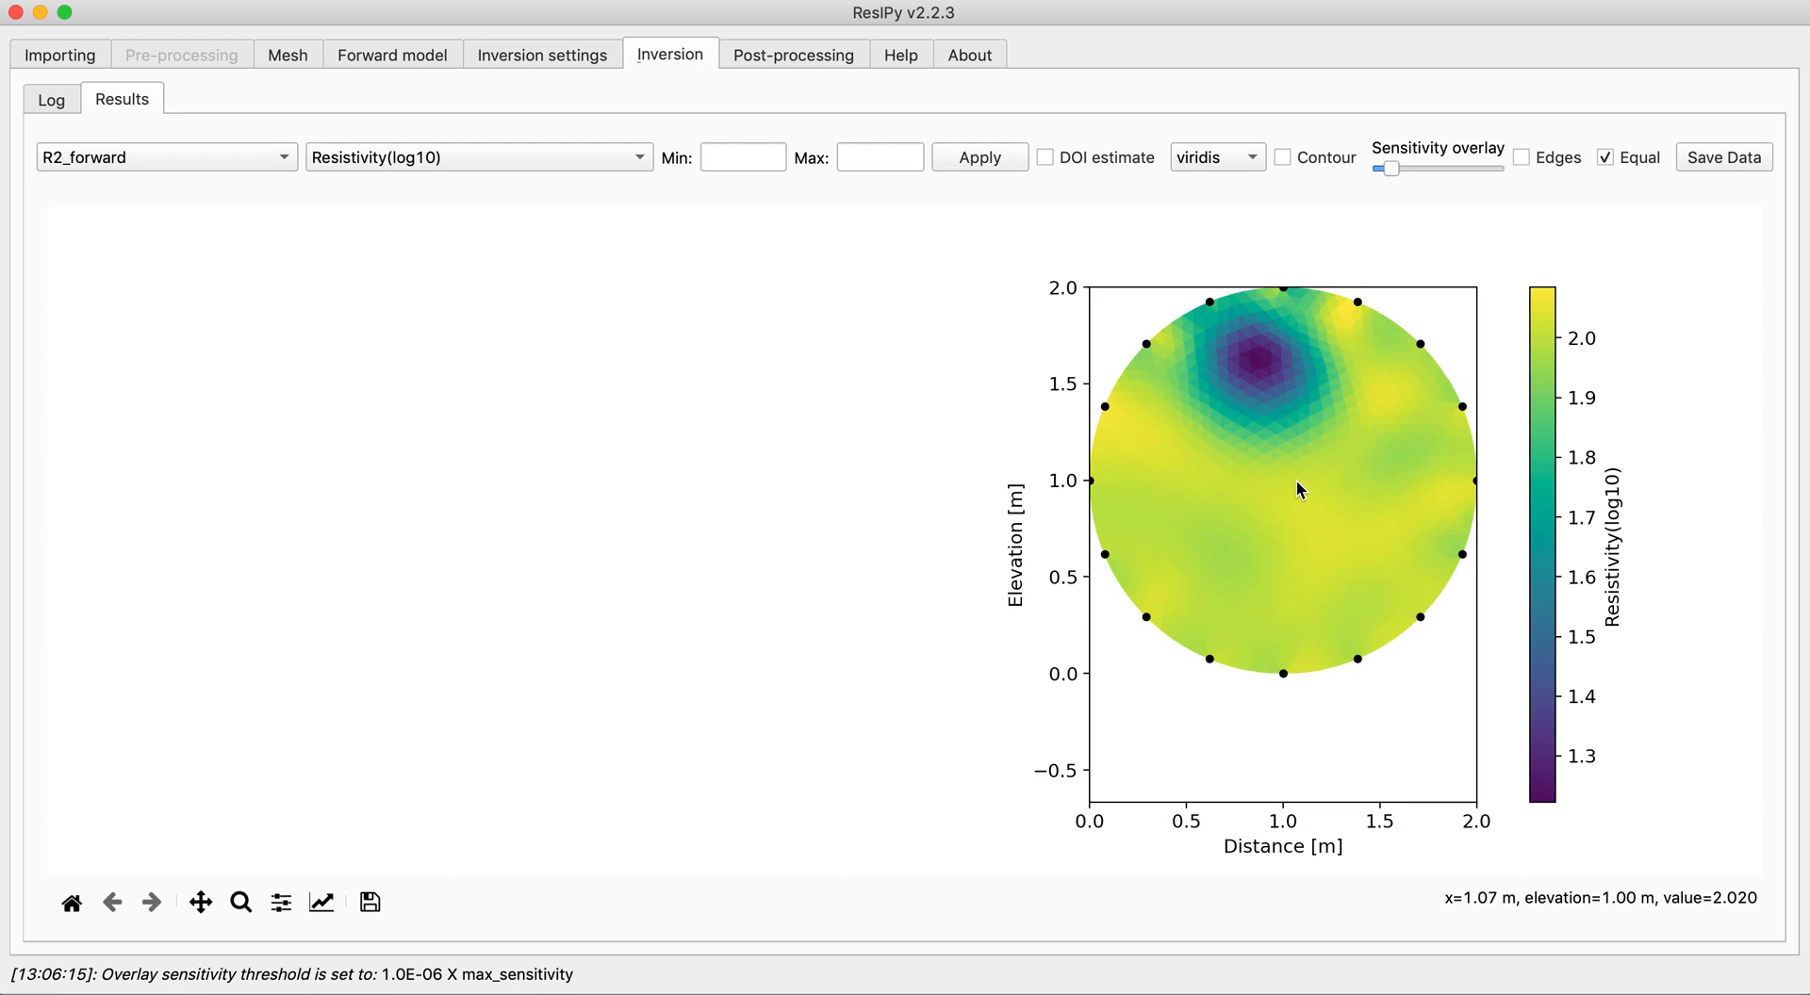
{"action": "mouse_move", "coordinate": [1234, 388]}
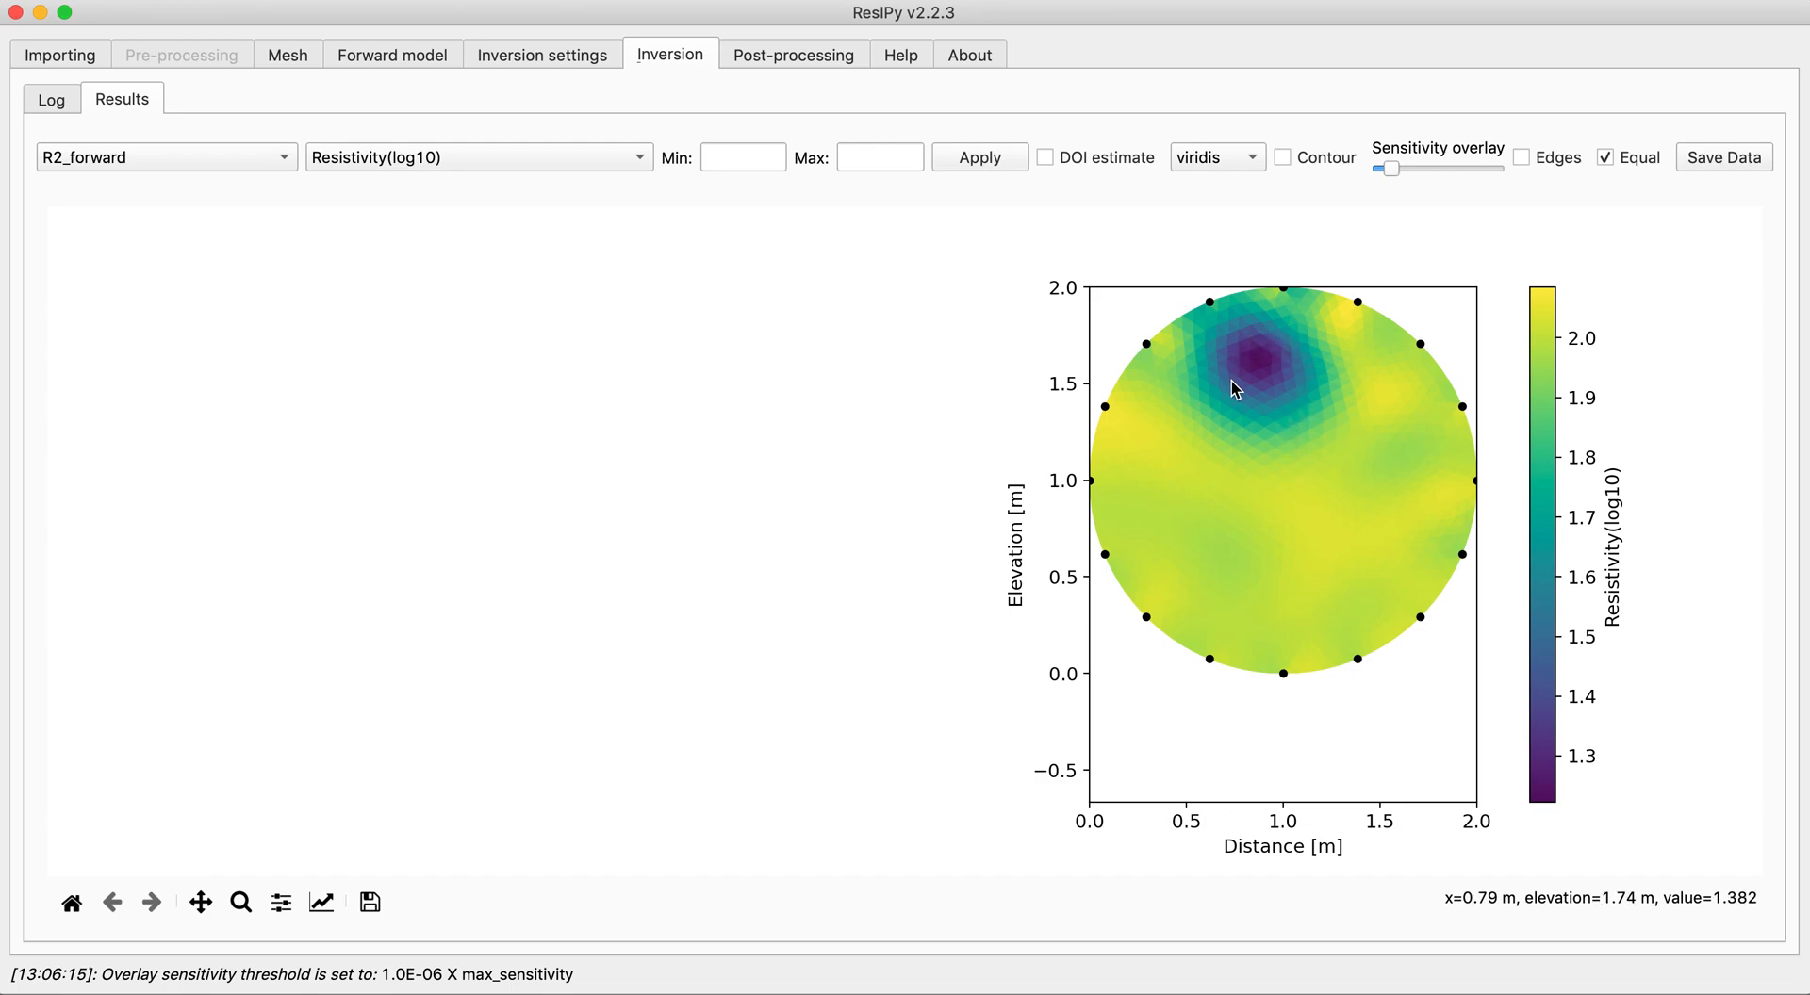
{"action": "mouse_move", "coordinate": [1233, 412]}
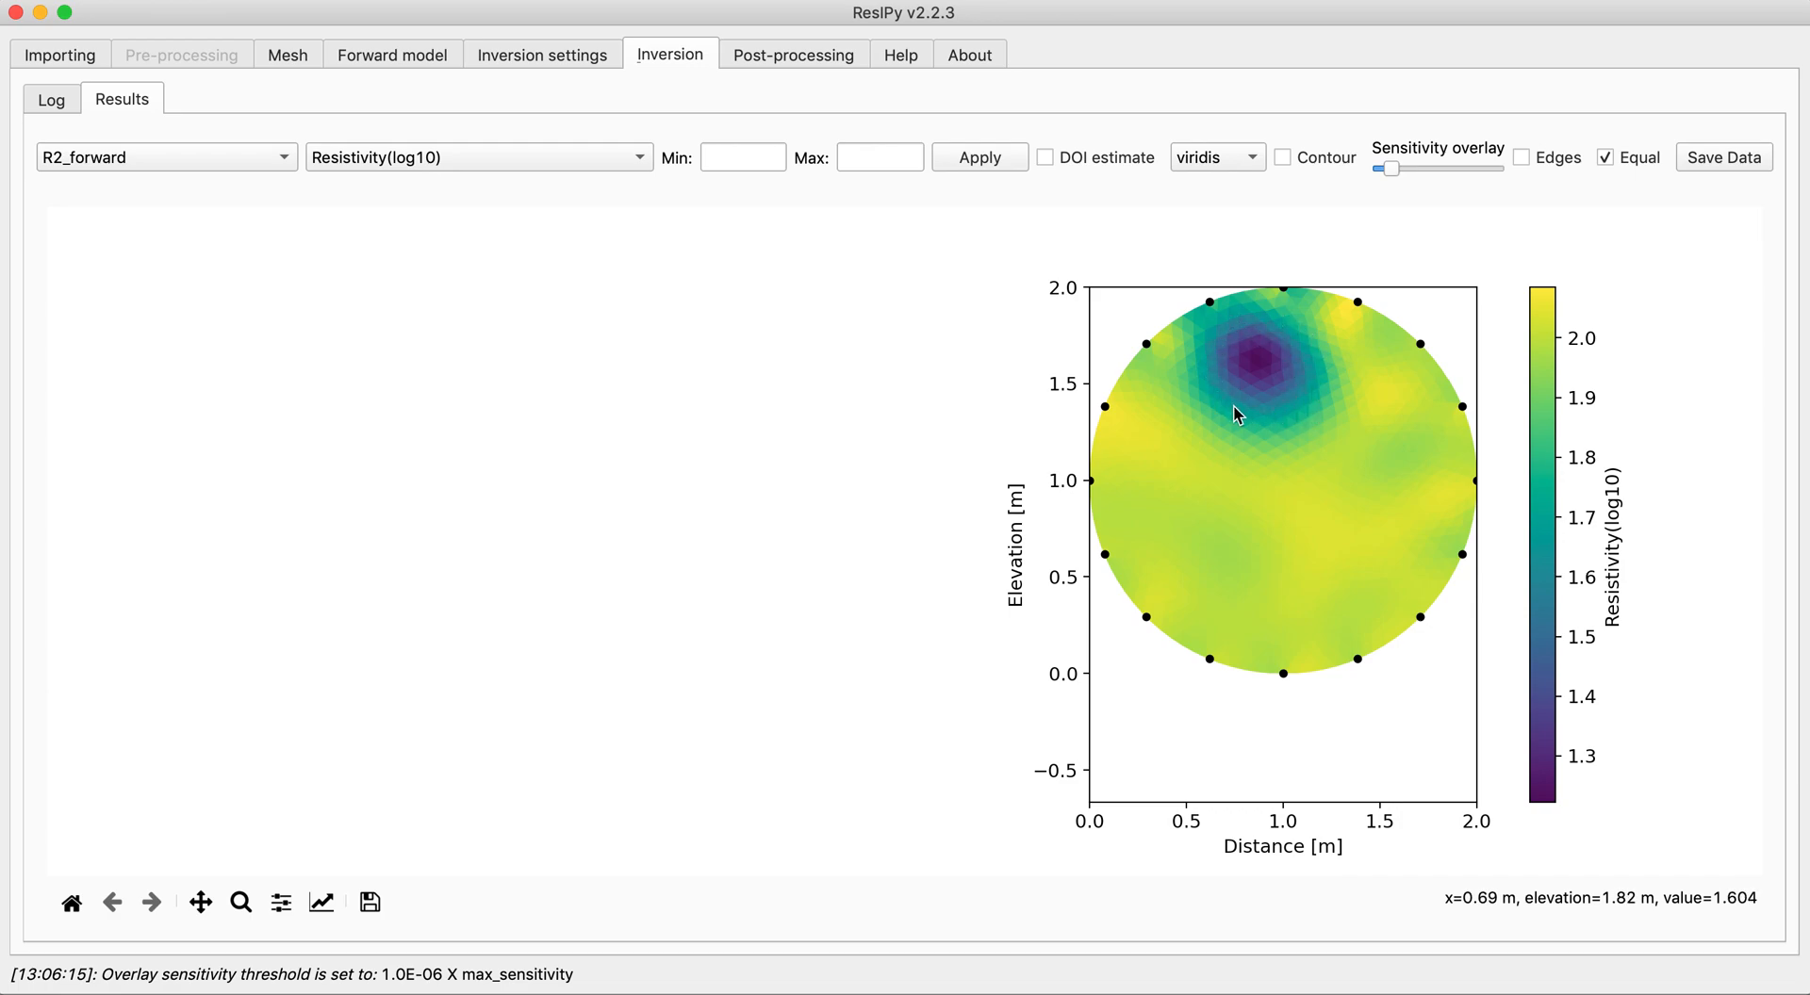
{"action": "mouse_move", "coordinate": [1286, 366]}
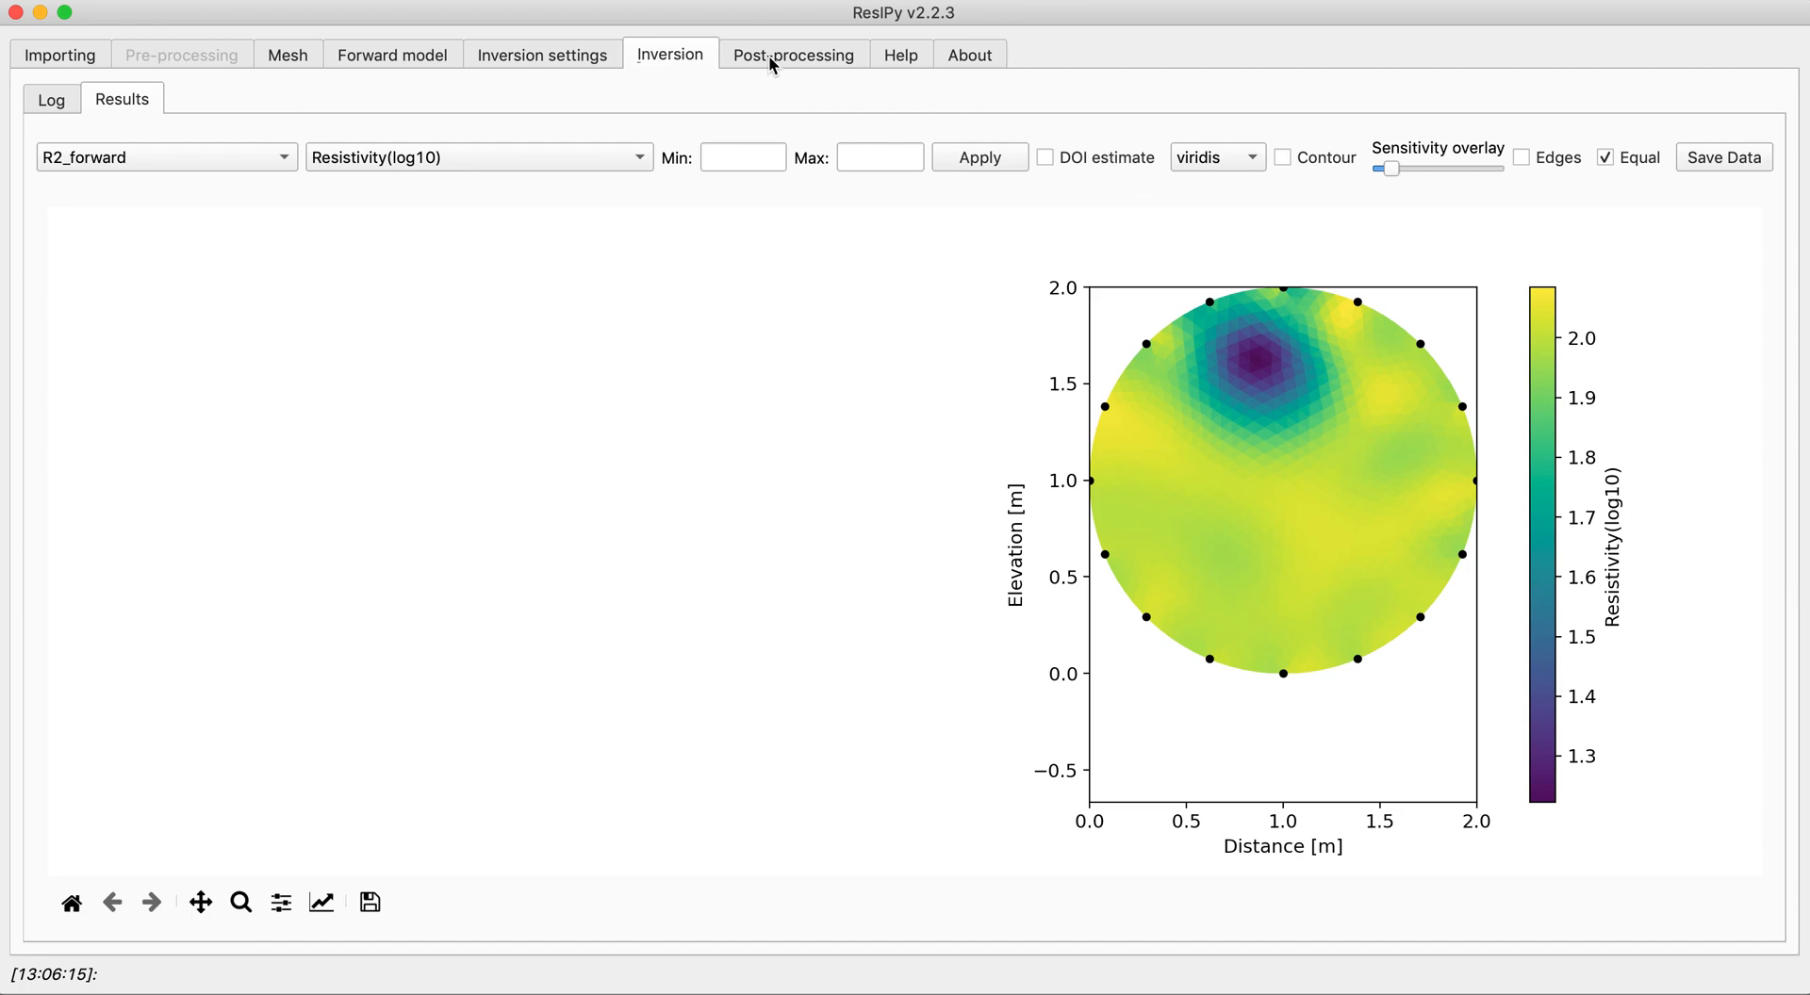
{"action": "left_click", "coordinate": [793, 55]}
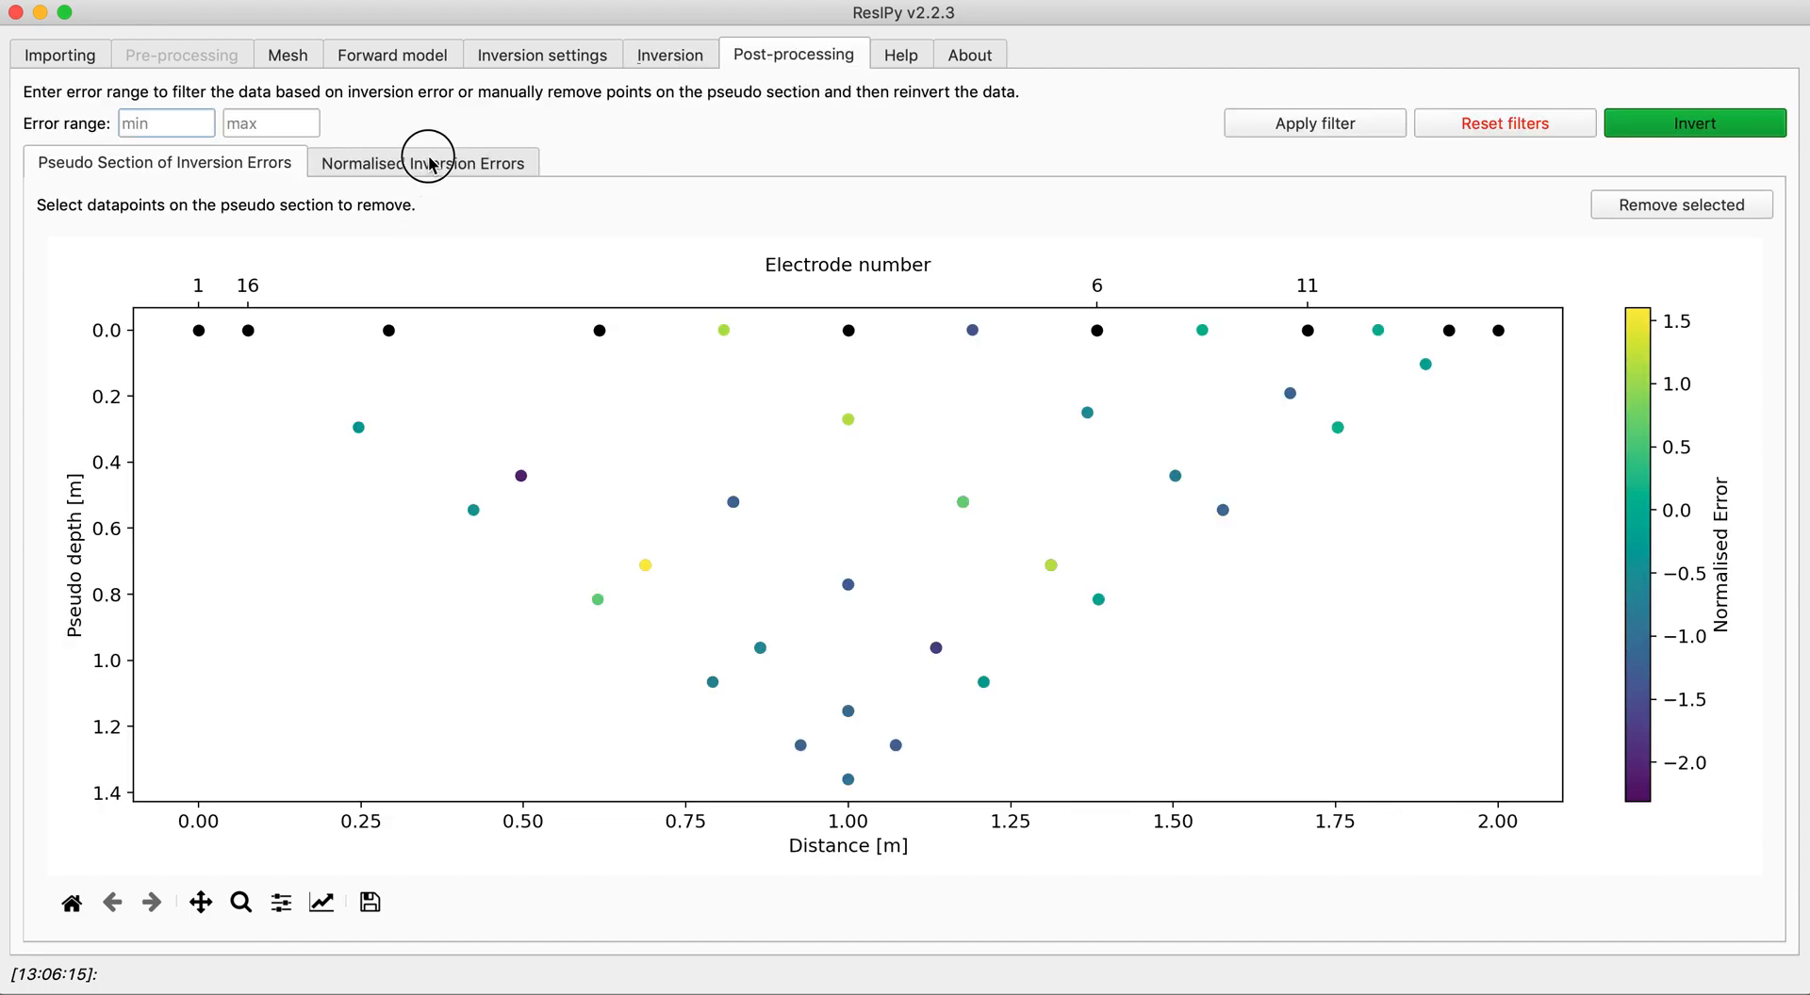
{"action": "left_click", "coordinate": [421, 163]}
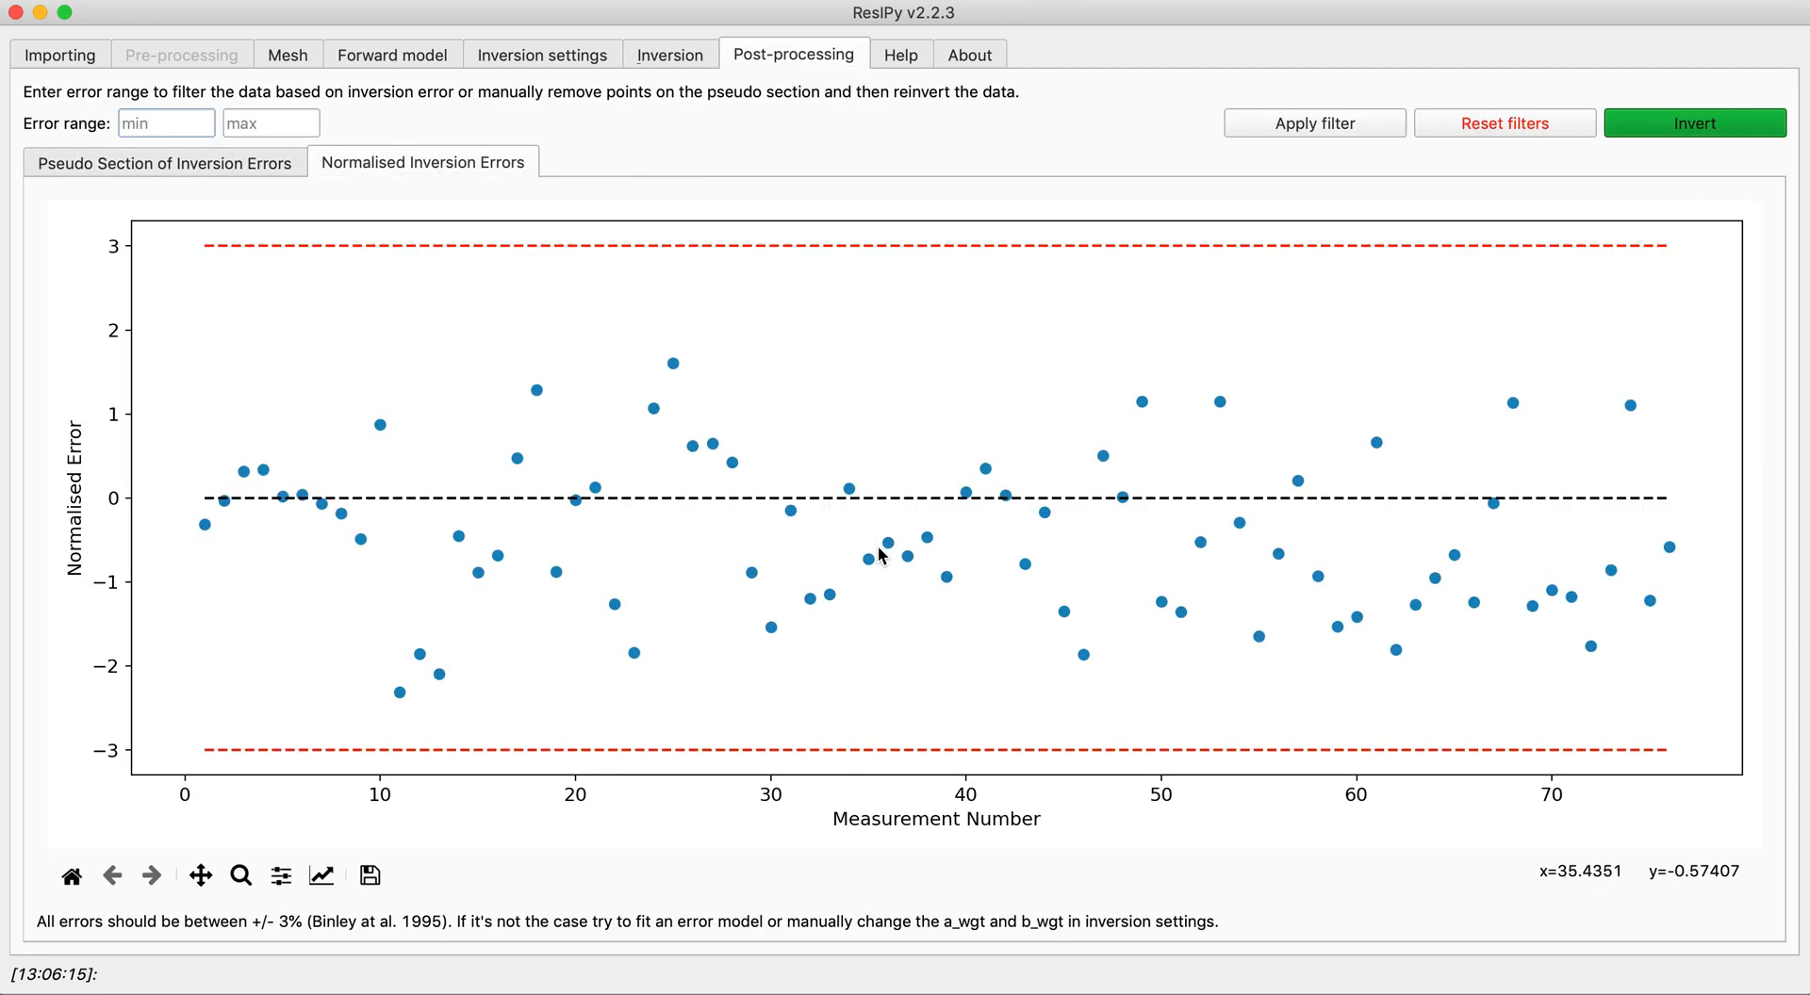
{"action": "mouse_move", "coordinate": [624, 74]}
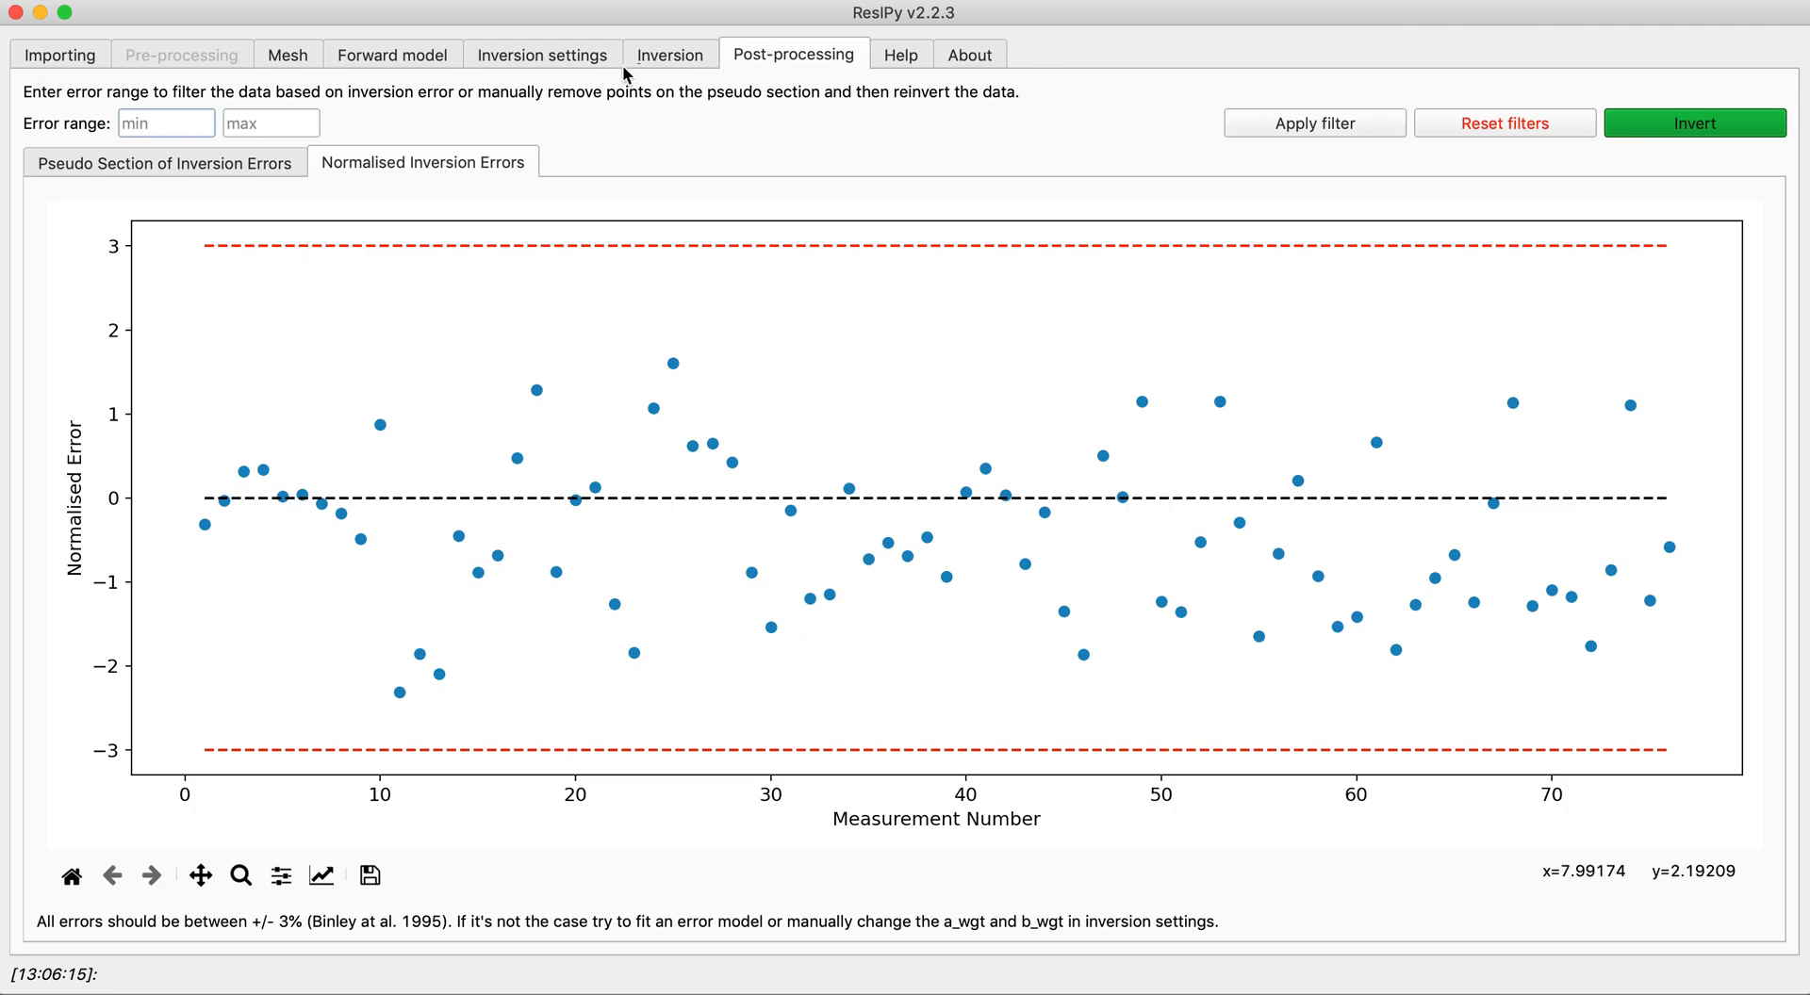
{"action": "left_click", "coordinate": [669, 55]}
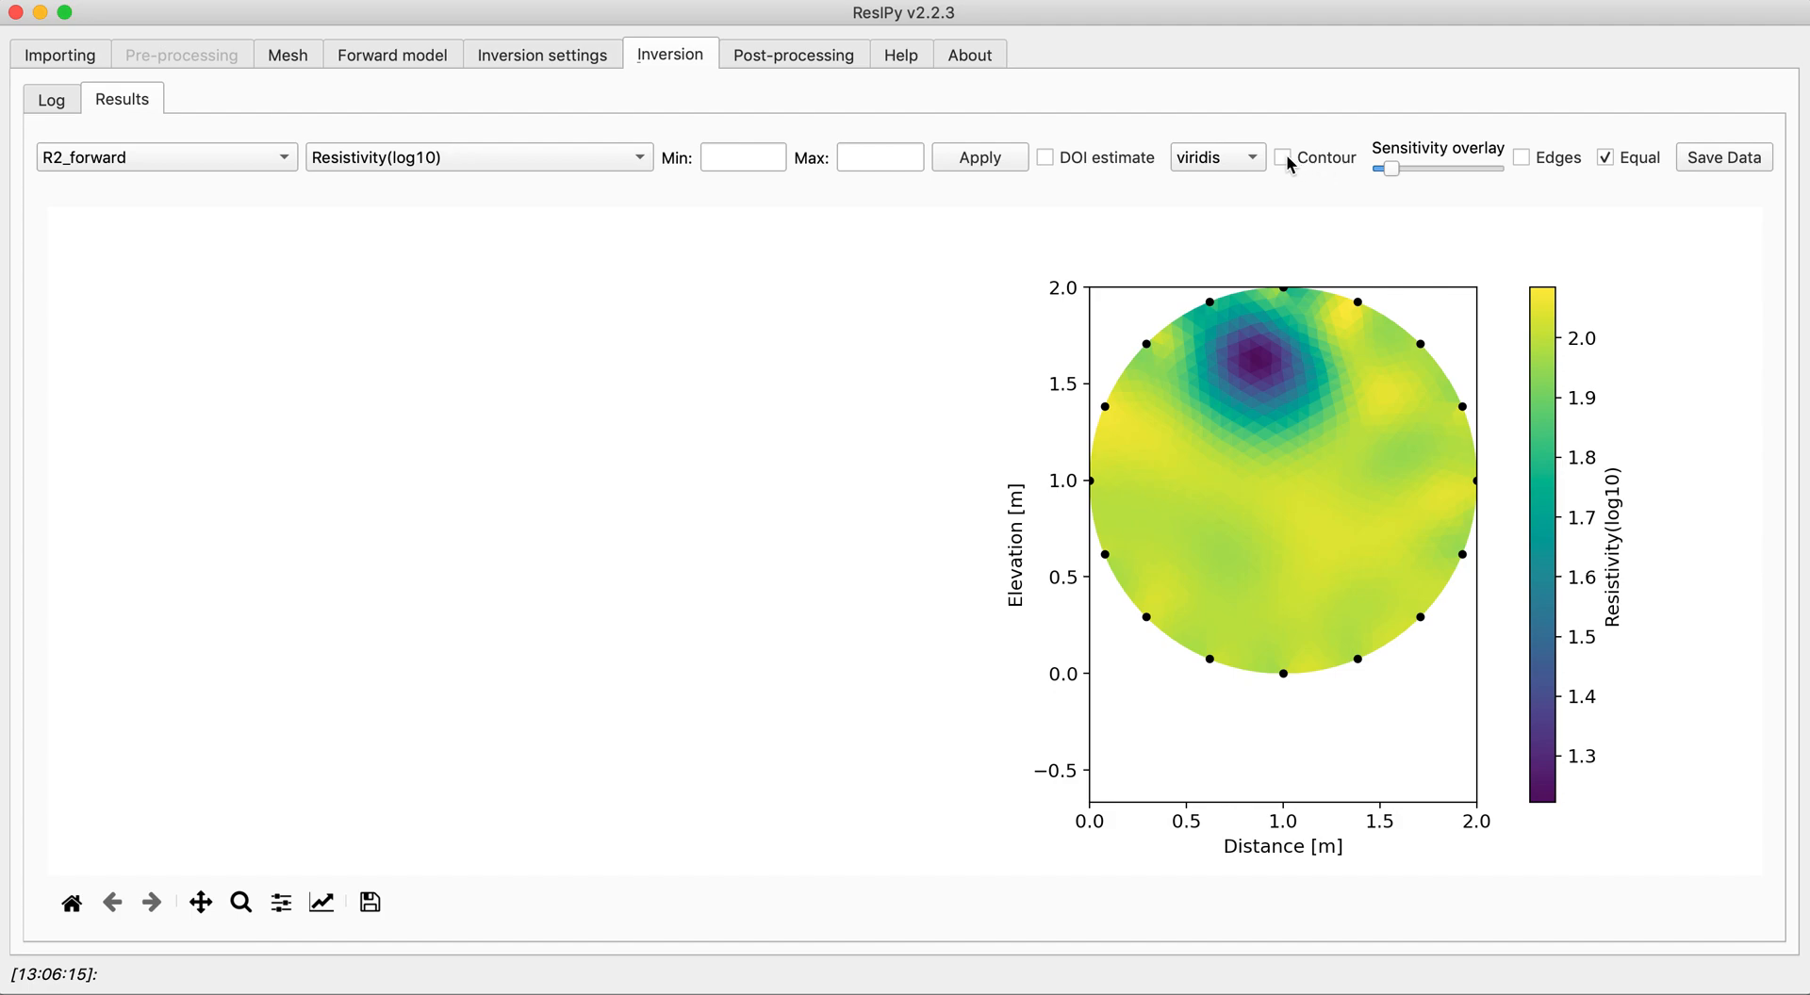
{"action": "left_click", "coordinate": [1285, 157]}
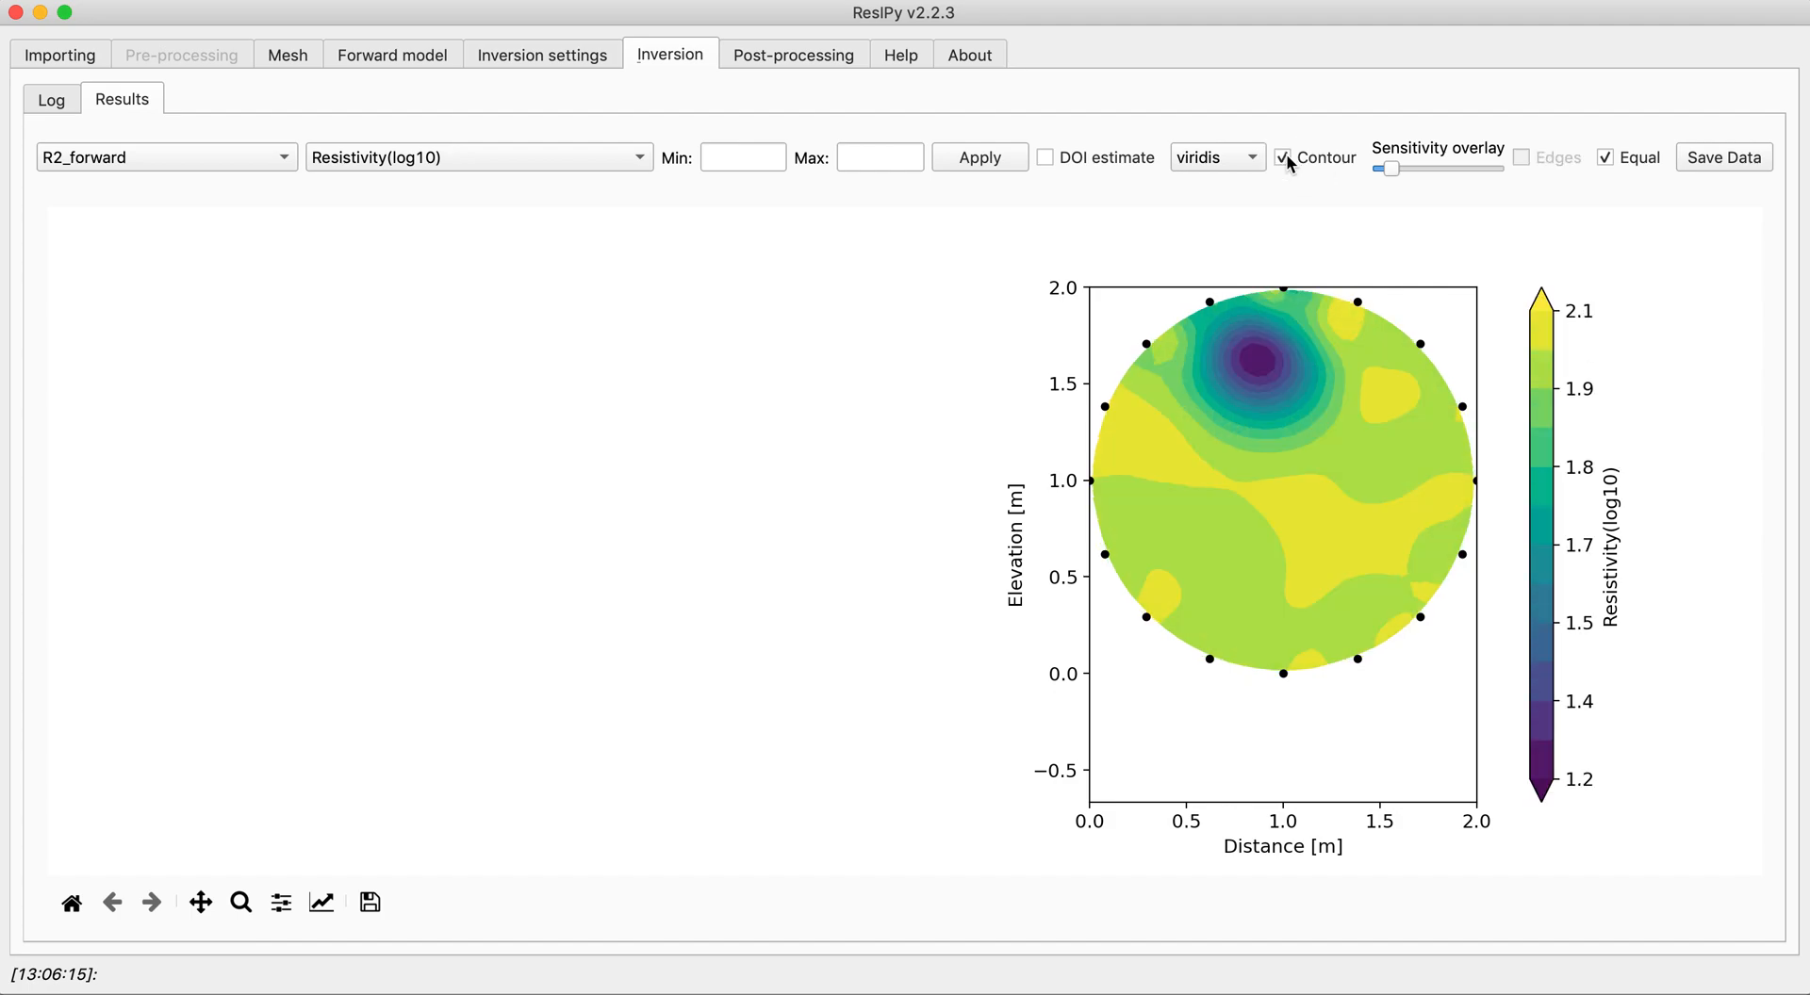
{"action": "left_click", "coordinate": [1285, 157]}
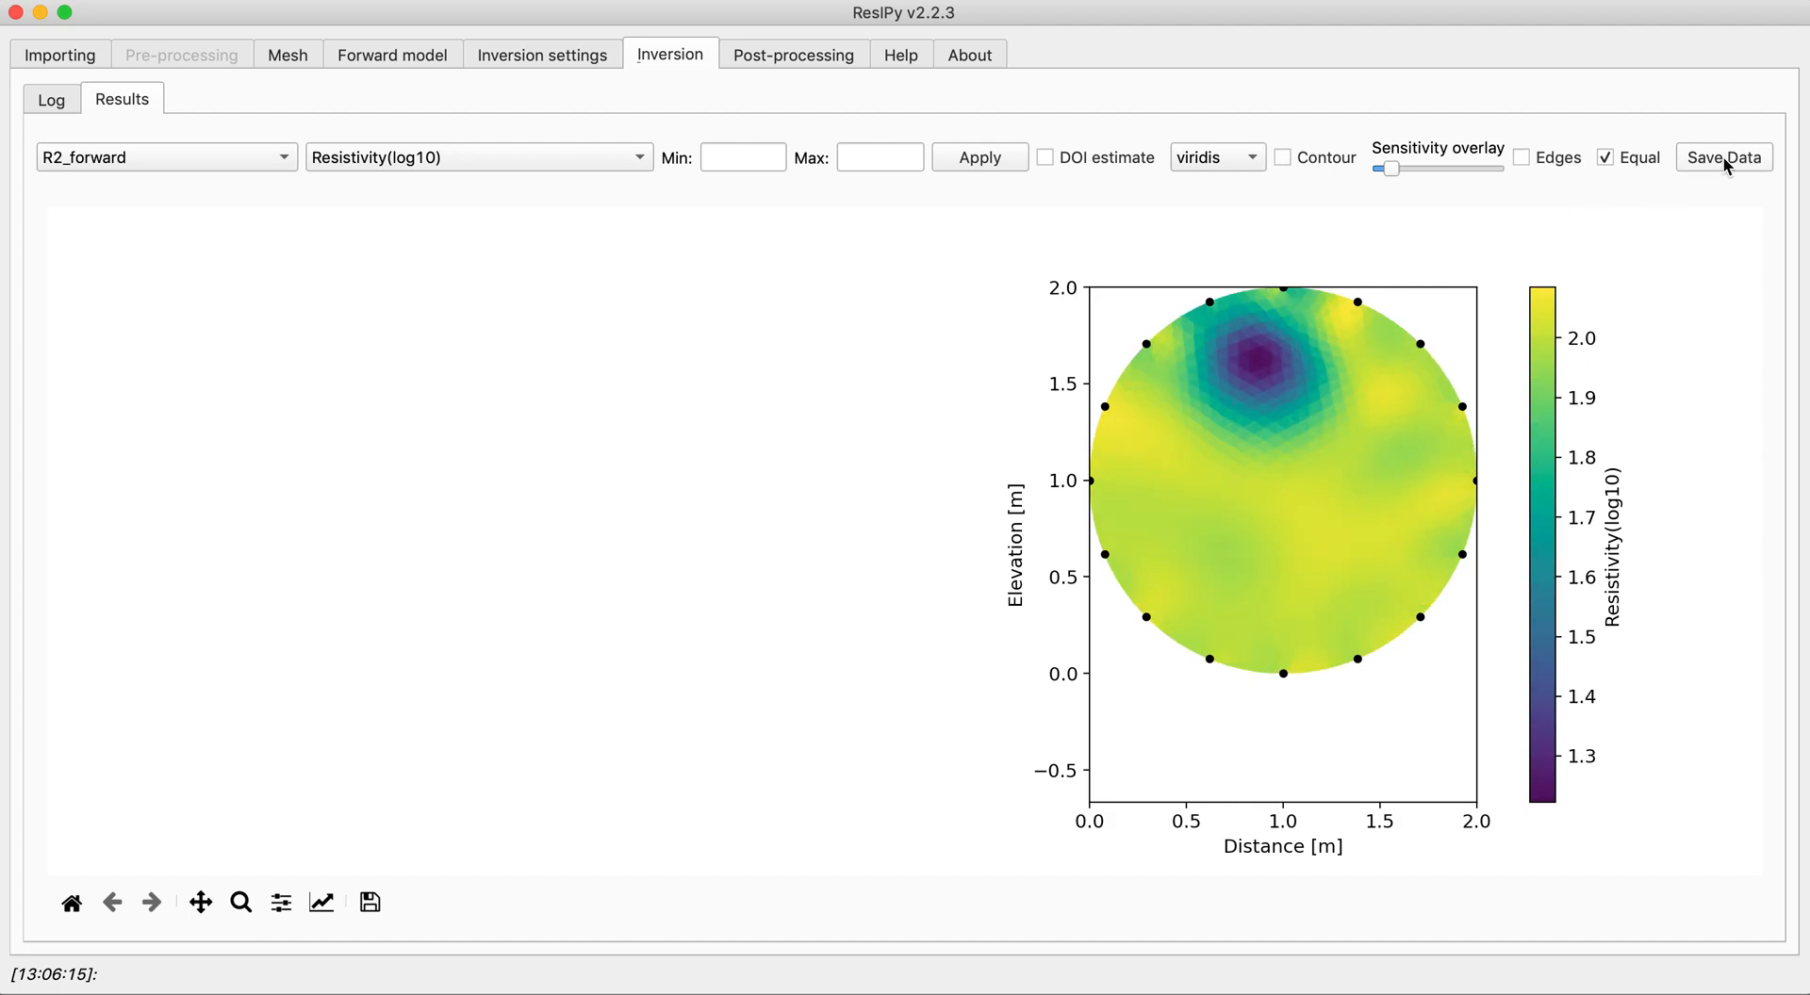
{"action": "mouse_move", "coordinate": [920, 306]}
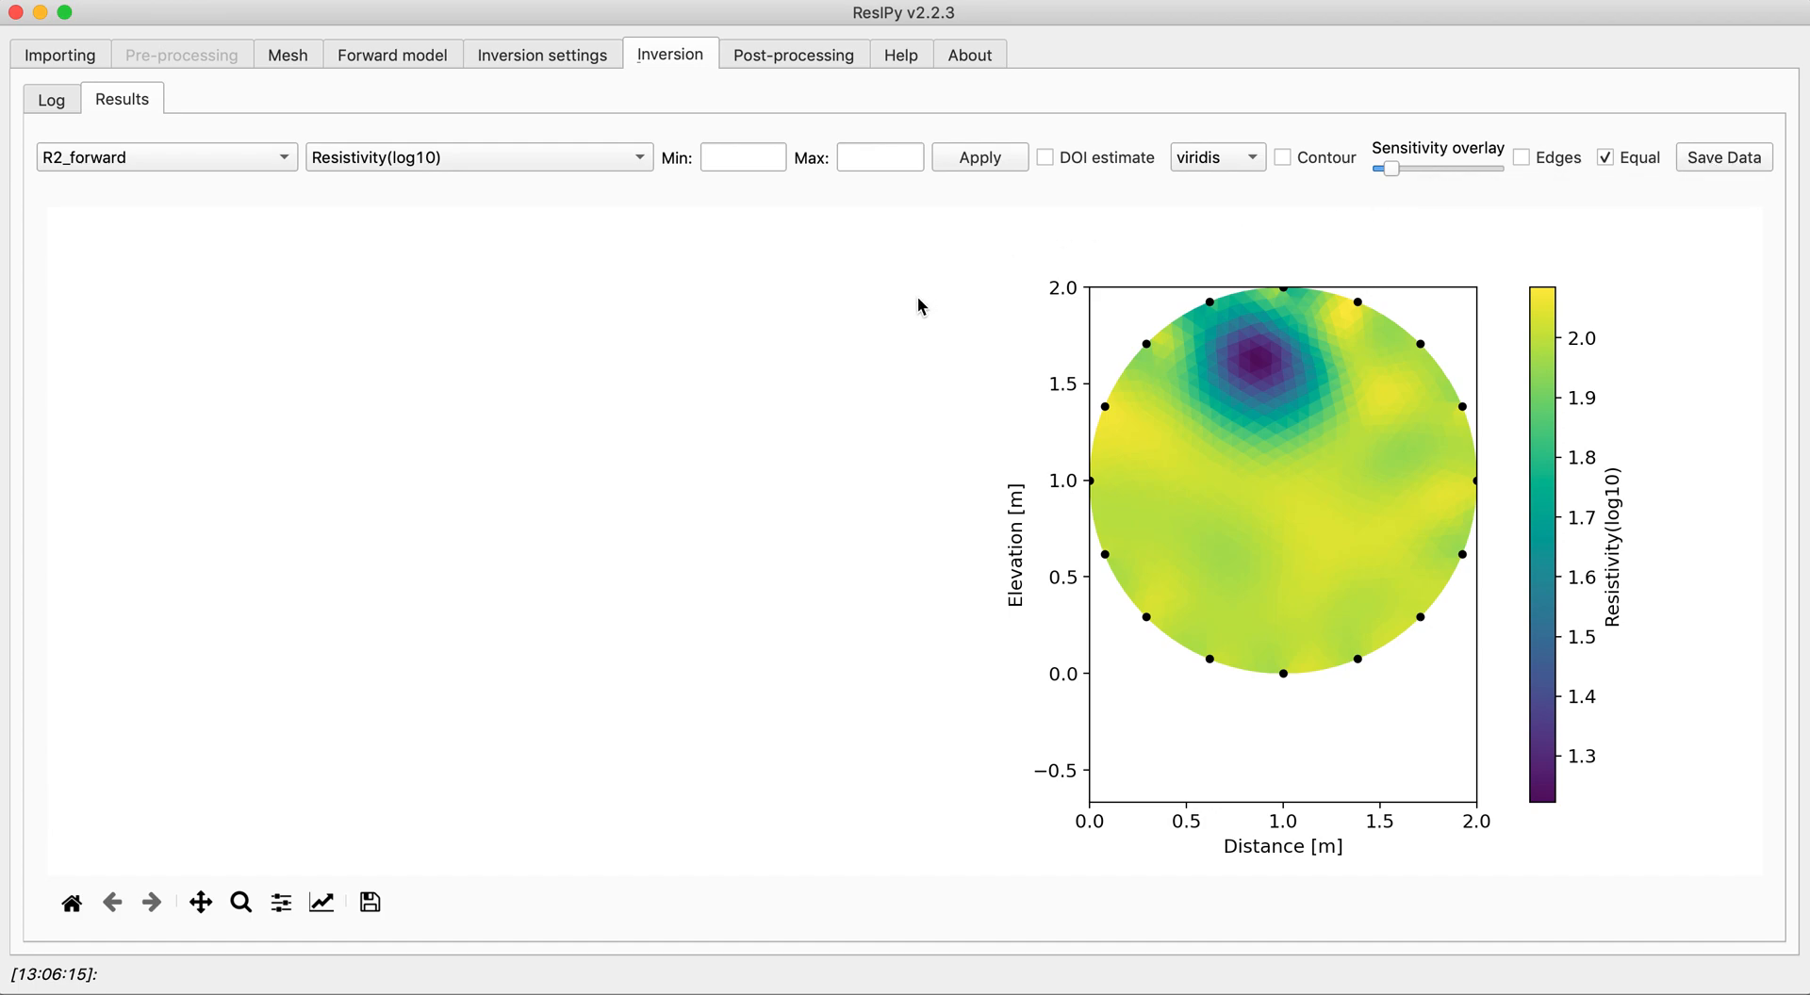